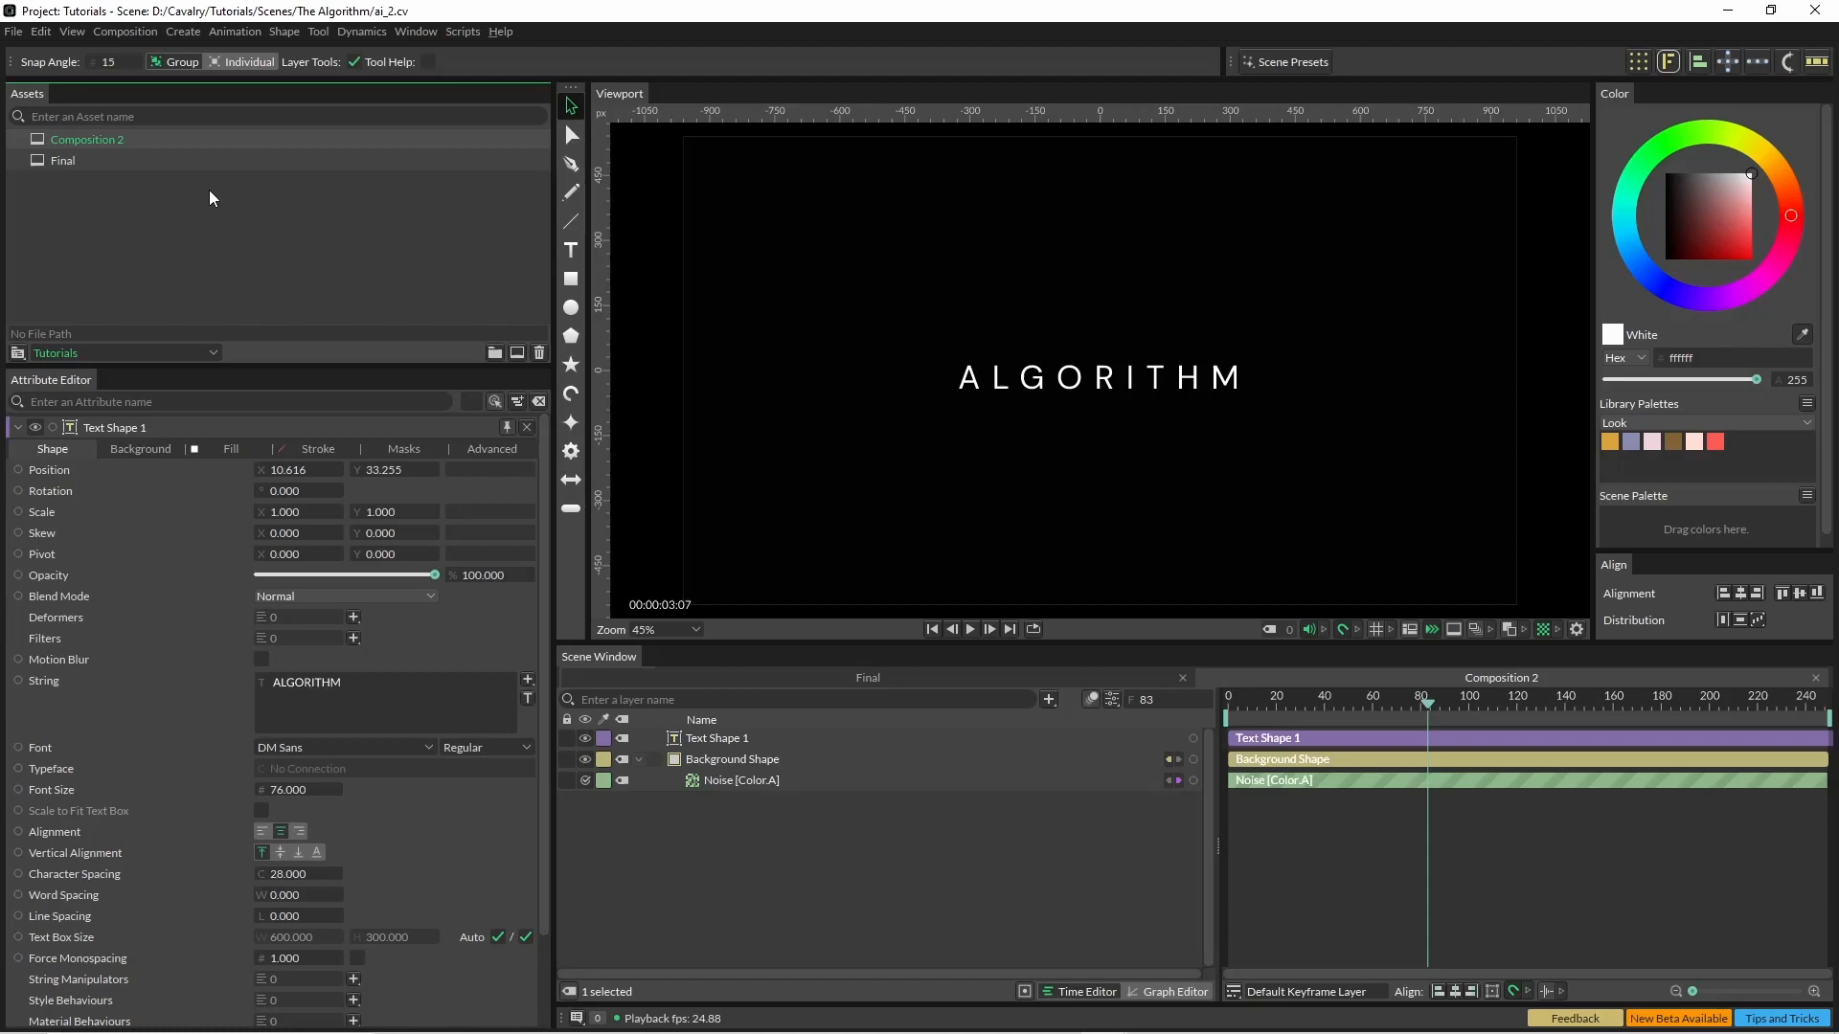
Raise the background alpha Noise Minimum to 243 (Maximum 255) and preview the subtle flicker.
{"action": "left_click", "coordinate": [969, 630]}
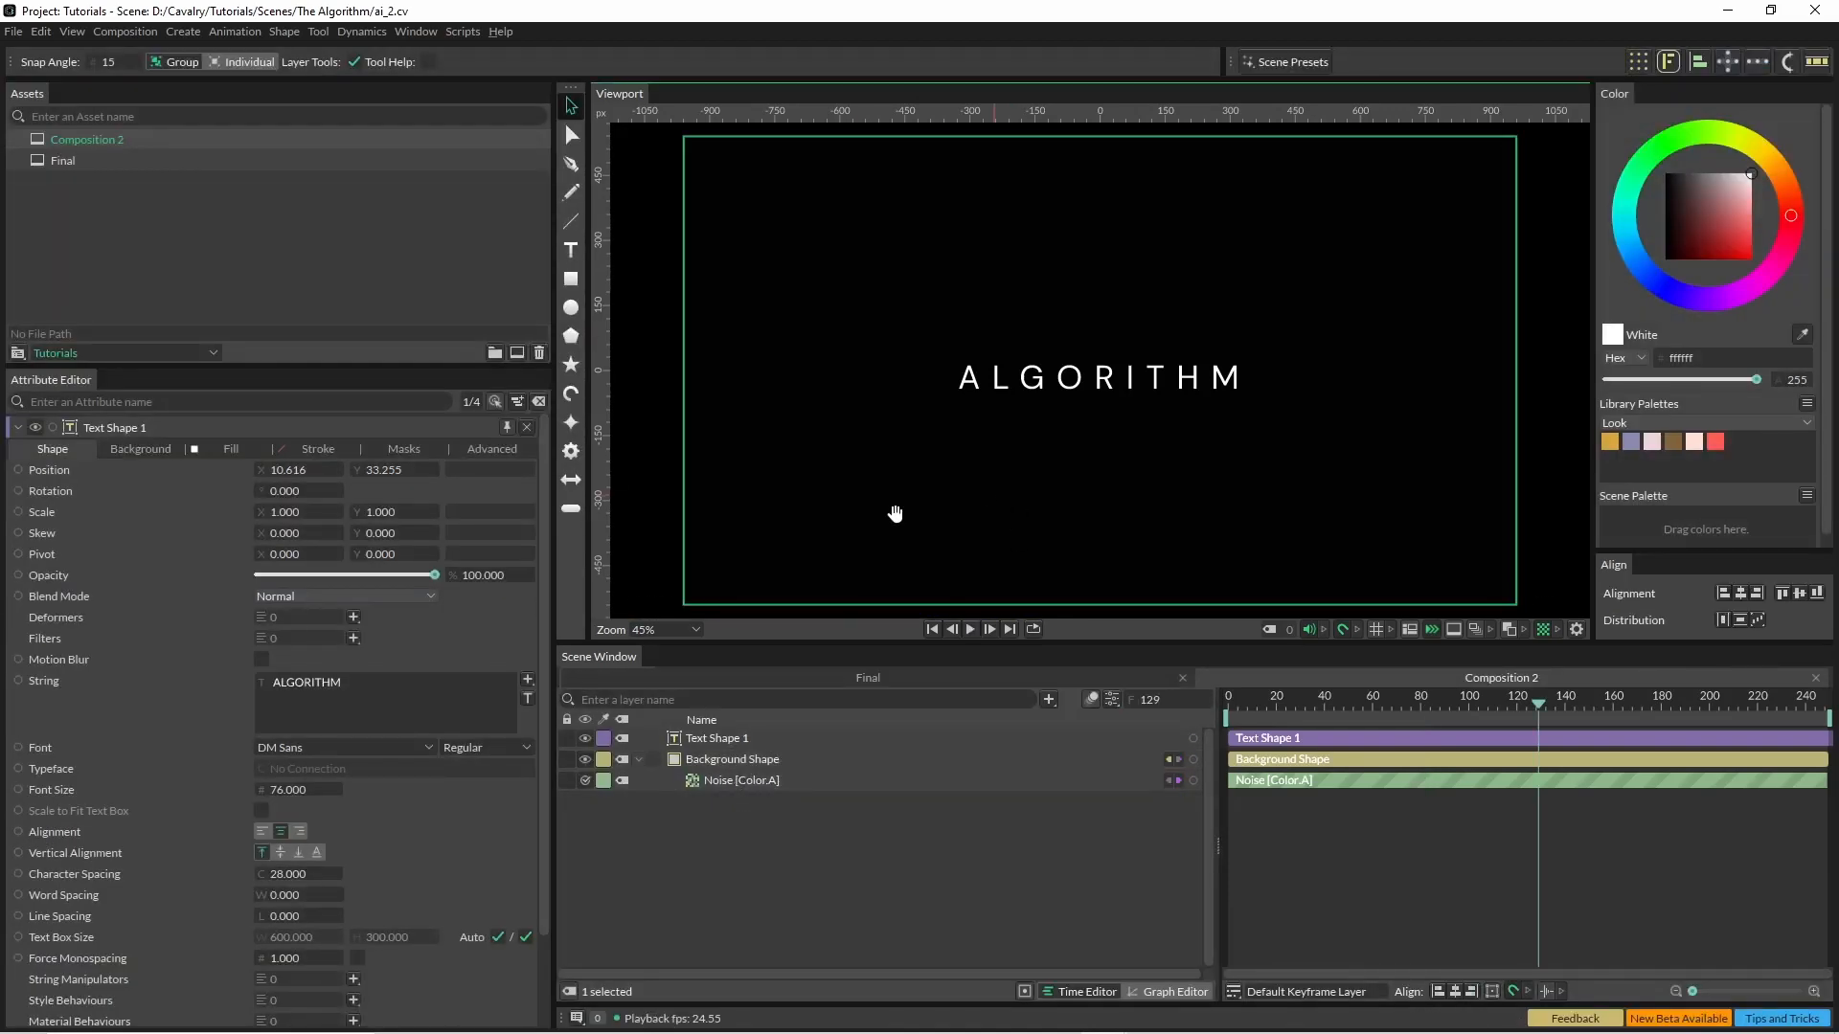
{"action": "left_click", "coordinate": [969, 630]}
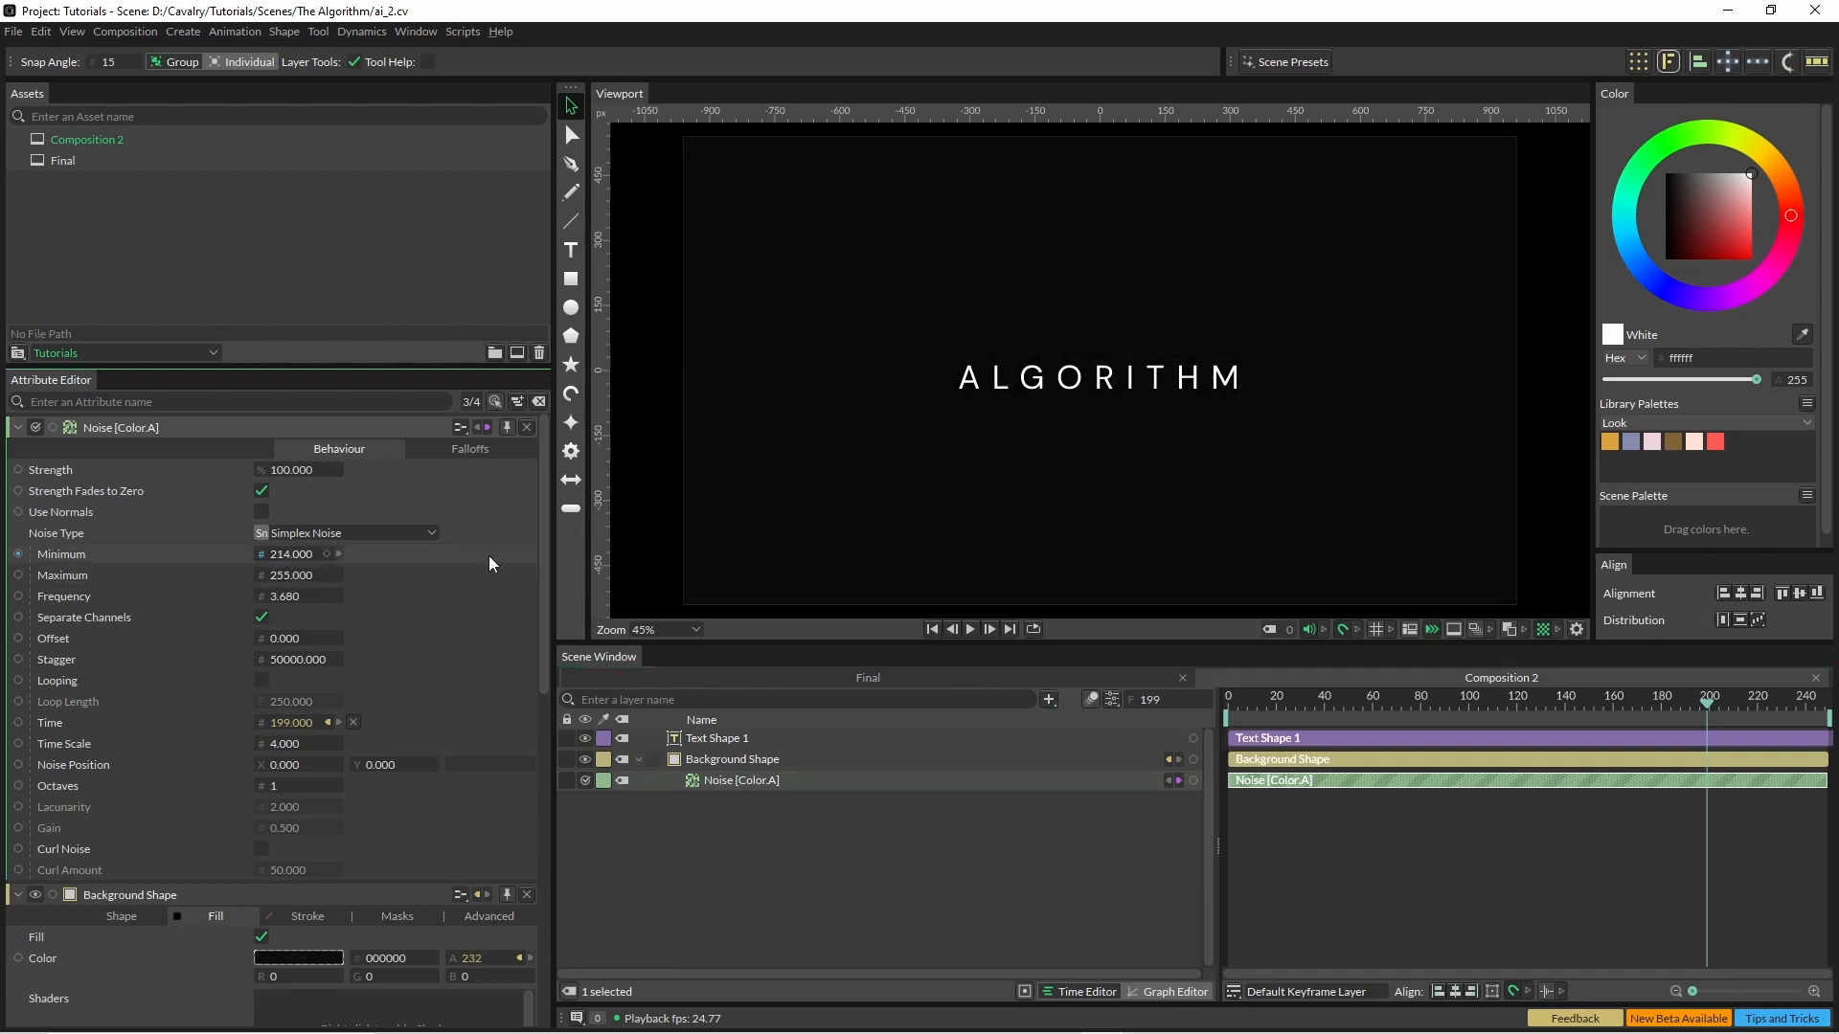
{"action": "left_click", "coordinate": [969, 630]}
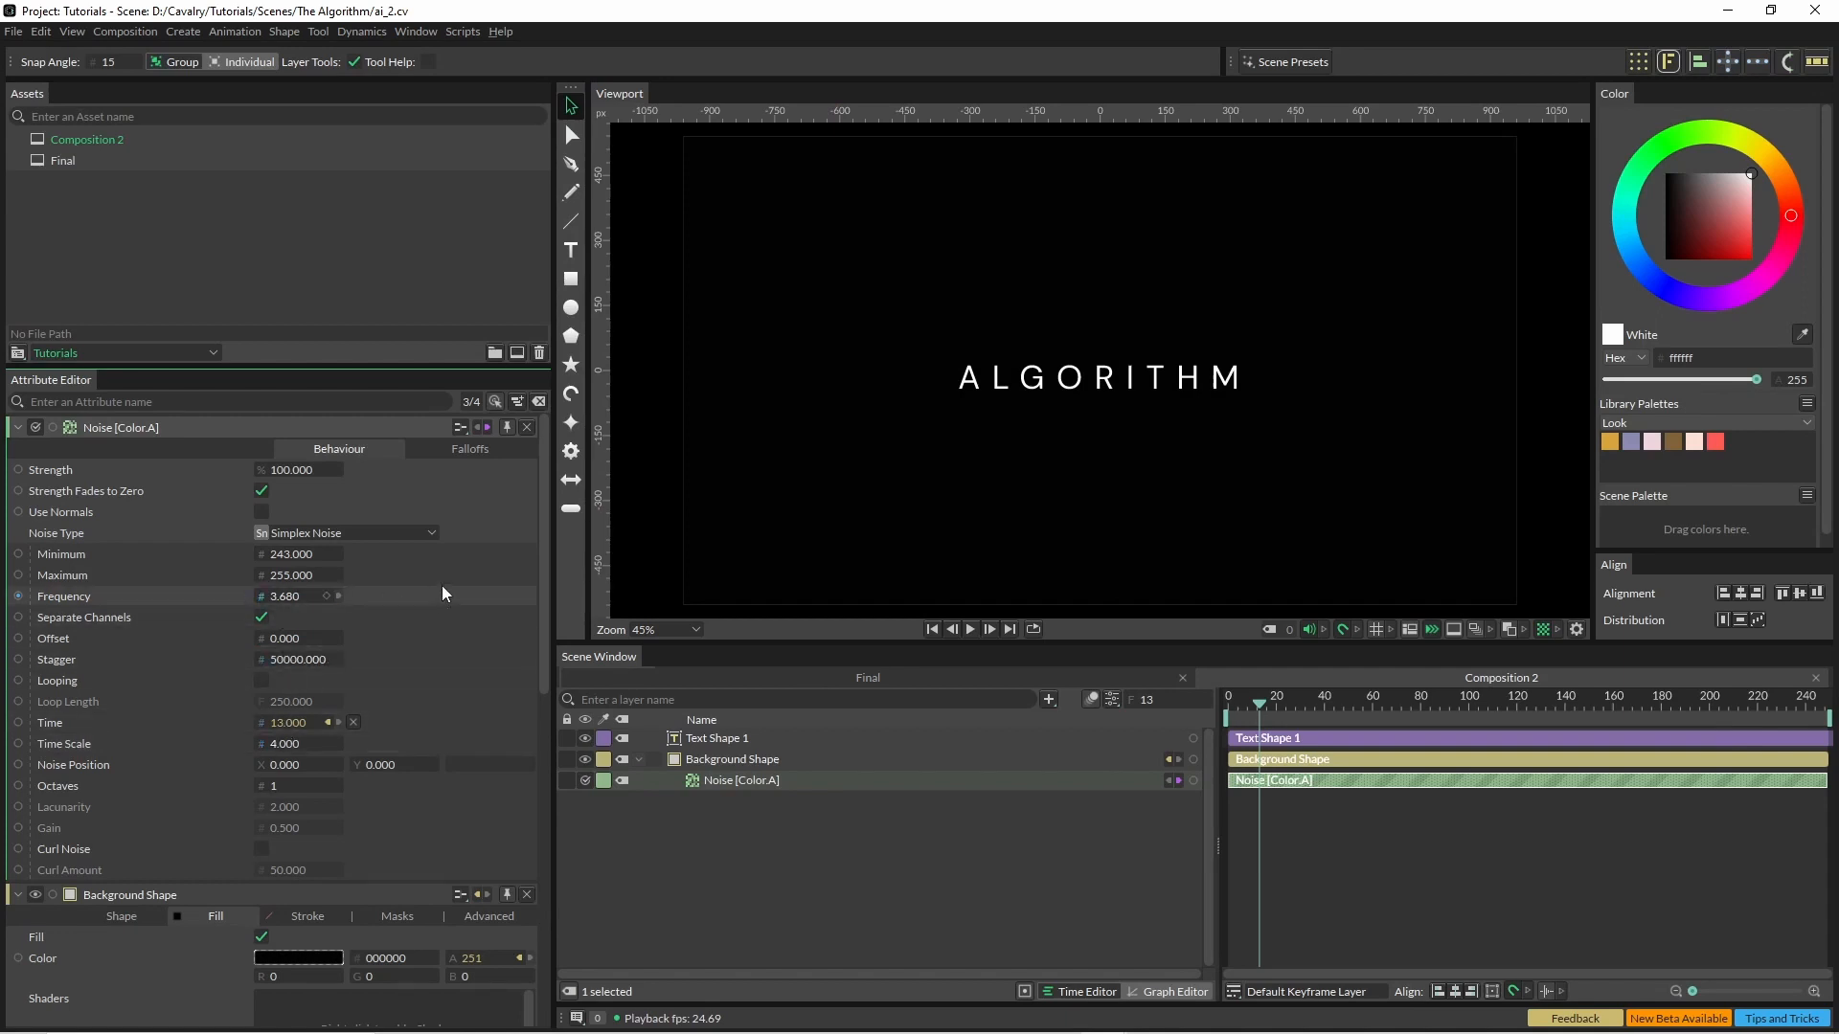
{"action": "left_click", "coordinate": [970, 630]}
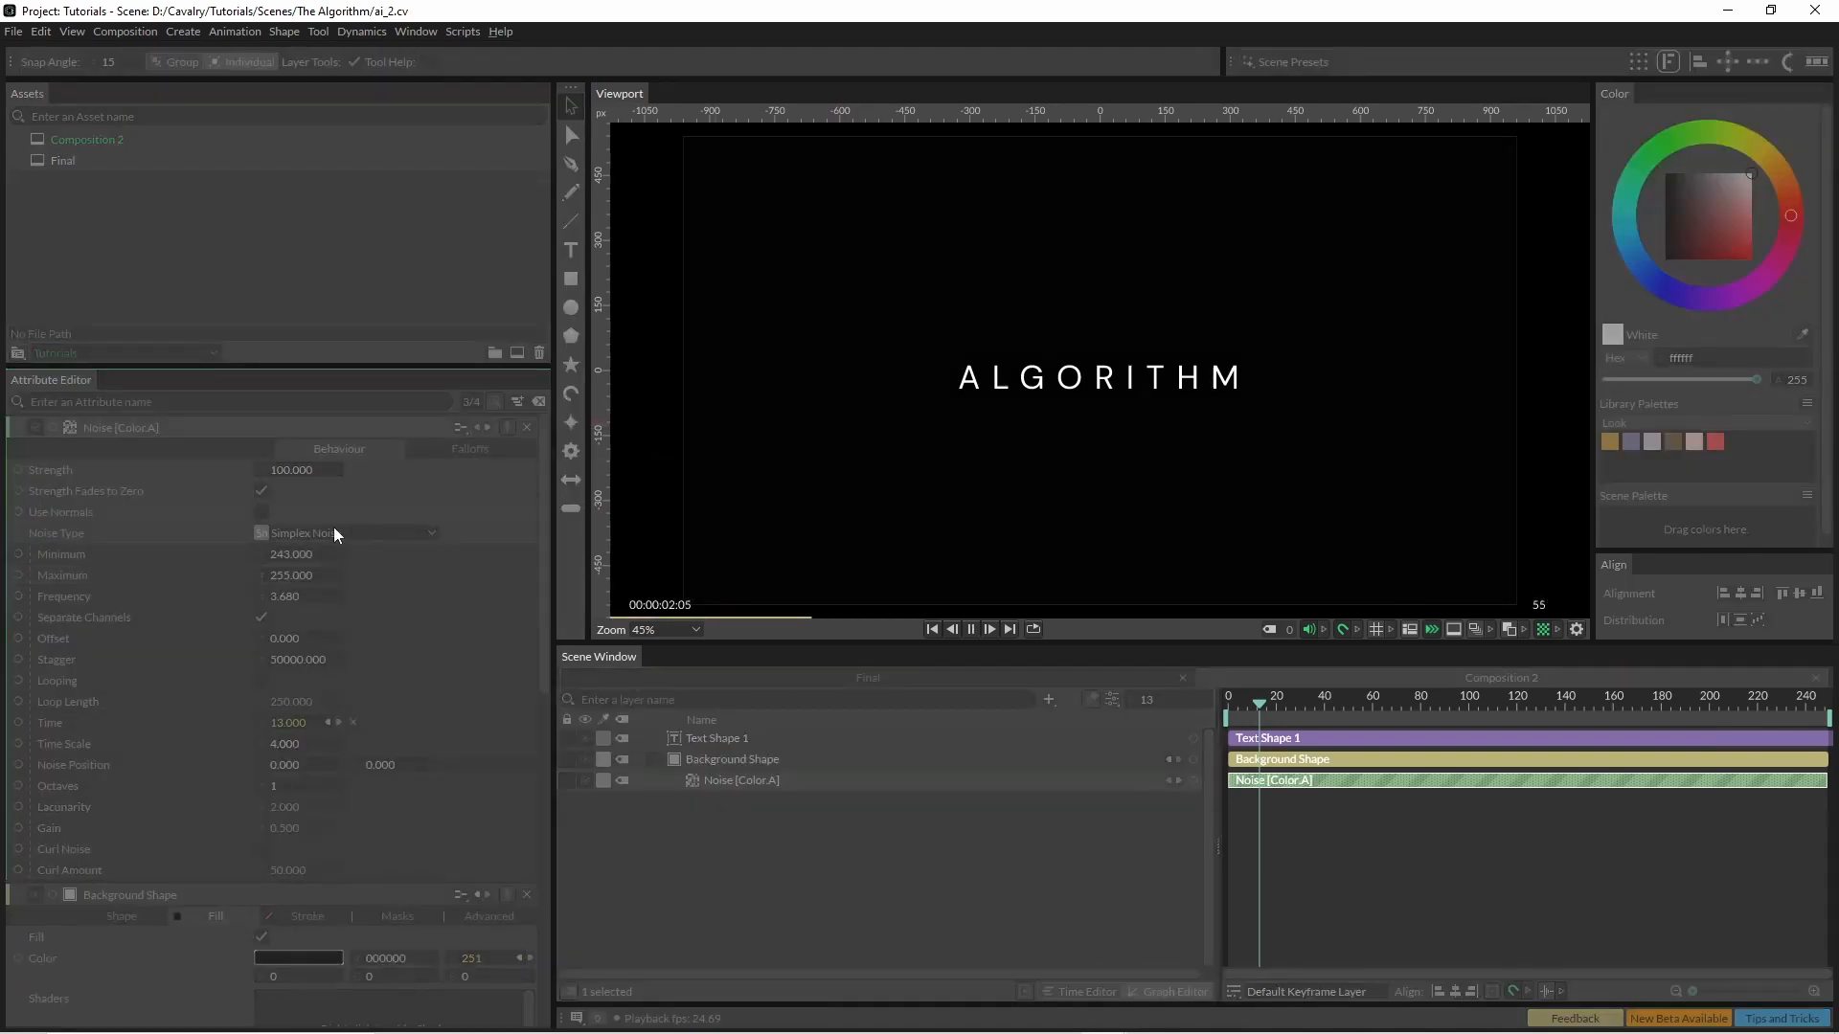
Add a Distortion filter to the ALGORITHM text layer and set its Direction Mode to Directional.
{"action": "left_click", "coordinate": [717, 737]}
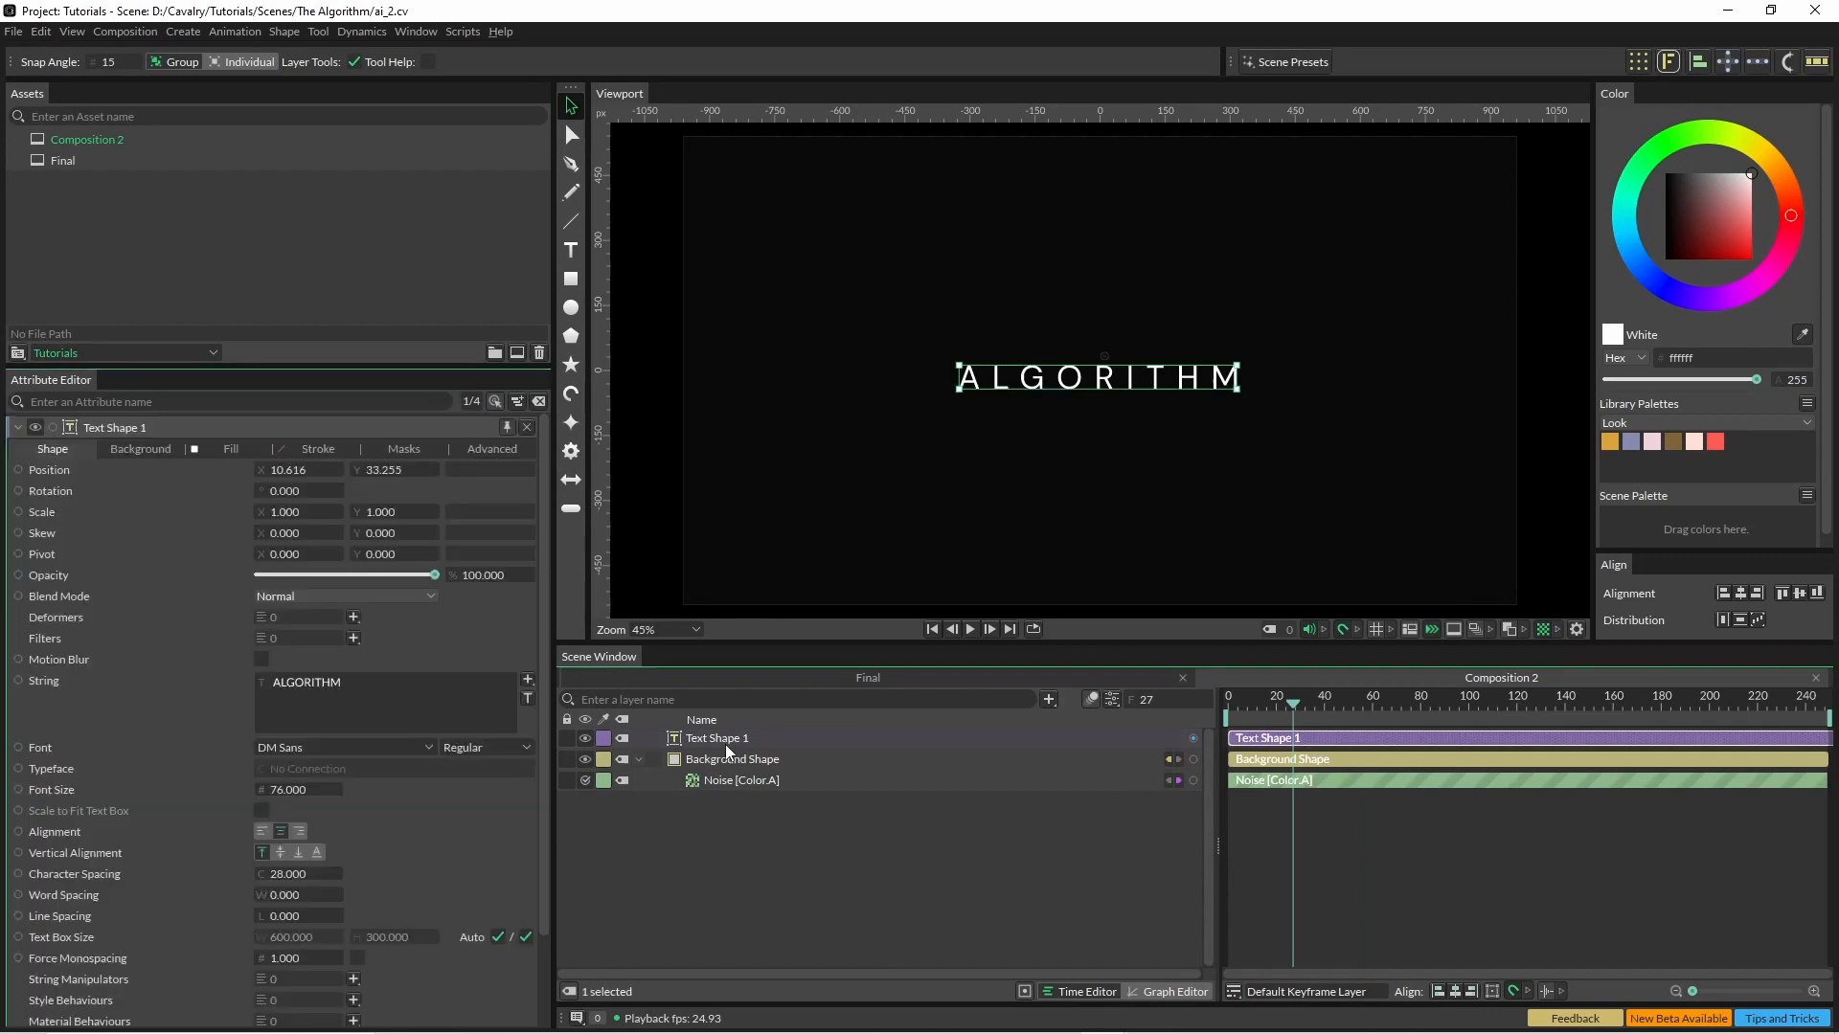
{"action": "left_click", "coordinate": [352, 638]}
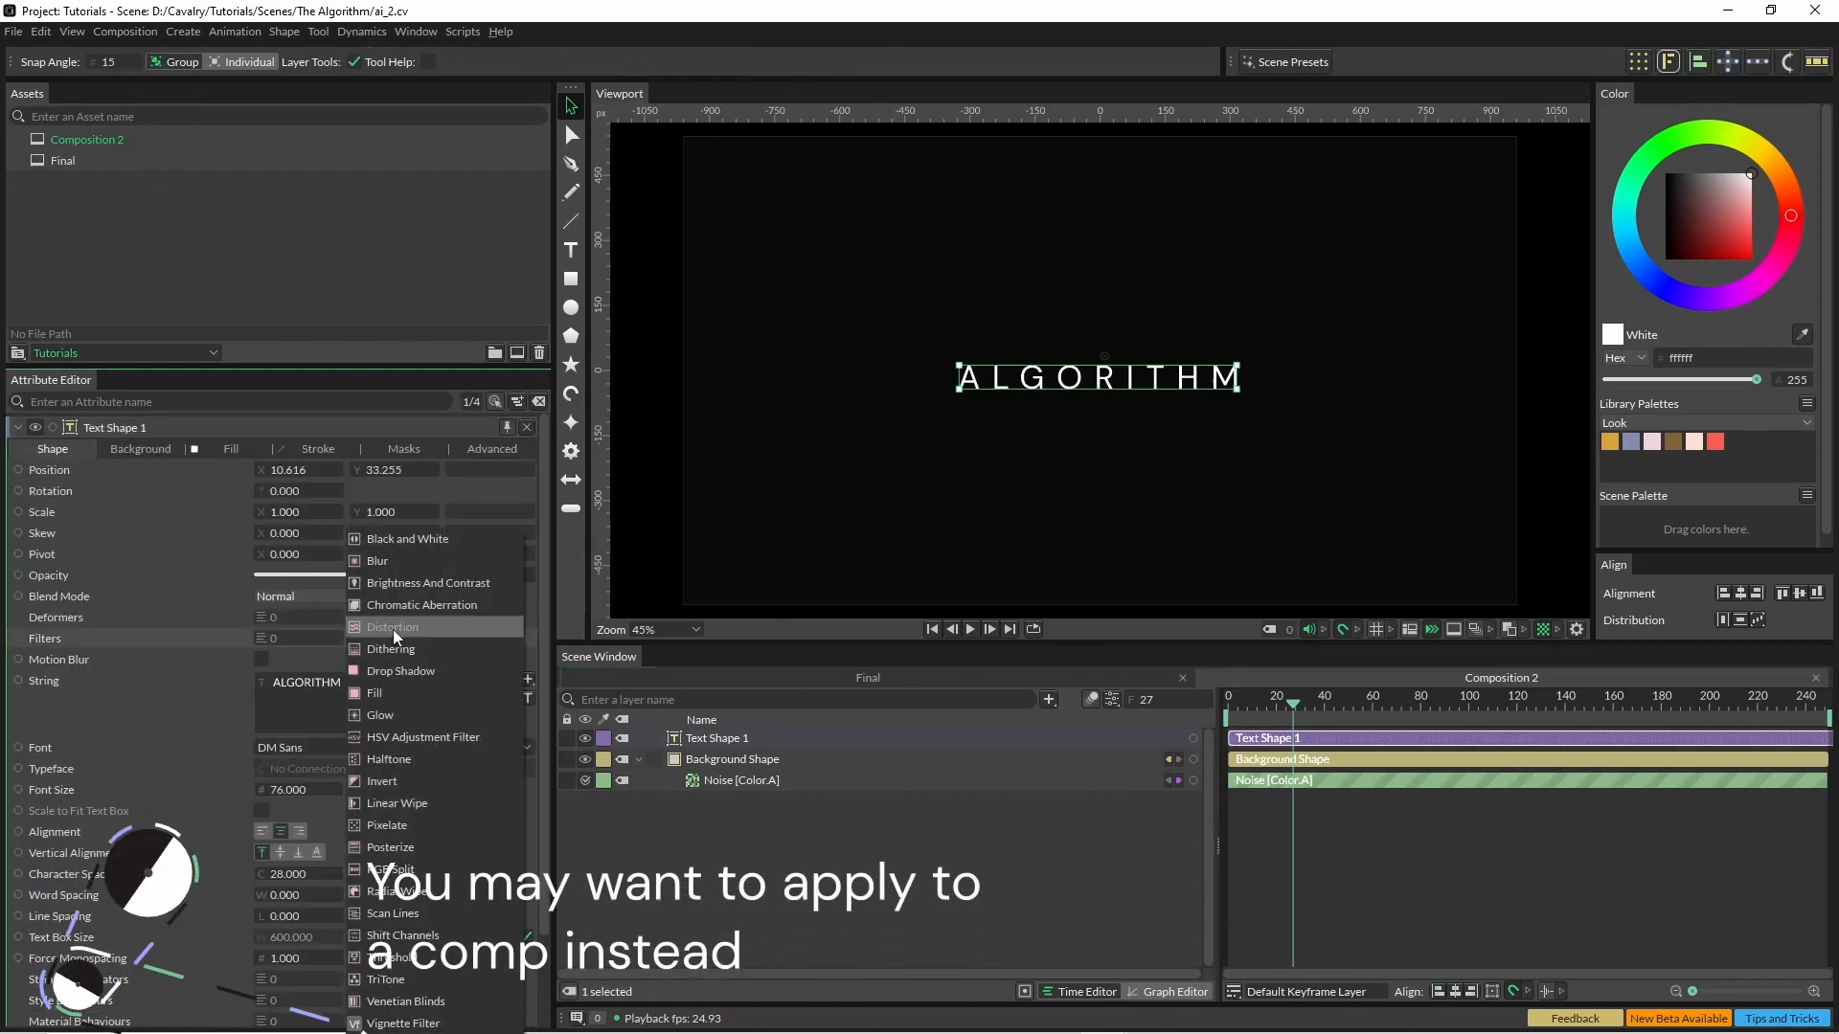
{"action": "left_click", "coordinate": [391, 627]}
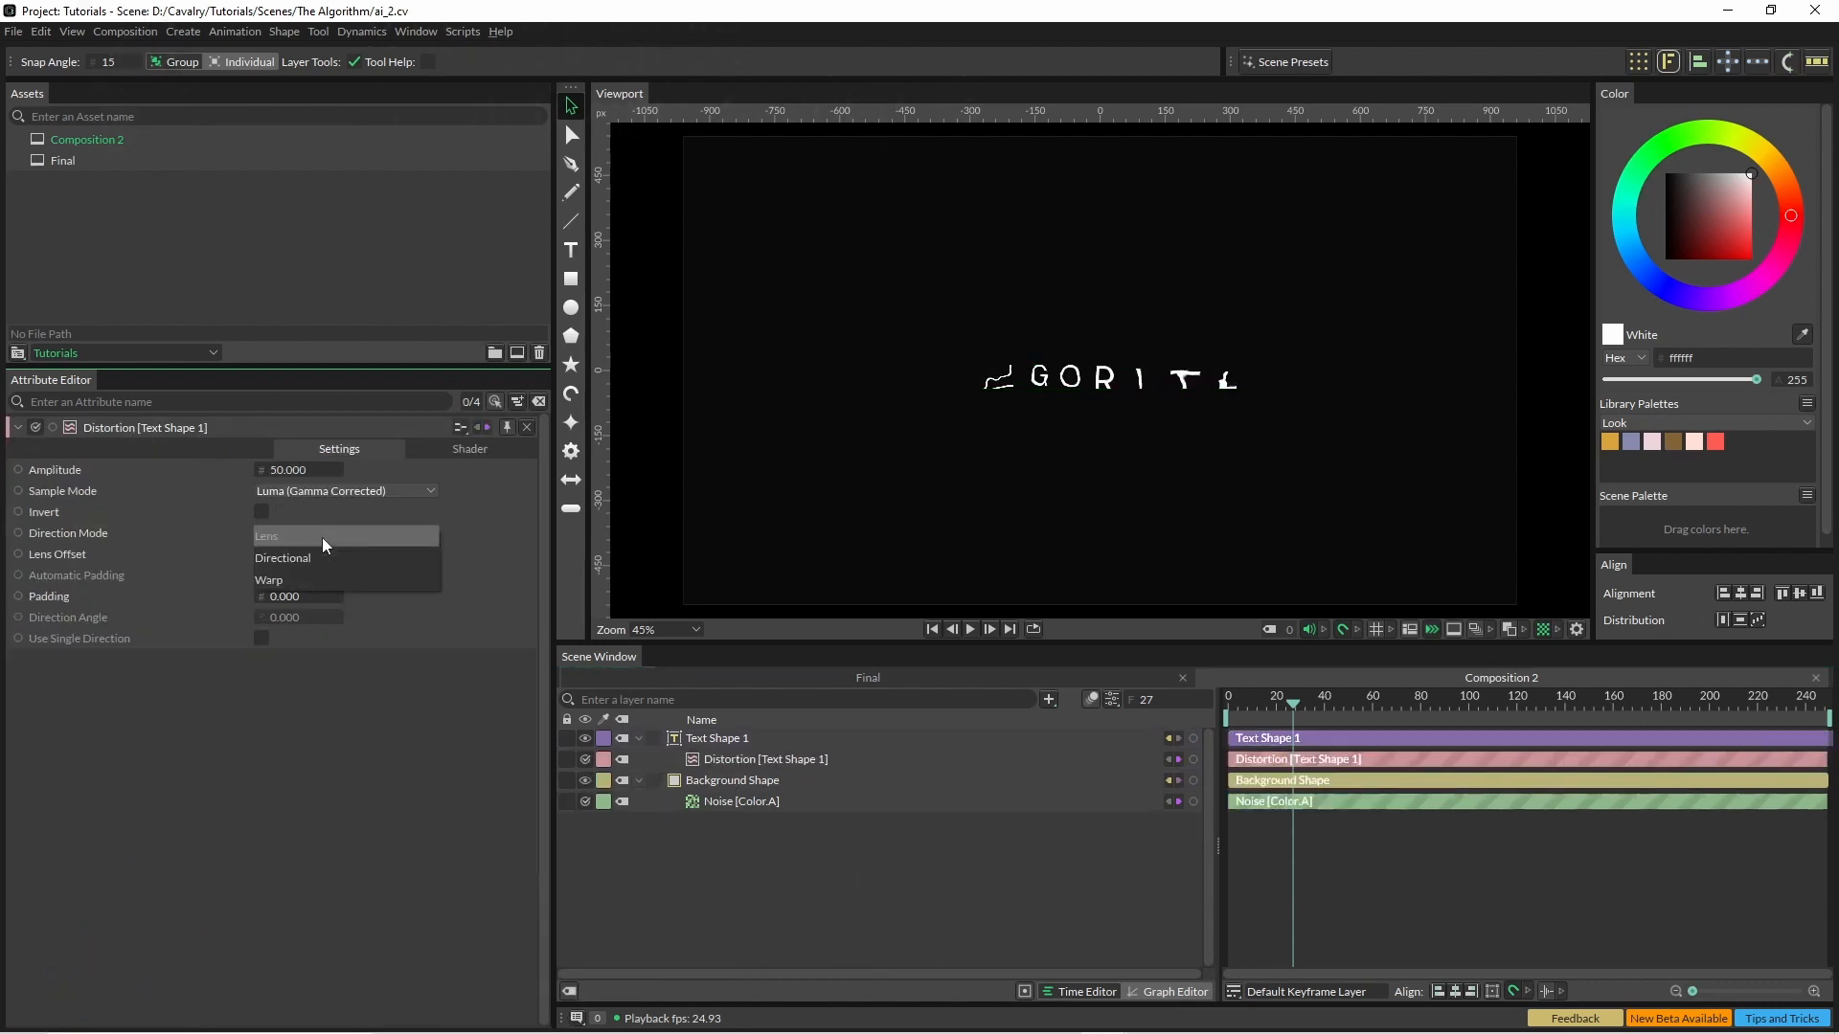
{"action": "left_click", "coordinate": [282, 558]}
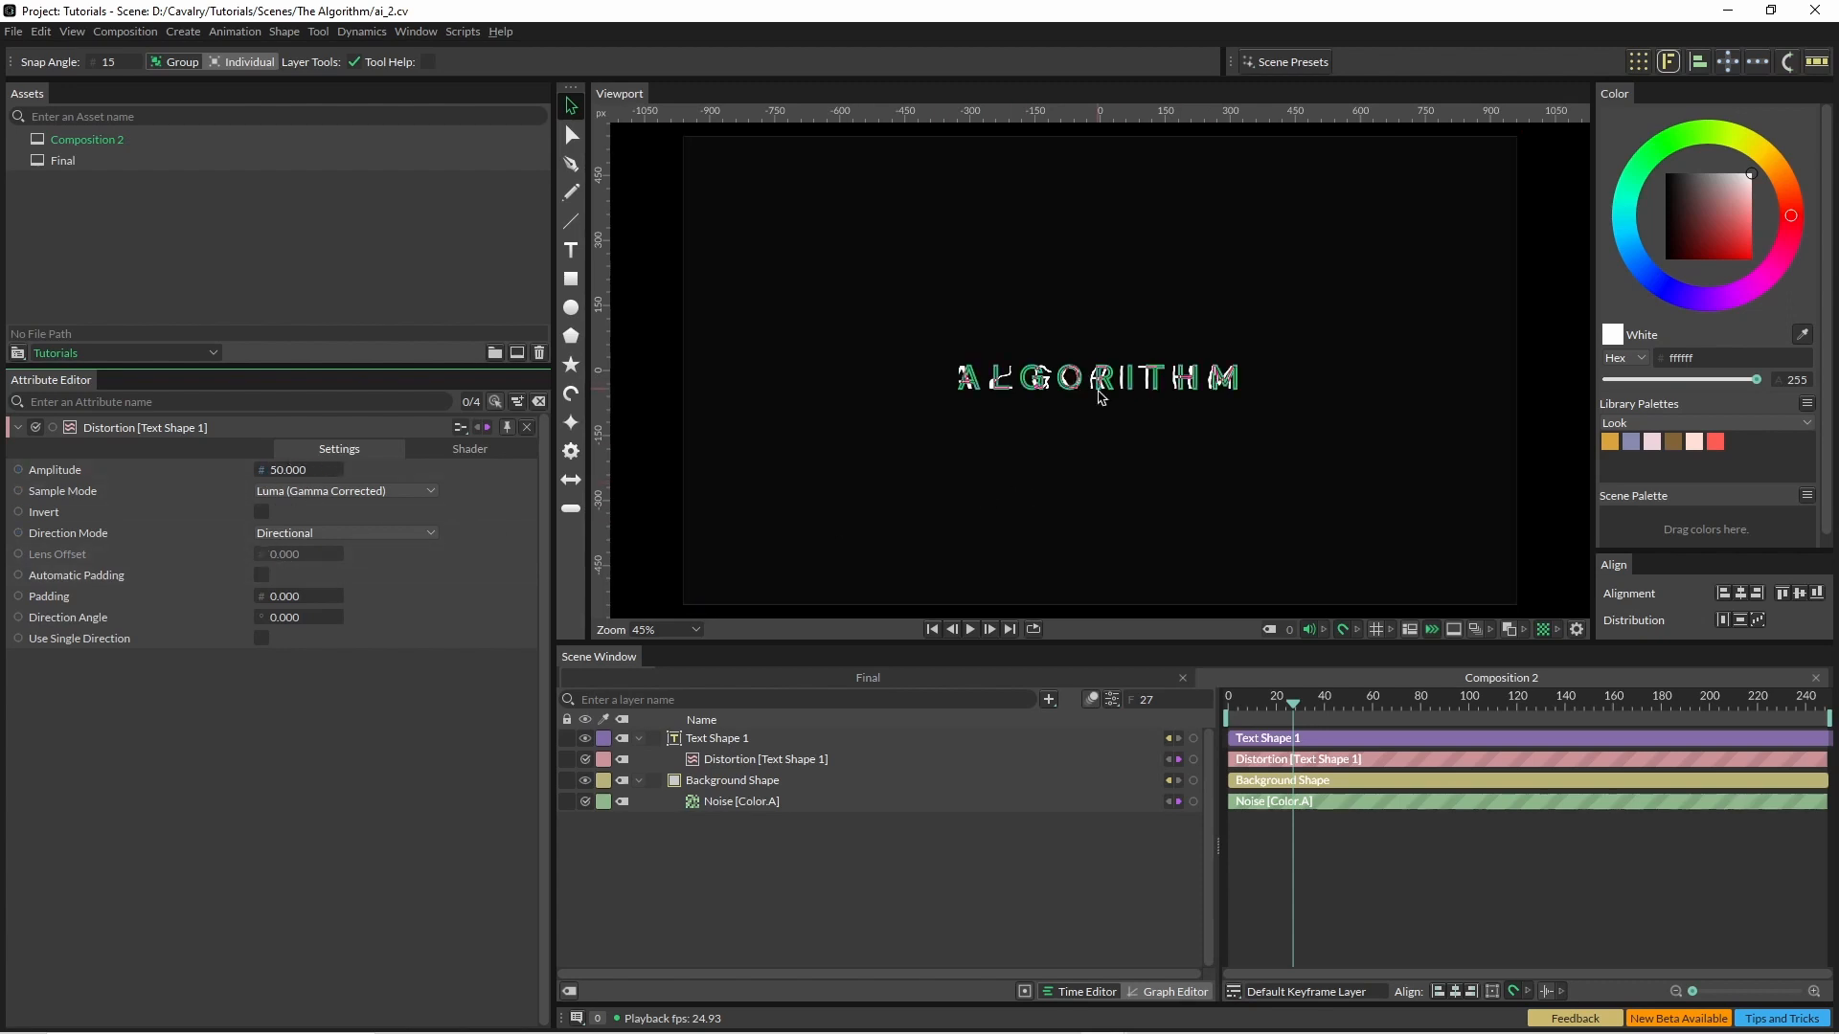
{"action": "left_click", "coordinate": [469, 448]}
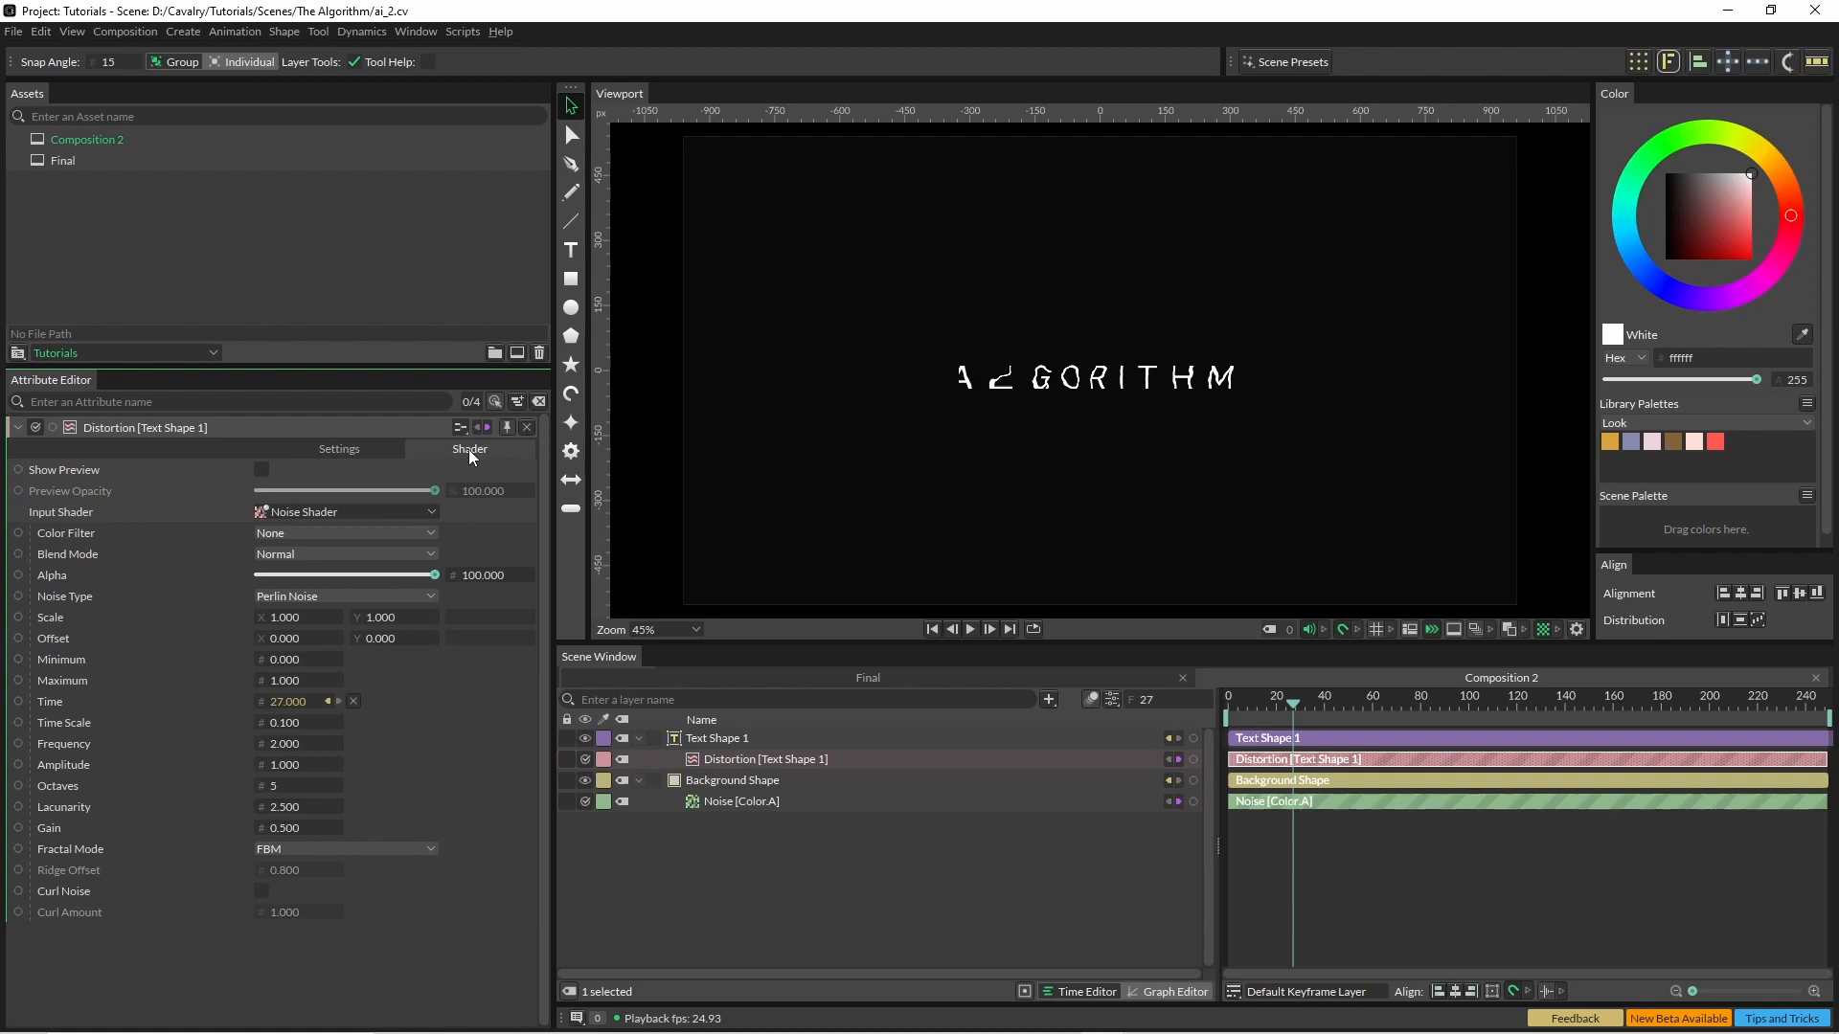
Use a Gradient Shader as the distortion input and rotate it 90°.
{"action": "left_click", "coordinate": [342, 511]}
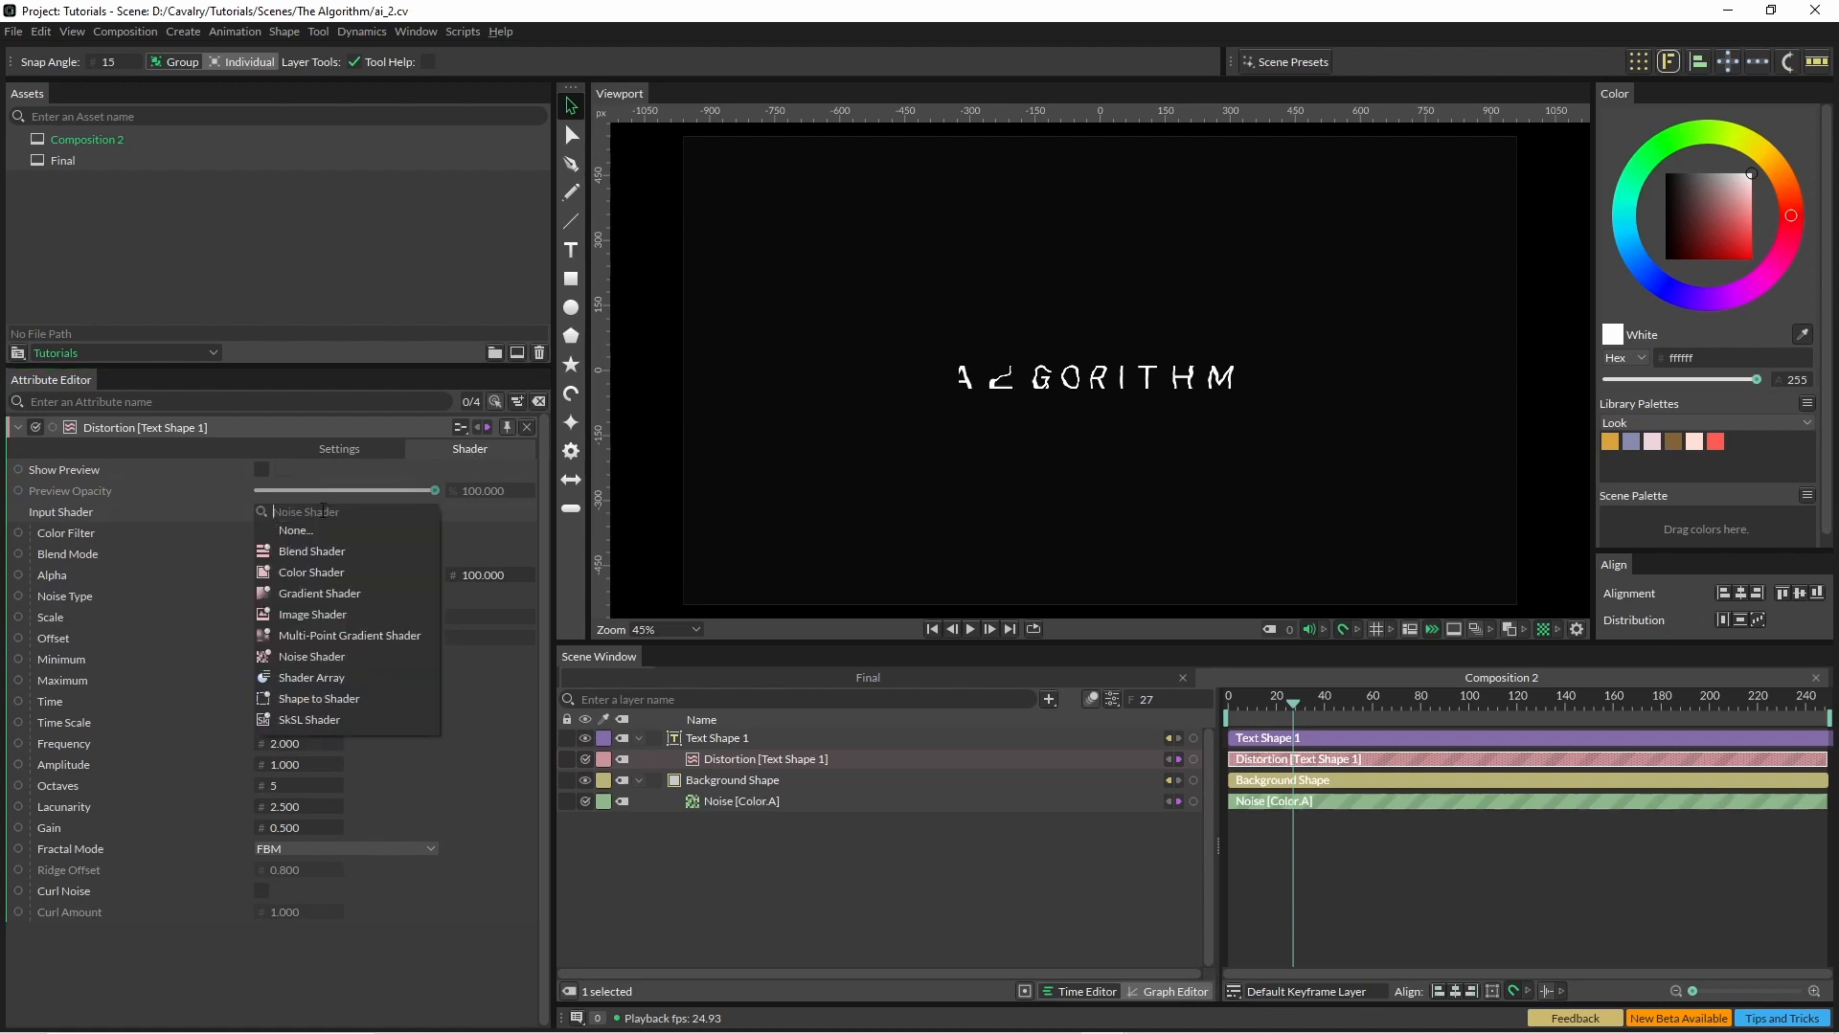
{"action": "left_click", "coordinate": [320, 594]}
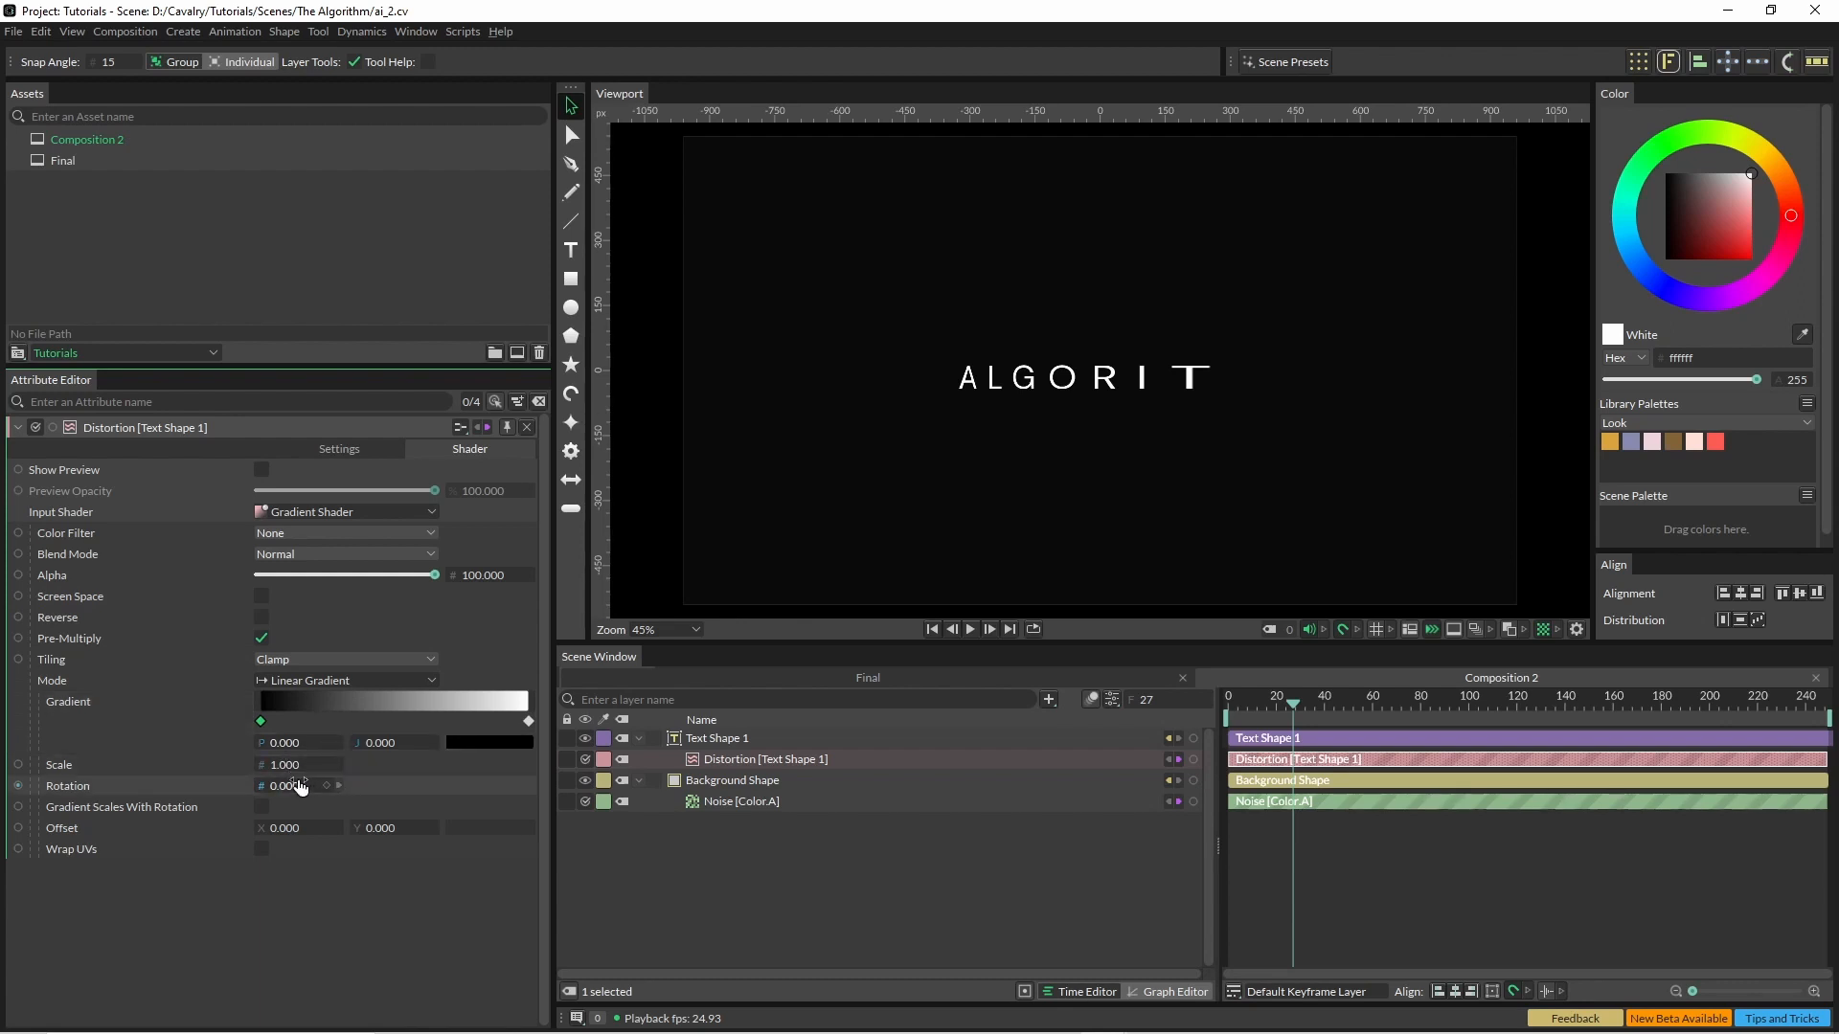
{"action": "type", "text": "90"}
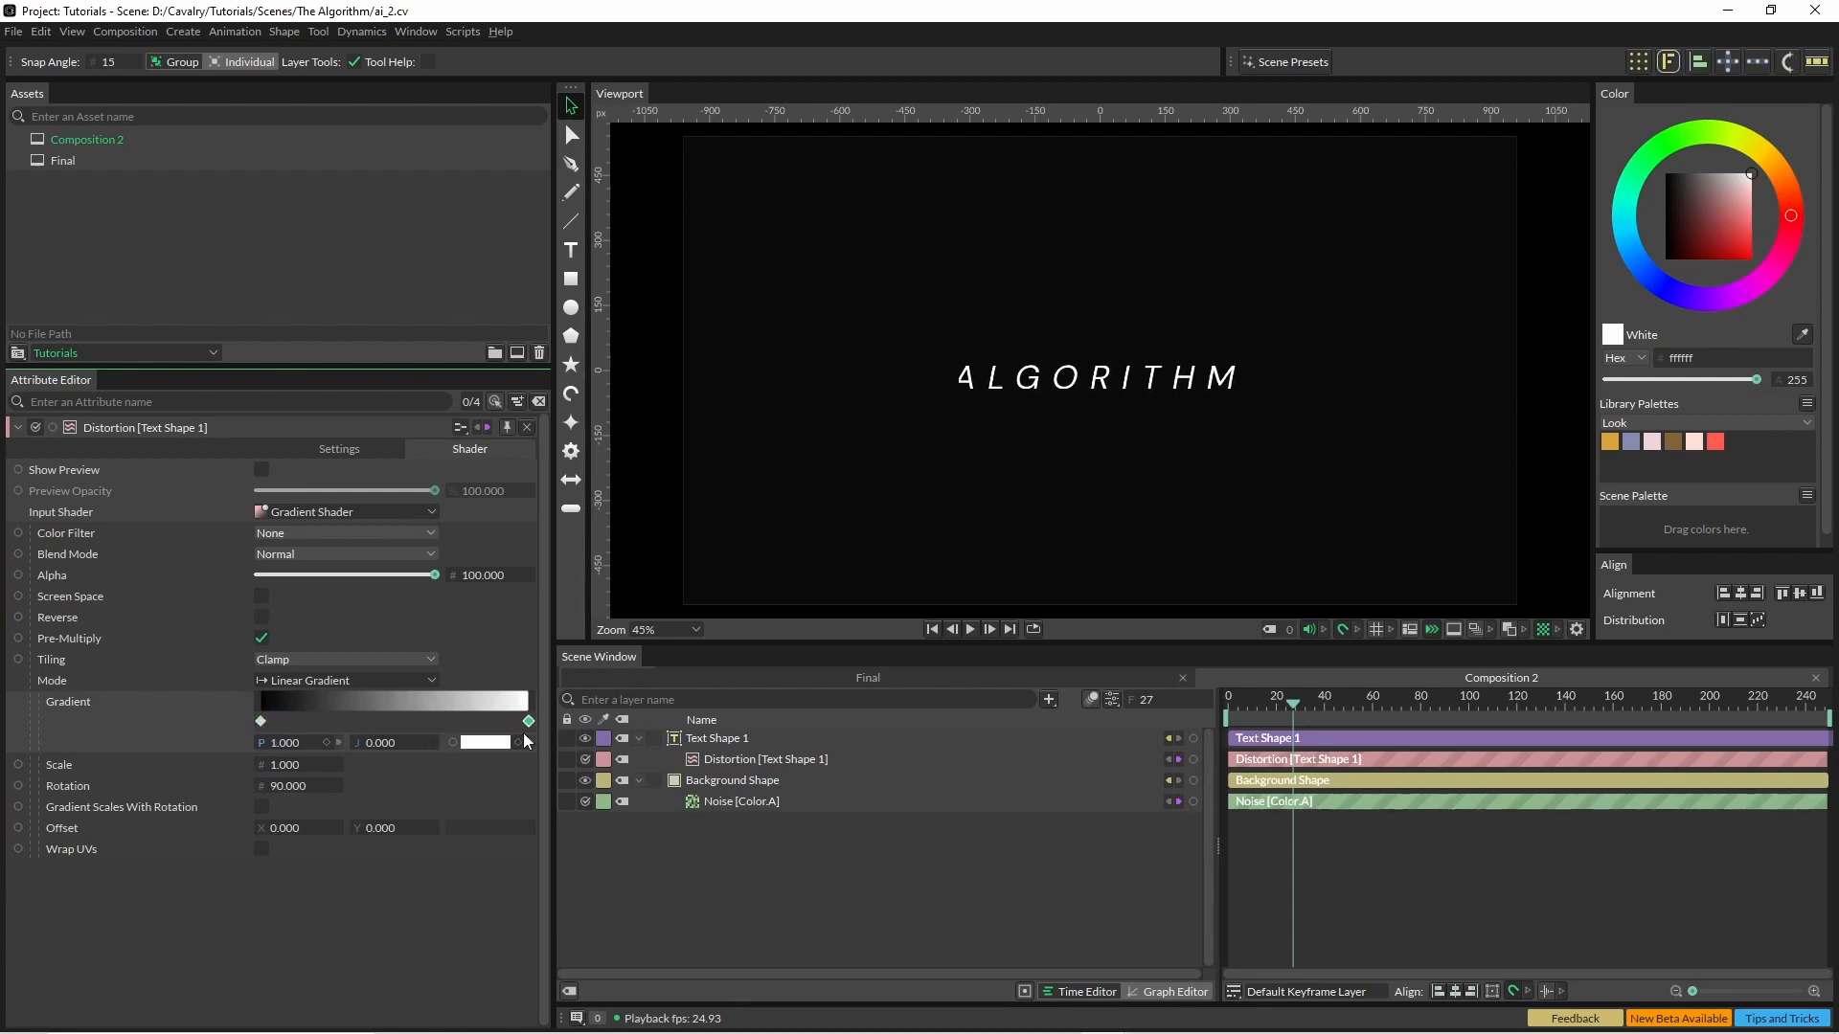
Place several hard black and white stops along the gradient ramp to slice the letters into bands.
{"action": "left_click_drag", "start_coordinate": [527, 720], "coordinate": [352, 720]}
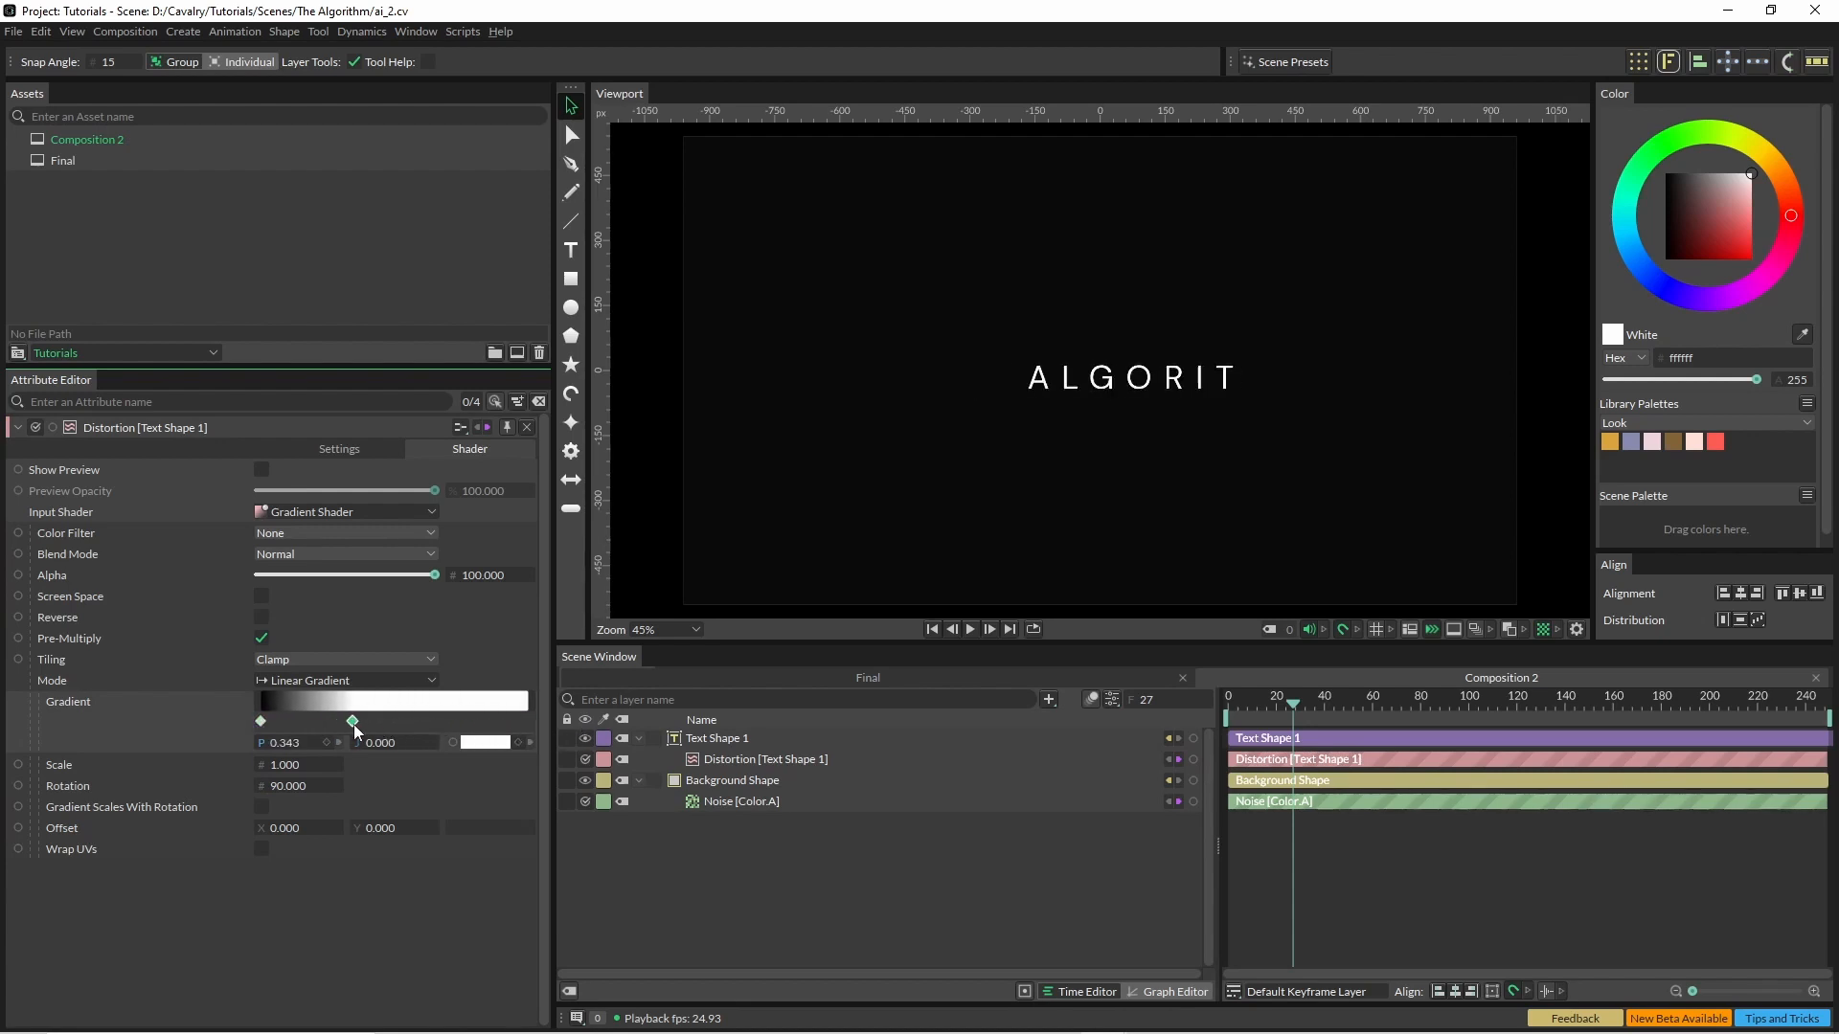
{"action": "left_click_drag", "start_coordinate": [352, 722], "coordinate": [392, 723]}
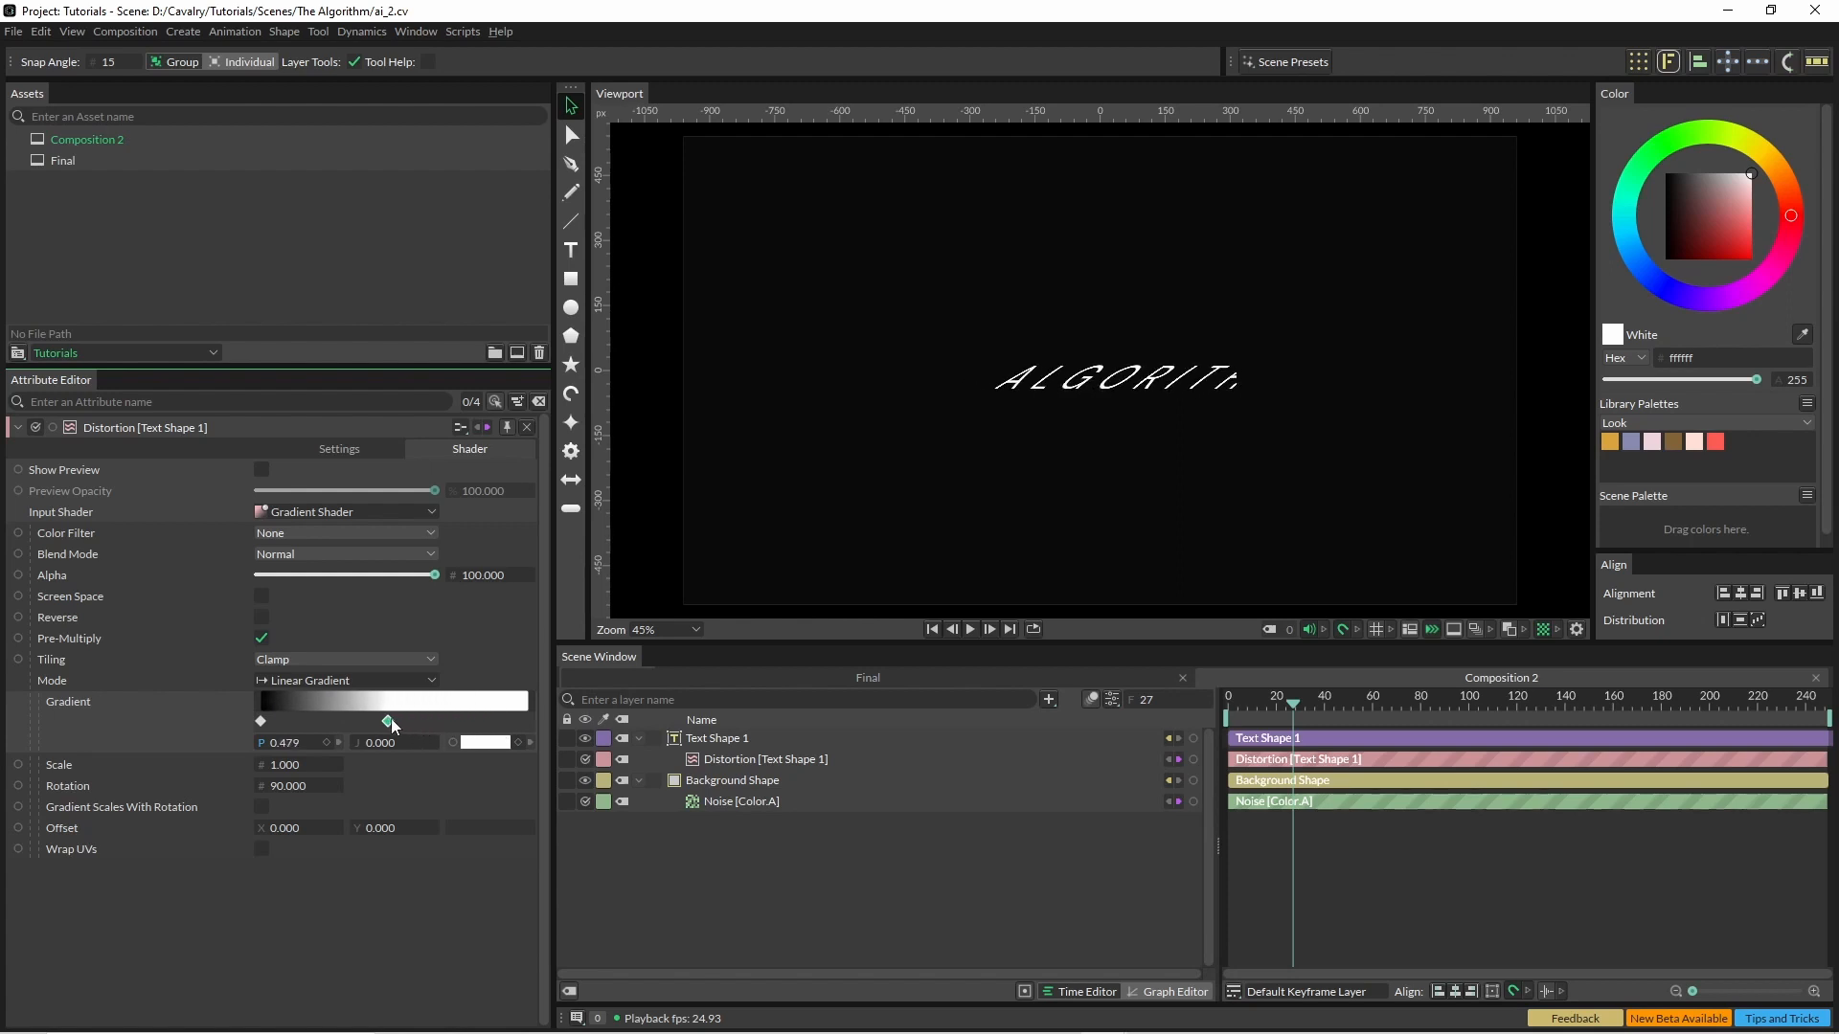
{"action": "left_click_drag", "start_coordinate": [389, 720], "coordinate": [433, 720]}
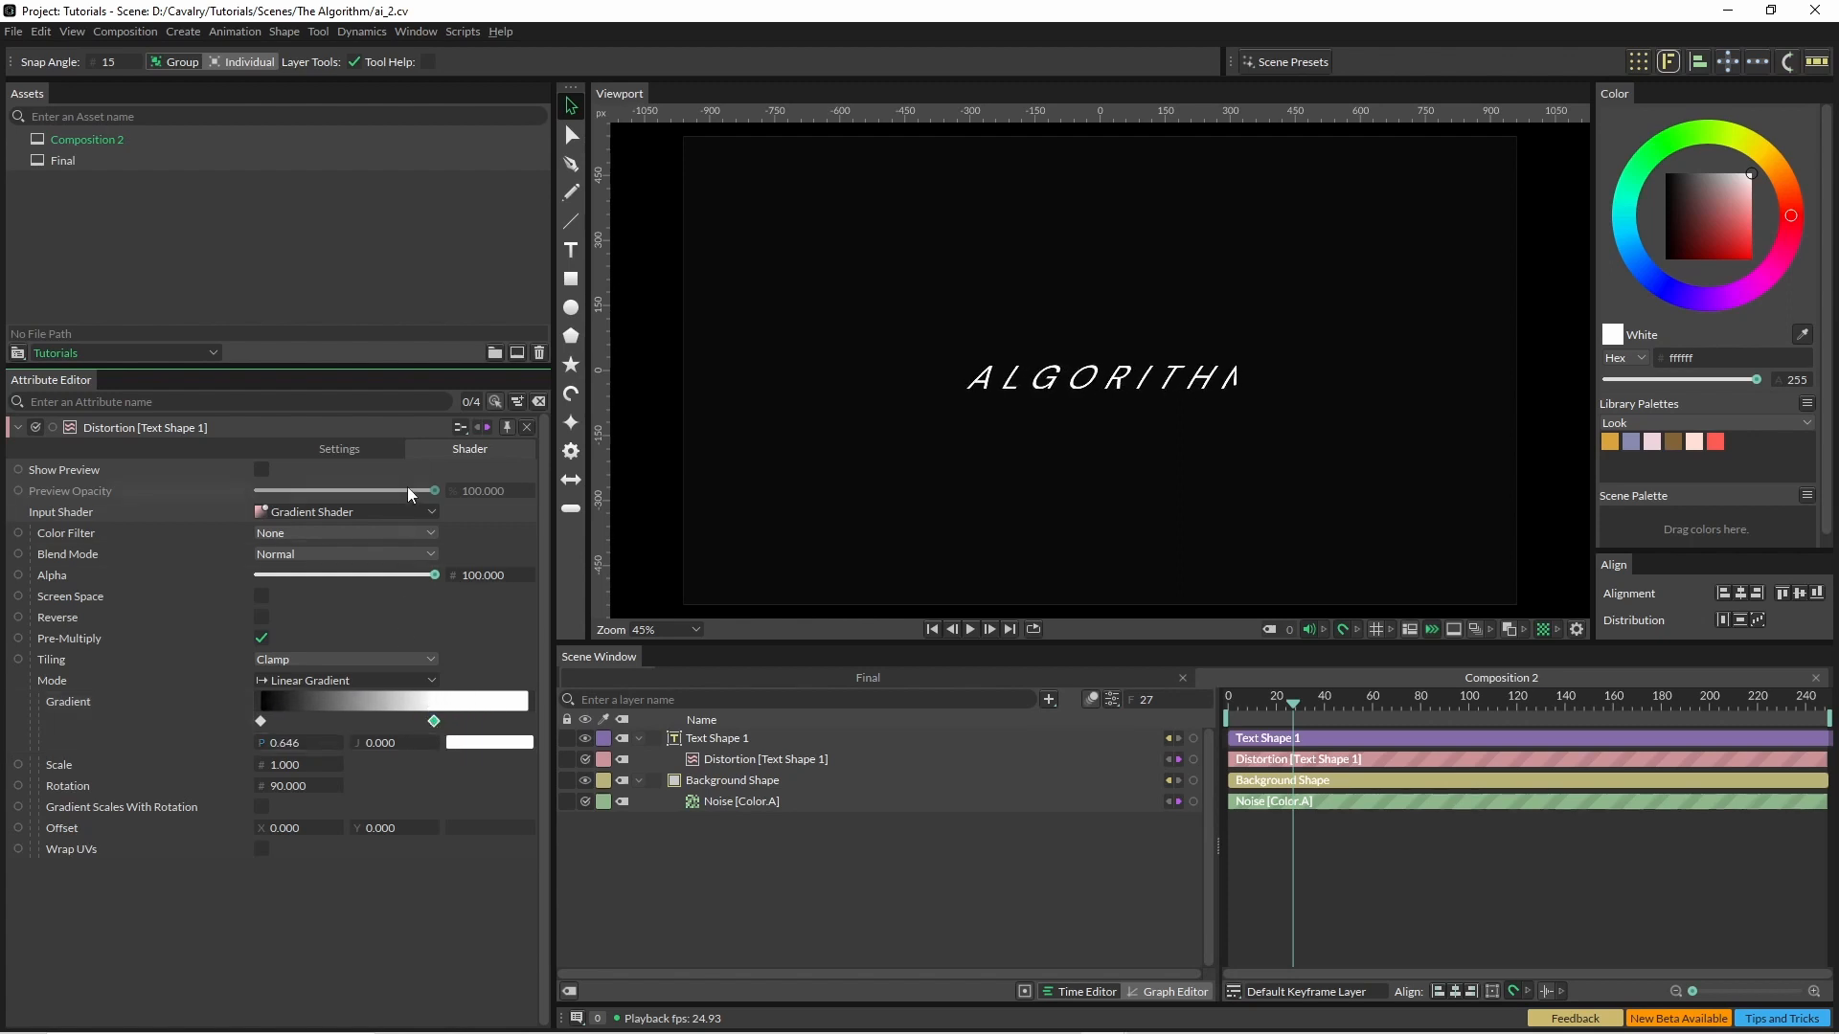
{"action": "left_click_drag", "start_coordinate": [433, 722], "coordinate": [434, 722]}
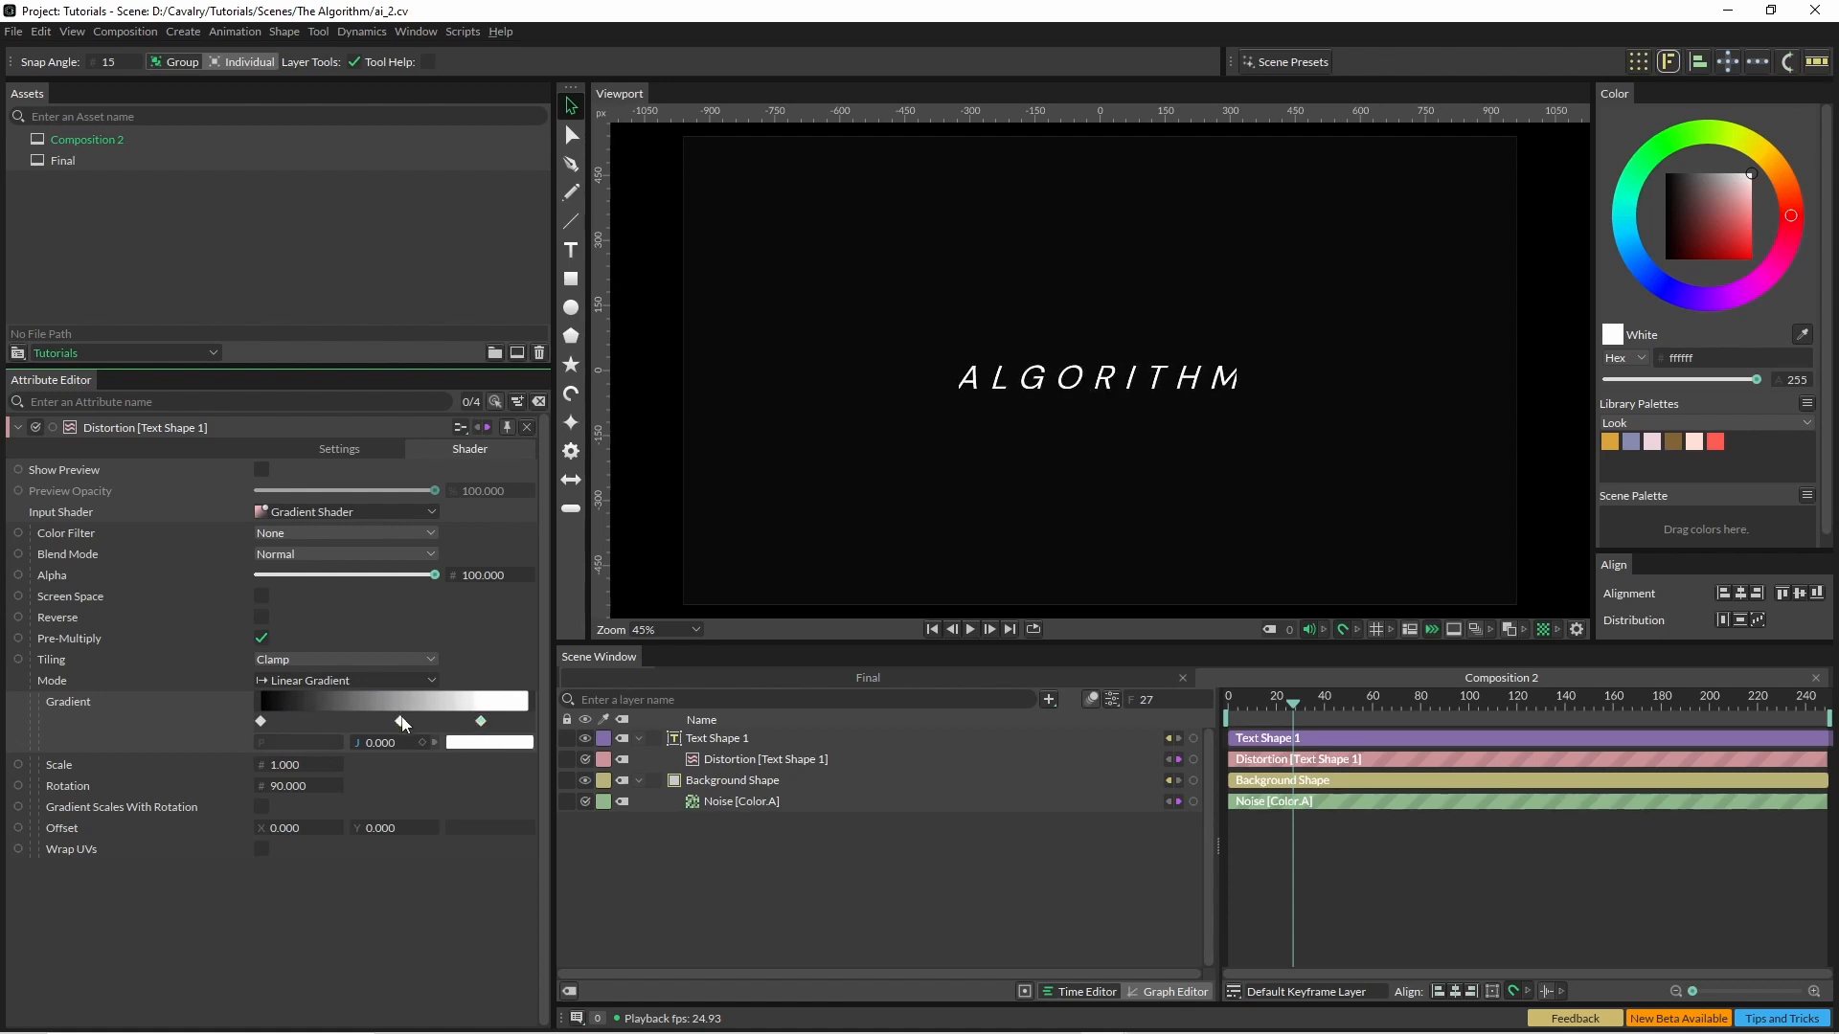
{"action": "left_click_drag", "start_coordinate": [400, 720], "coordinate": [343, 722]}
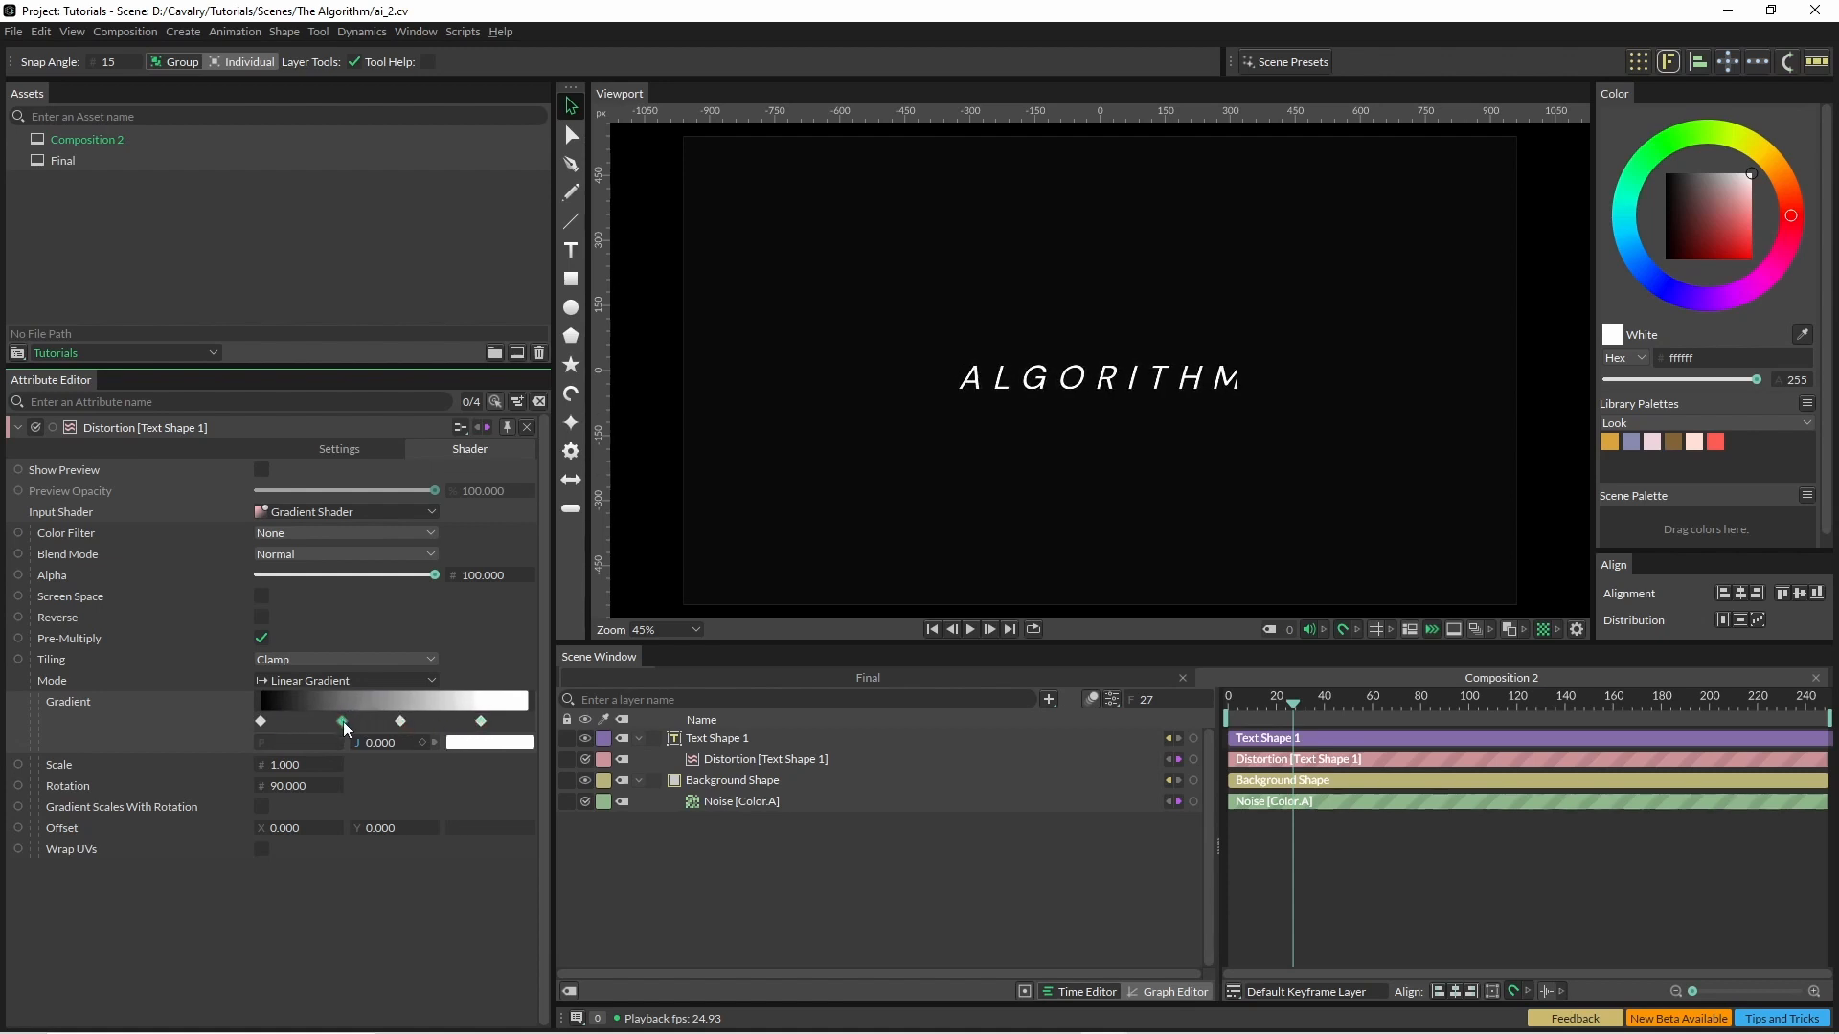
{"action": "left_click_drag", "start_coordinate": [343, 723], "coordinate": [416, 722]}
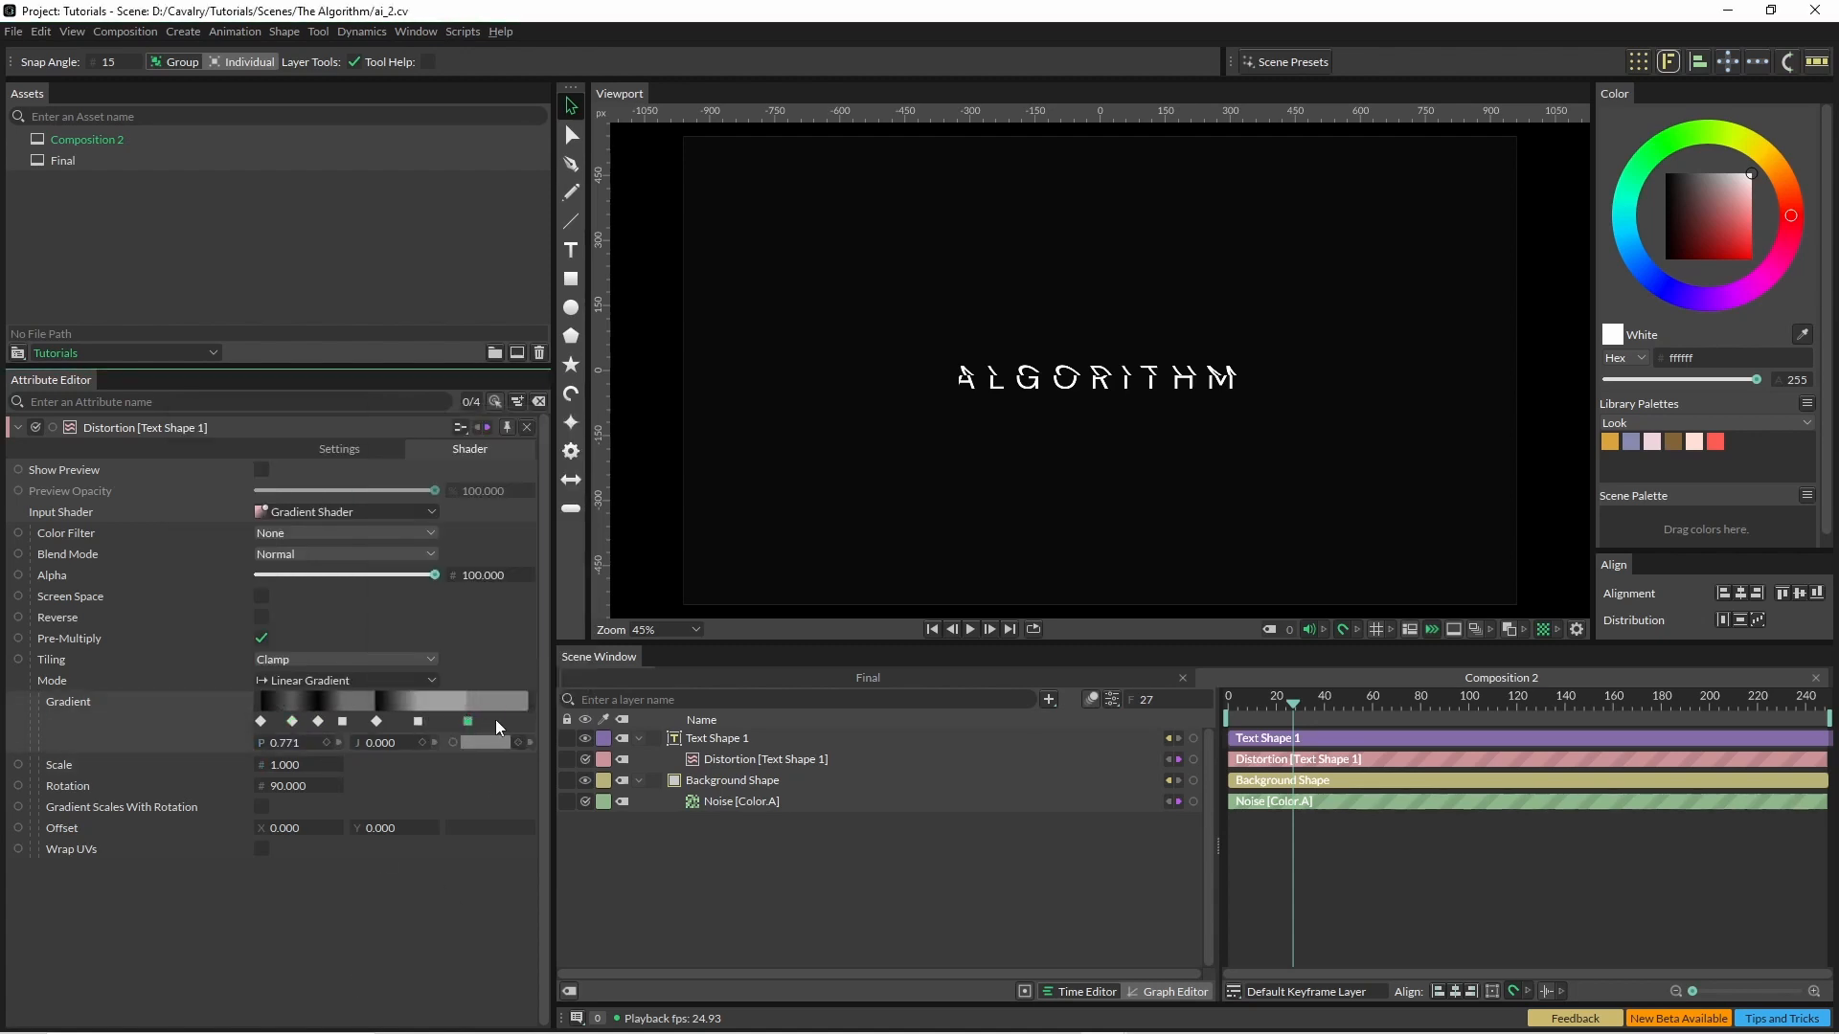
{"action": "left_click", "coordinate": [468, 720]}
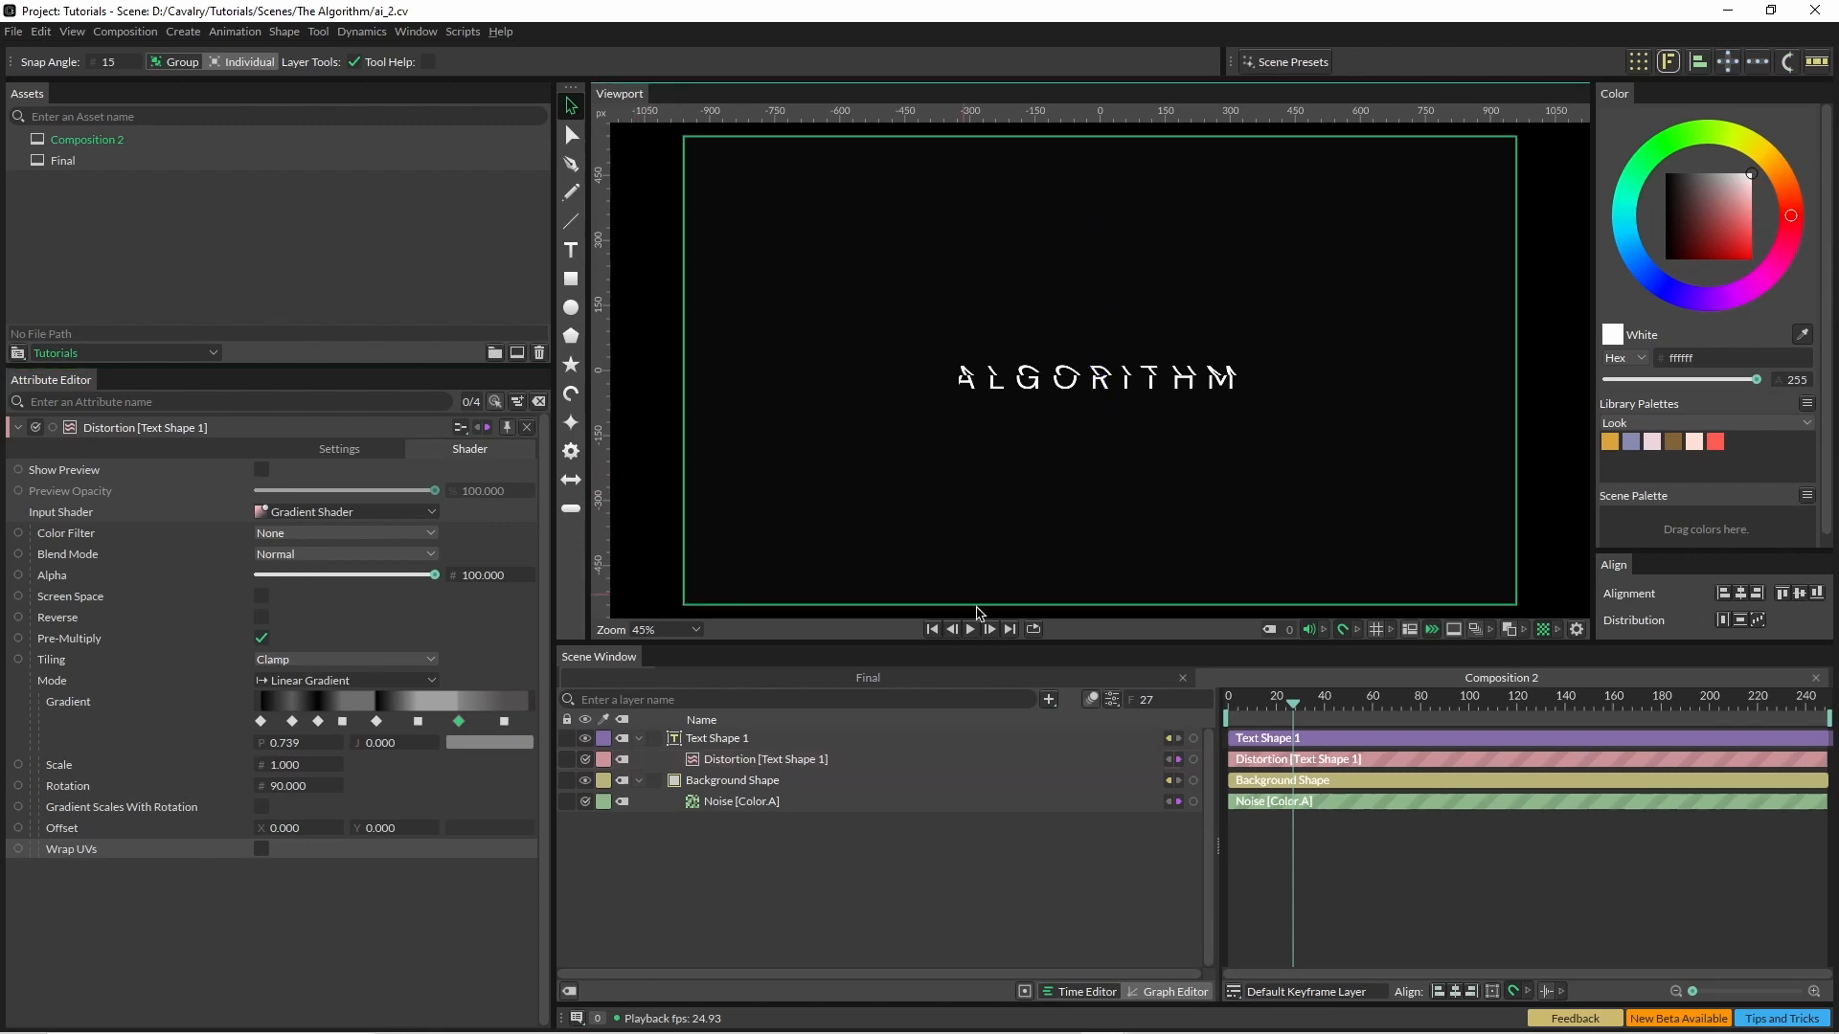
Drive the gradient's Offset Y with a Frame behaviour so the bands scroll, and preview it.
{"action": "left_click", "coordinate": [969, 630]}
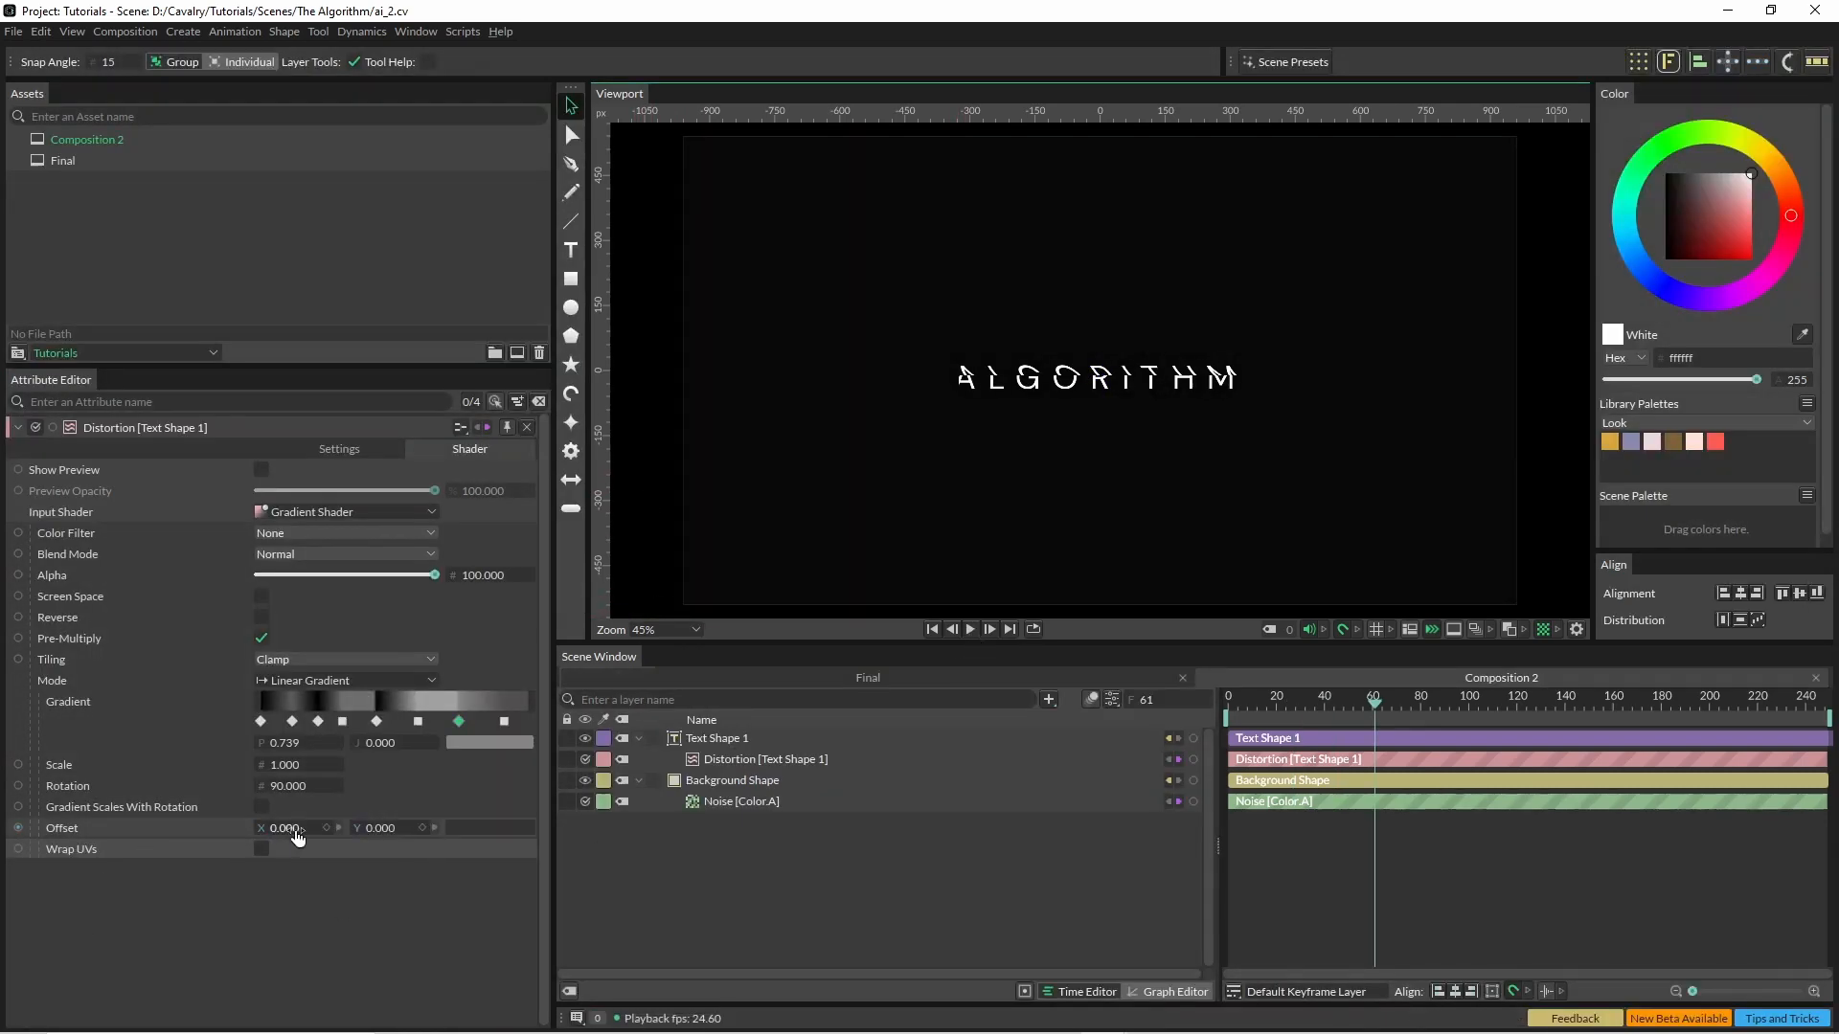
{"action": "left_click_drag", "start_coordinate": [293, 828], "coordinate": [327, 827]}
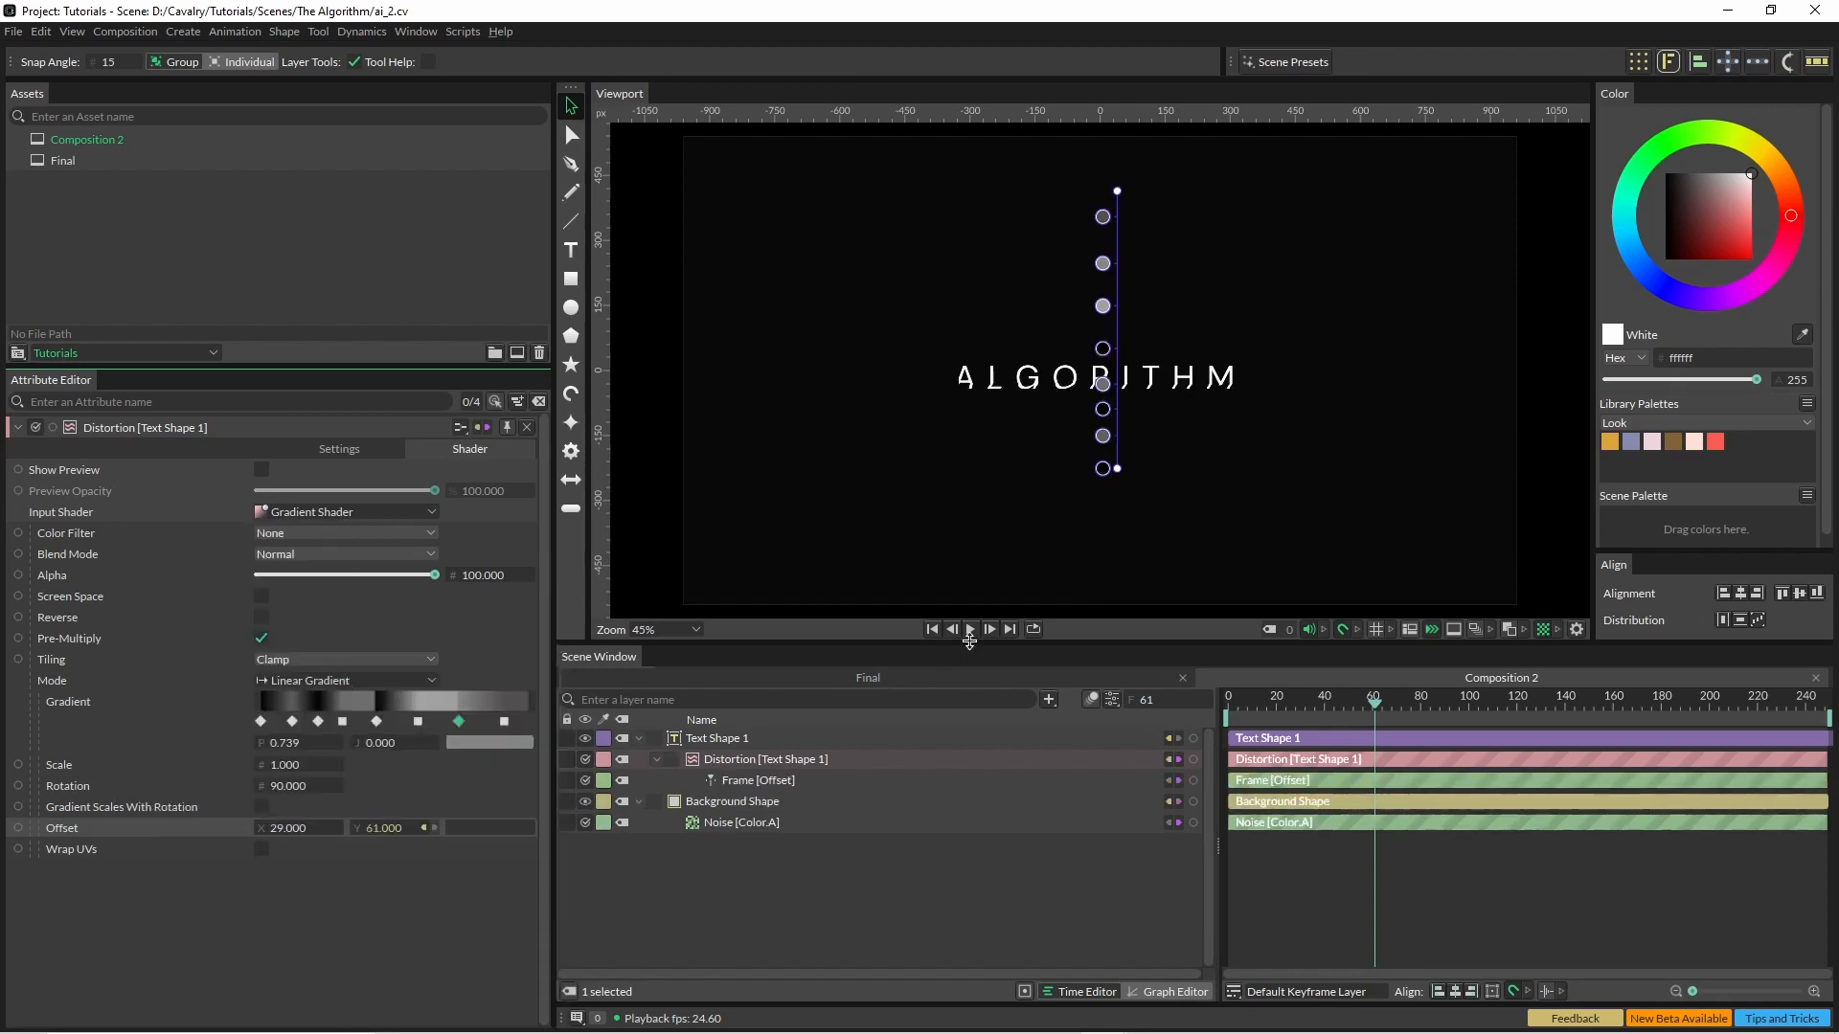
{"action": "left_click", "coordinate": [969, 630]}
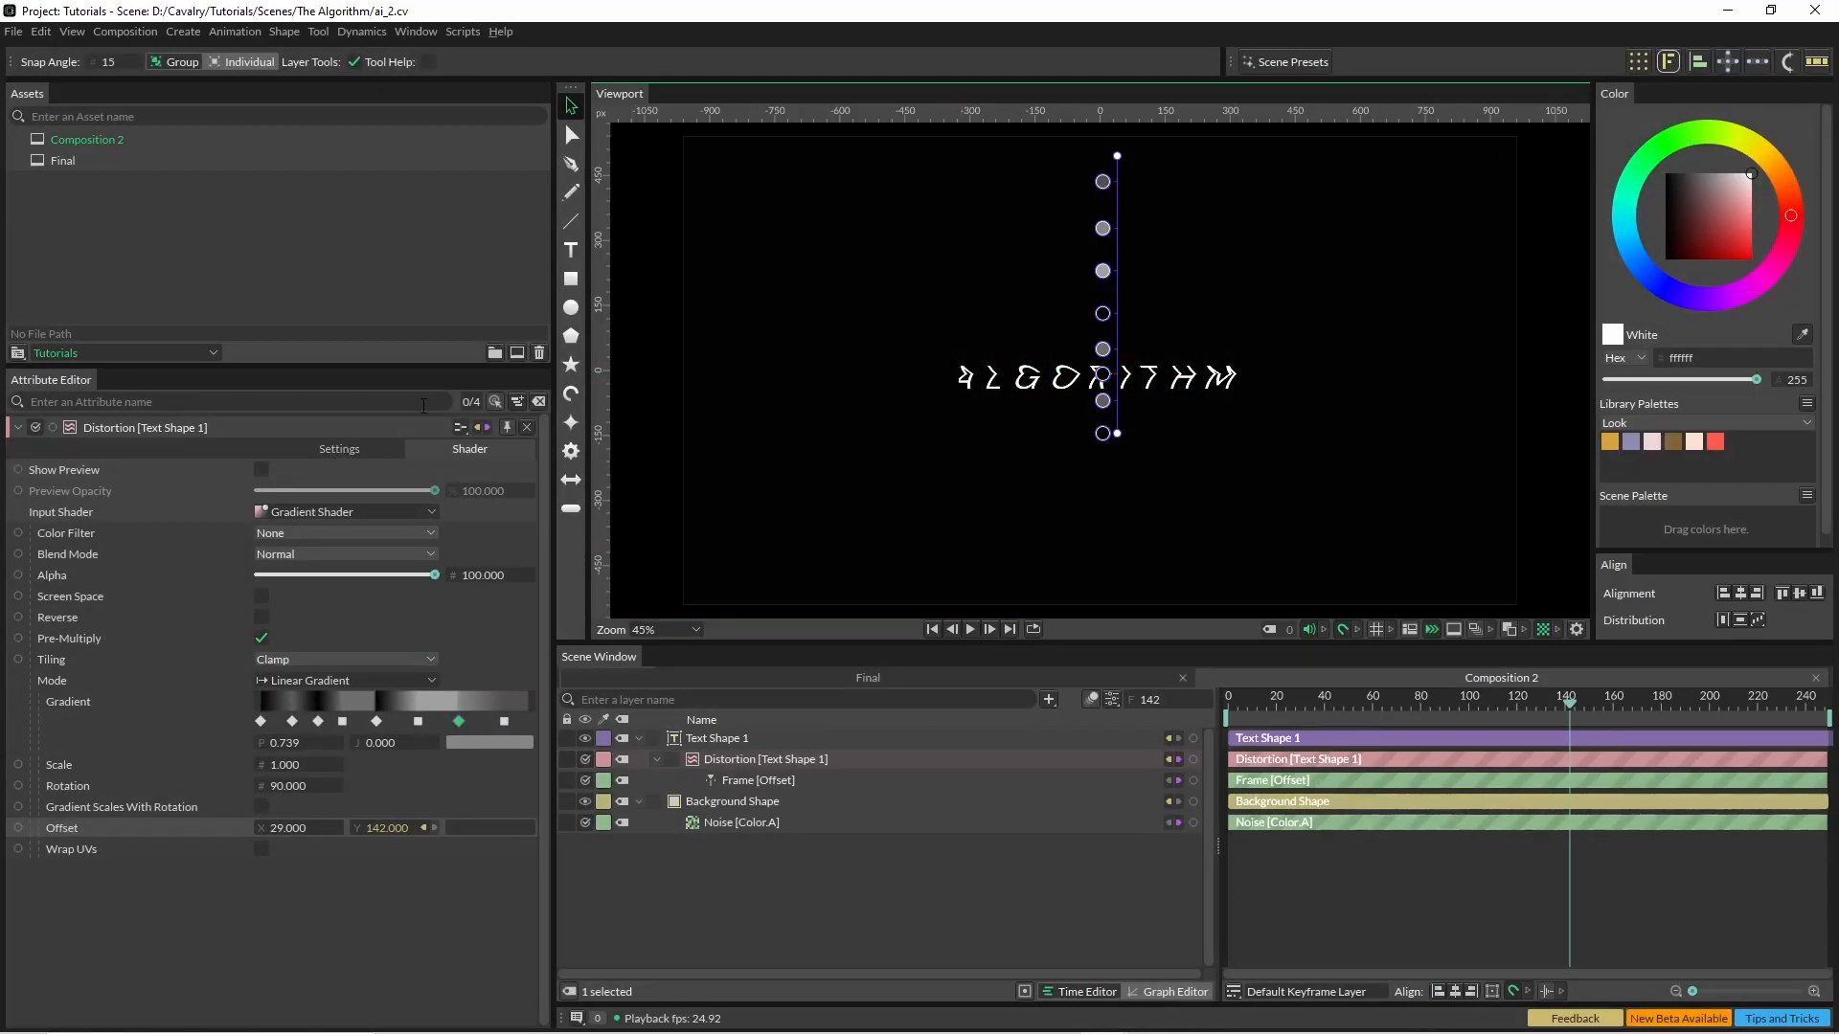
{"action": "left_click", "coordinate": [338, 448]}
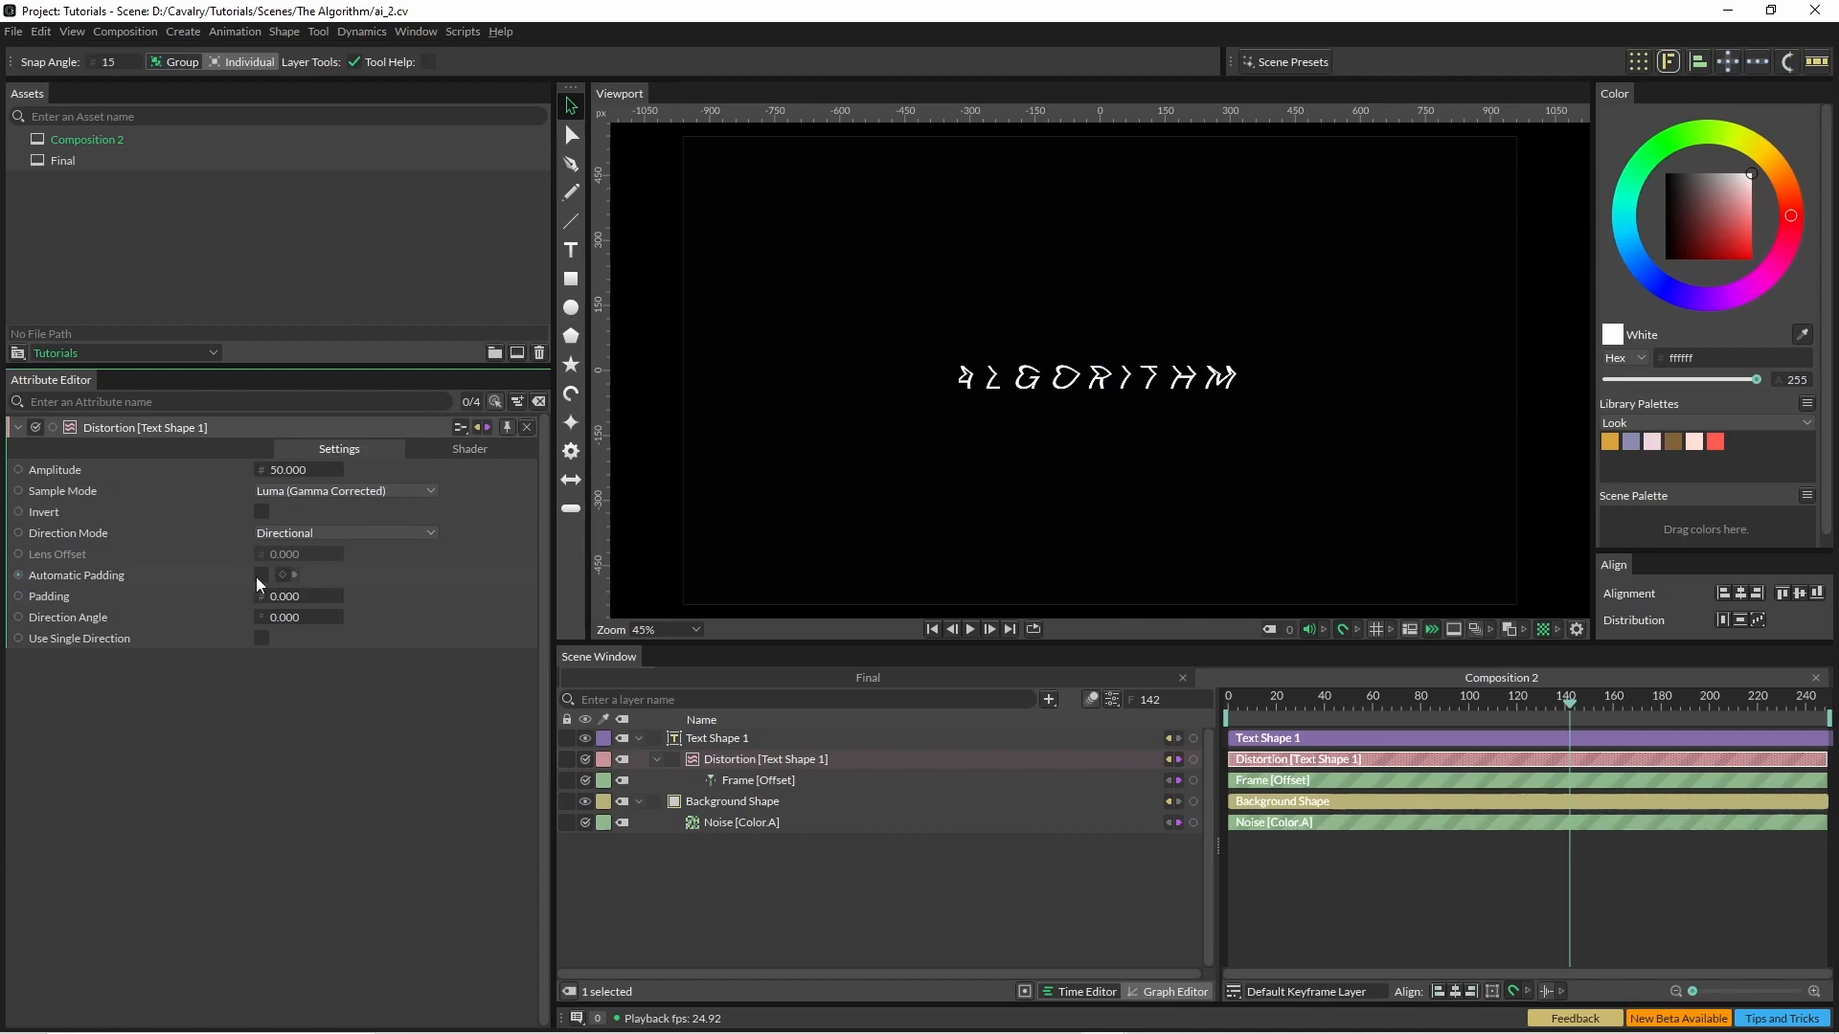
{"action": "left_click", "coordinate": [263, 574]}
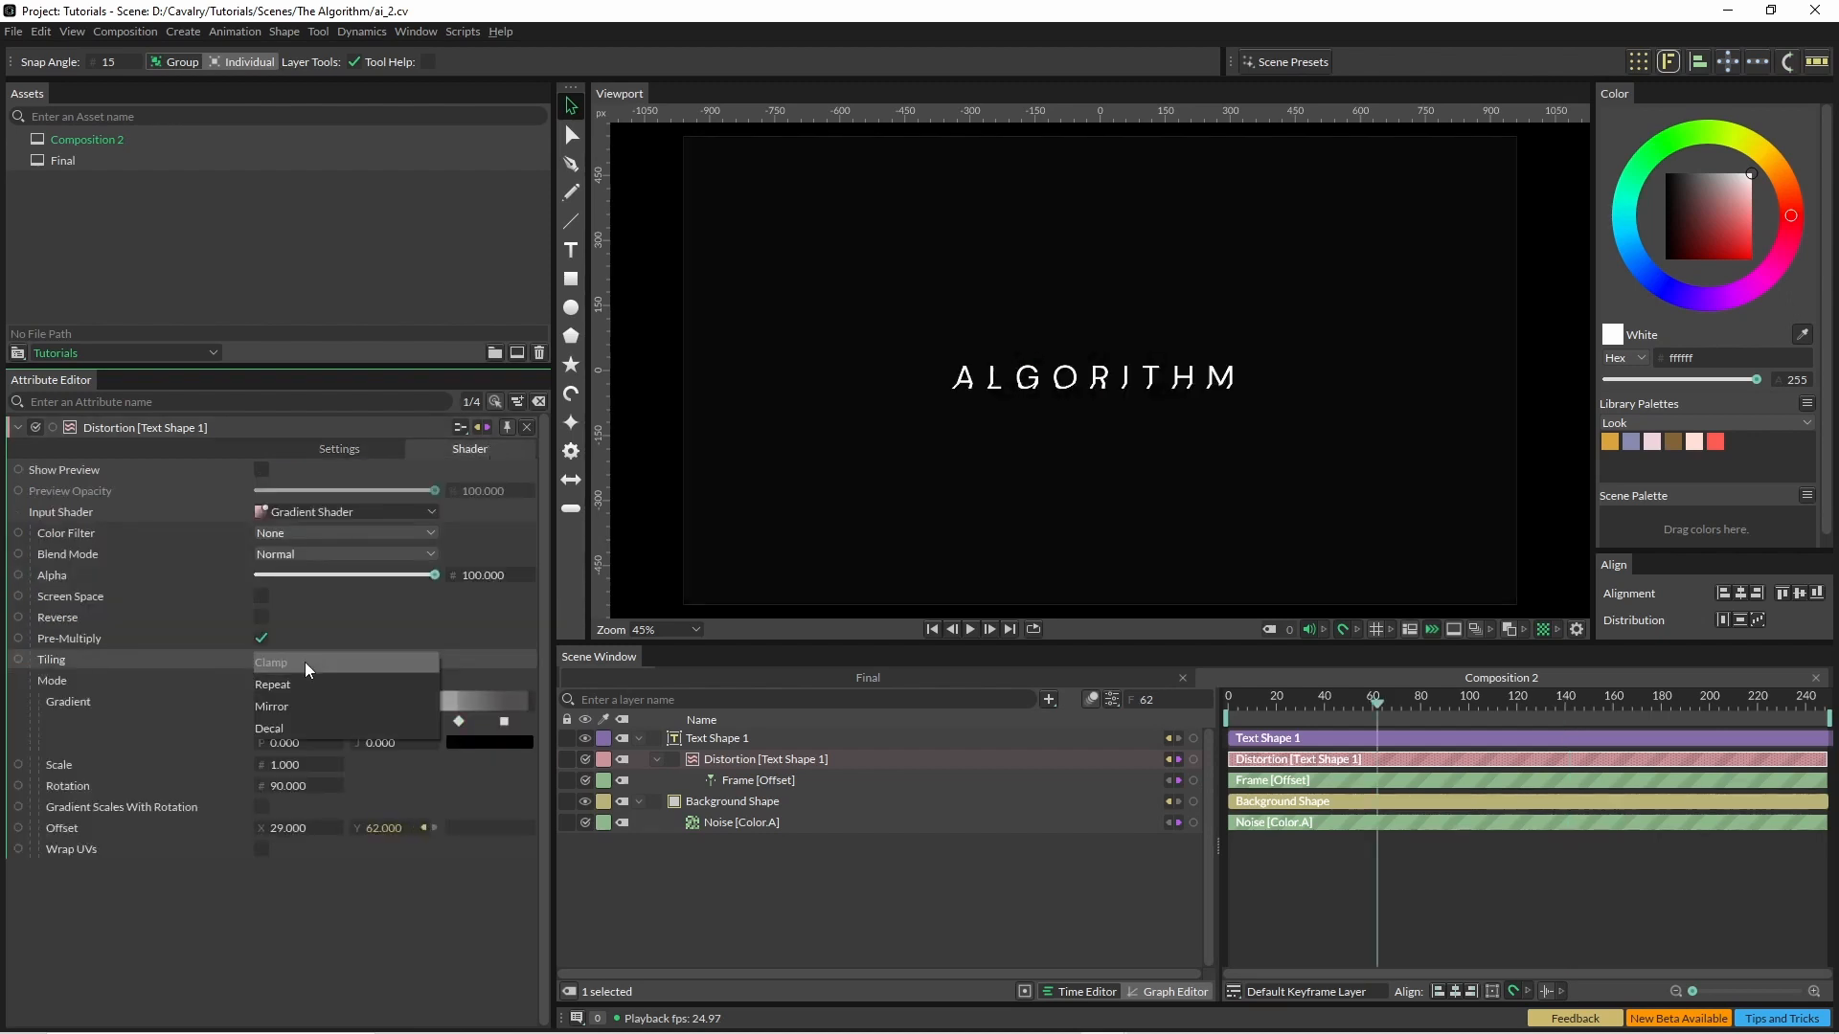
Set the gradient Tiling to Repeat and preview the cycling glitch bands.
{"action": "left_click", "coordinate": [274, 683]}
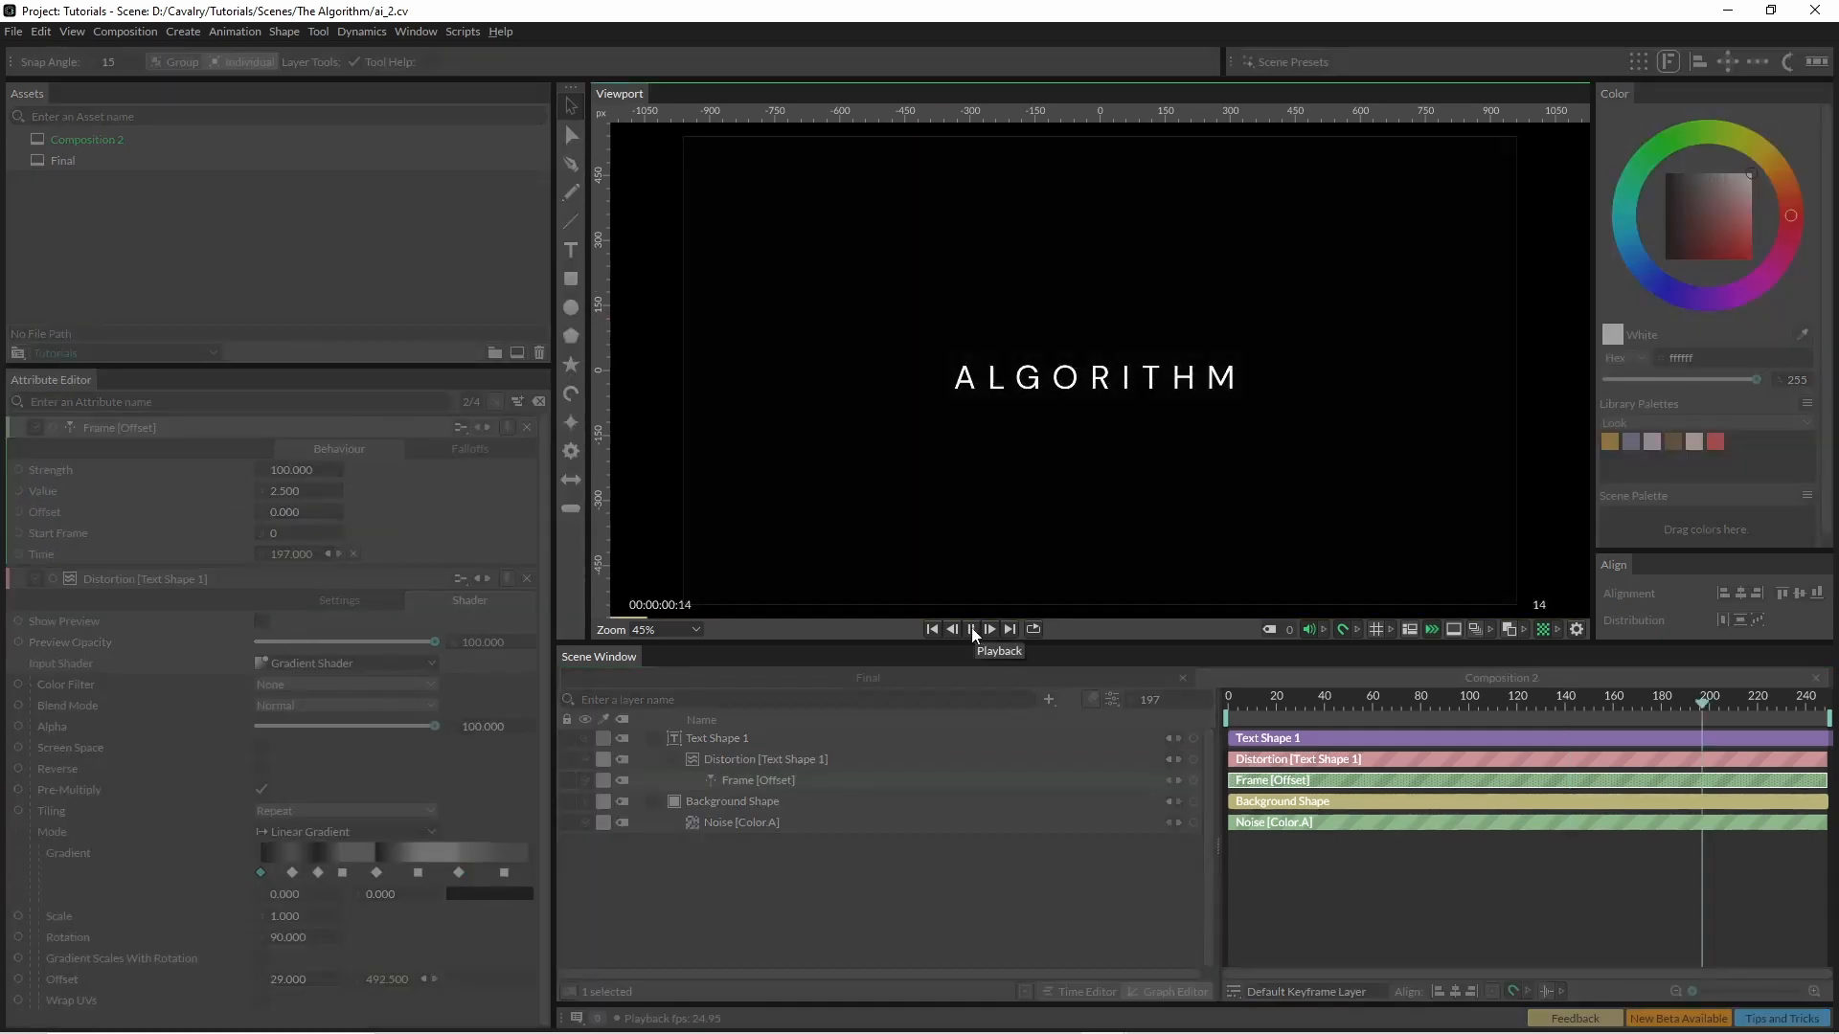
{"action": "left_click", "coordinate": [971, 630]}
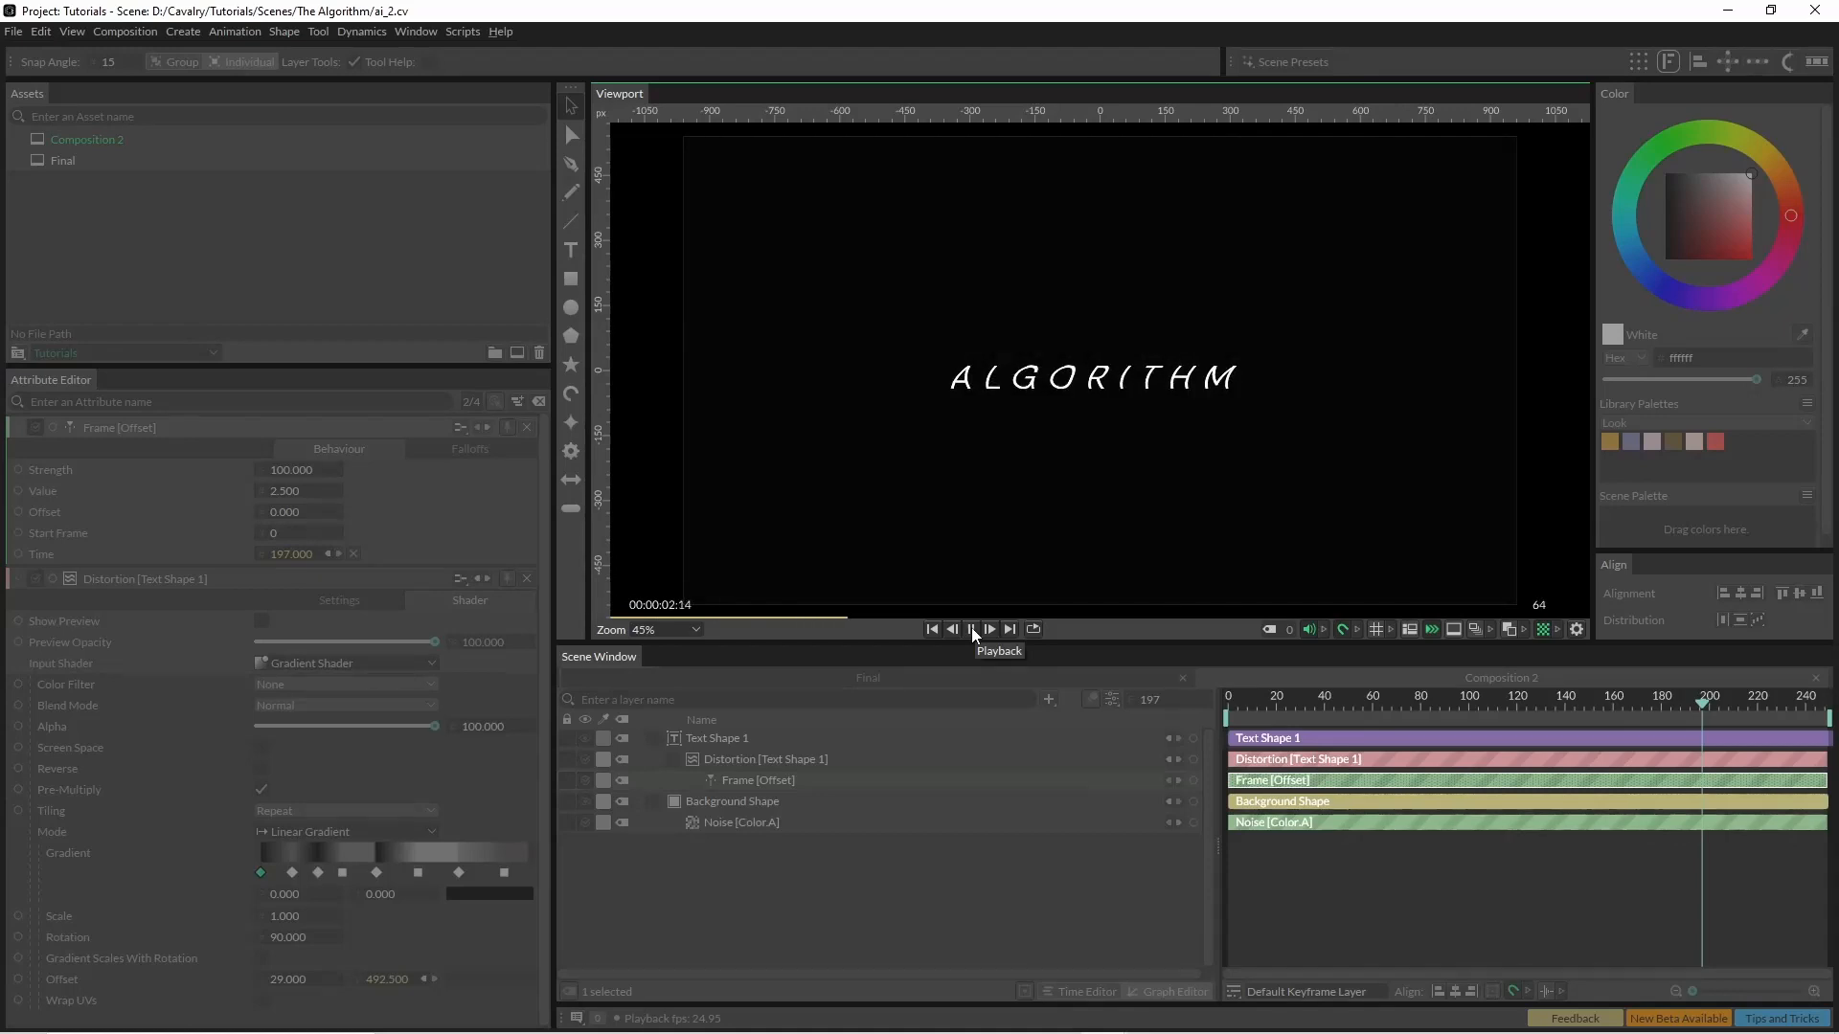
{"action": "left_click", "coordinate": [969, 630]}
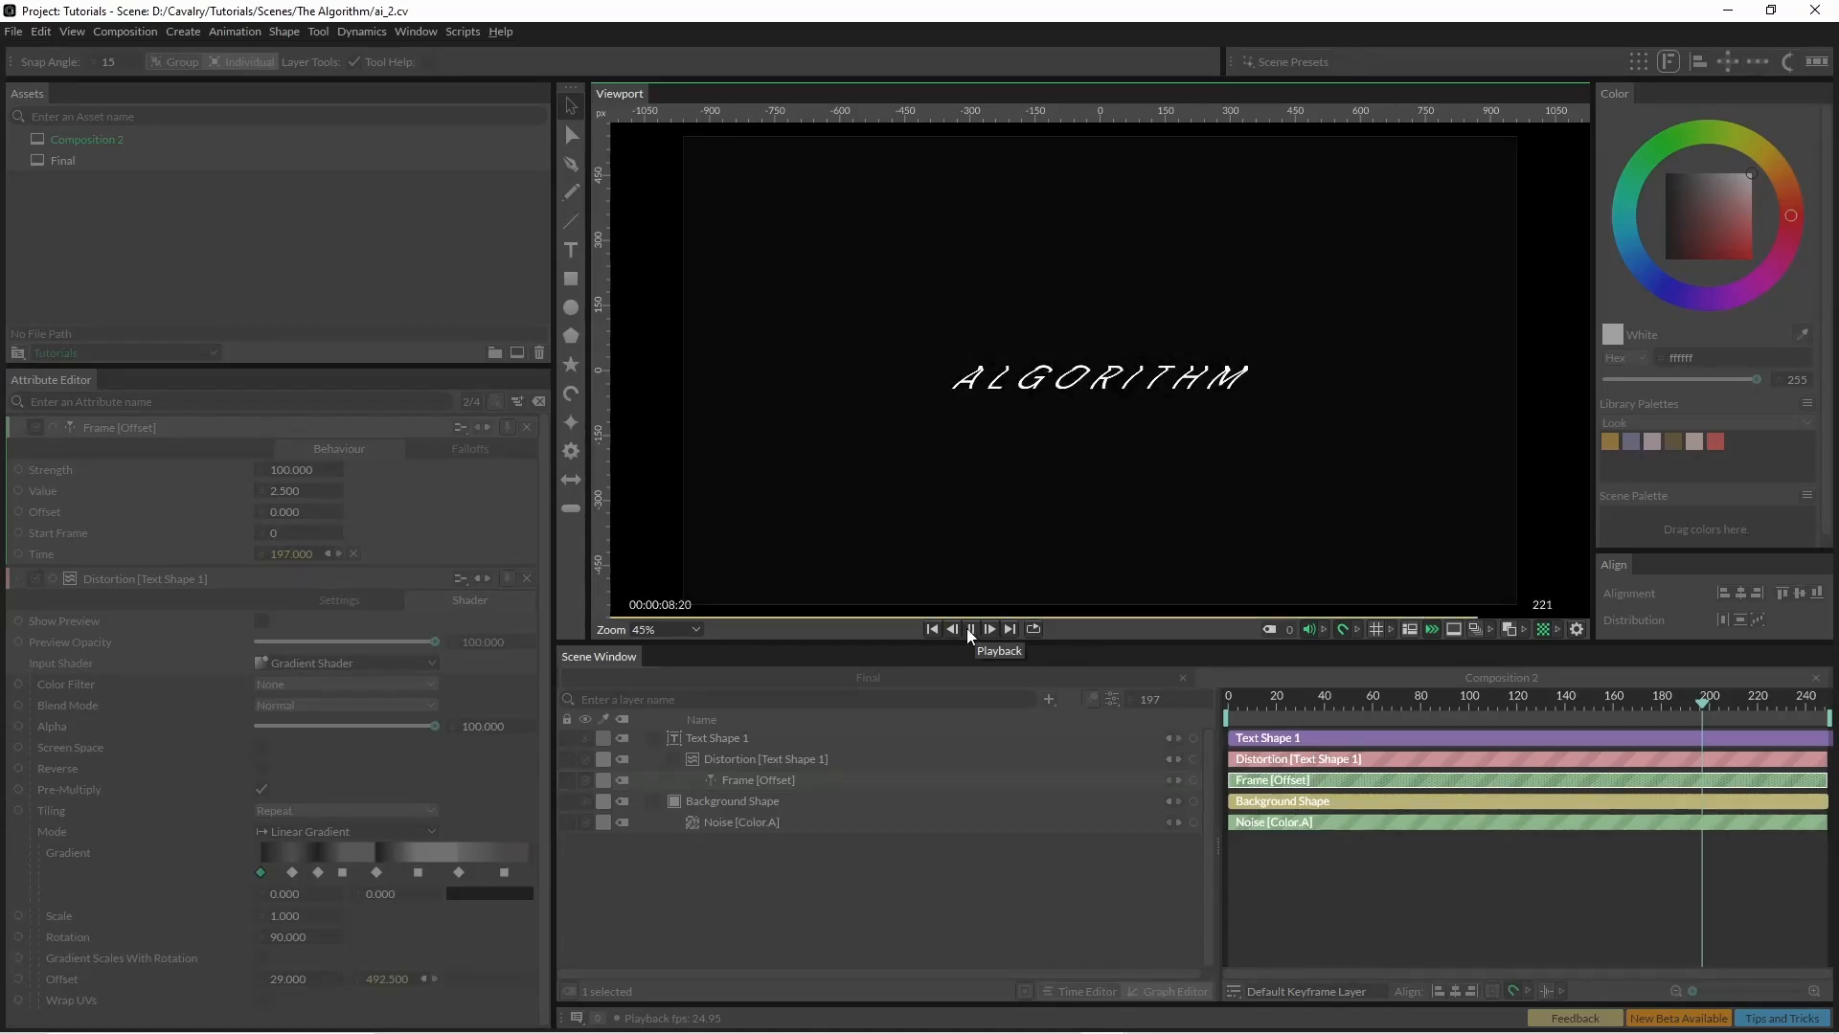
{"action": "left_click", "coordinate": [931, 630]}
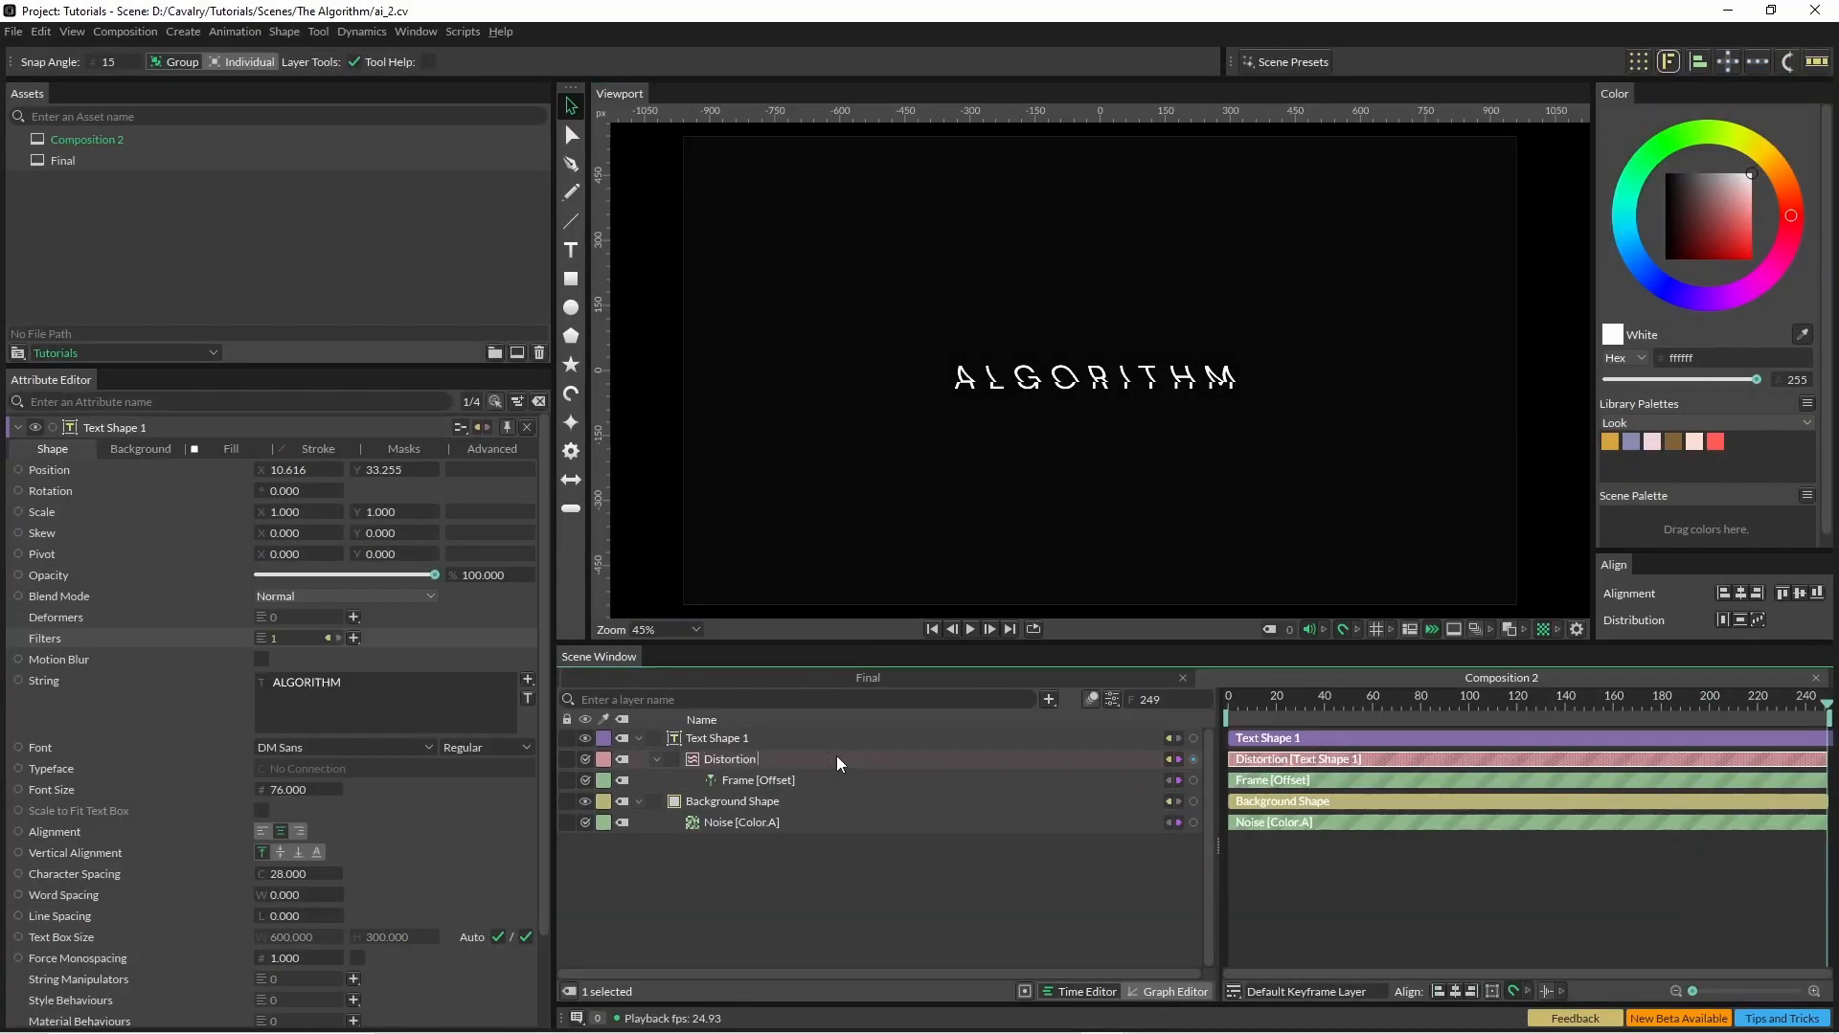
Rename the first filter Distortion Gradient; make Distortion 2 Directional with Automatic Padding.
{"action": "type", "text": "Gradient"}
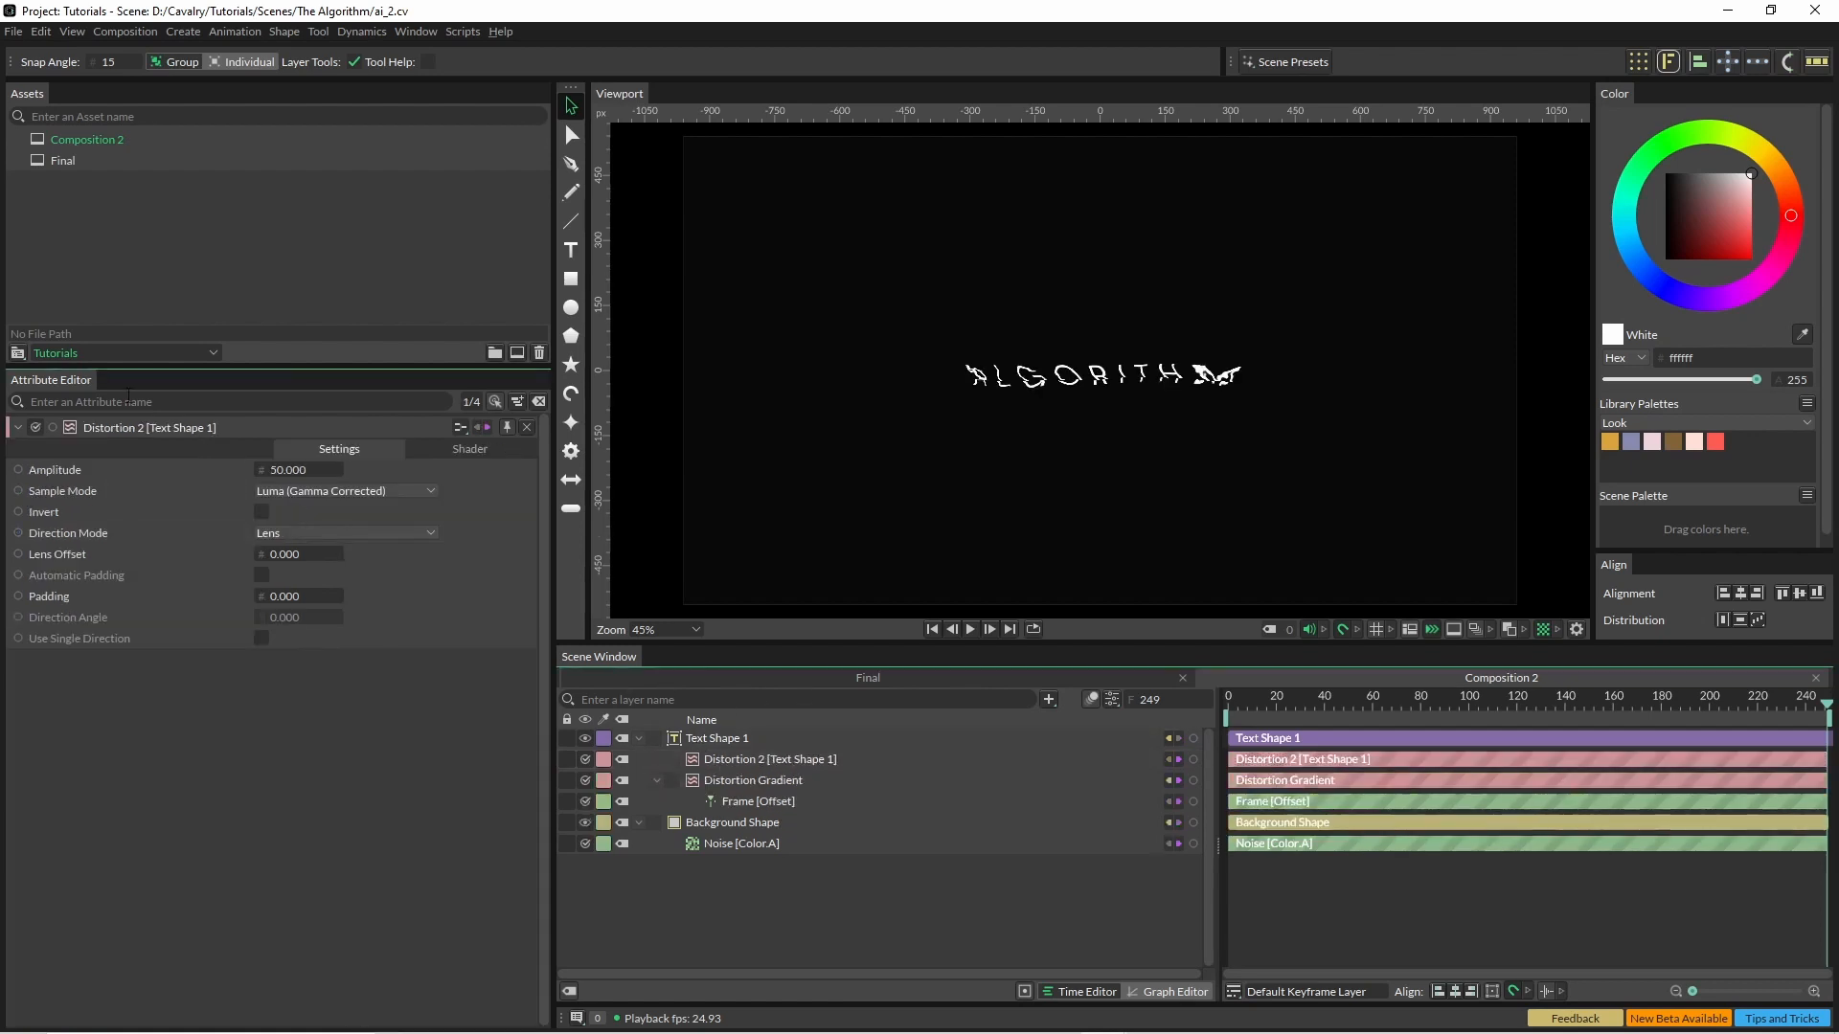
{"action": "left_click", "coordinate": [345, 533]}
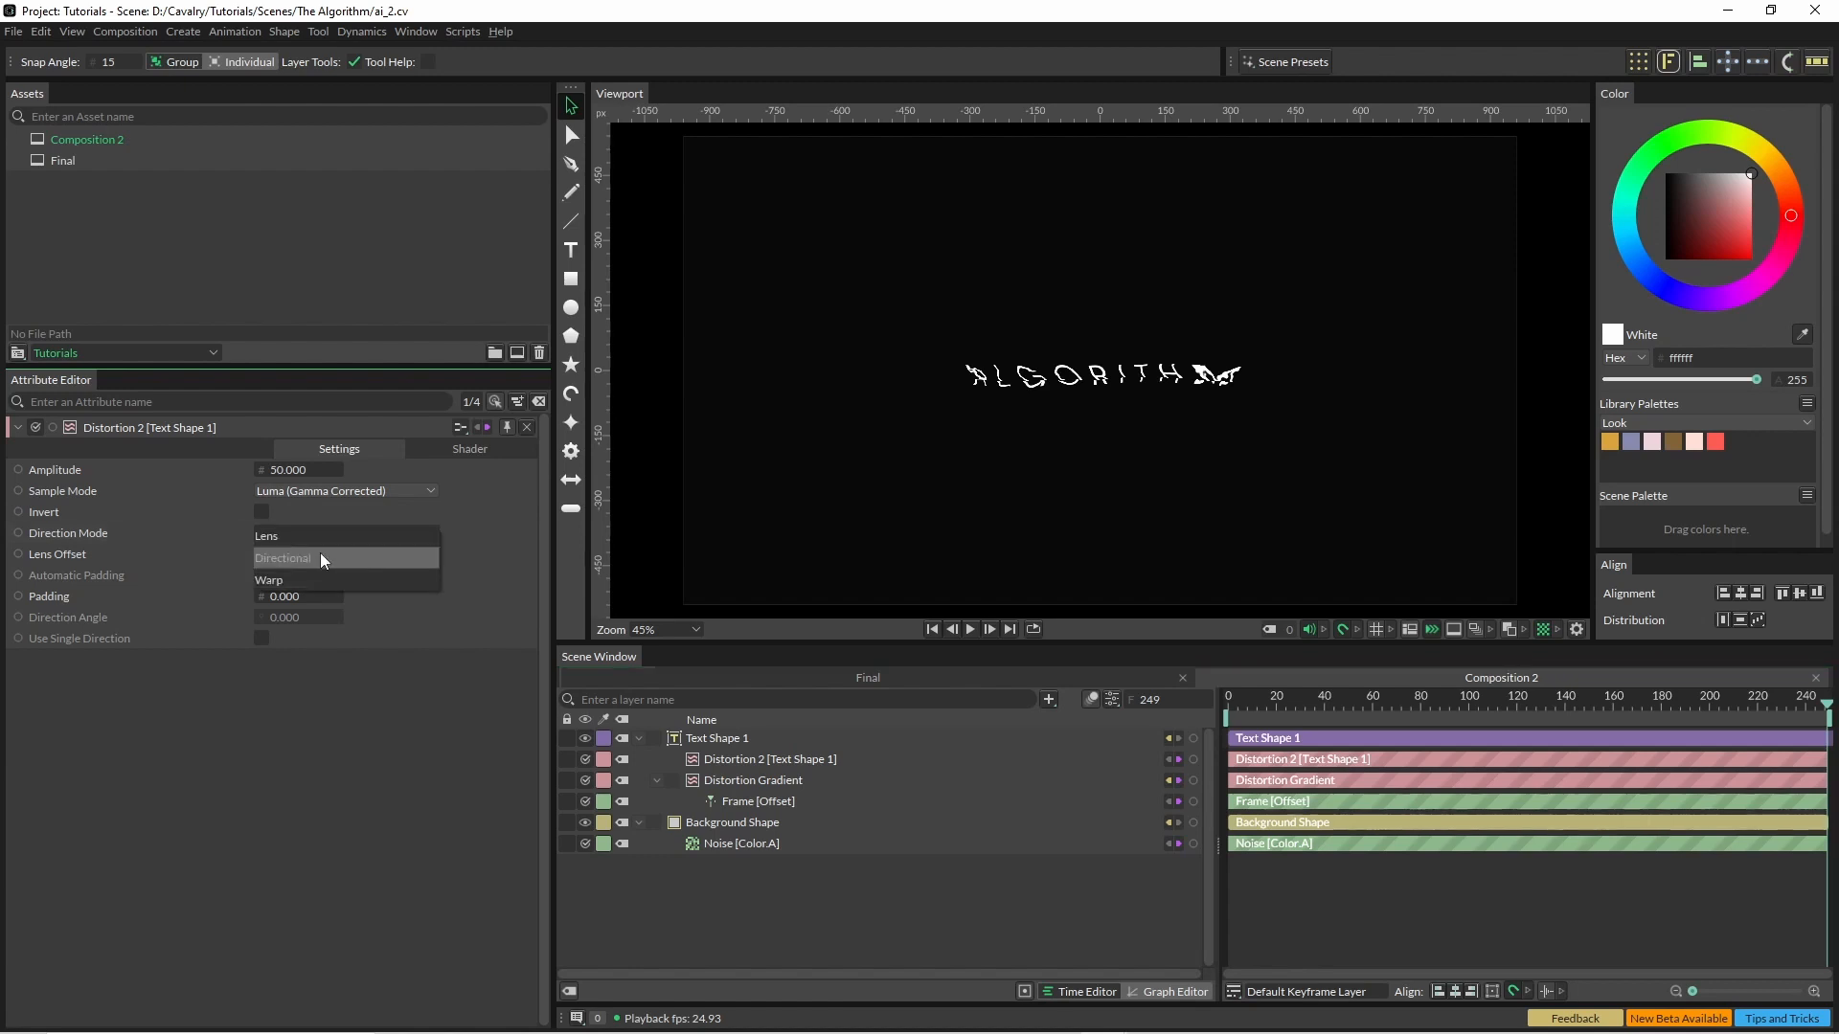
{"action": "left_click", "coordinate": [283, 557]}
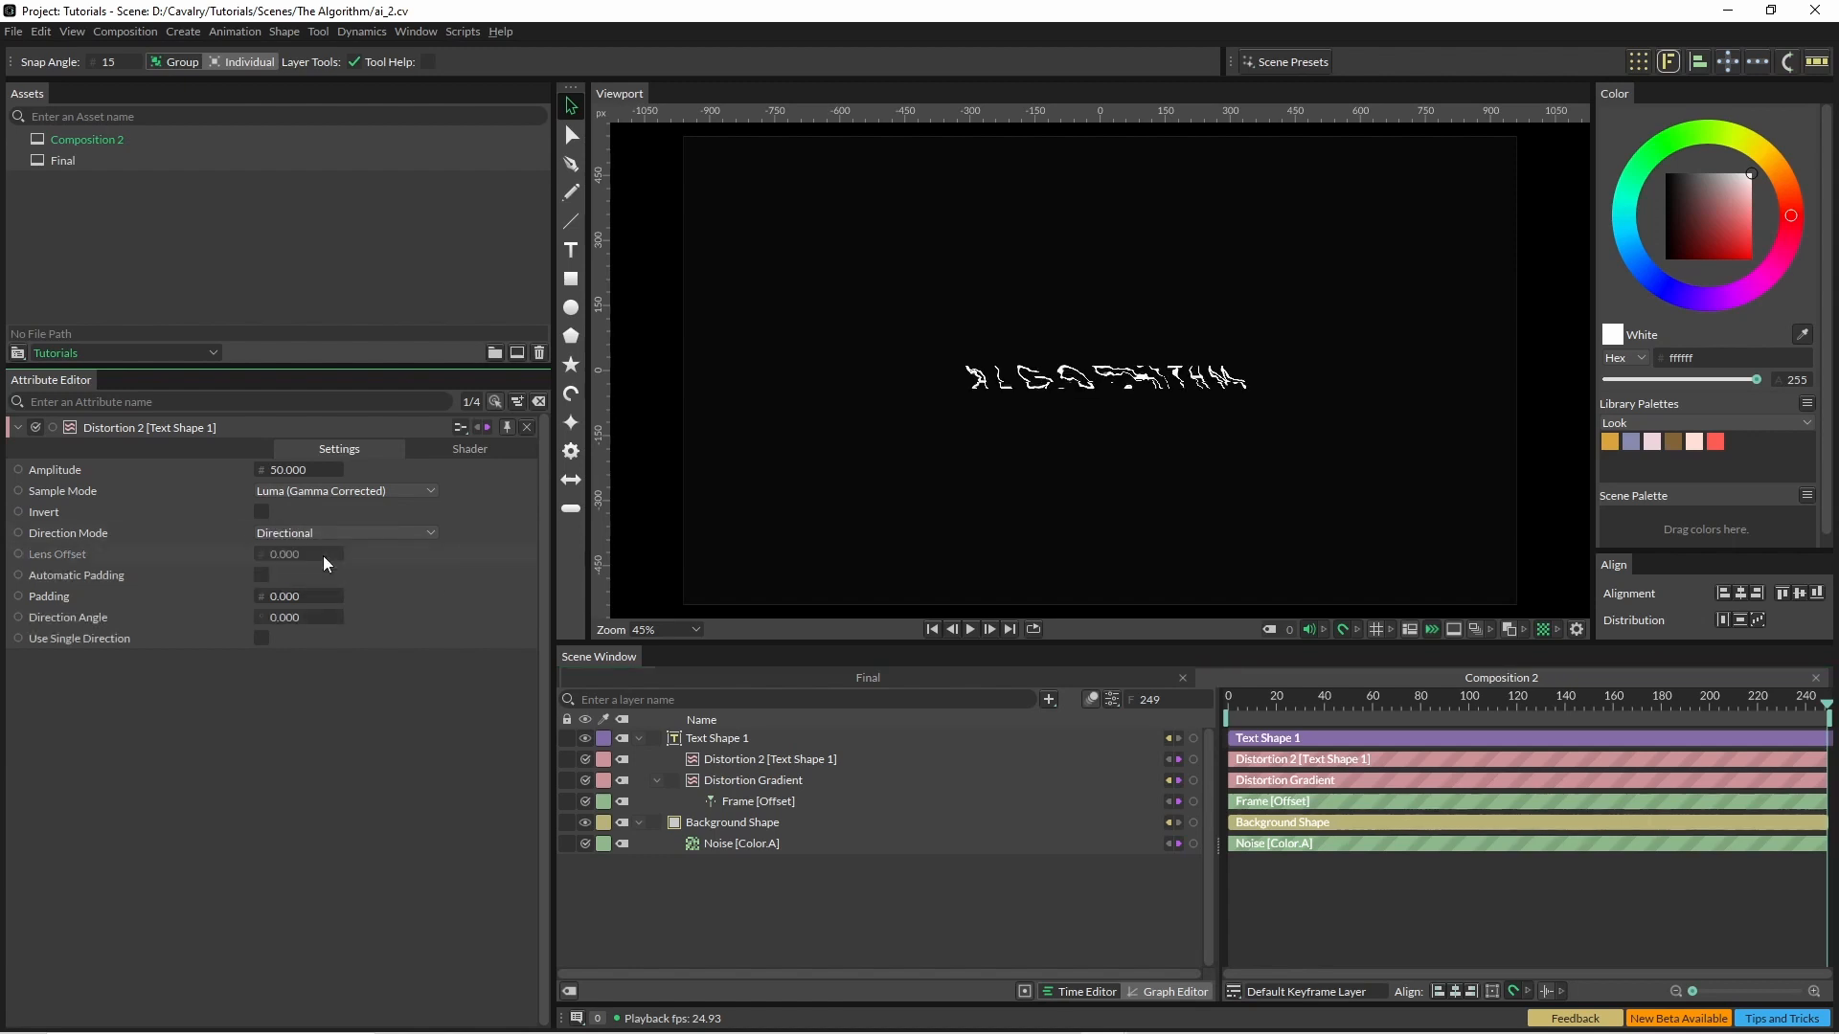
{"action": "left_click", "coordinate": [262, 574]}
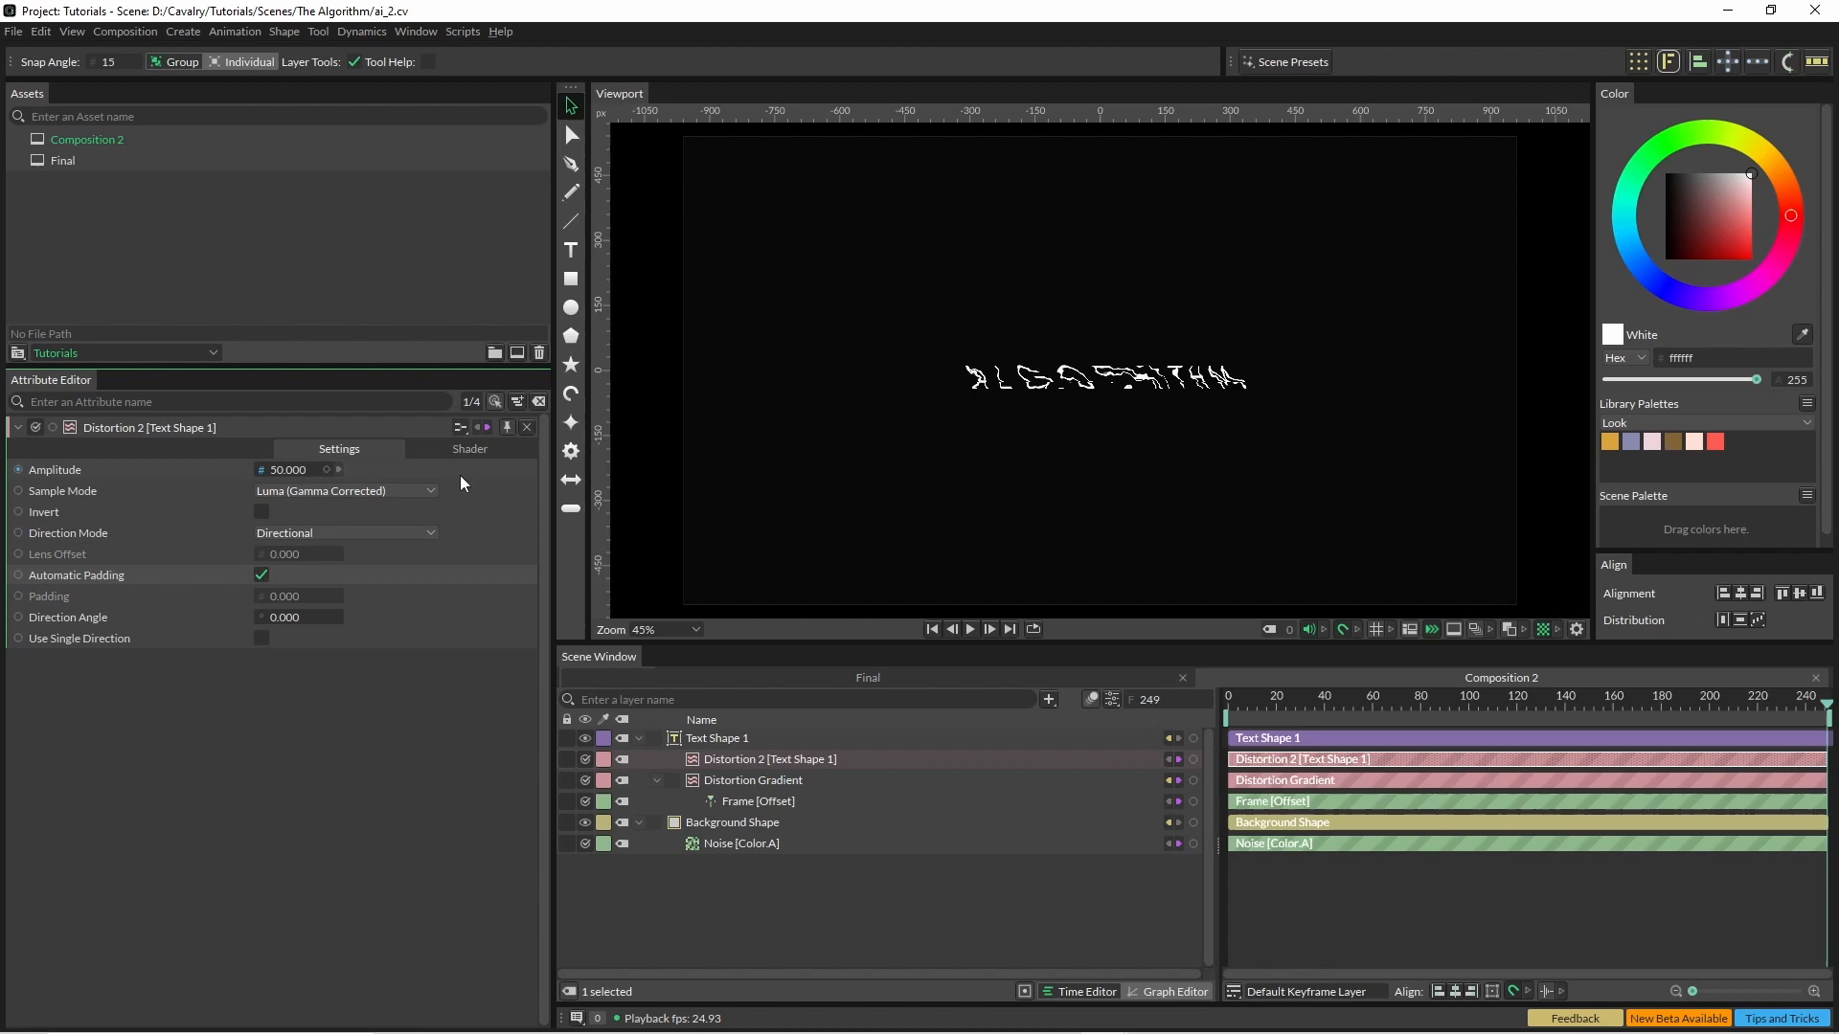
{"action": "left_click", "coordinate": [469, 449]}
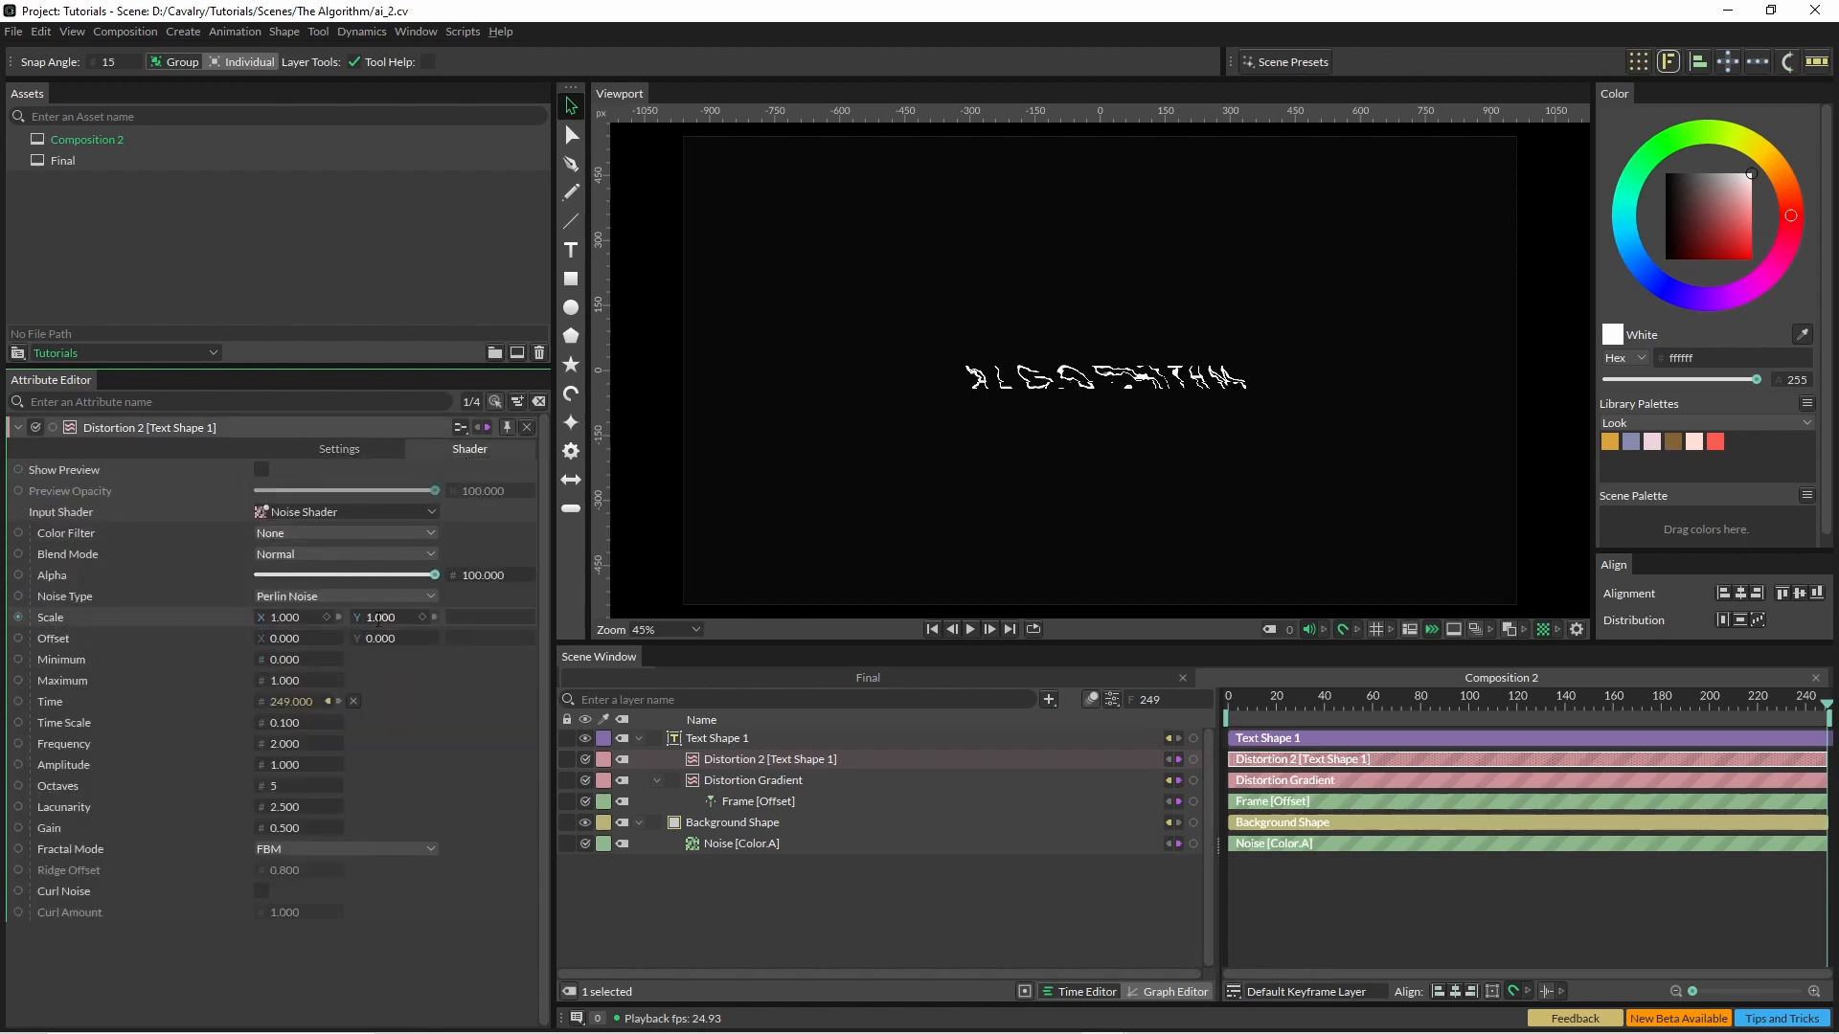
Retune the noise shader (Scale Y 0.05, Frequency 4.4, Amplitude 6.11, Time Scale 0.39, Gain 0.77) and rename the filter Distortion Noise.
{"action": "left_click", "coordinate": [387, 617]}
{"action": "type", "text": "0.050"}
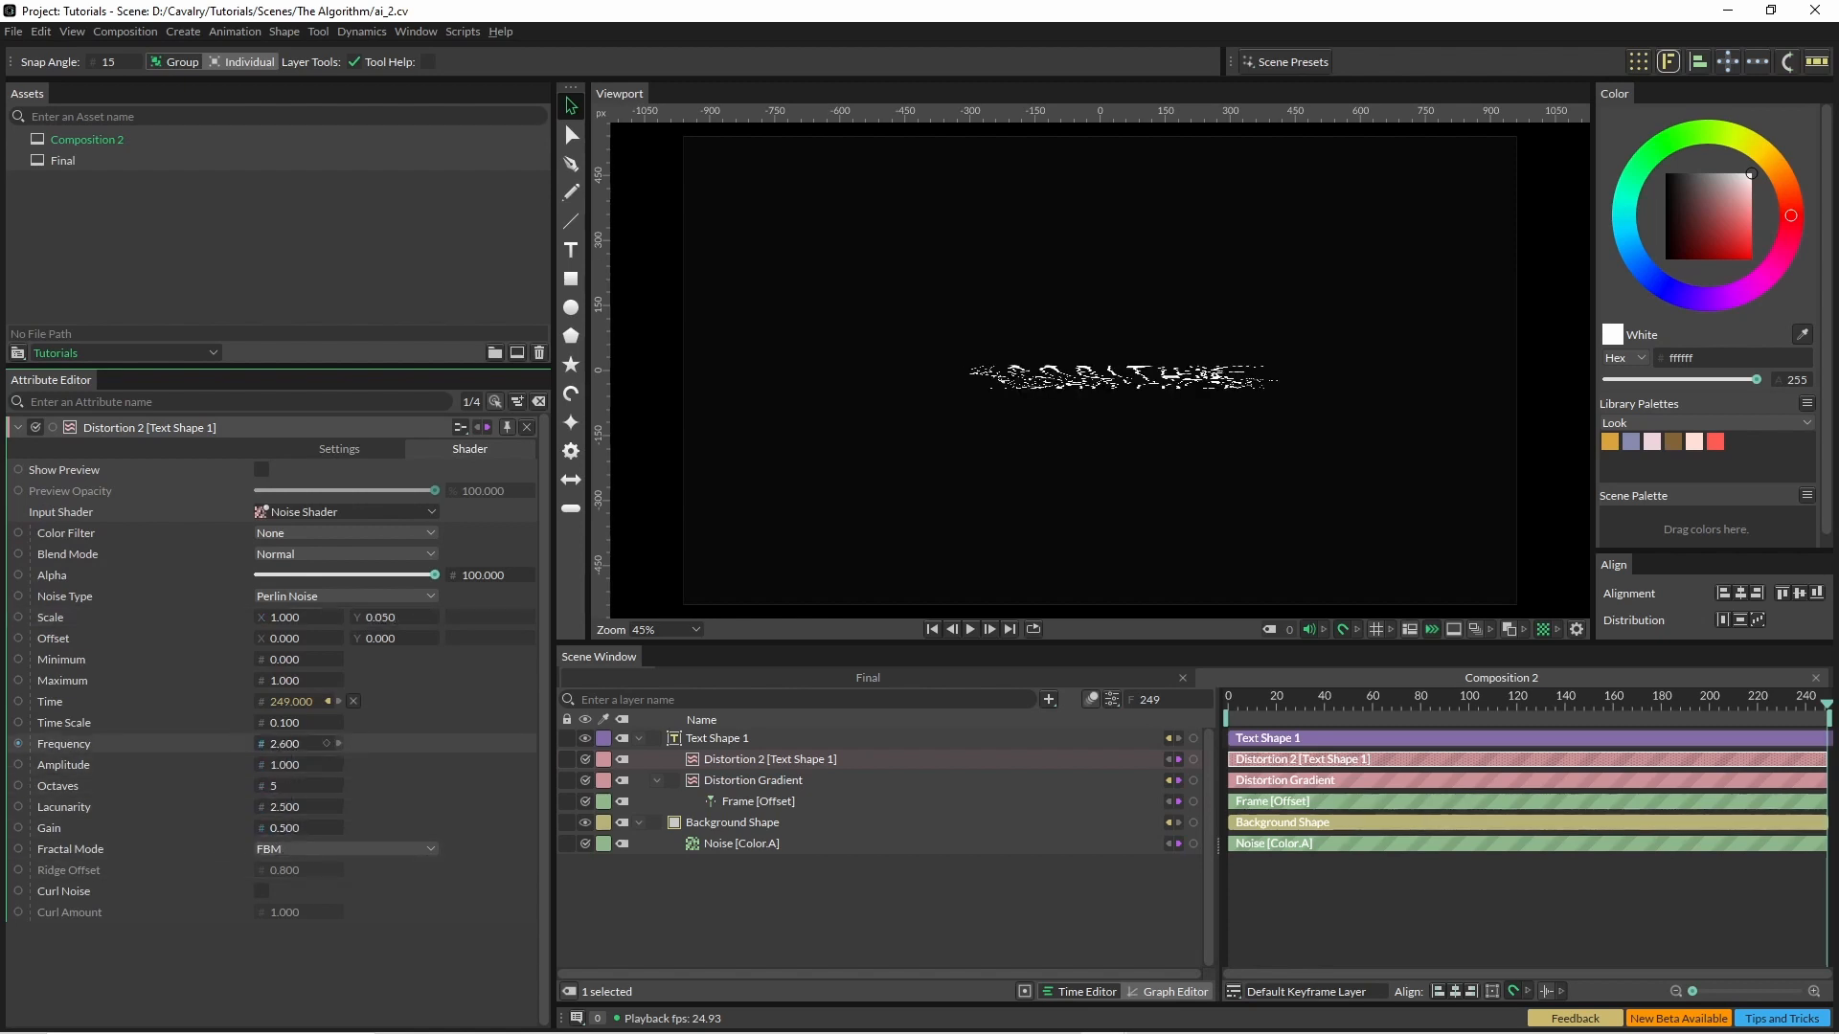
{"action": "type", "text": "4.200"}
{"action": "left_click", "coordinate": [299, 764]}
{"action": "type", "text": "2.120"}
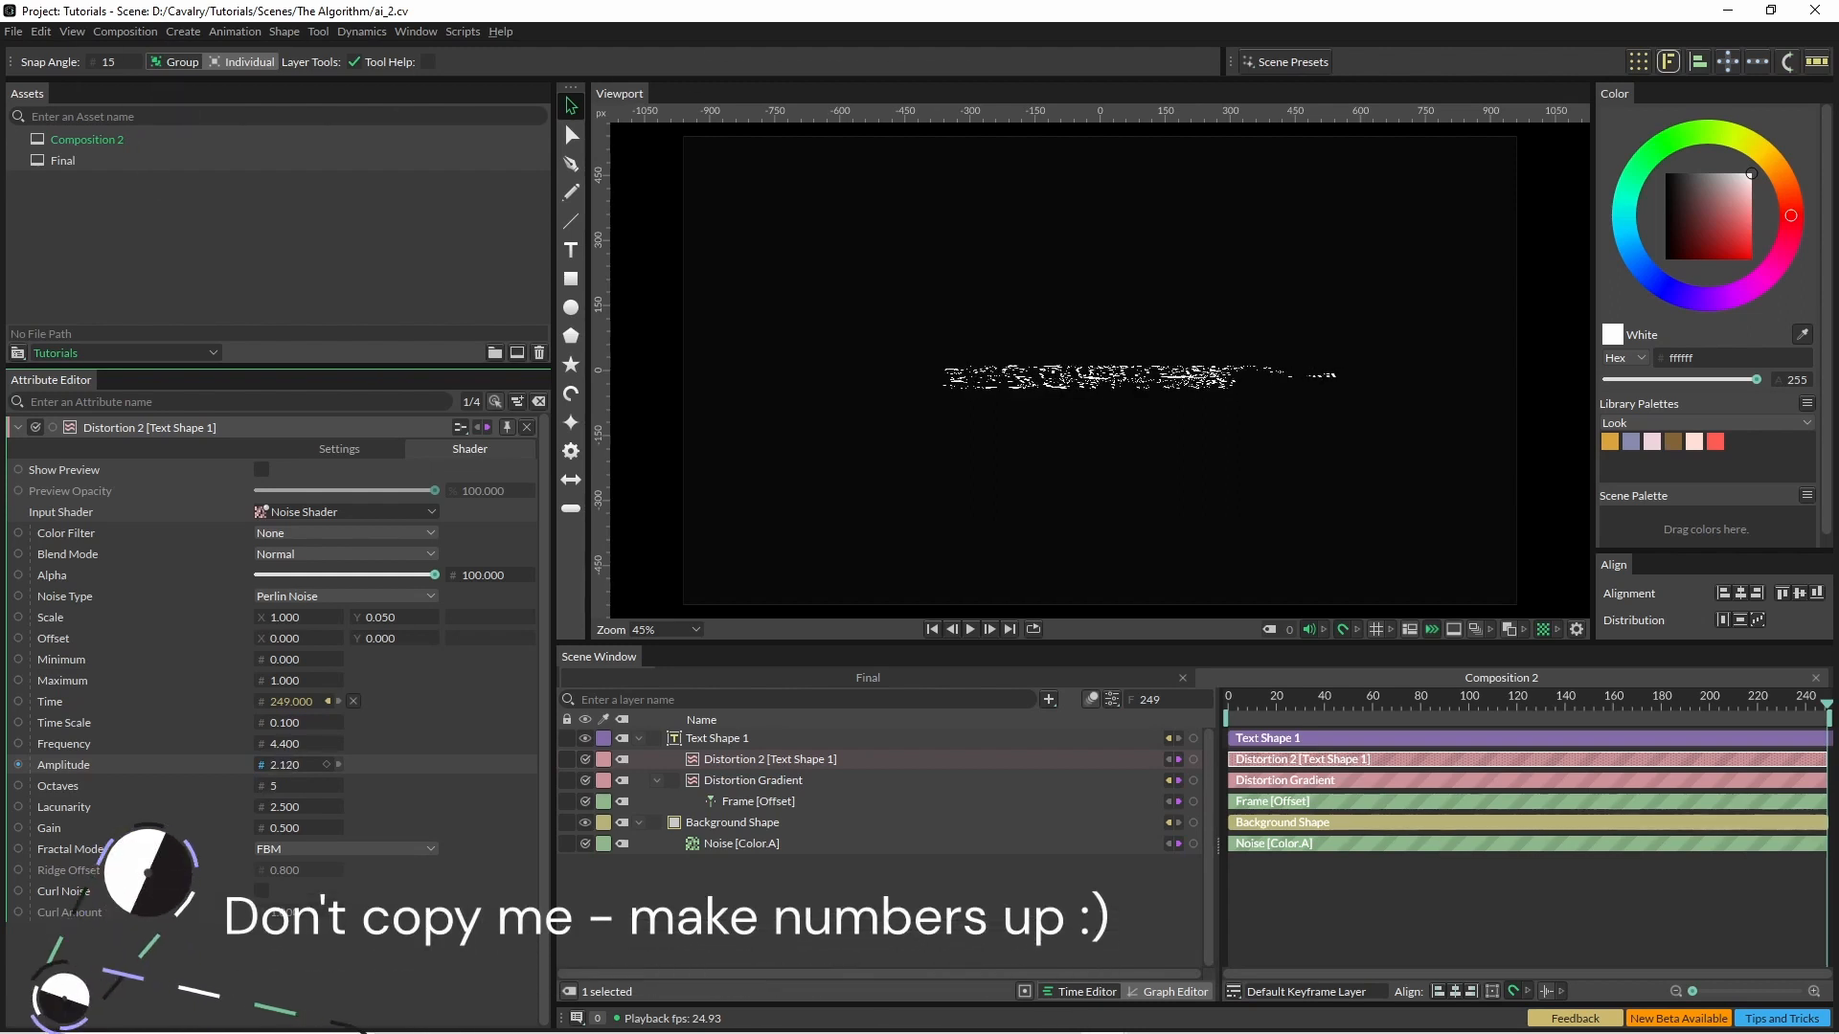
{"action": "left_click_drag", "start_coordinate": [435, 575], "coordinate": [331, 575]}
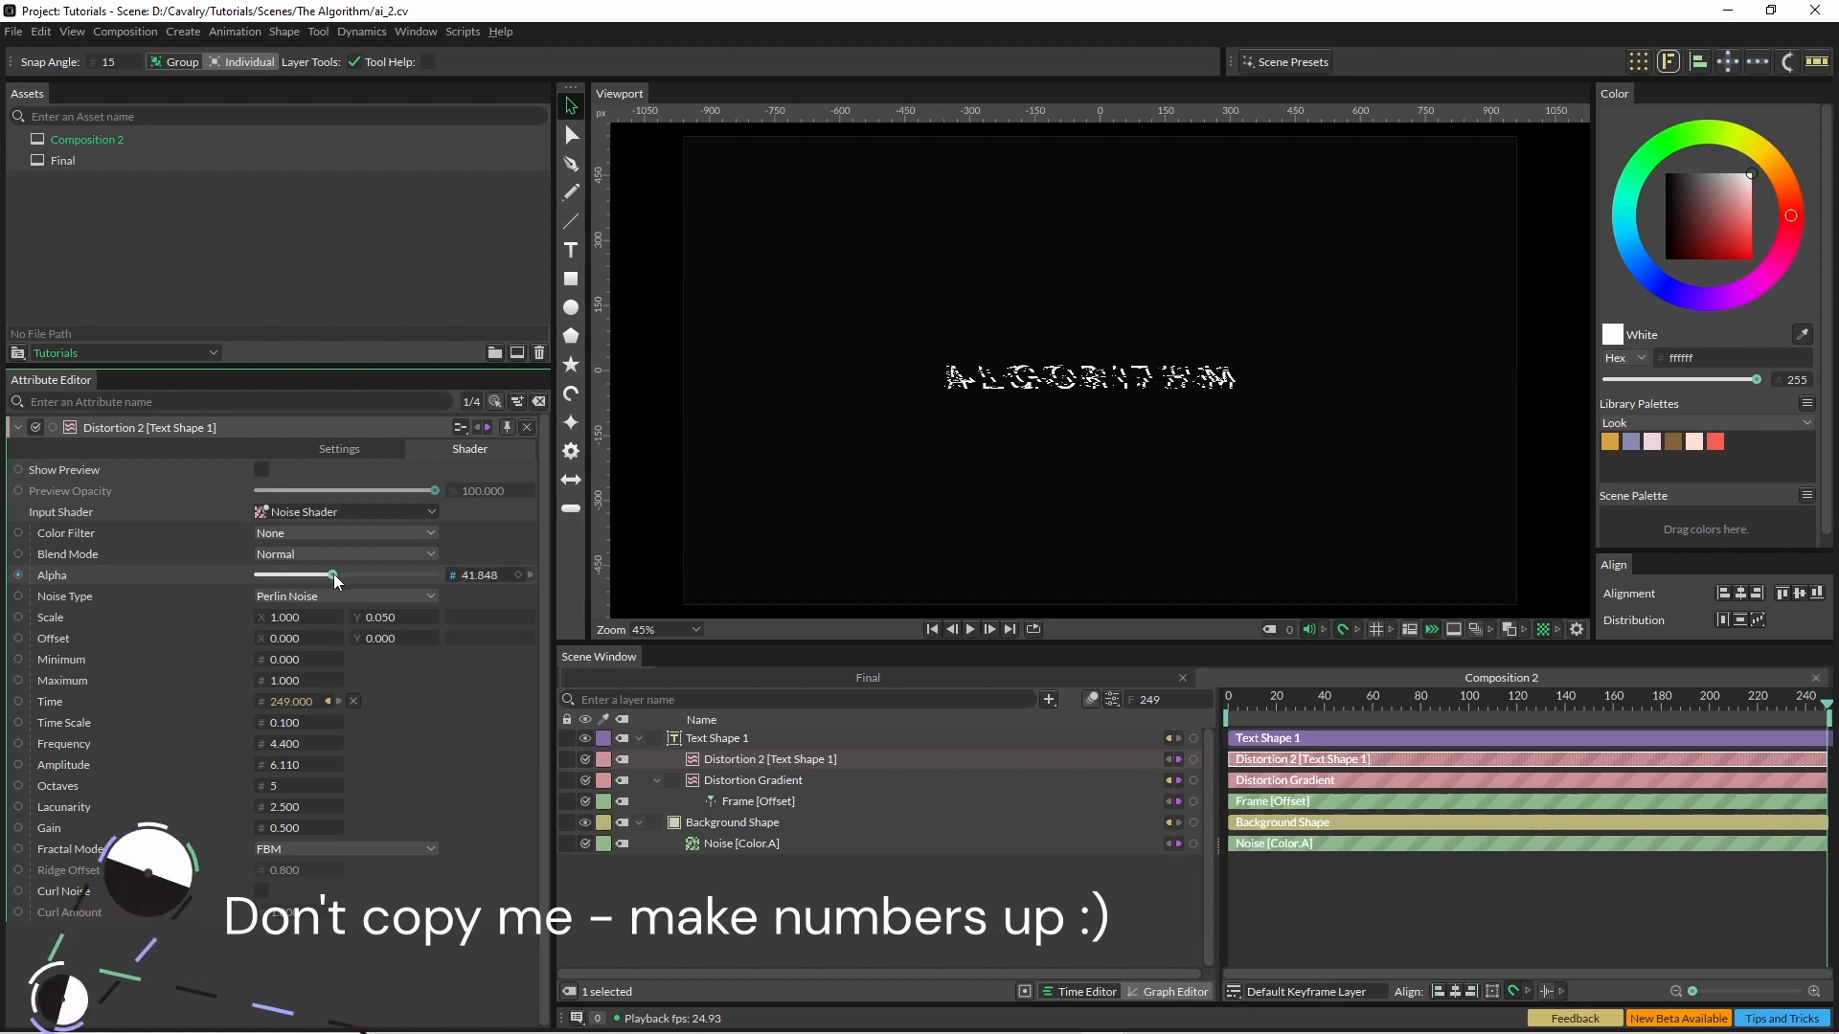
{"action": "left_click_drag", "start_coordinate": [334, 574], "coordinate": [278, 575]}
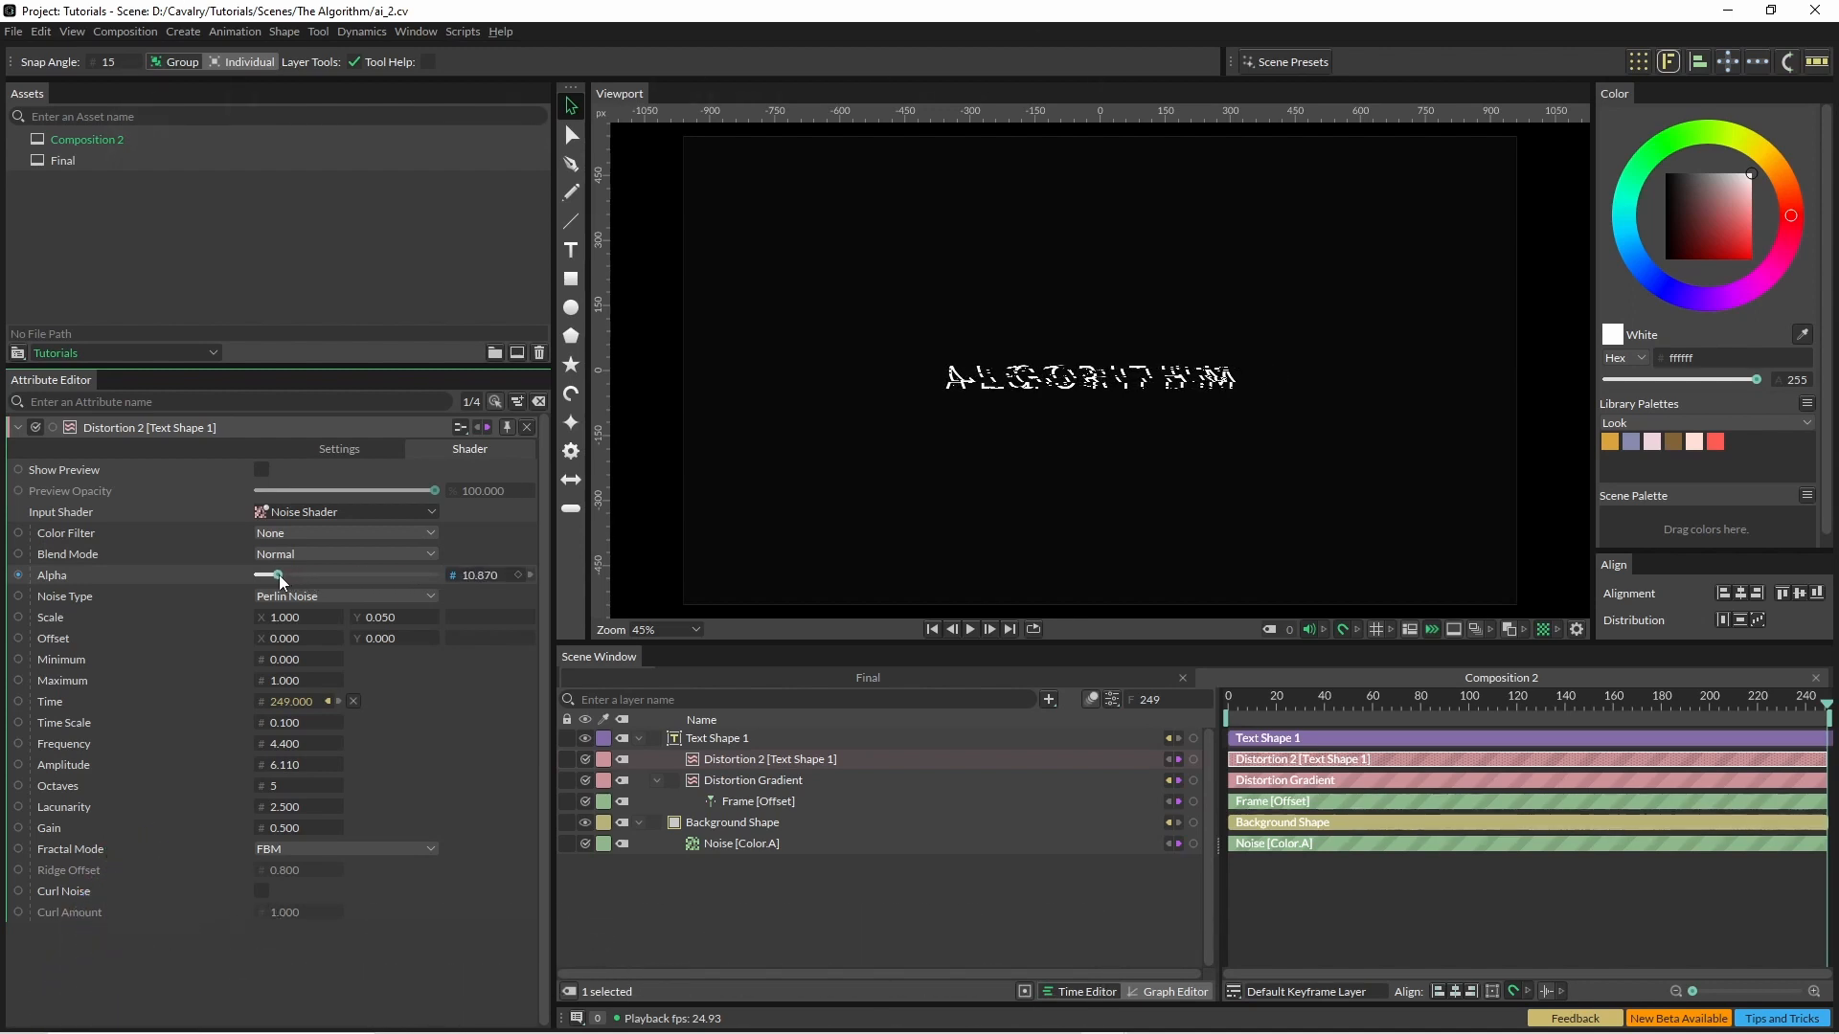
{"action": "left_click_drag", "start_coordinate": [282, 575], "coordinate": [269, 575]}
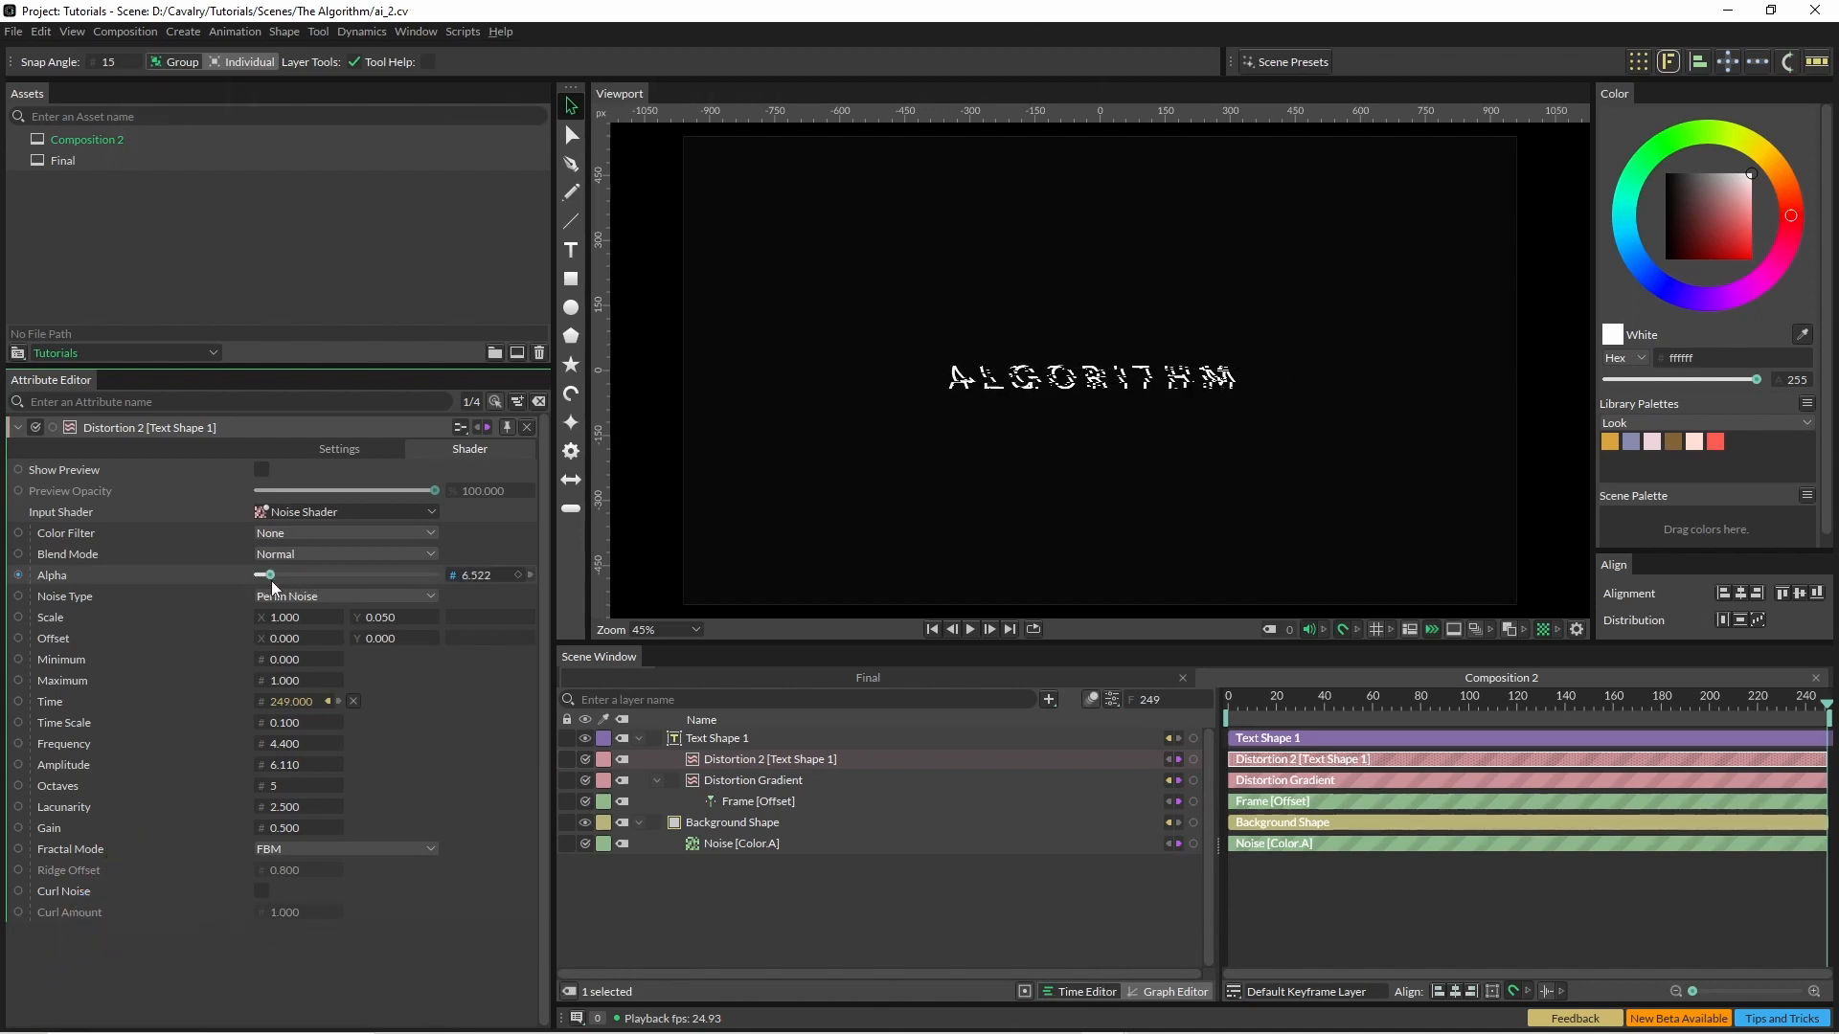
{"action": "left_click_drag", "start_coordinate": [268, 574], "coordinate": [274, 575]}
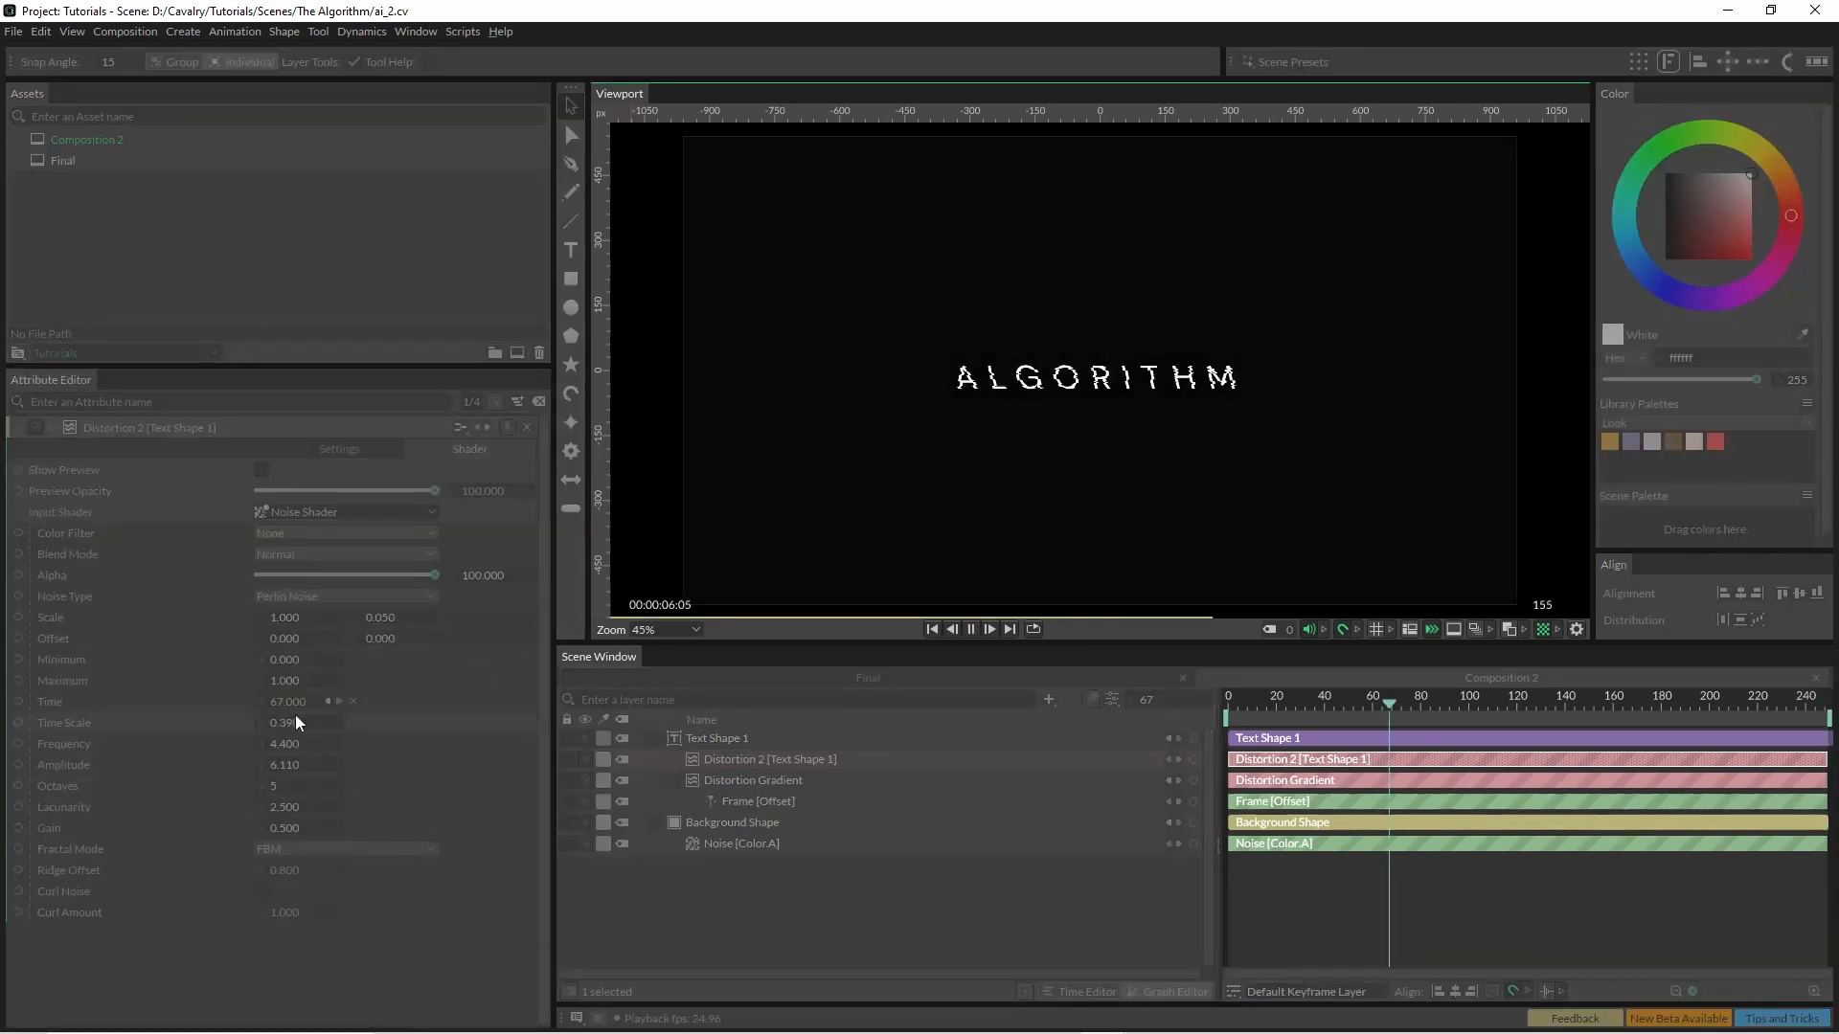
{"action": "left_click", "coordinate": [970, 630]}
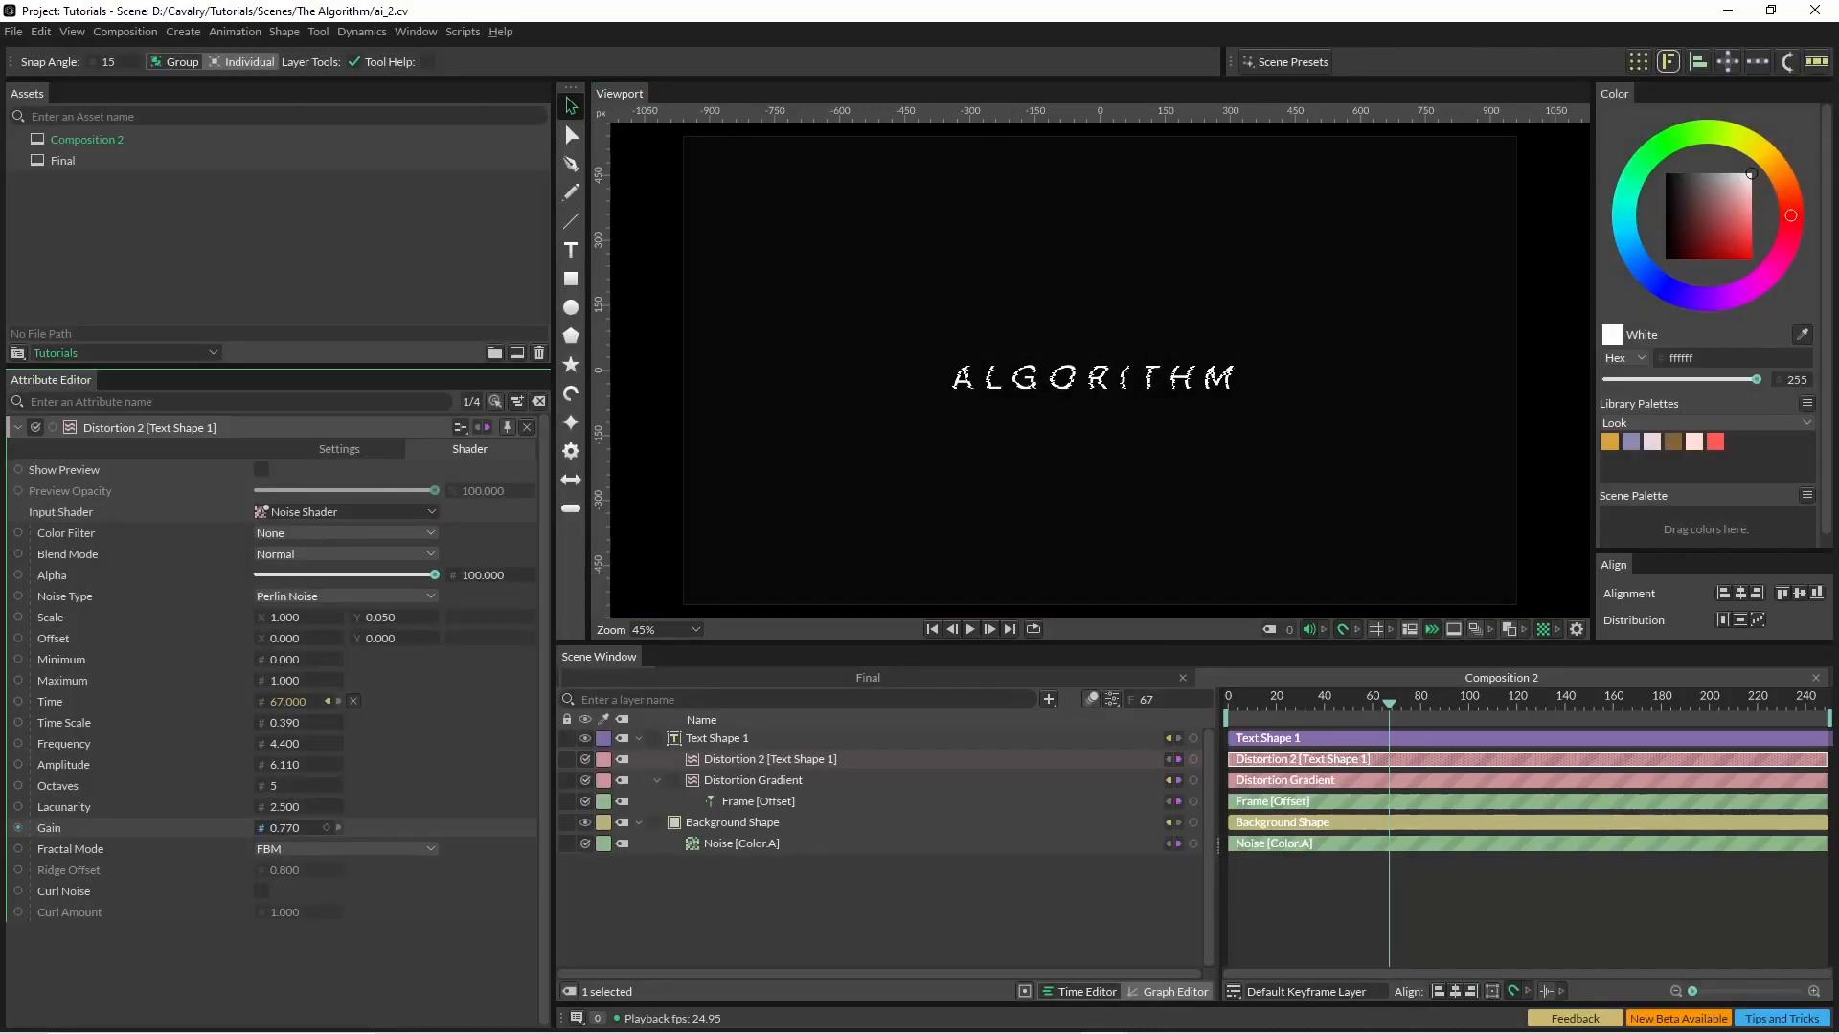
{"action": "left_click", "coordinate": [969, 630]}
{"action": "type", "text": "Distortion Noise"}
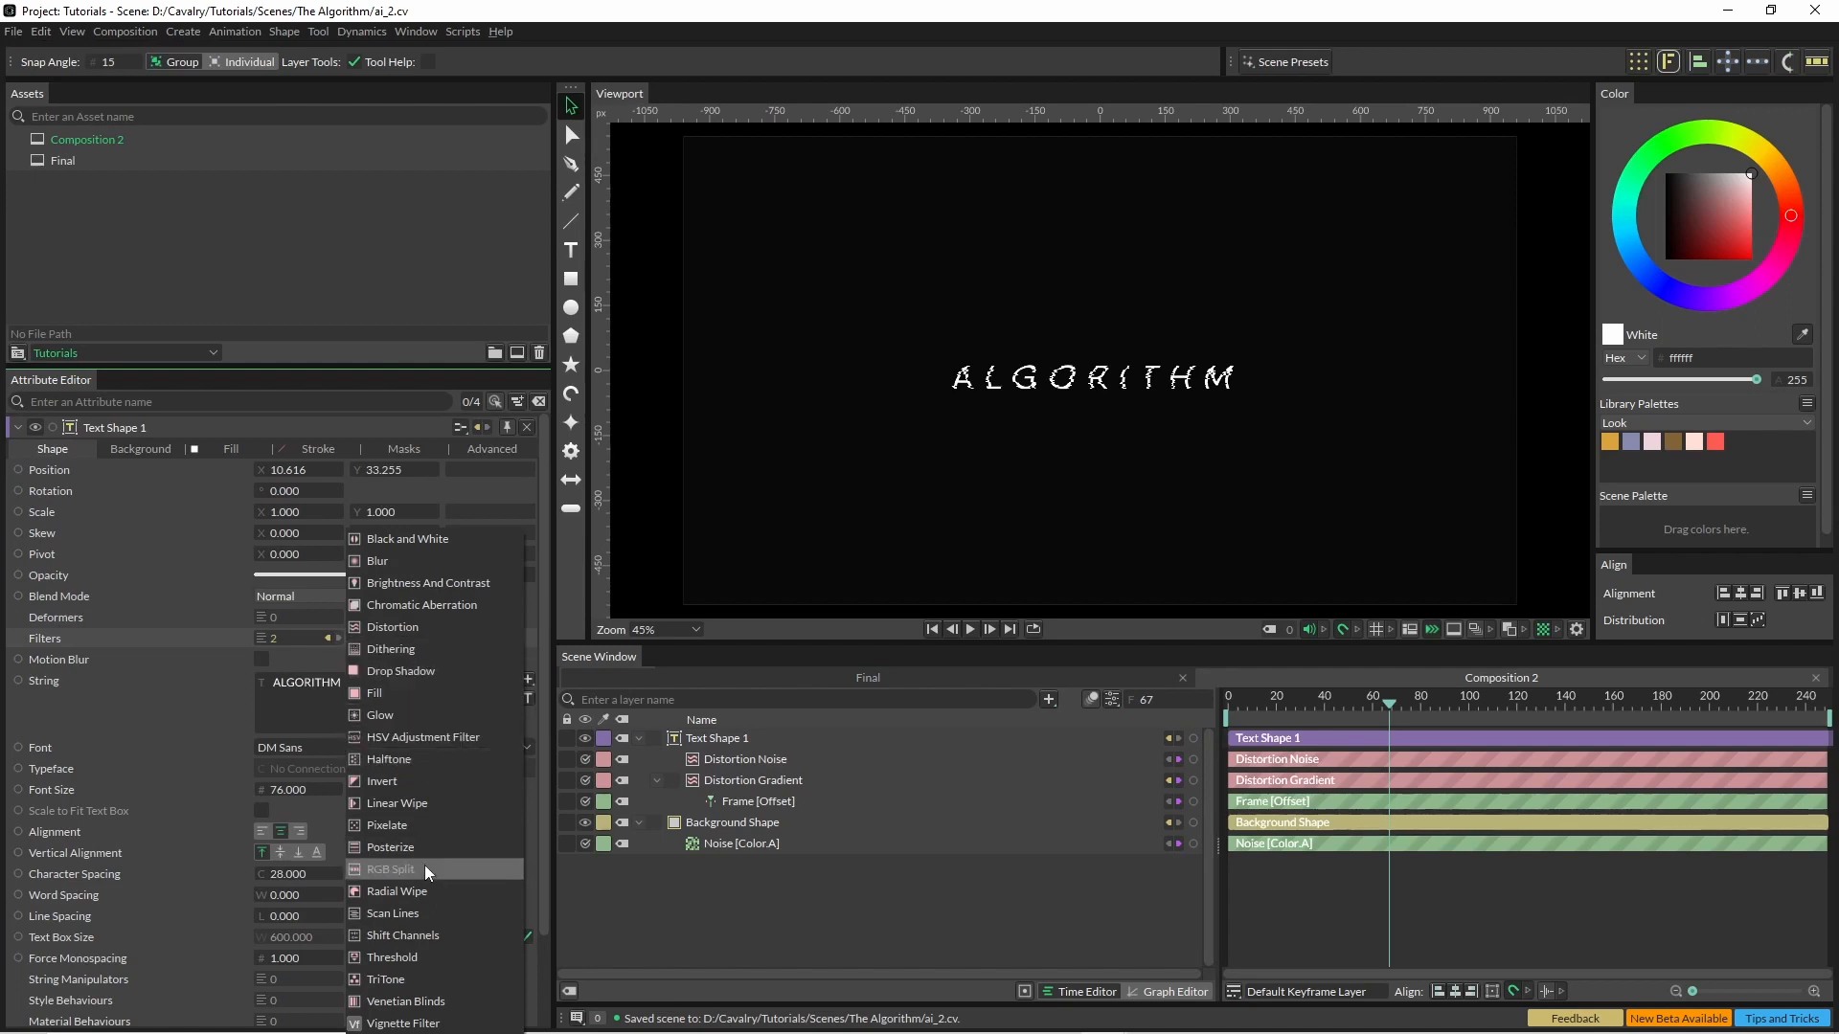
Add an RGB Split with Strength 71, Repetition Distance 1 and channel offsets 9, 2 and 7.
{"action": "left_click", "coordinate": [391, 870]}
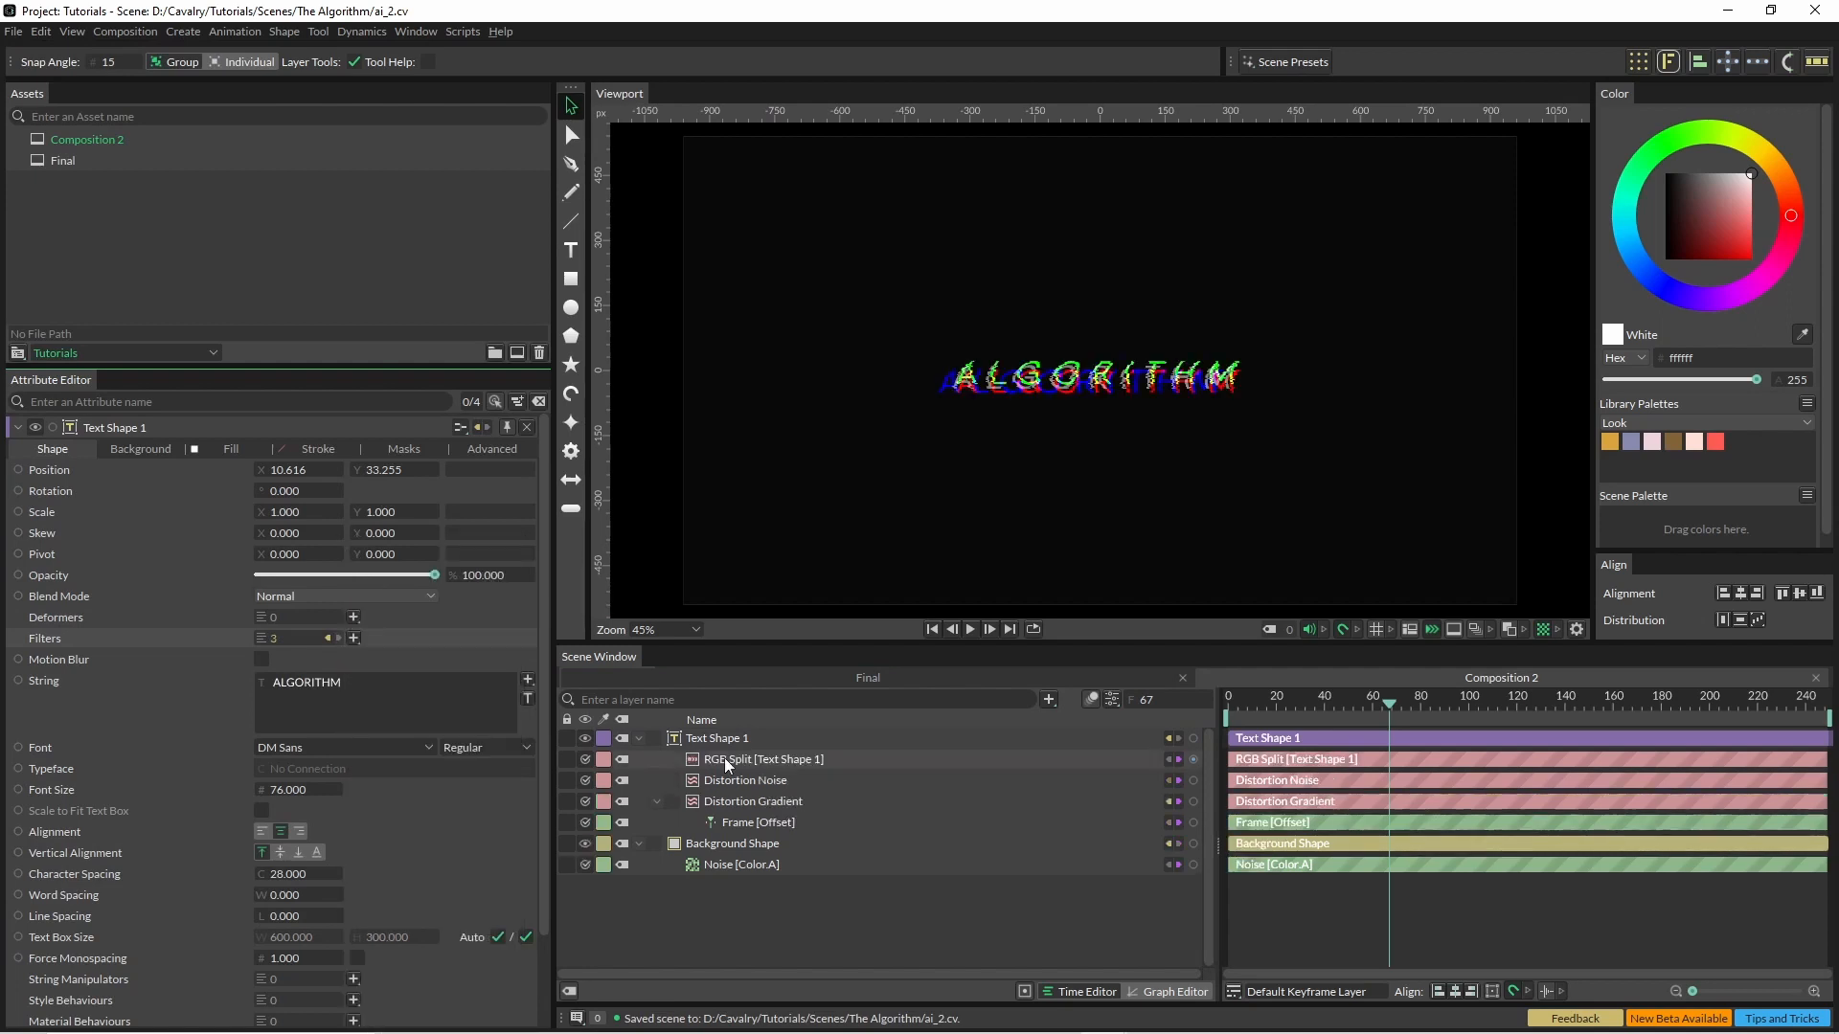
{"action": "left_click", "coordinate": [763, 759]}
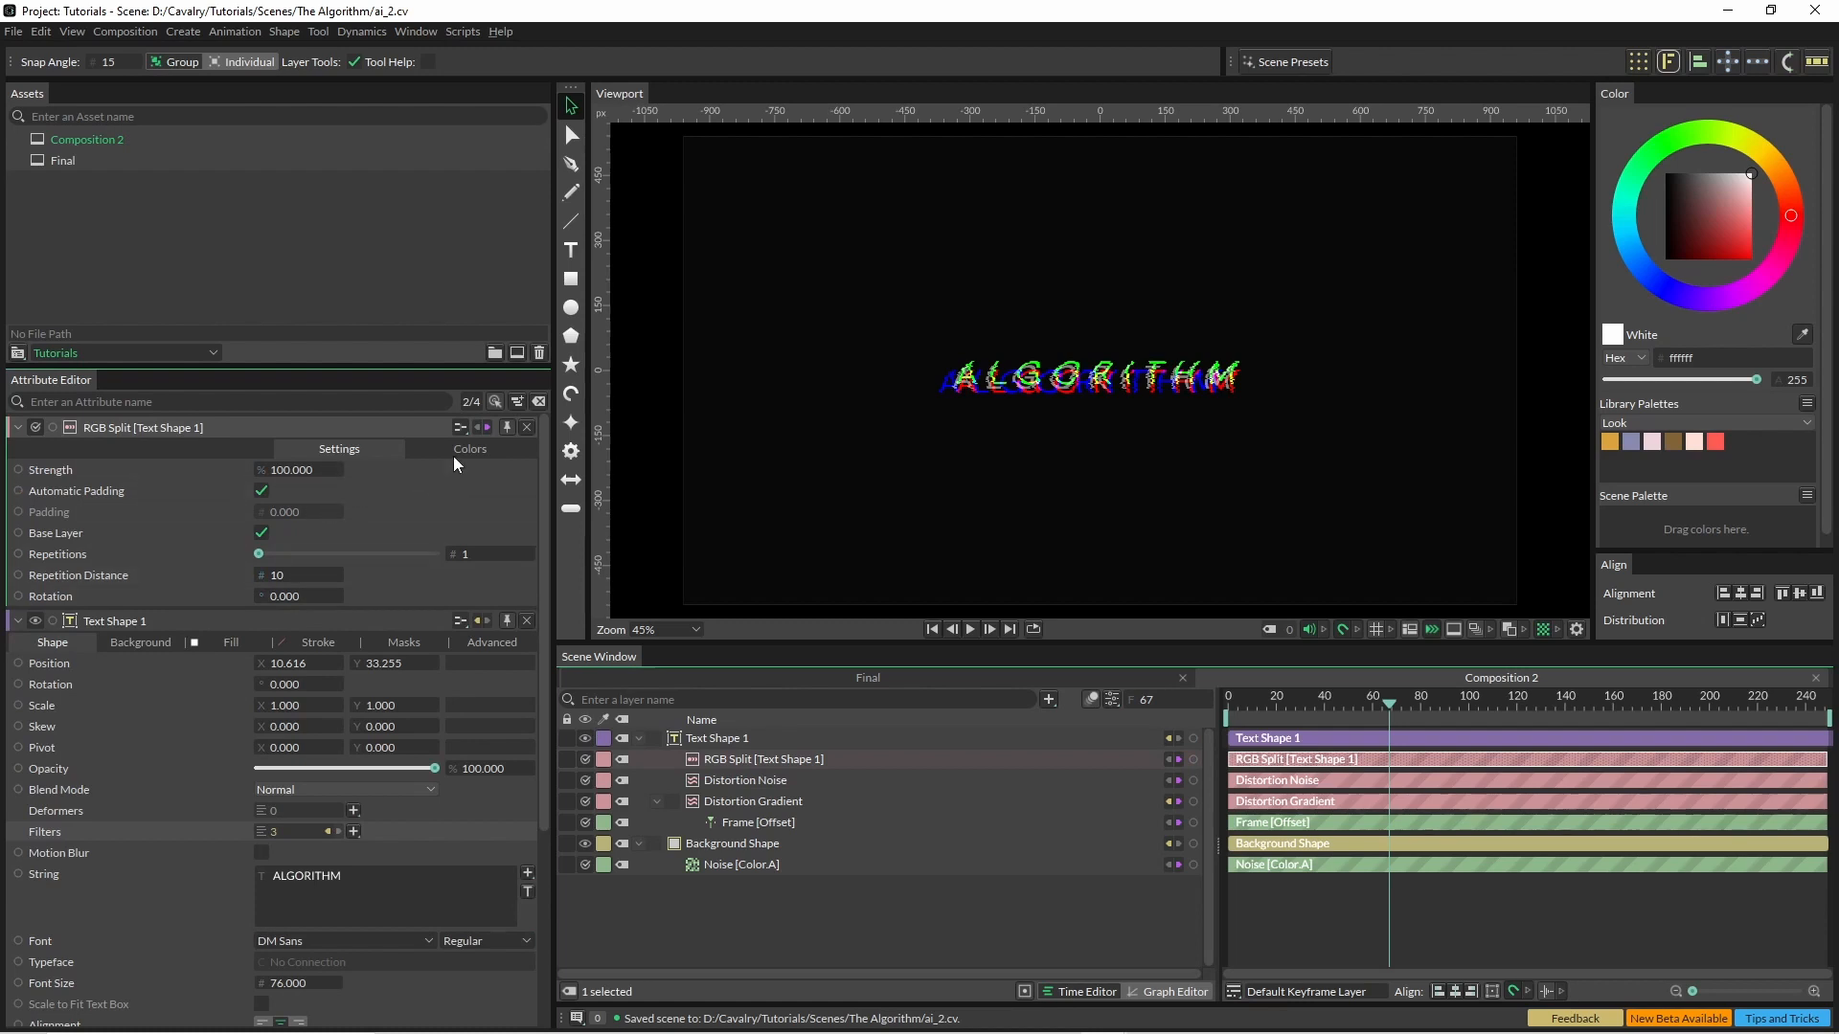
{"action": "left_click", "coordinate": [470, 448]}
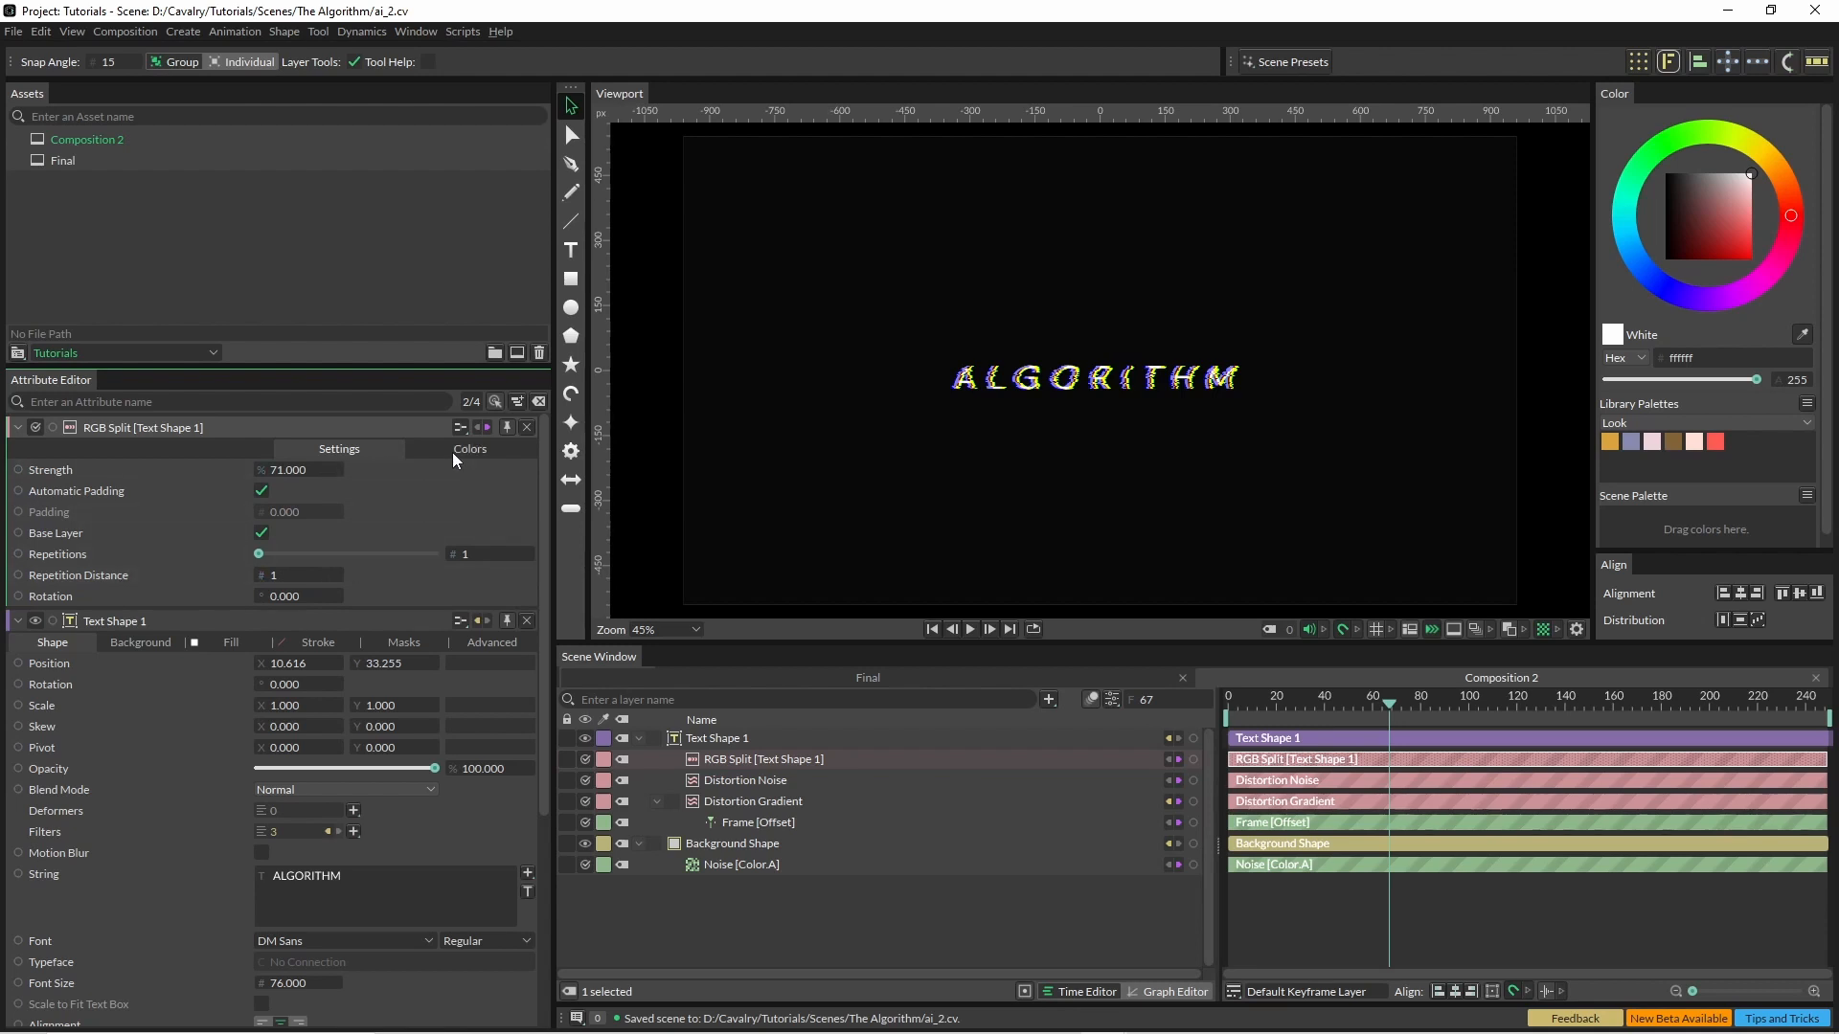
{"action": "left_click", "coordinate": [469, 448]}
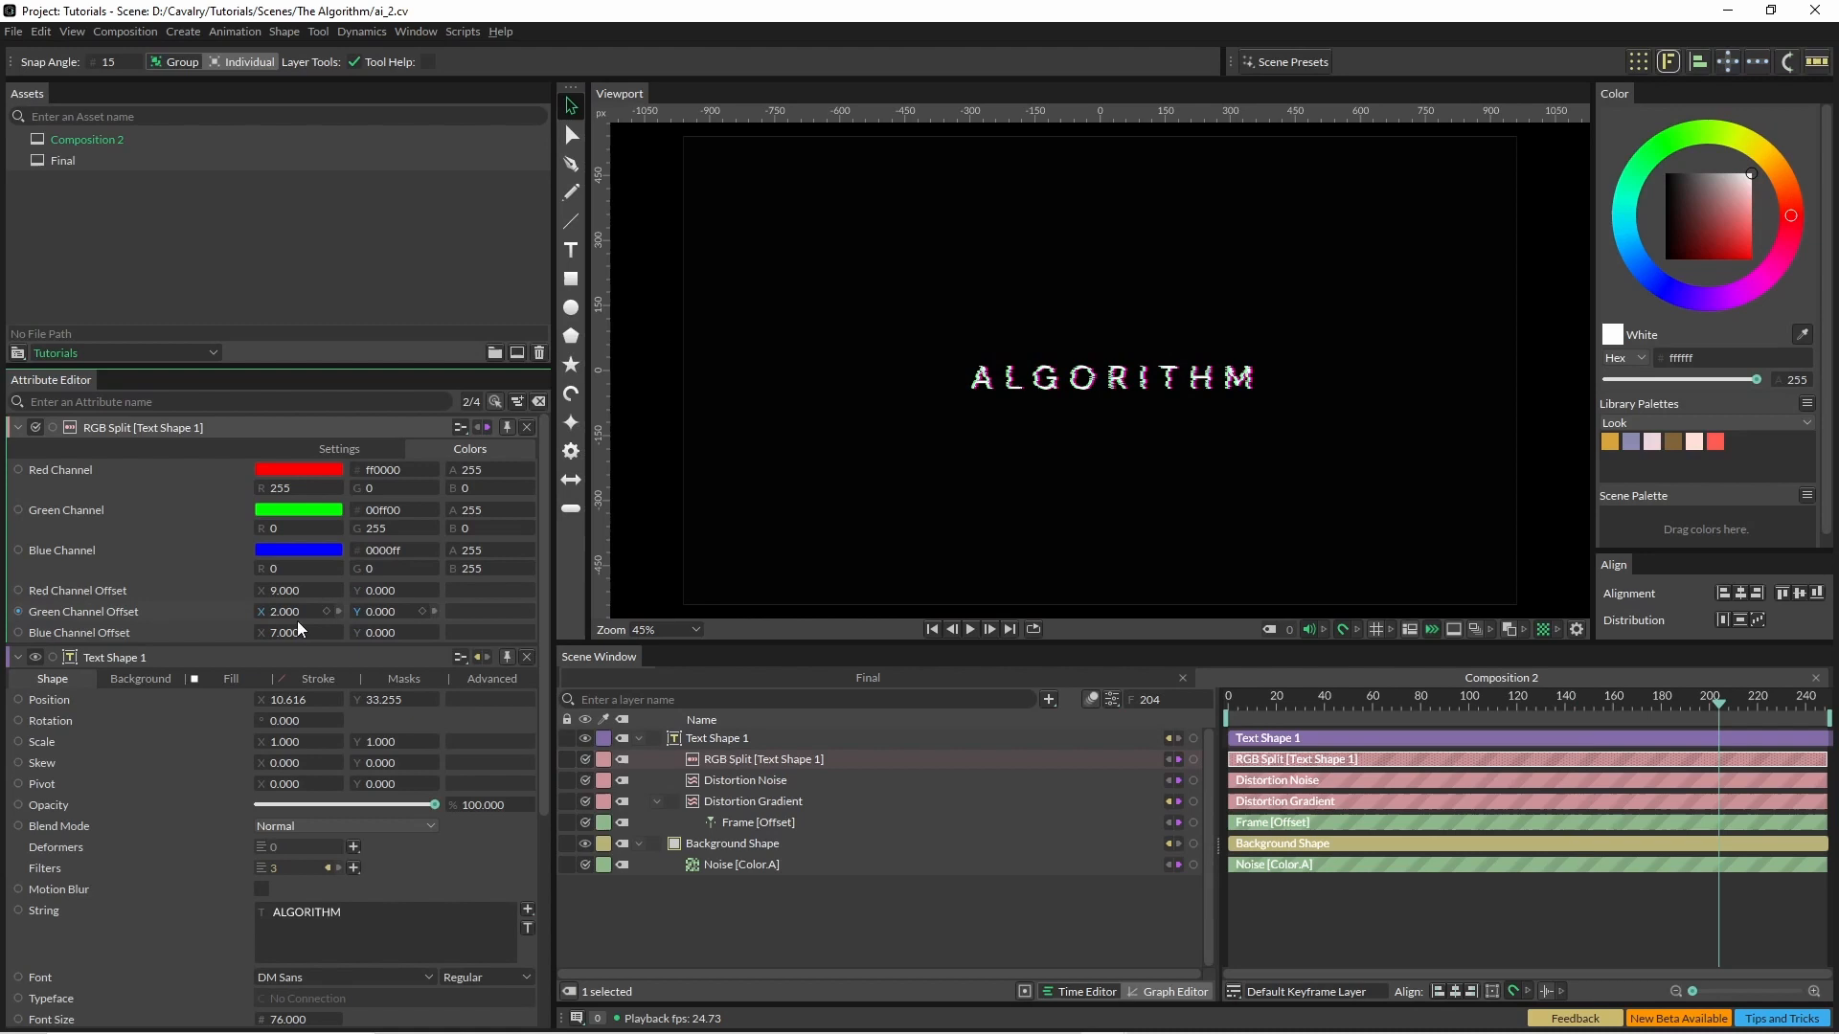
{"action": "left_click", "coordinate": [969, 630]}
{"action": "type", "text": "200.000"}
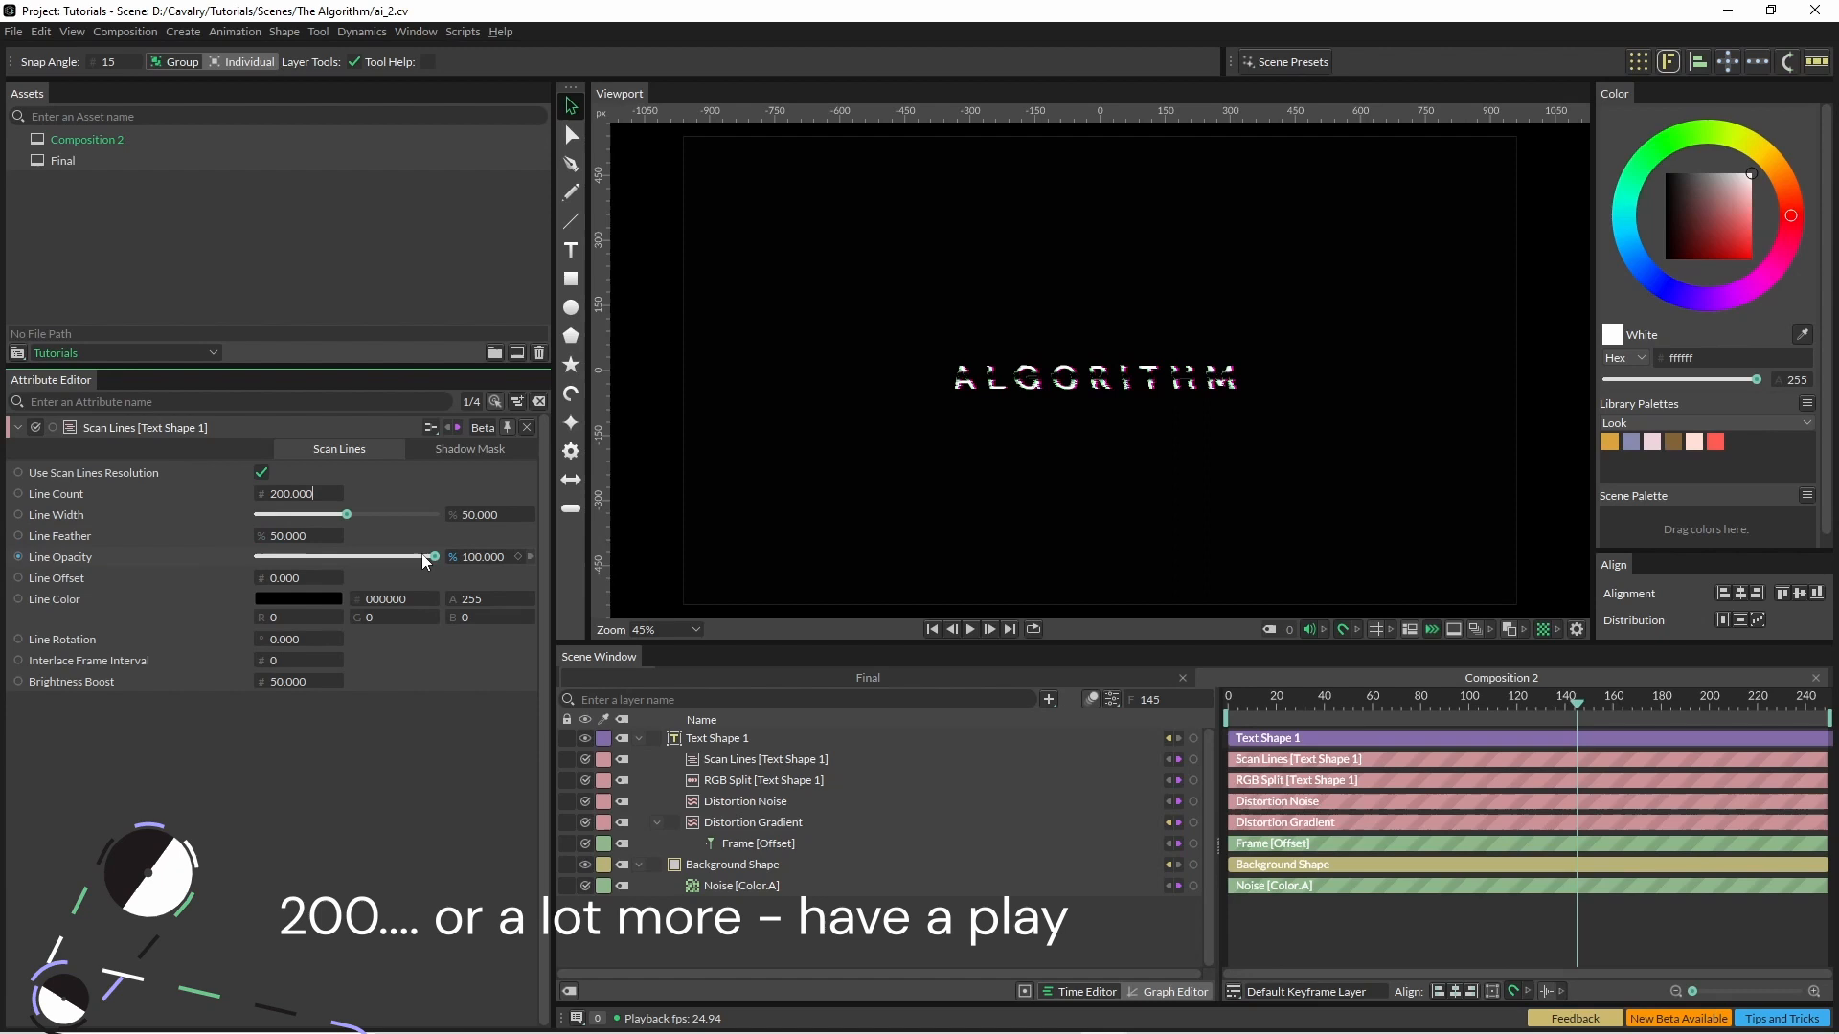
Lower the Scan Lines opacity to about 42 for fainter lines.
{"action": "left_click_drag", "start_coordinate": [431, 556], "coordinate": [297, 555]}
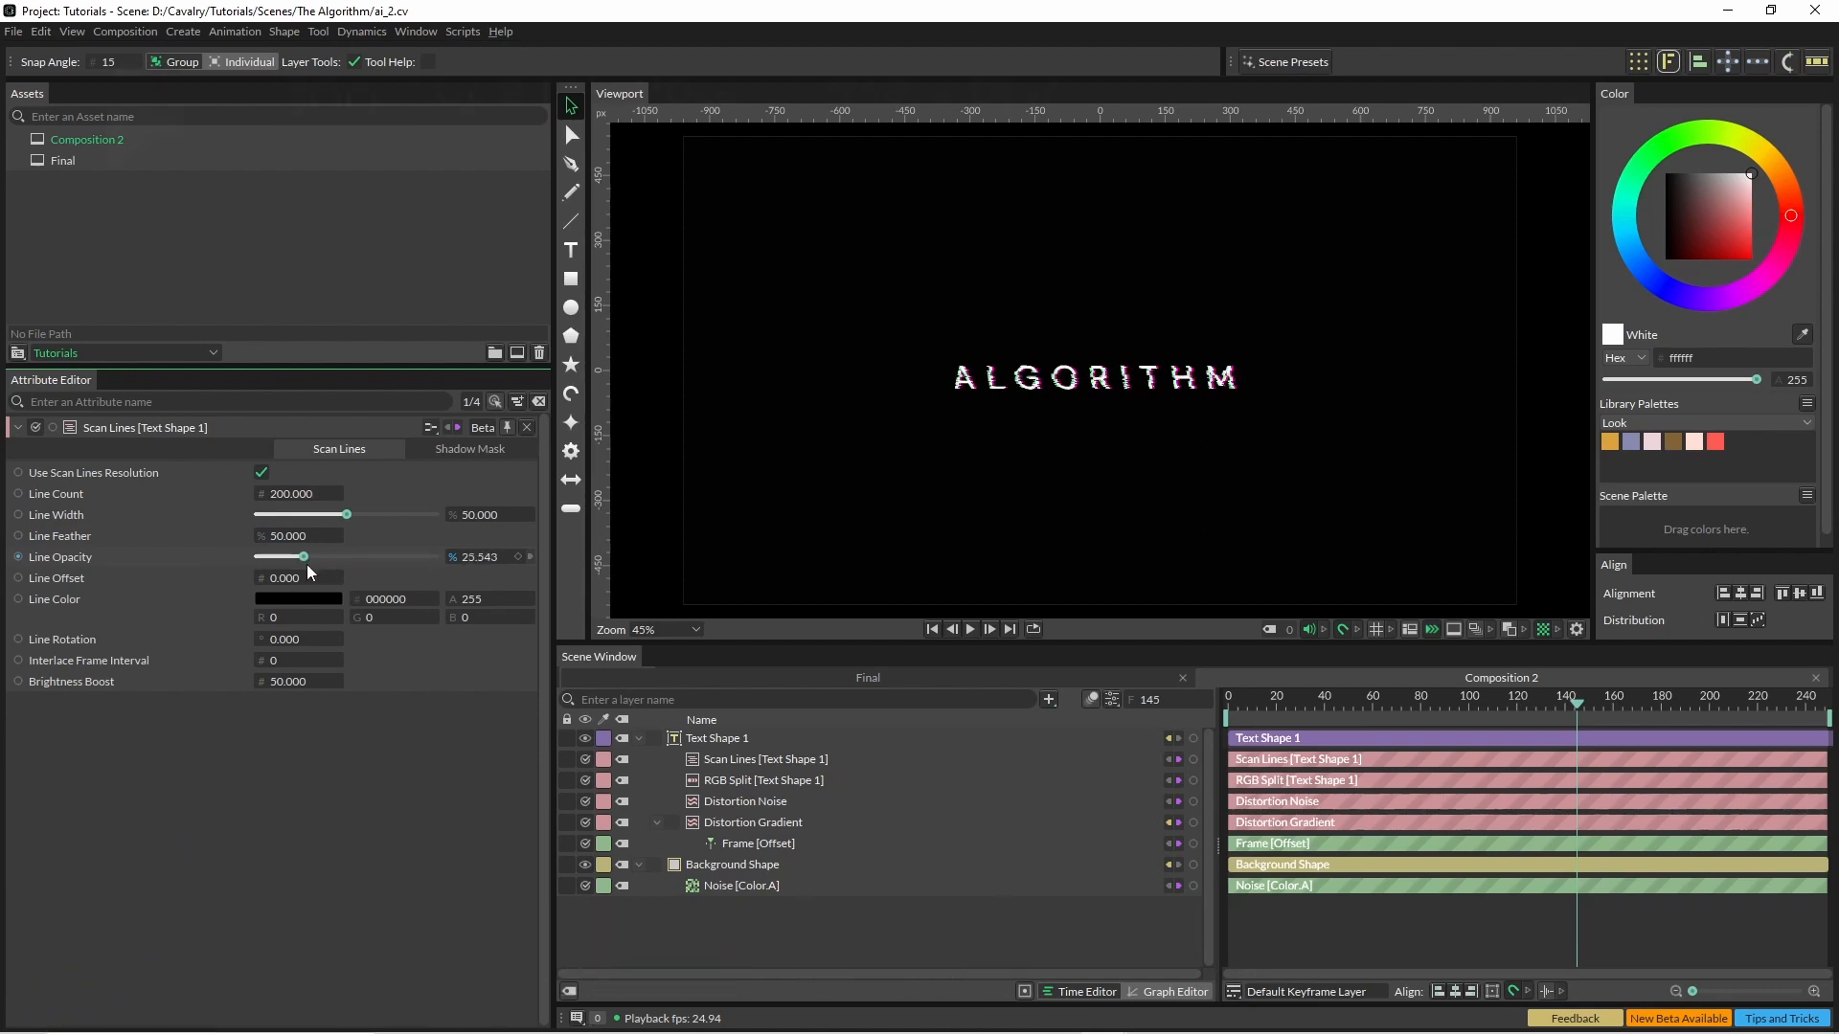
{"action": "left_click_drag", "start_coordinate": [301, 556], "coordinate": [337, 556]}
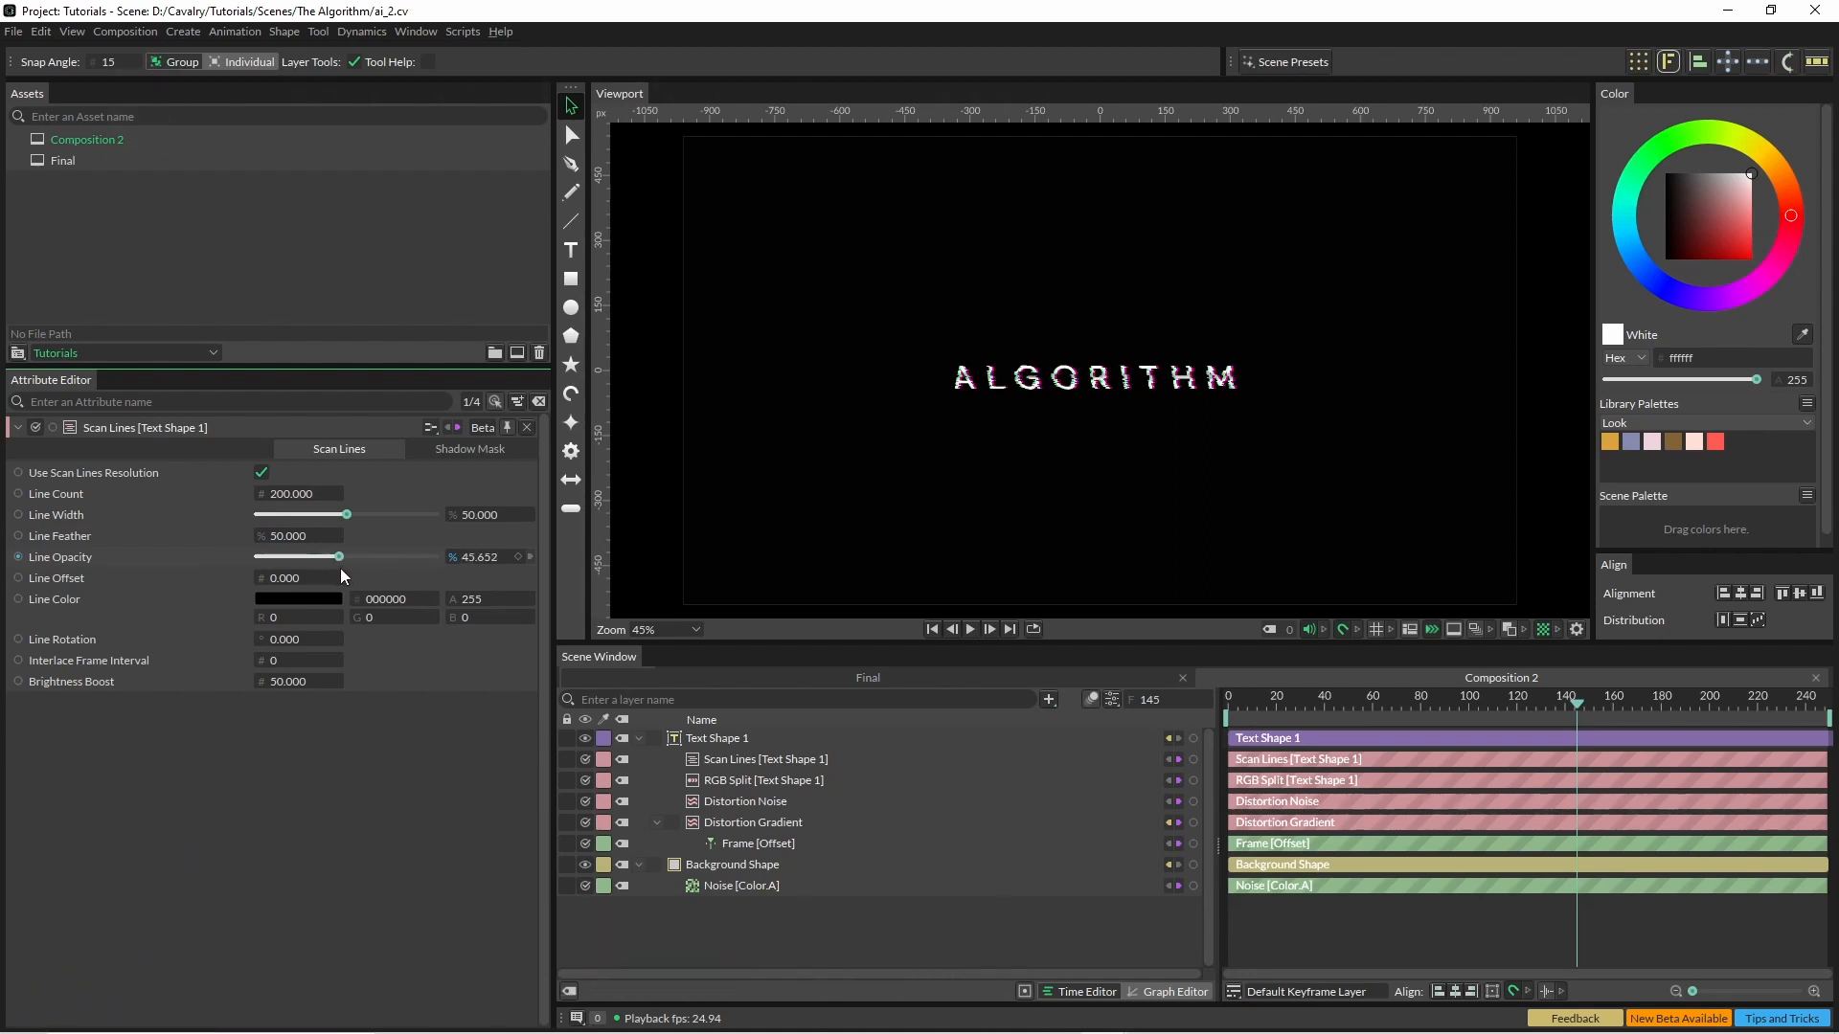
{"action": "left_click_drag", "start_coordinate": [336, 555], "coordinate": [343, 555]}
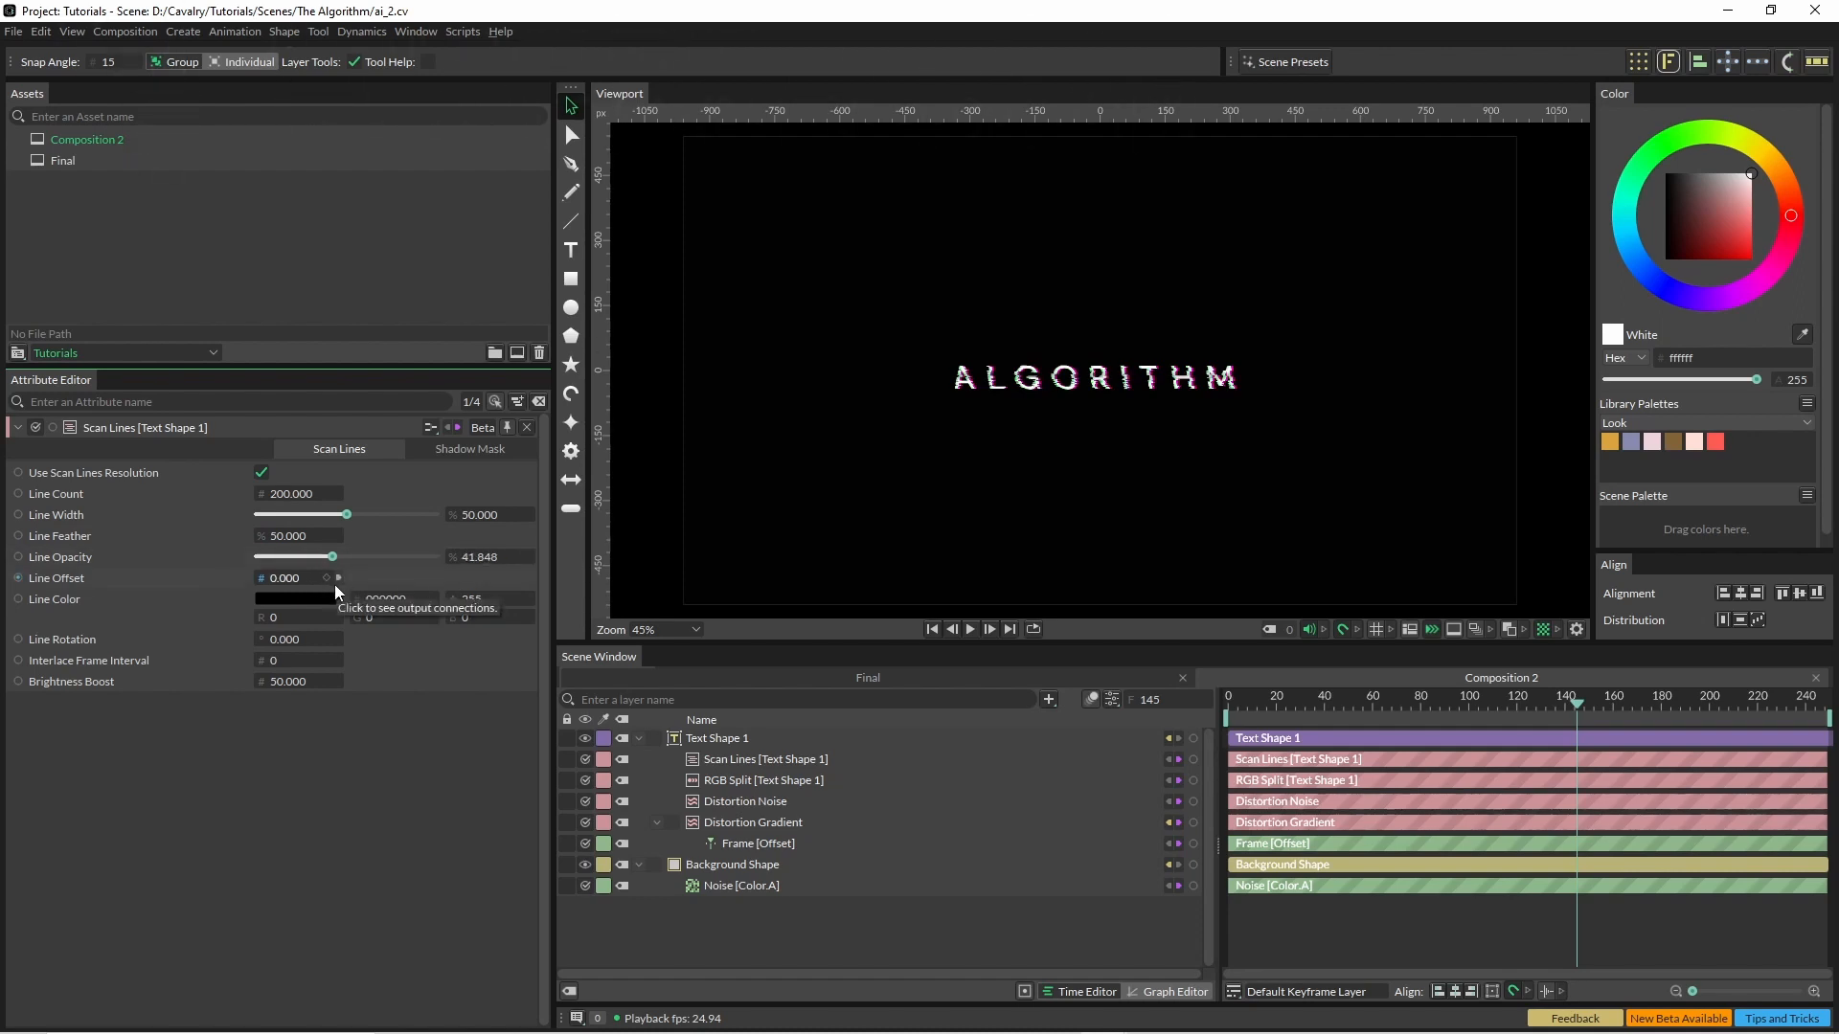
Enable the scan lines' shadow mask and set its opacity near 58.
{"action": "left_click", "coordinate": [469, 448]}
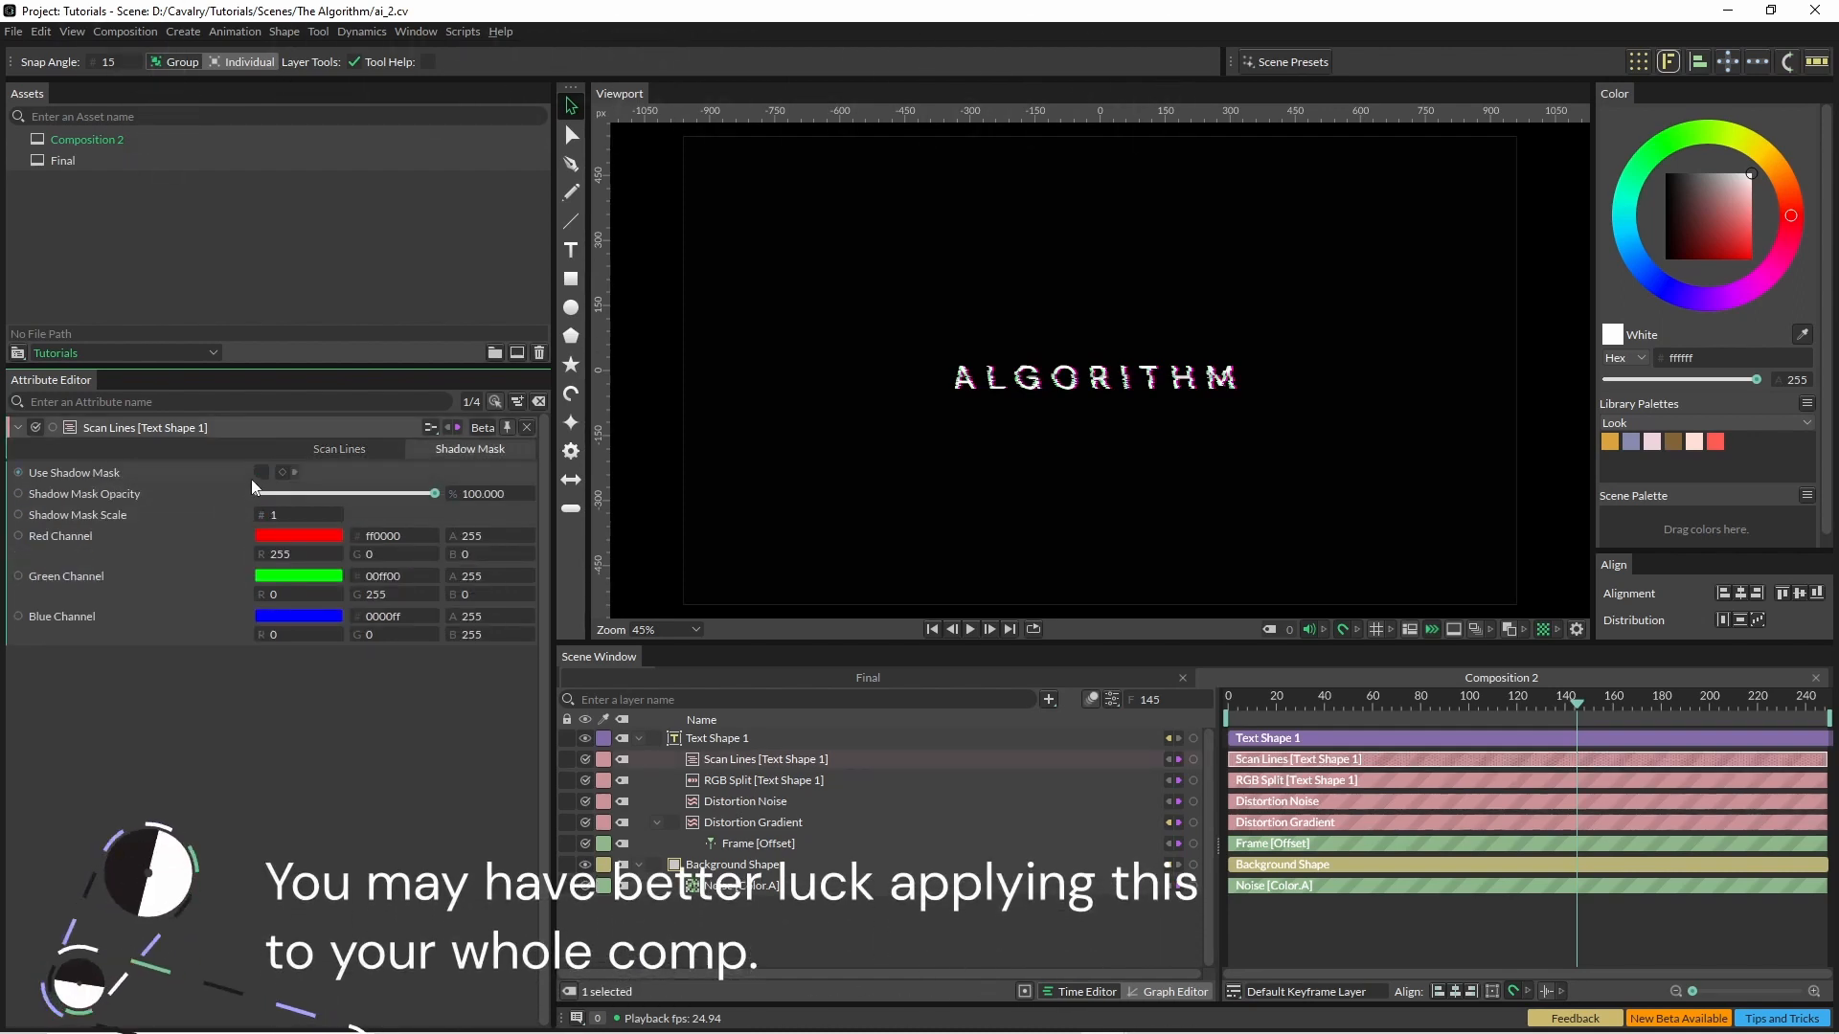
{"action": "left_click", "coordinate": [263, 473]}
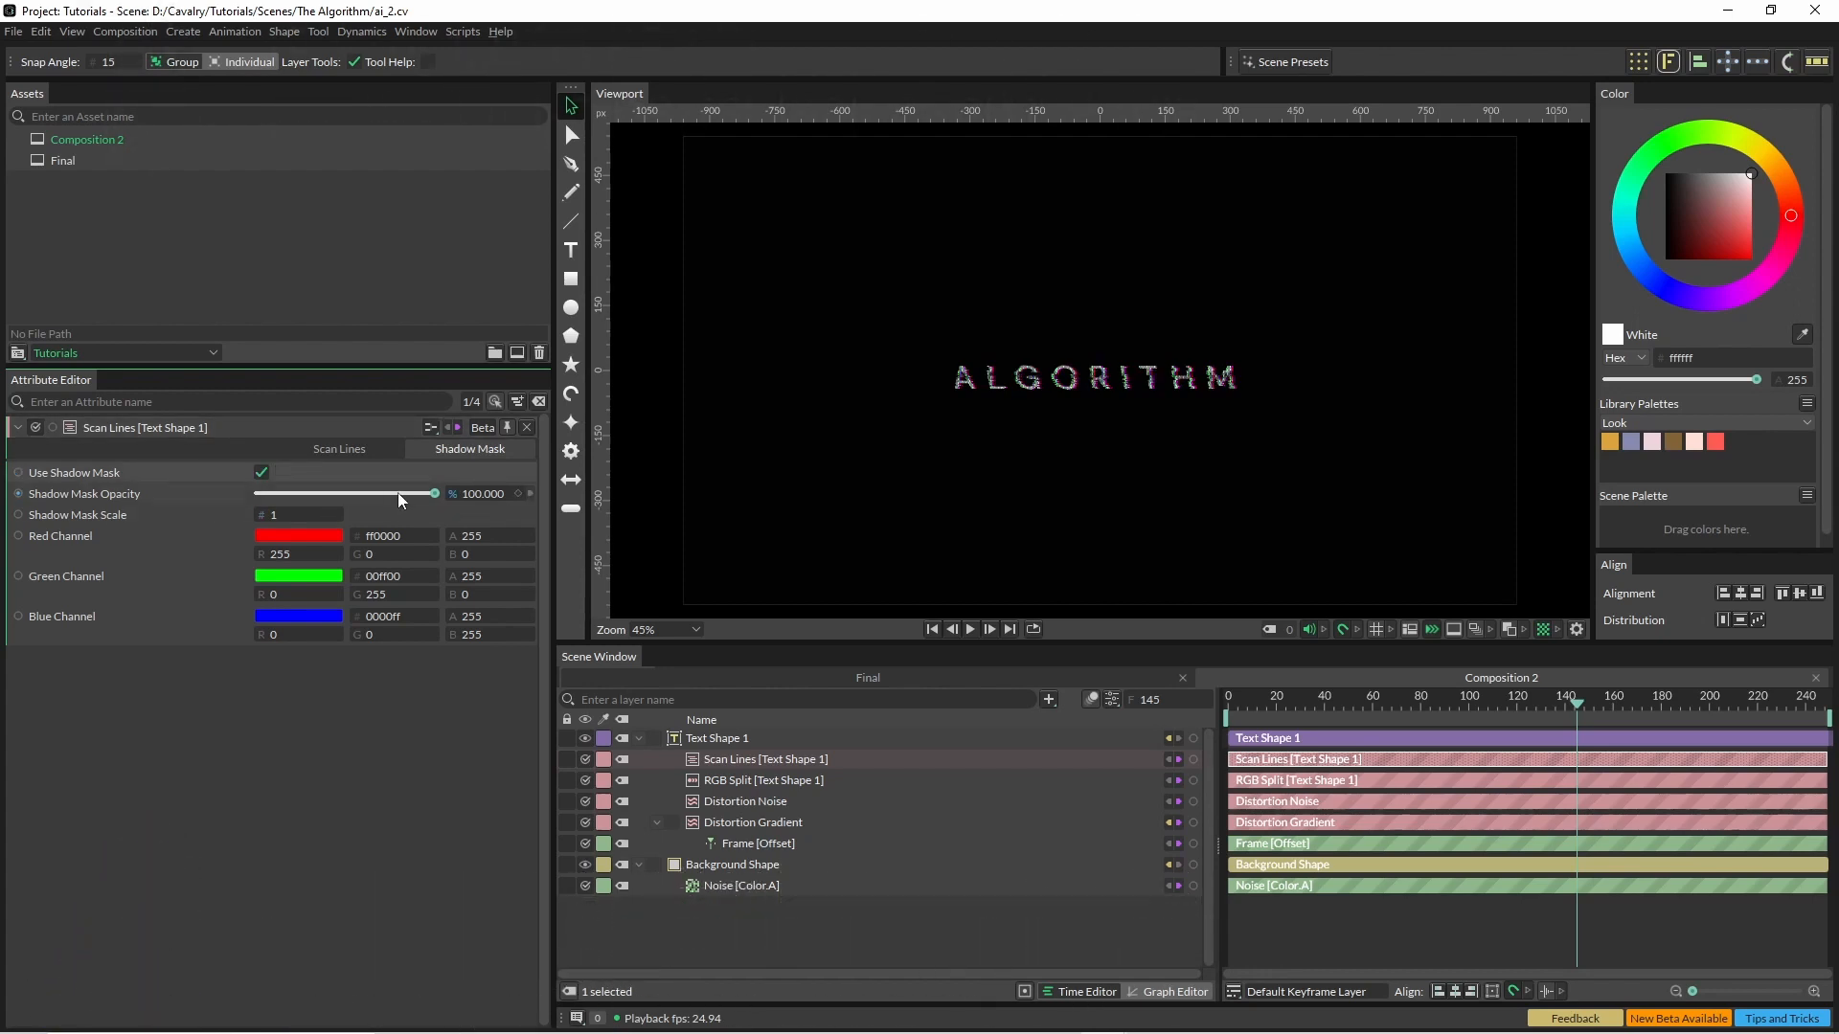
{"action": "left_click_drag", "start_coordinate": [435, 494], "coordinate": [397, 494]}
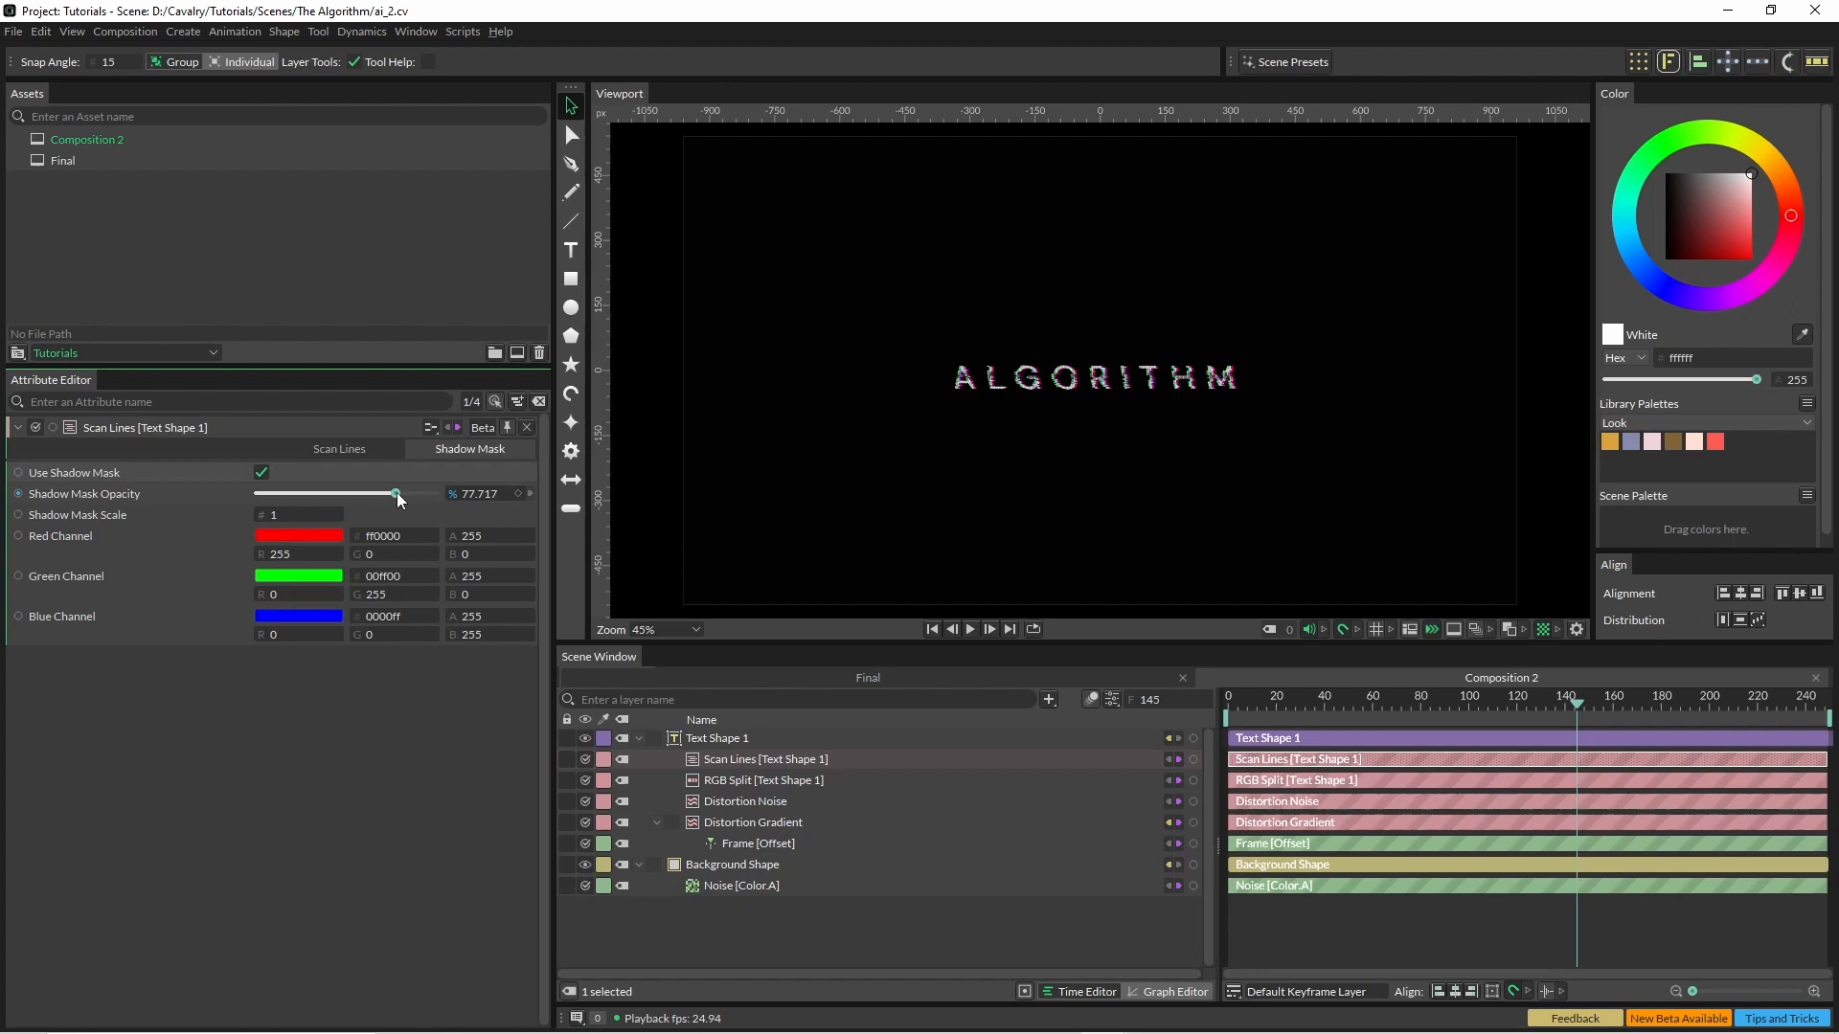
{"action": "left_click_drag", "start_coordinate": [397, 494], "coordinate": [362, 494]}
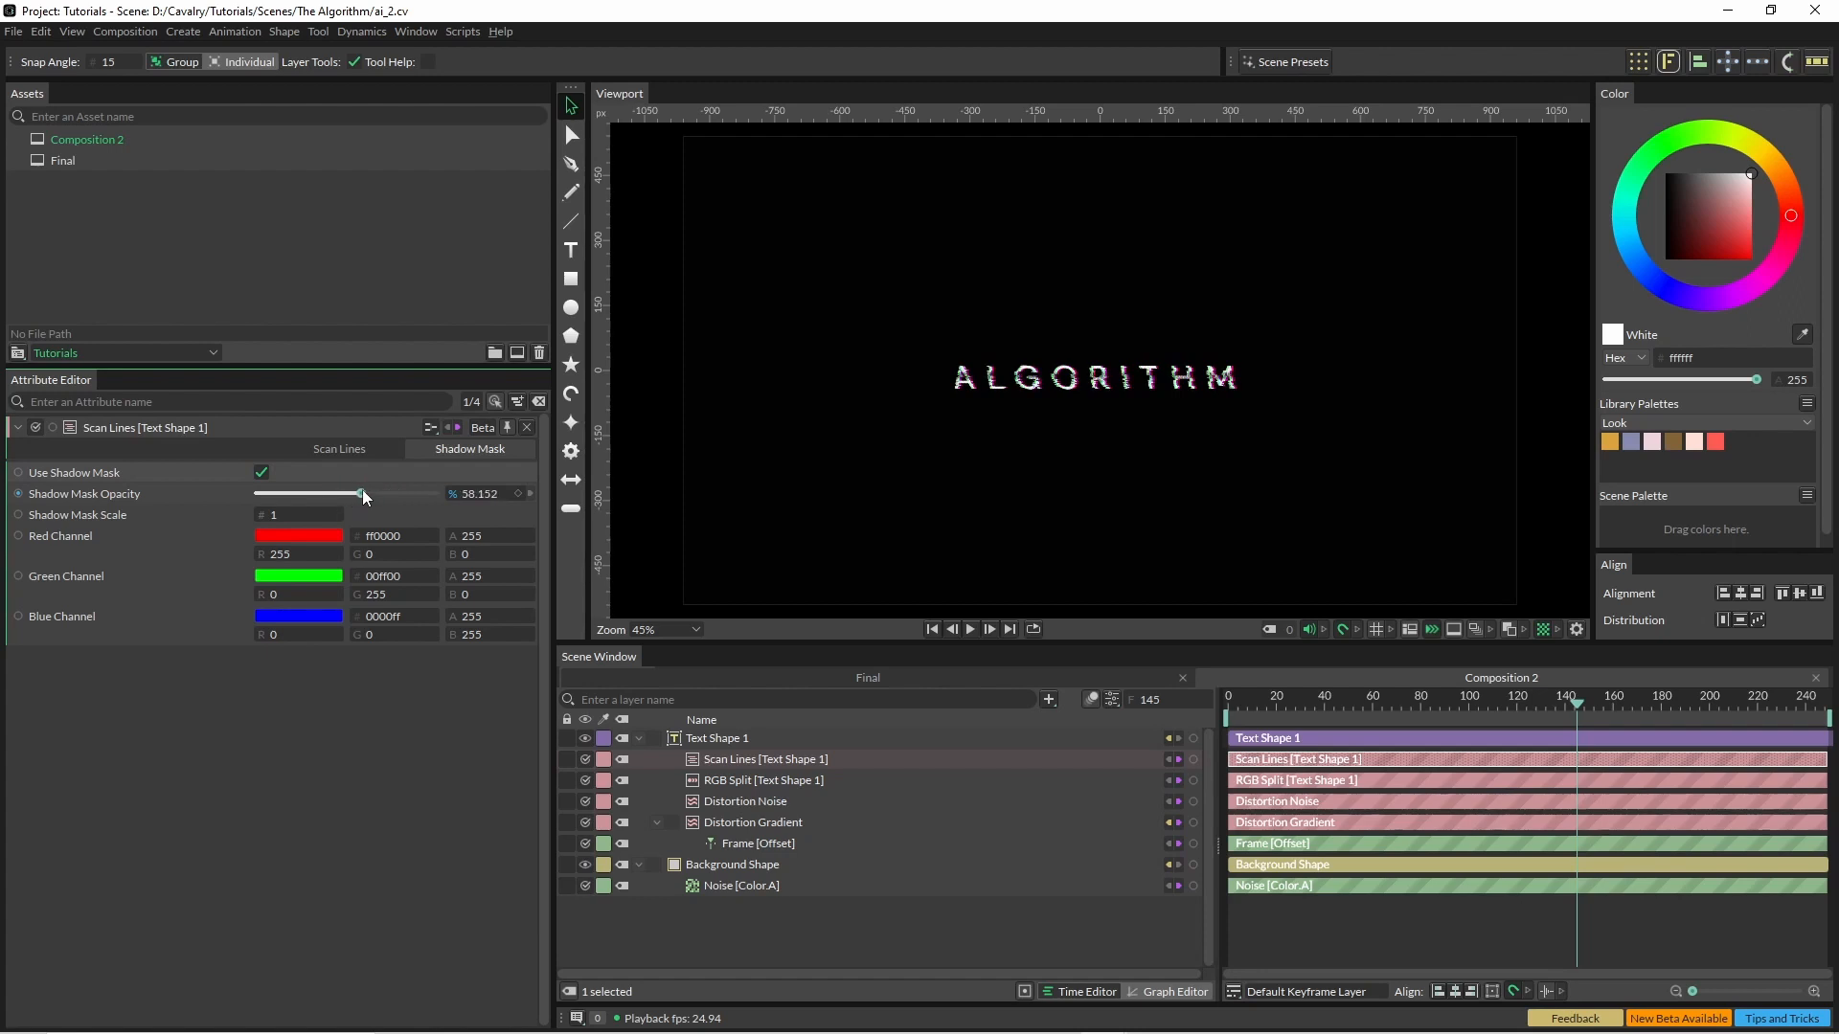
{"action": "left_click_drag", "start_coordinate": [364, 492], "coordinate": [358, 492]}
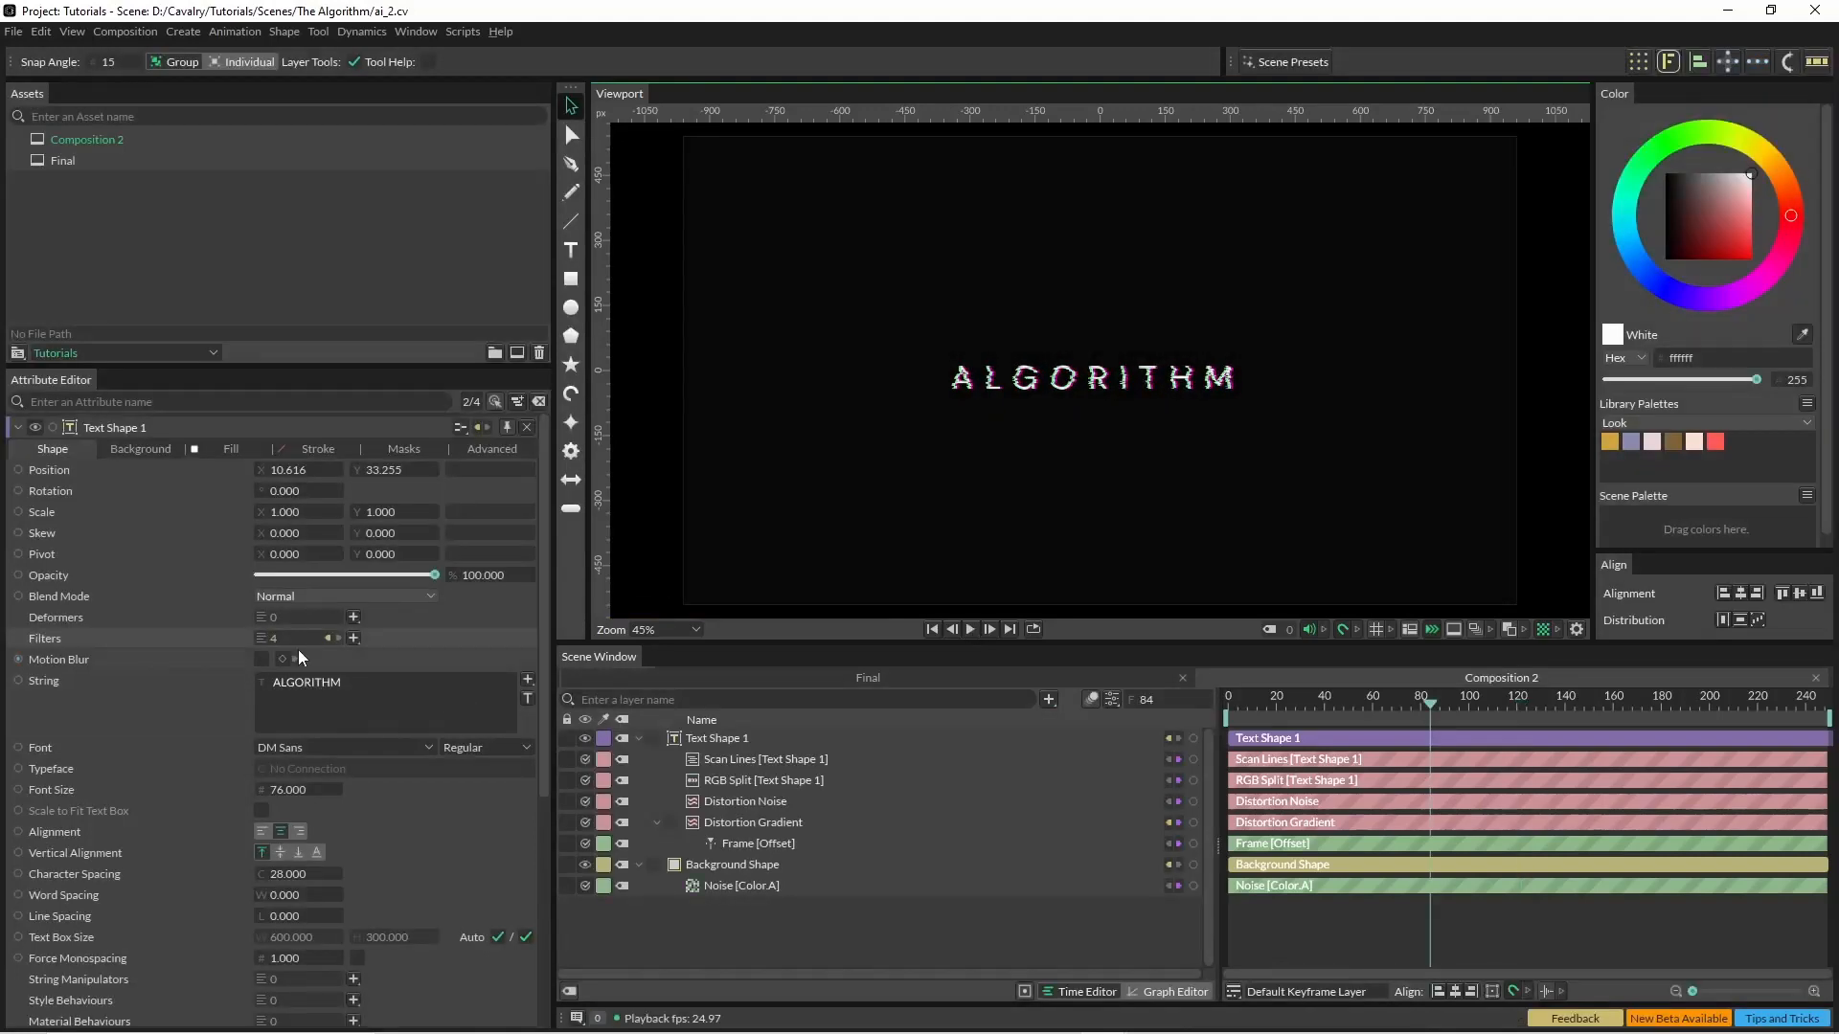
Add a Glow filter to the ALGORITHM text as its fifth filter.
{"action": "left_click", "coordinate": [353, 636]}
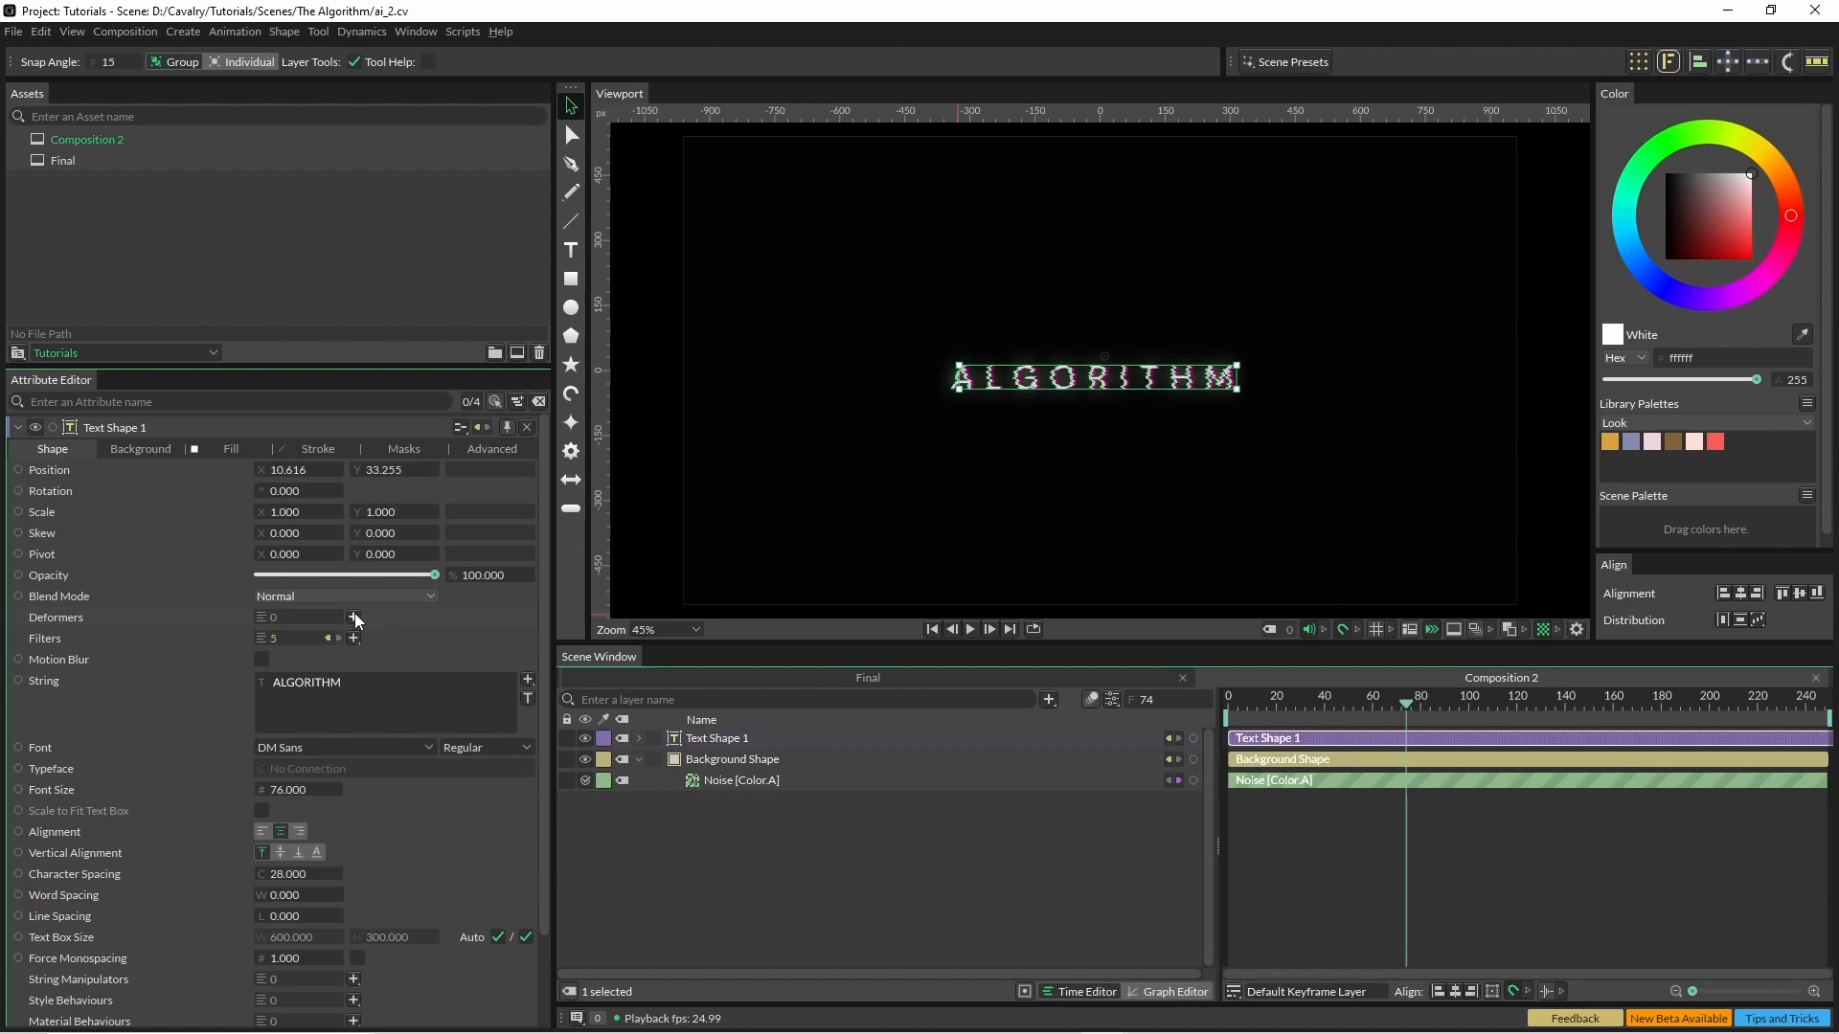
Add a Sub-Mesh deformer to the ALGORITHM text with Level Mode set to Text (Characters).
{"action": "left_click", "coordinate": [353, 616]}
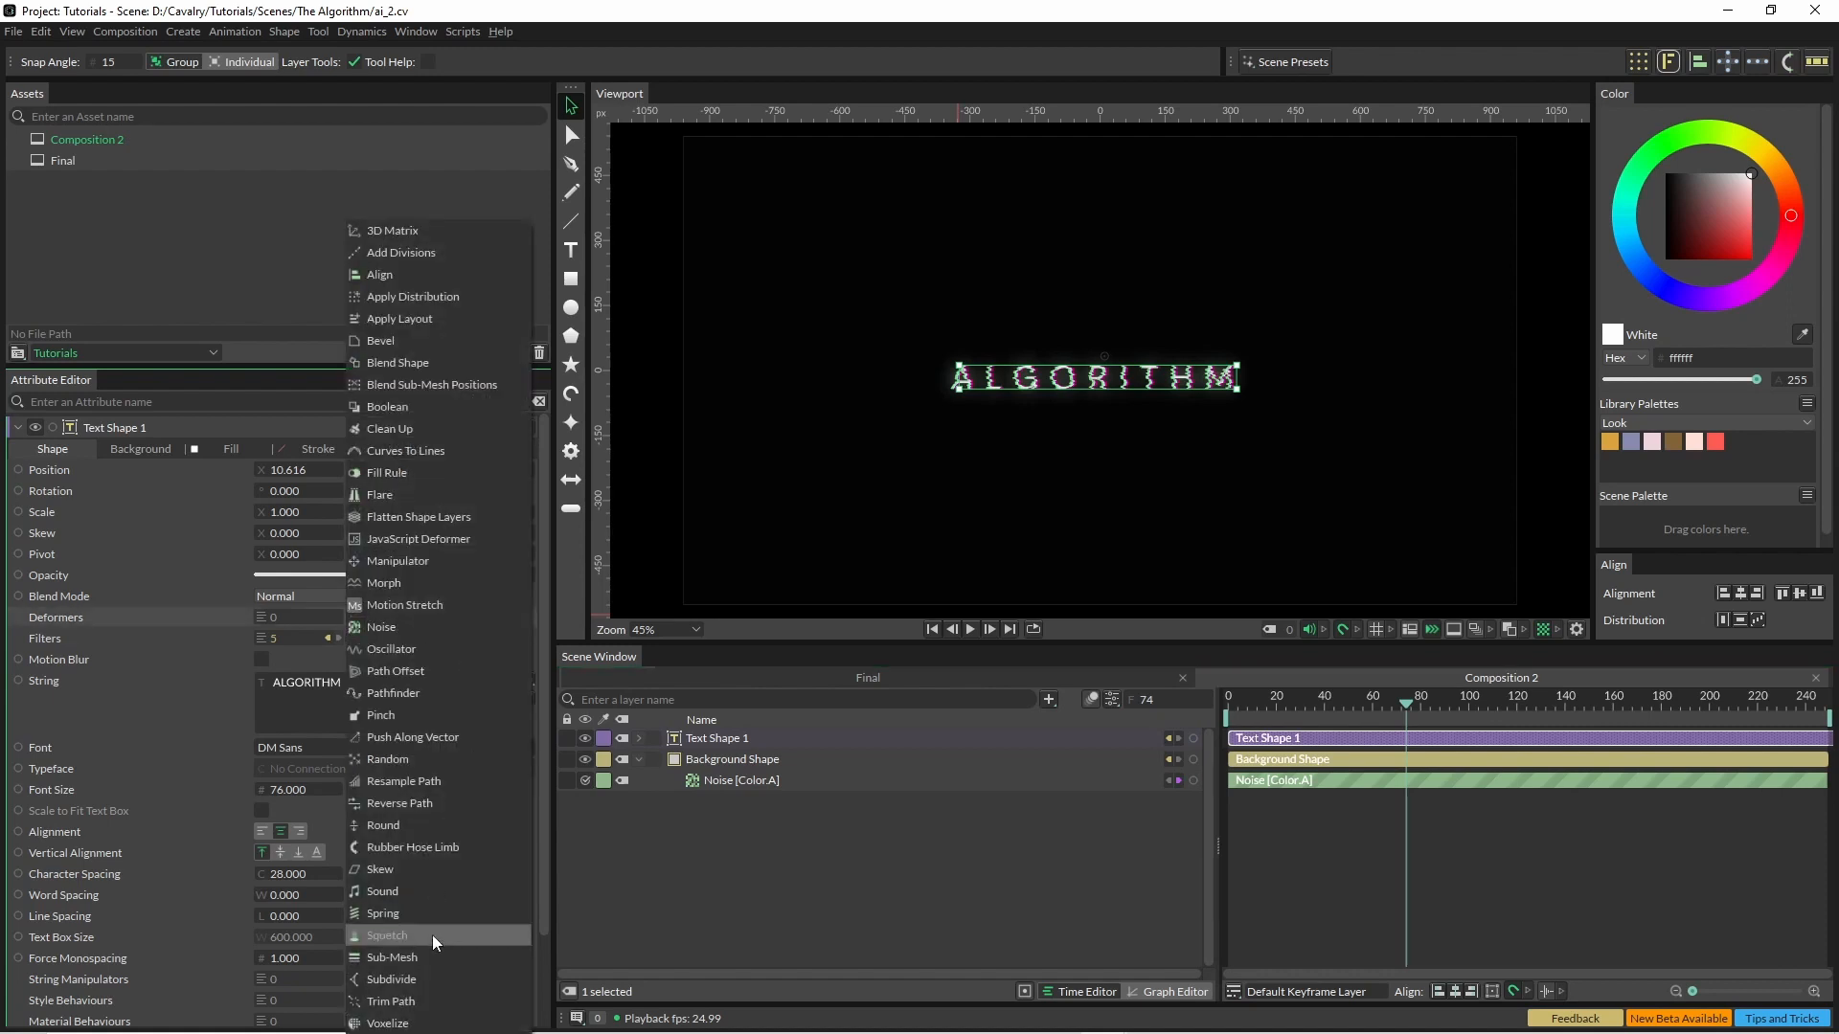
{"action": "mouse_move", "coordinate": [391, 958]}
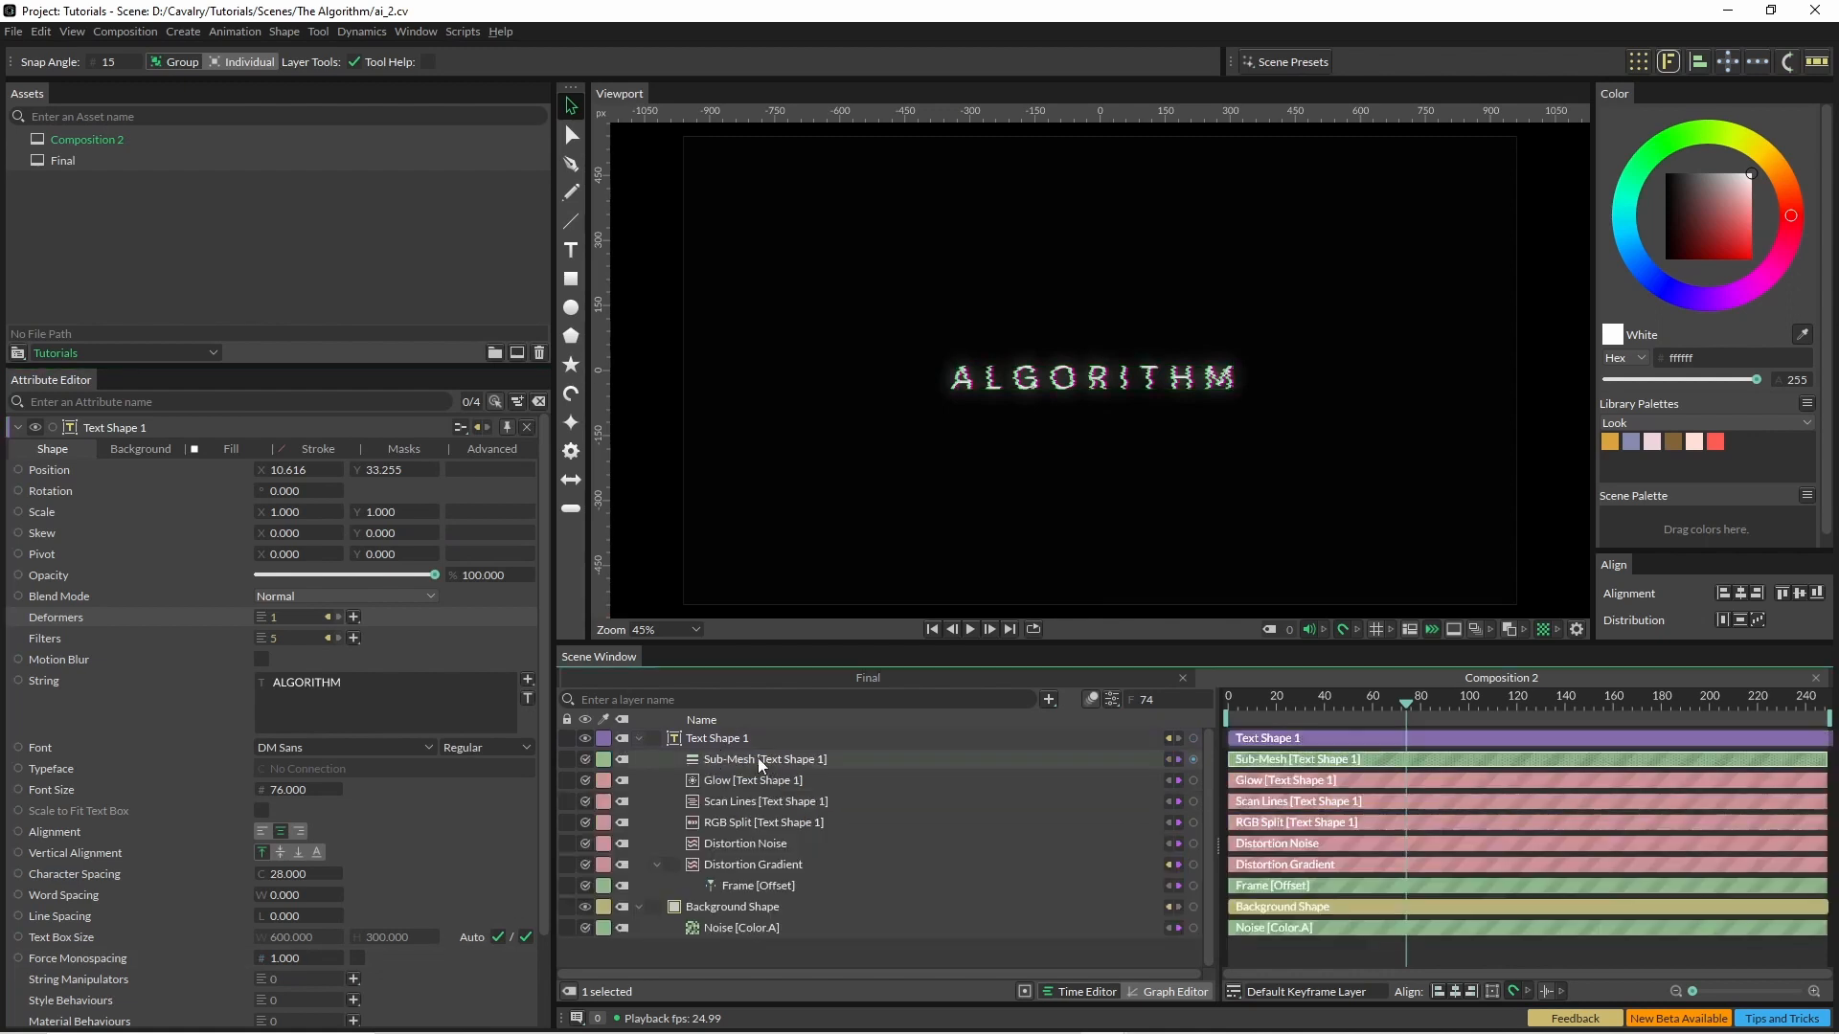
{"action": "left_click", "coordinate": [760, 759]}
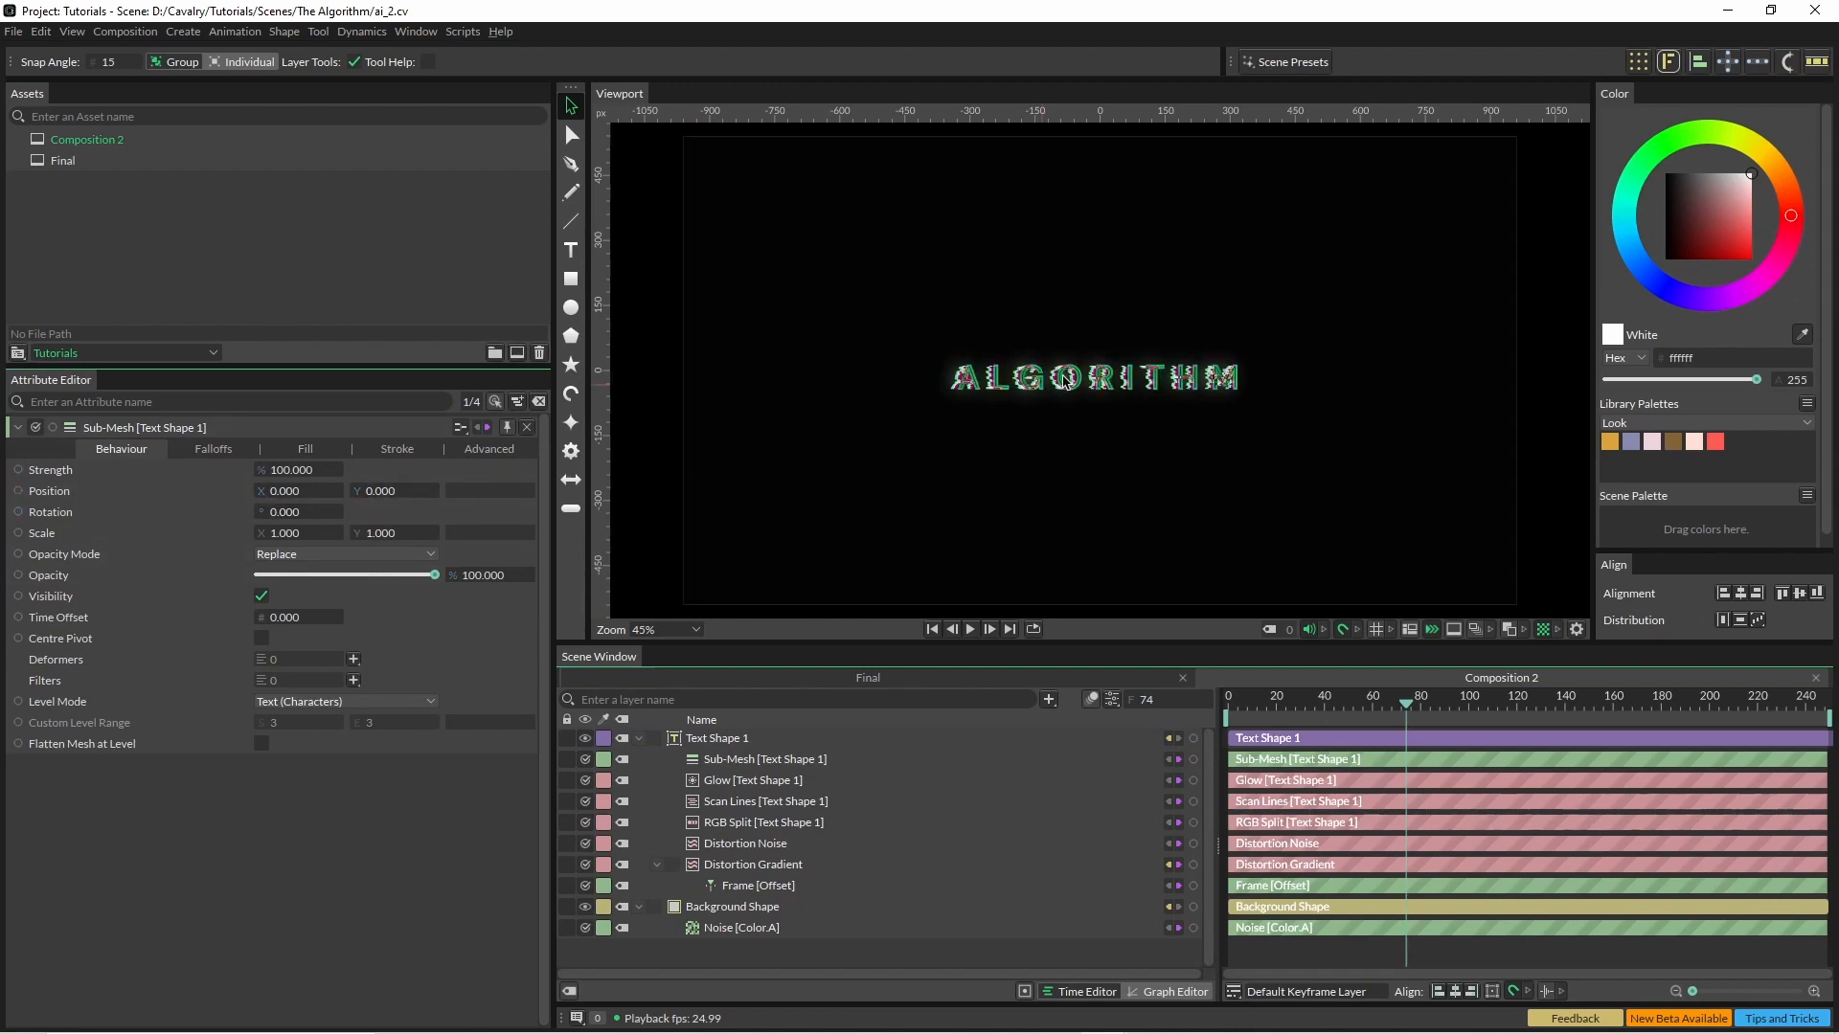
Drive Sub-Mesh Position with a Round behaviour of rounding 50 fed by a Random behaviour.
{"action": "right_click", "coordinate": [50, 491]}
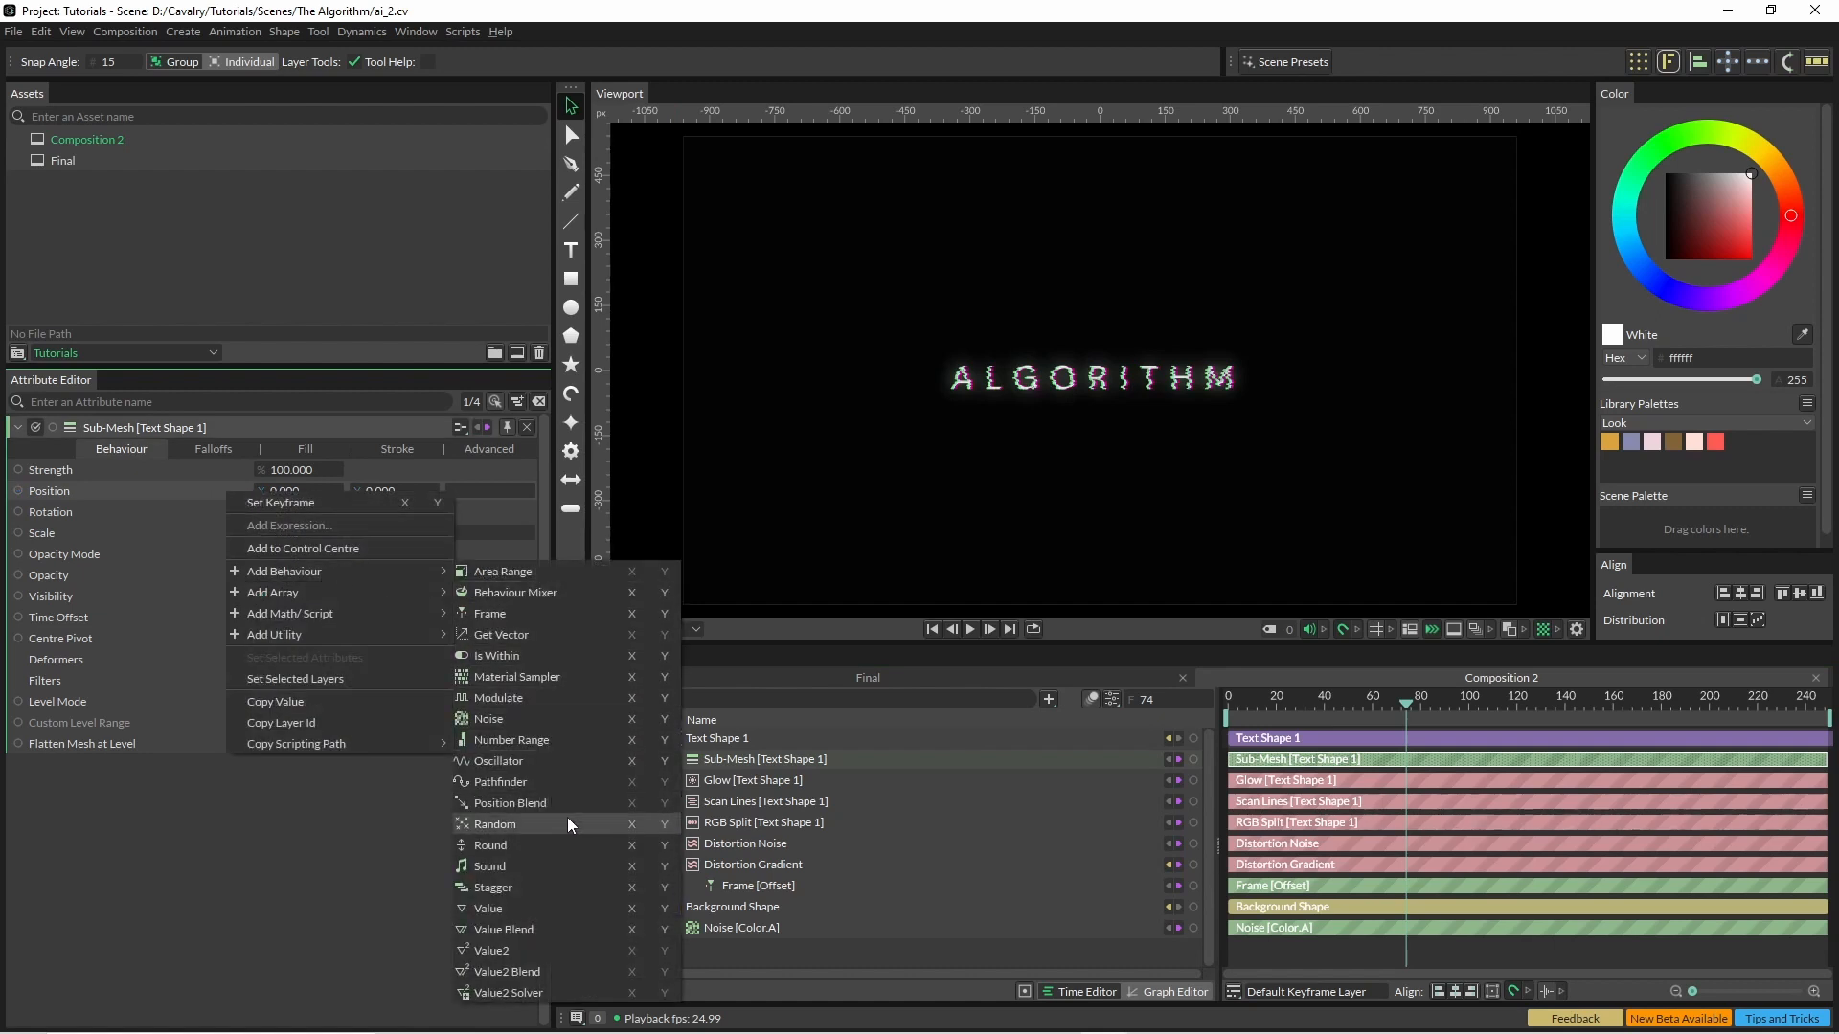
{"action": "left_click", "coordinate": [491, 844]}
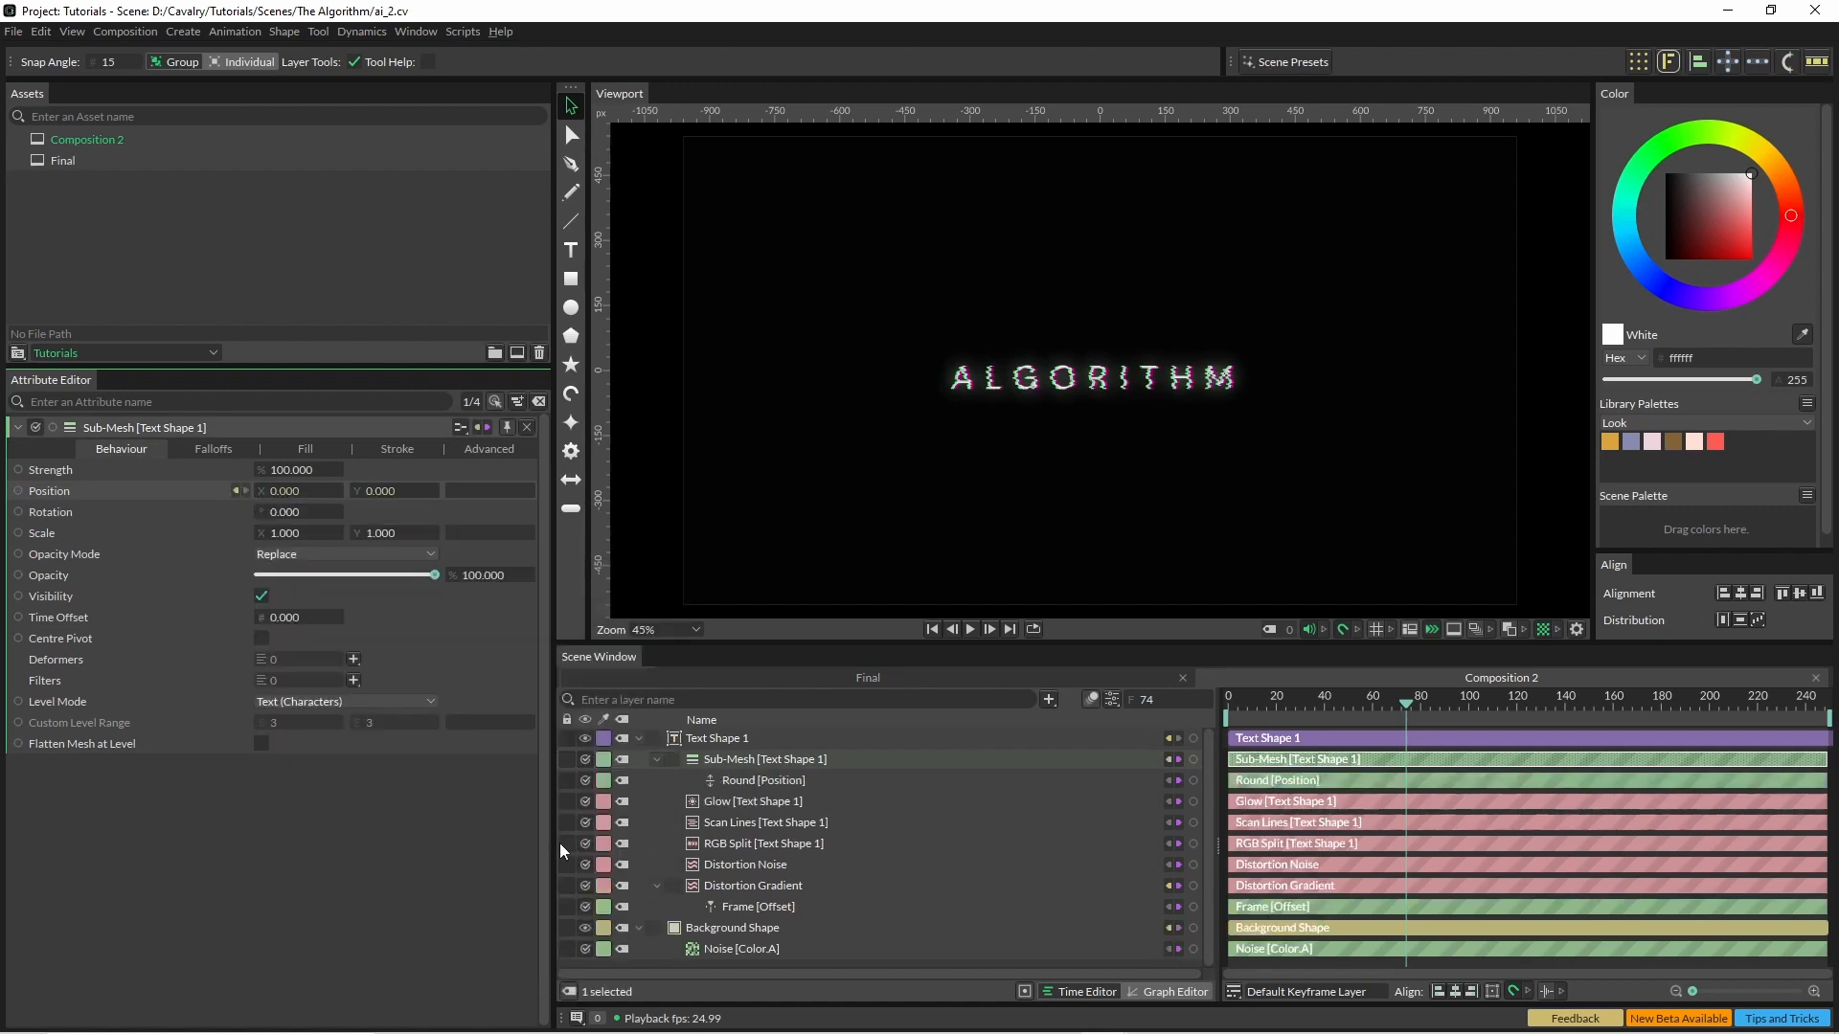
{"action": "left_click", "coordinate": [762, 780]}
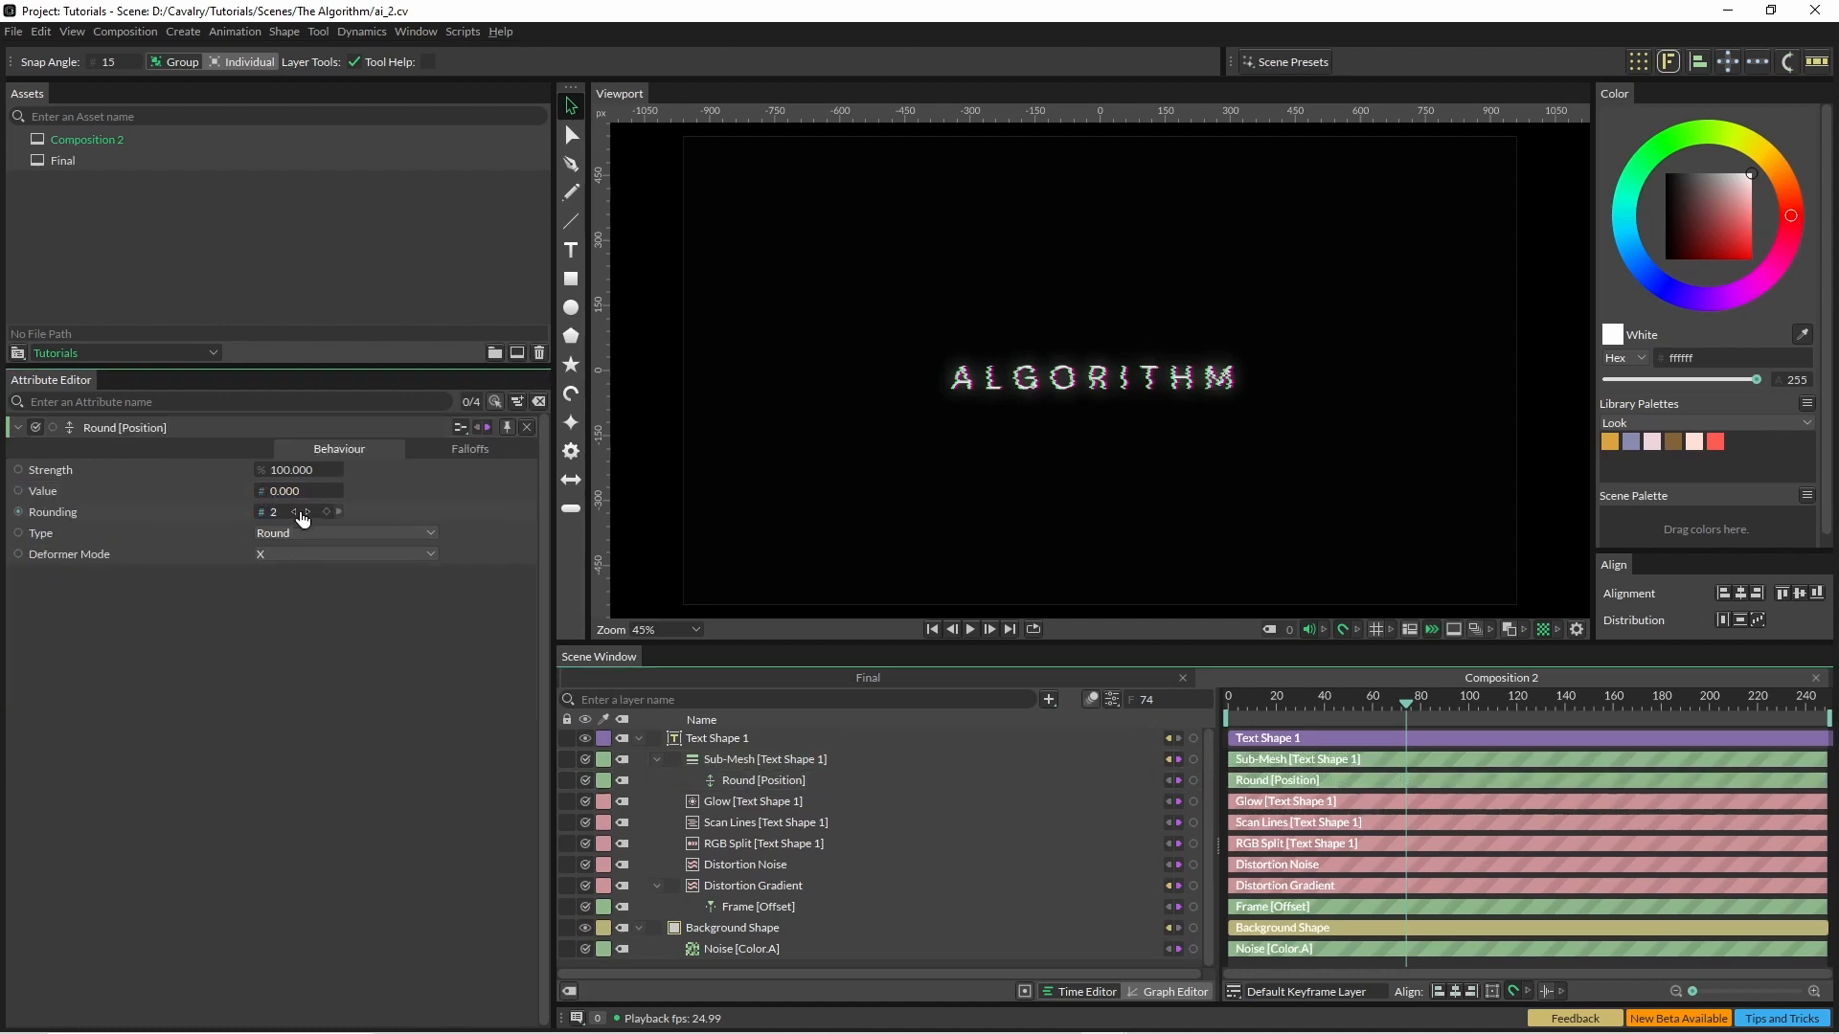
{"action": "type", "text": "50"}
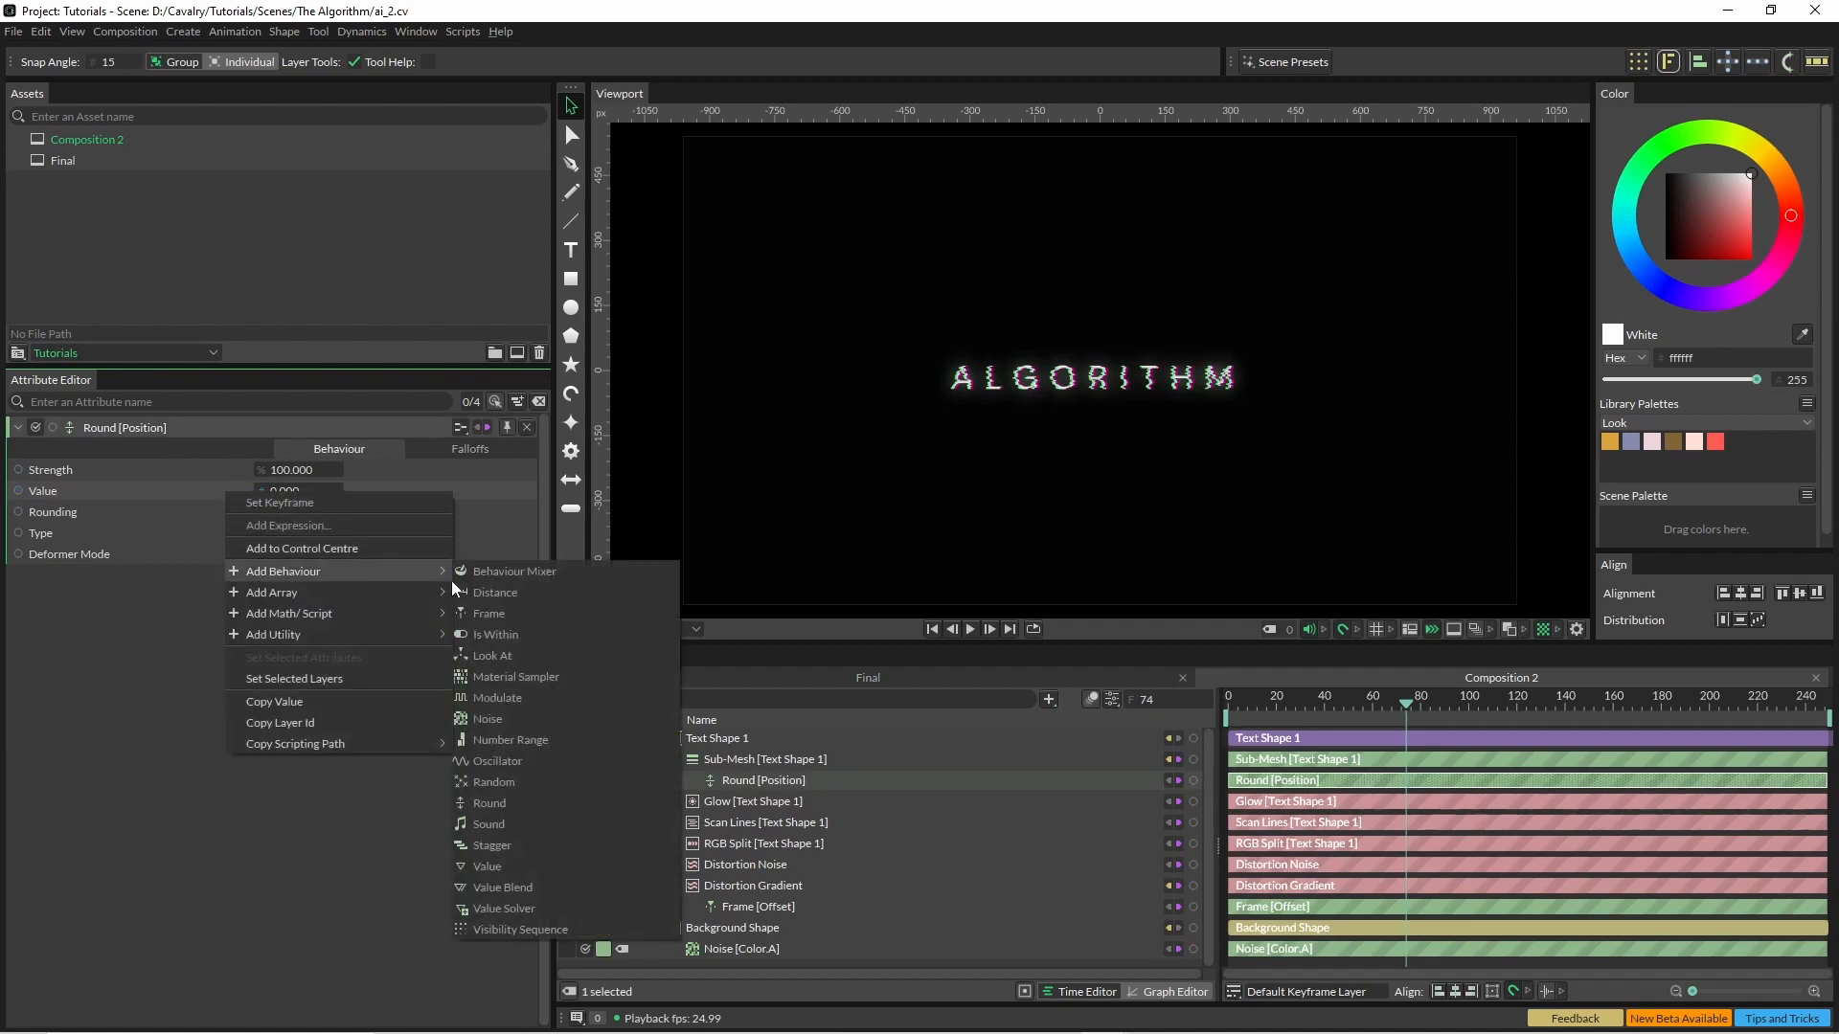
{"action": "mouse_move", "coordinate": [492, 782]}
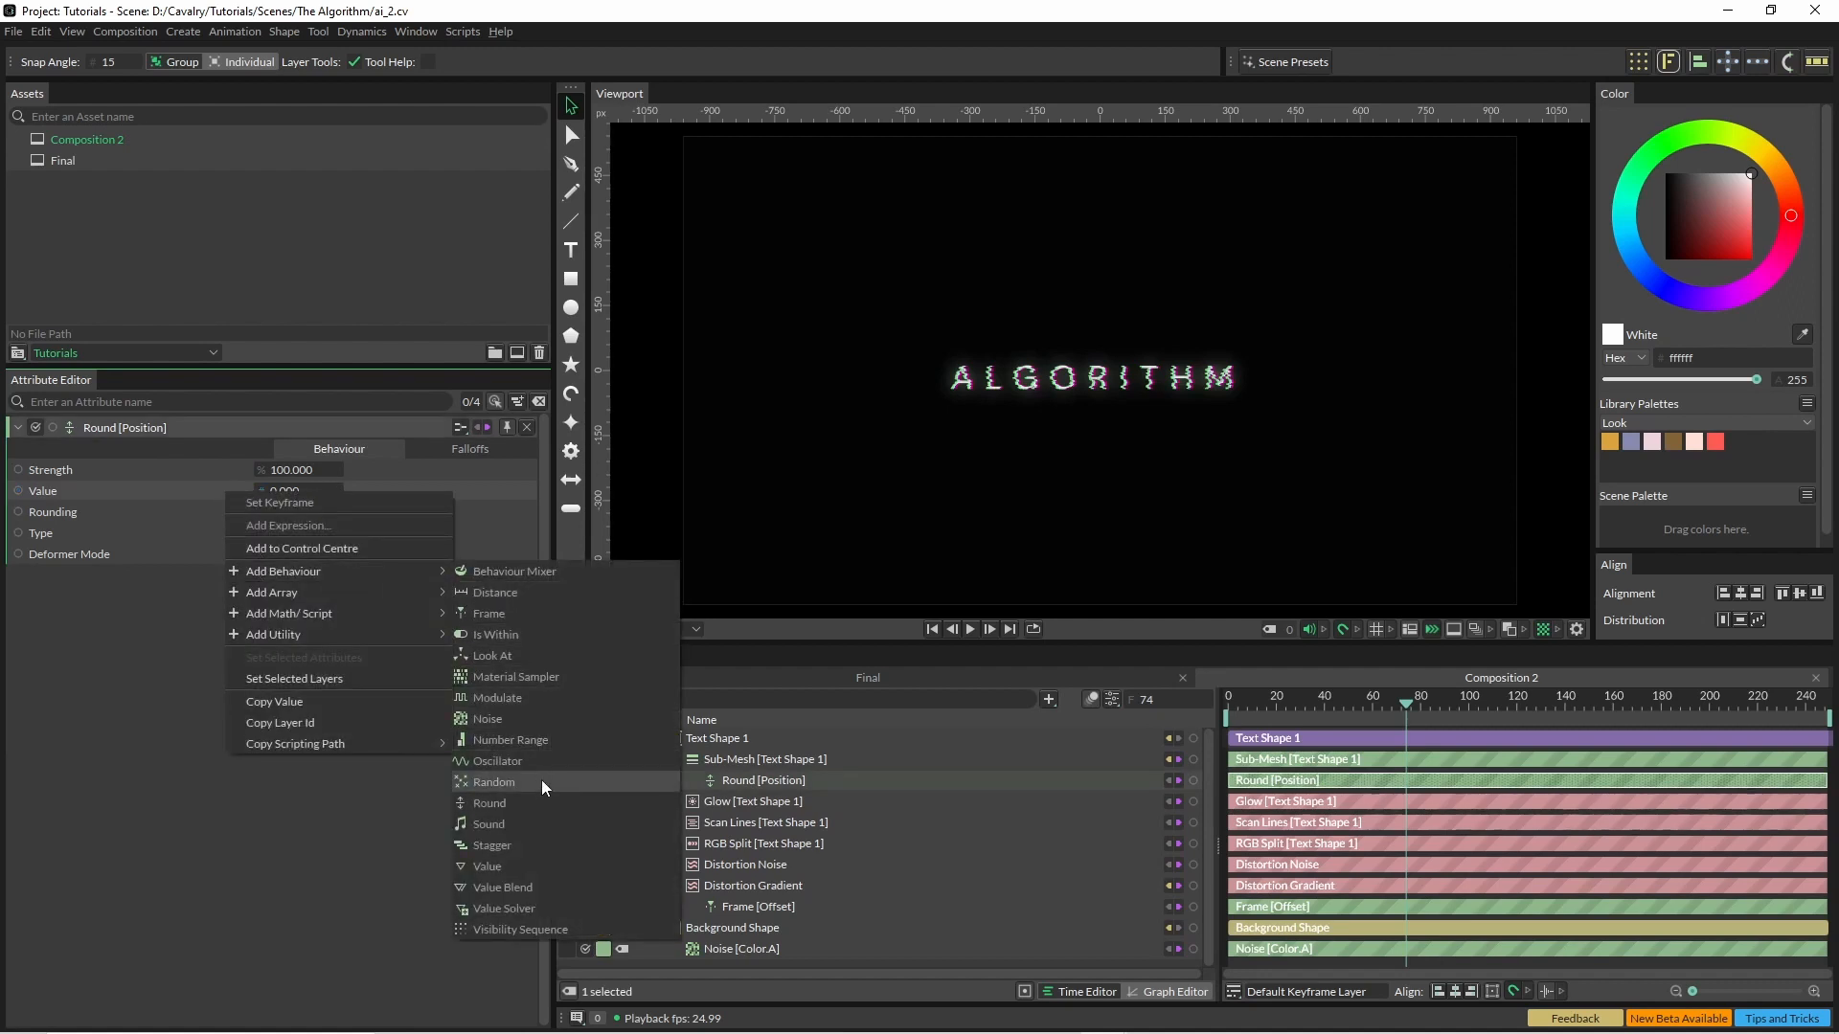
{"action": "left_click", "coordinate": [494, 781]}
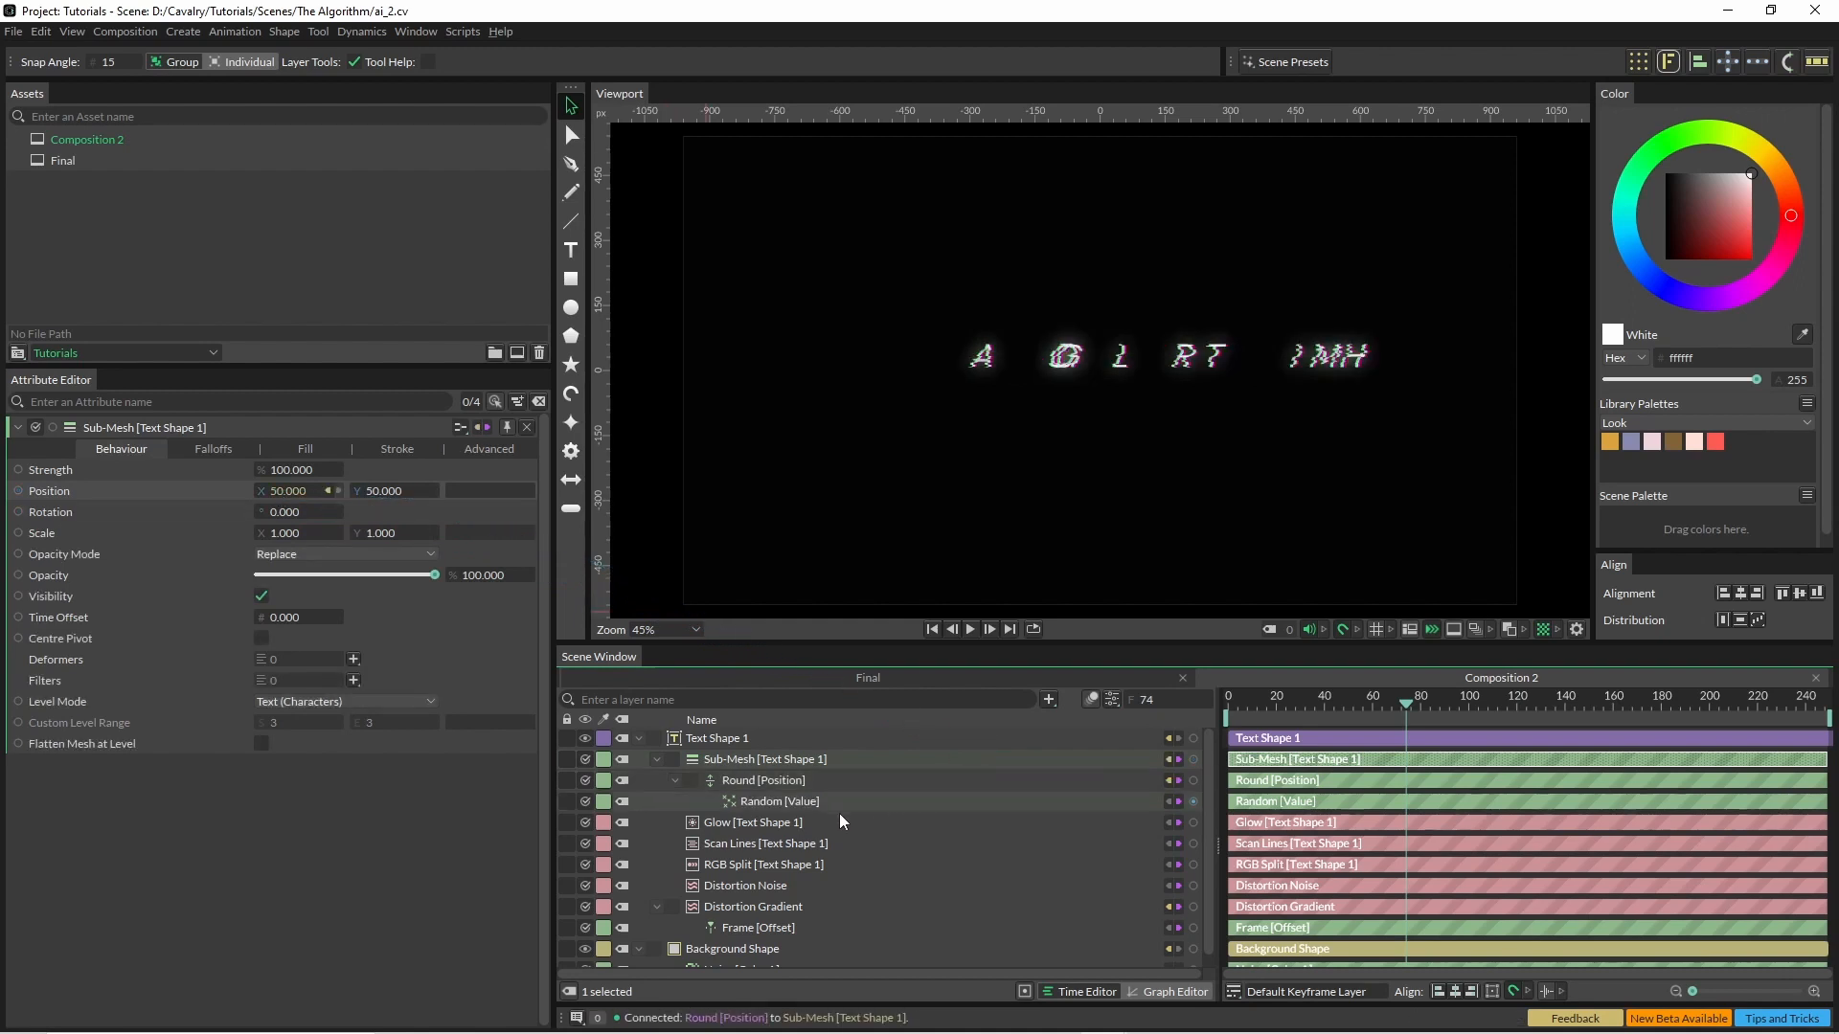
Add a second Round/Random pair with wider Minimum/Maximum and drive its Seed from a Value behaviour.
{"action": "left_click", "coordinate": [762, 780]}
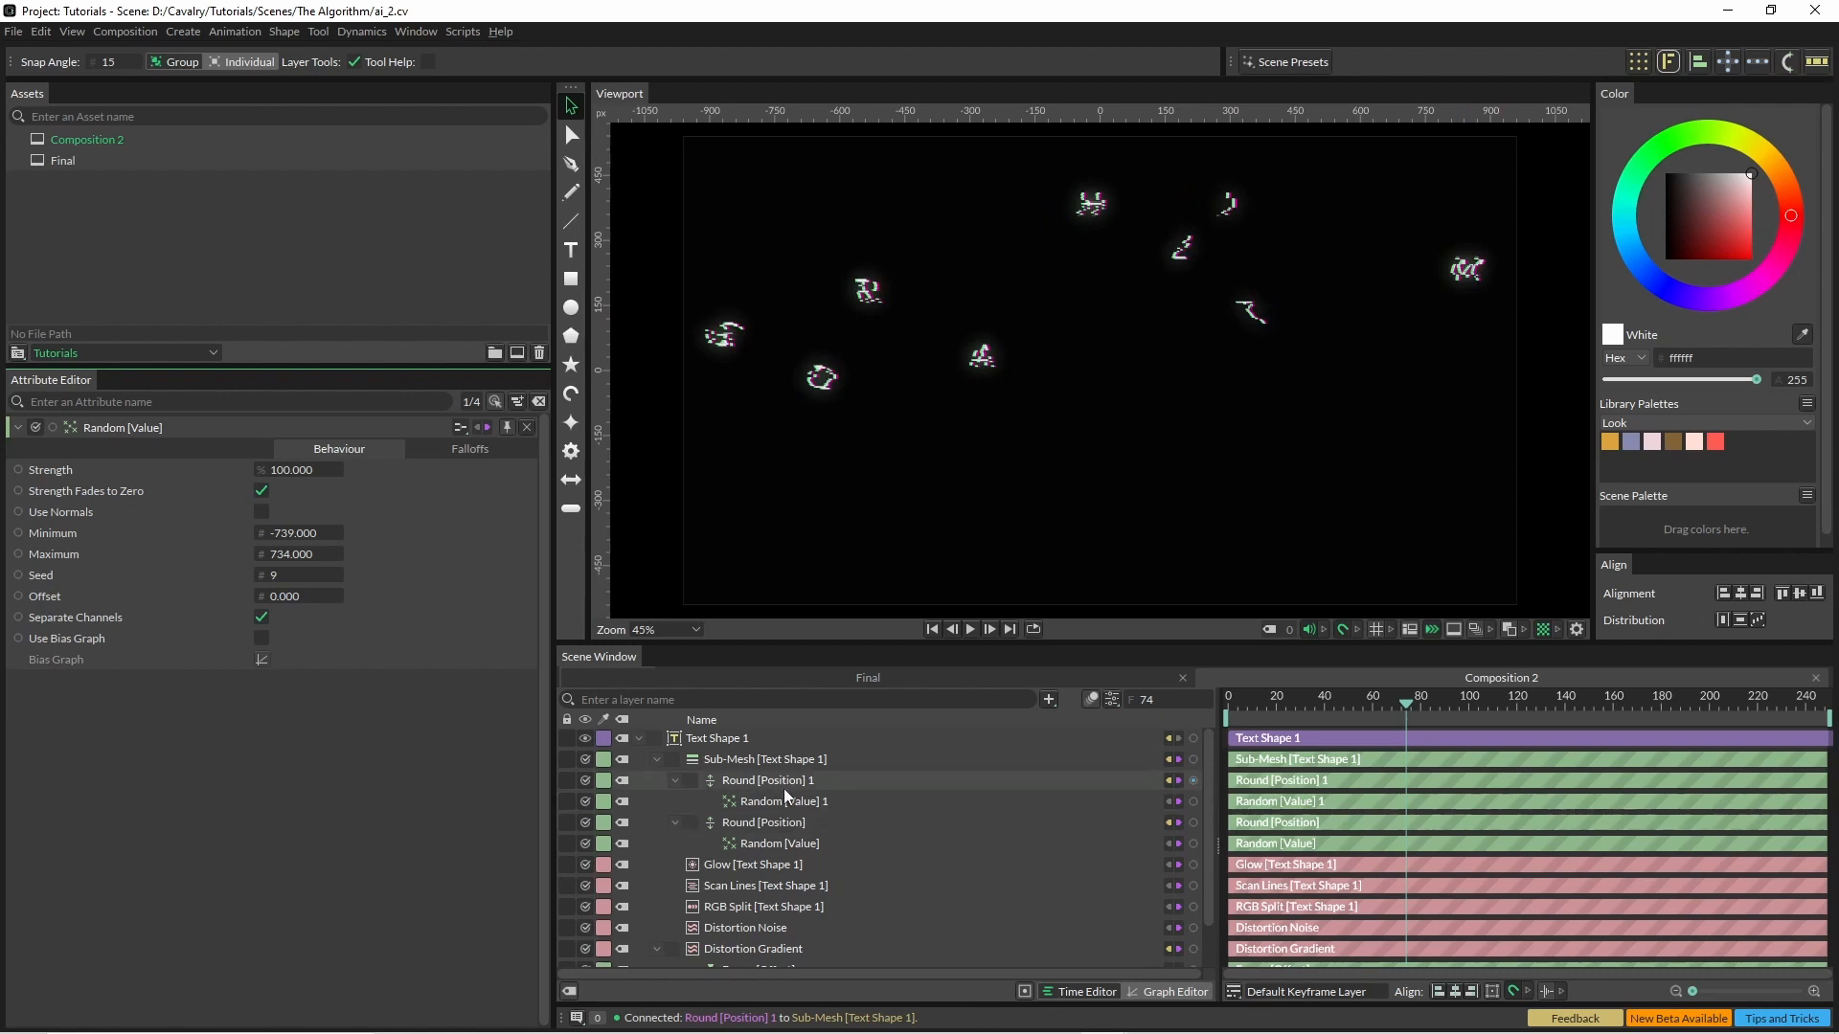
{"action": "left_click", "coordinate": [779, 801]}
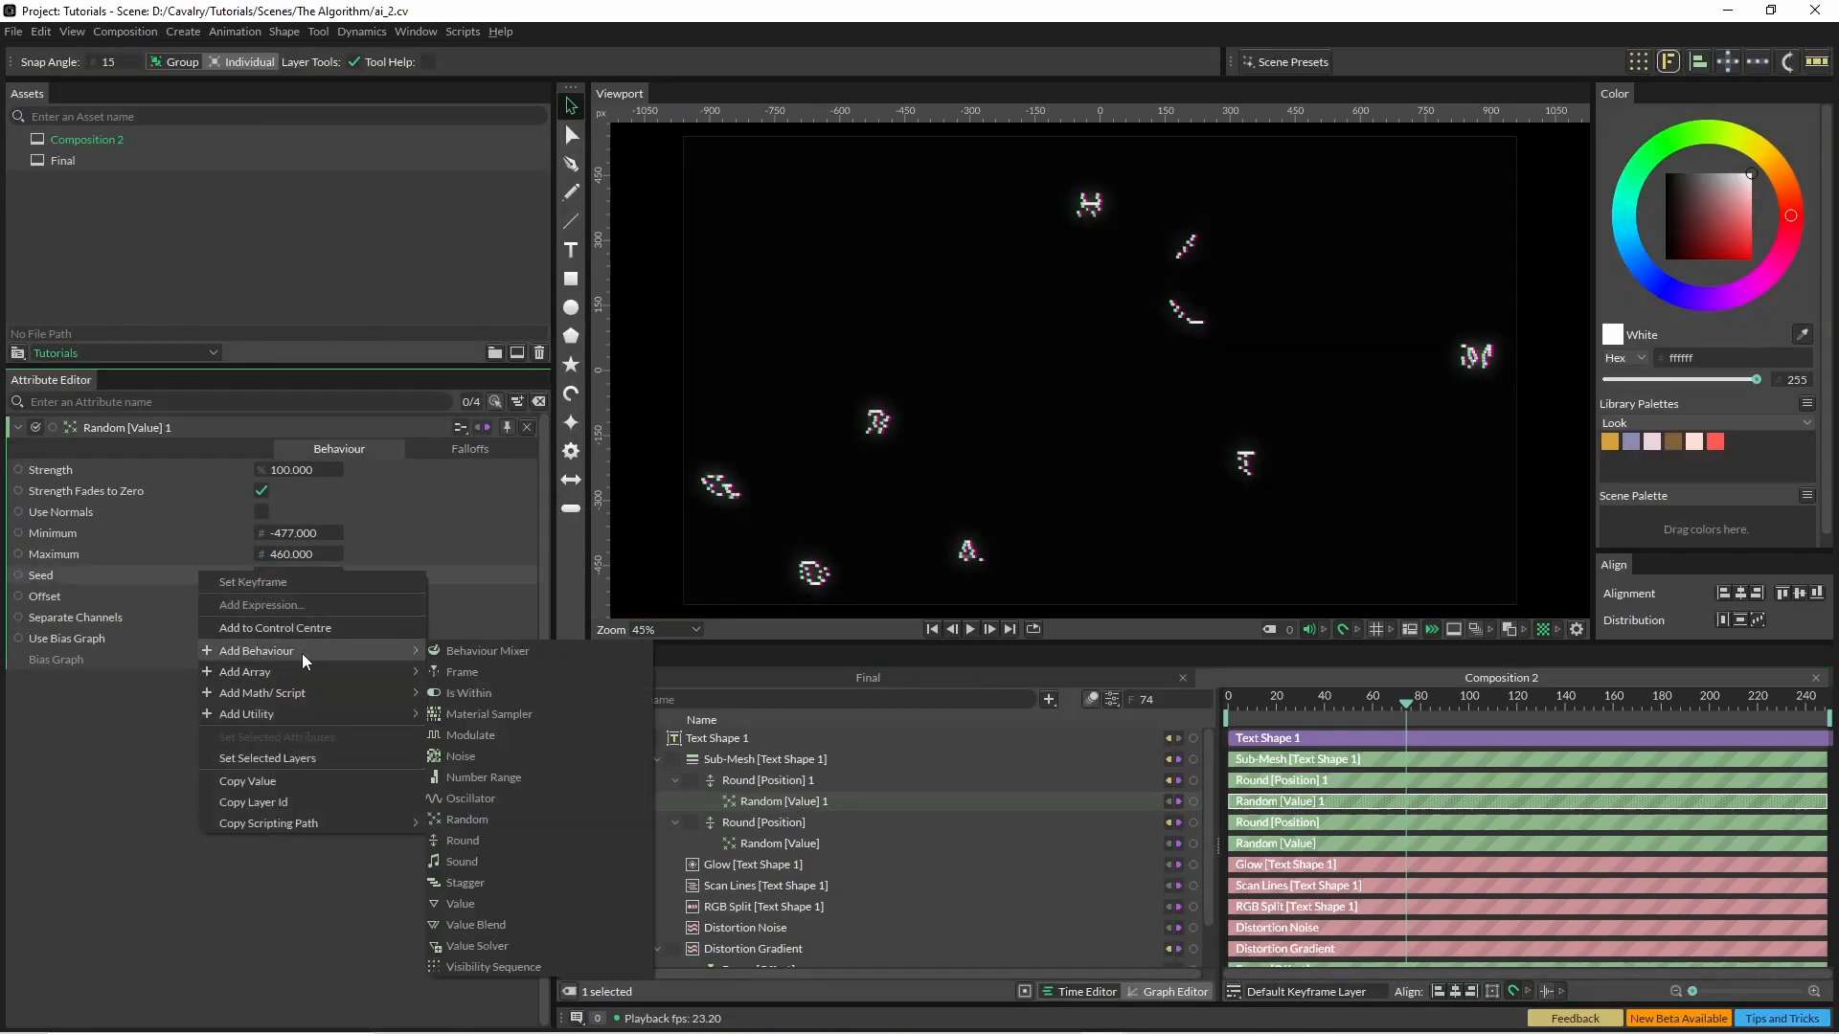
{"action": "mouse_move", "coordinate": [502, 902]}
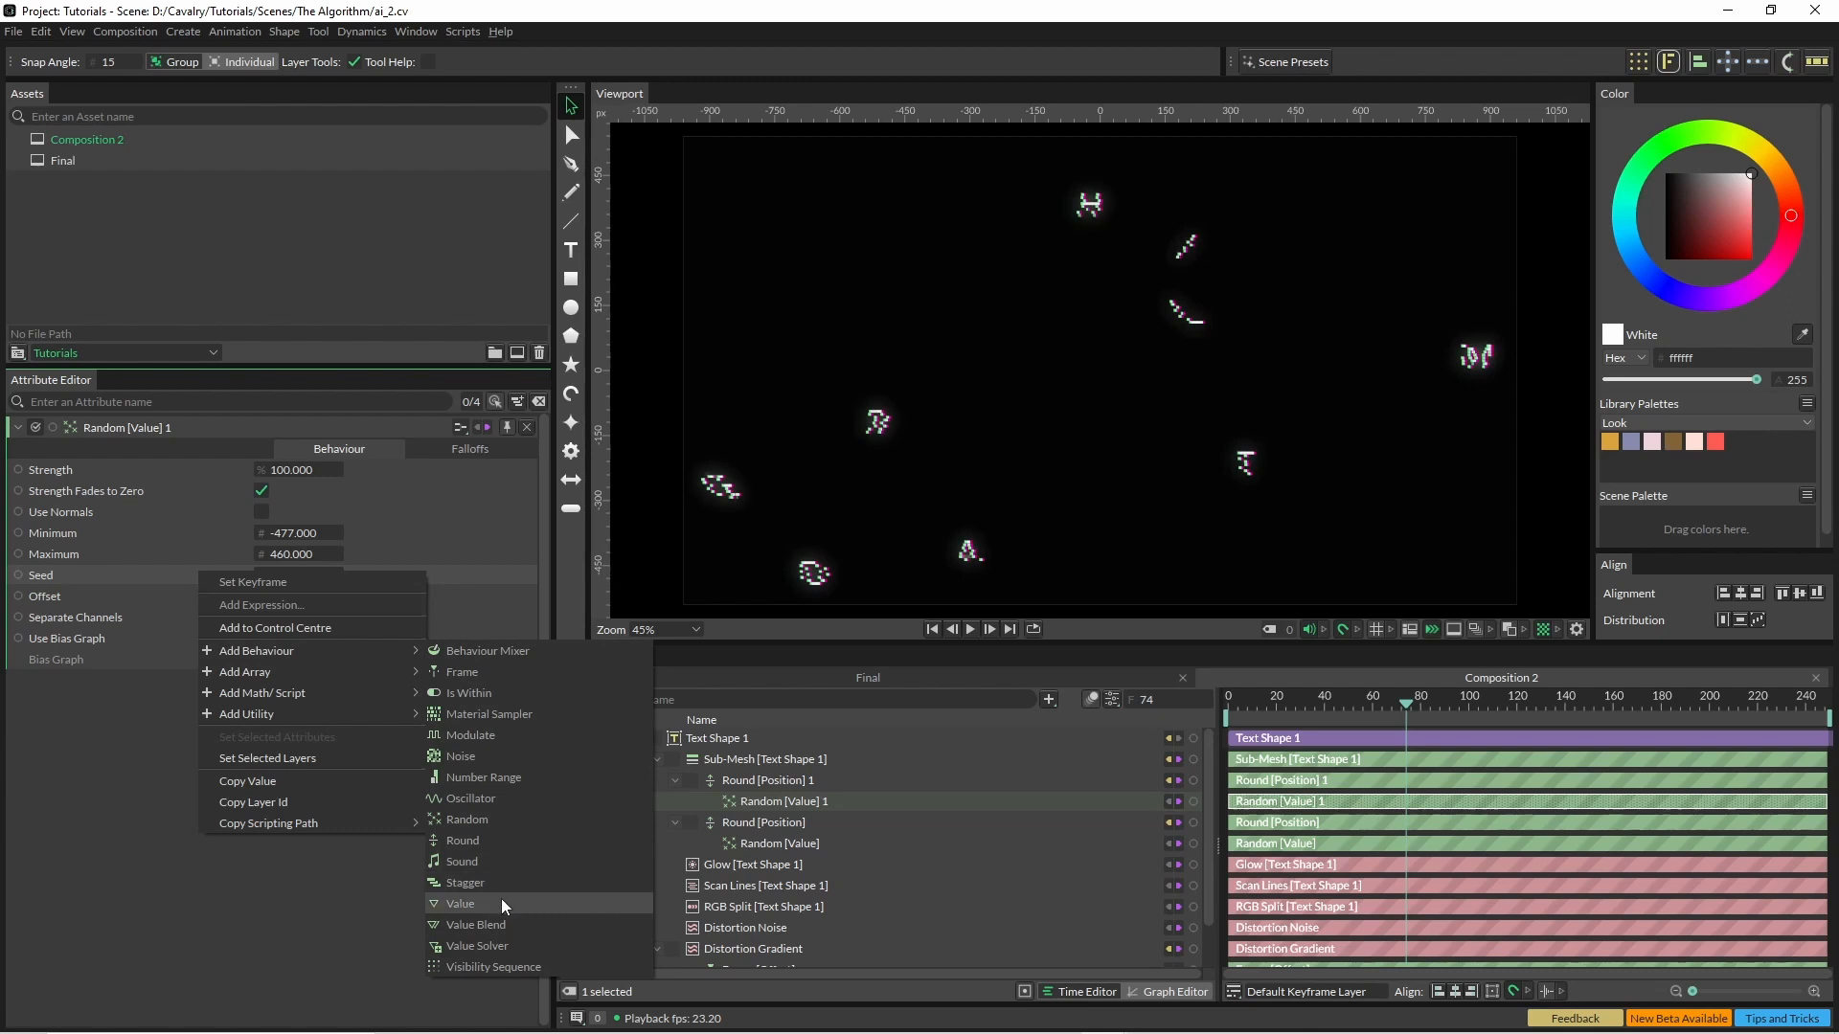
{"action": "left_click", "coordinate": [458, 902]}
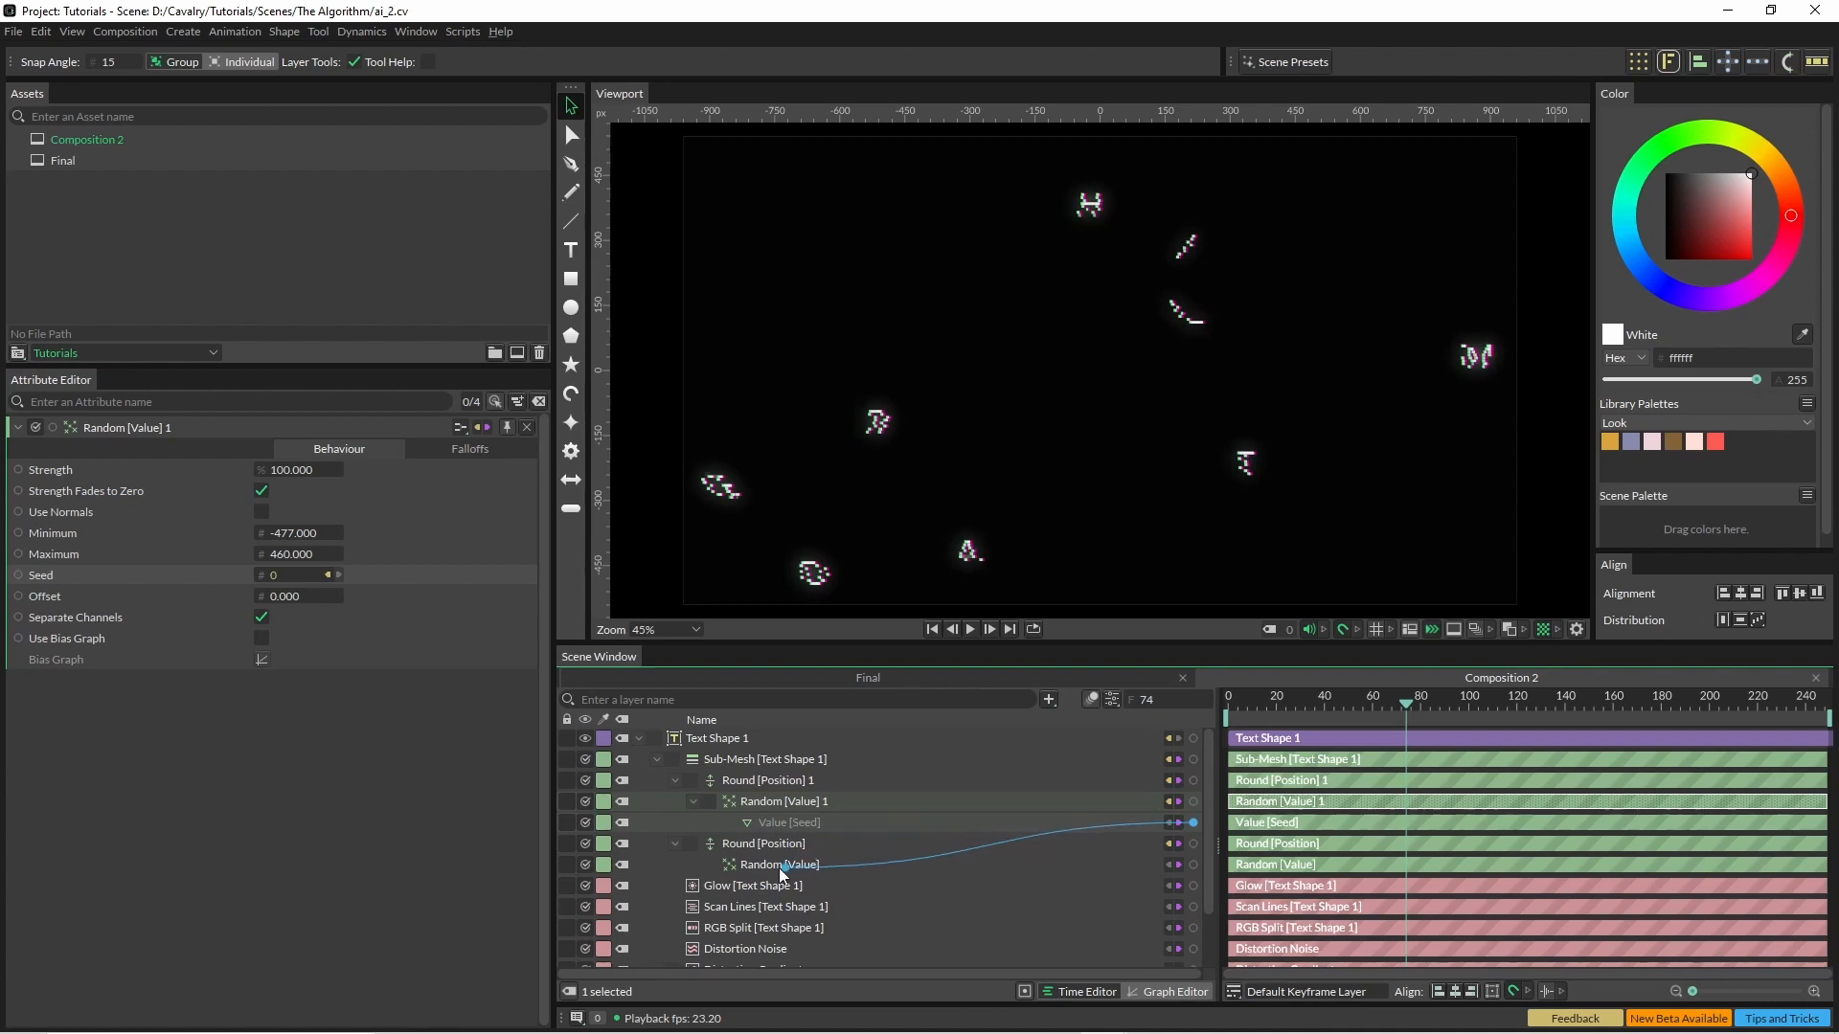
Connect the seed Value to the first Random's Seed with the expression value+2.
{"action": "right_click", "coordinate": [774, 864]}
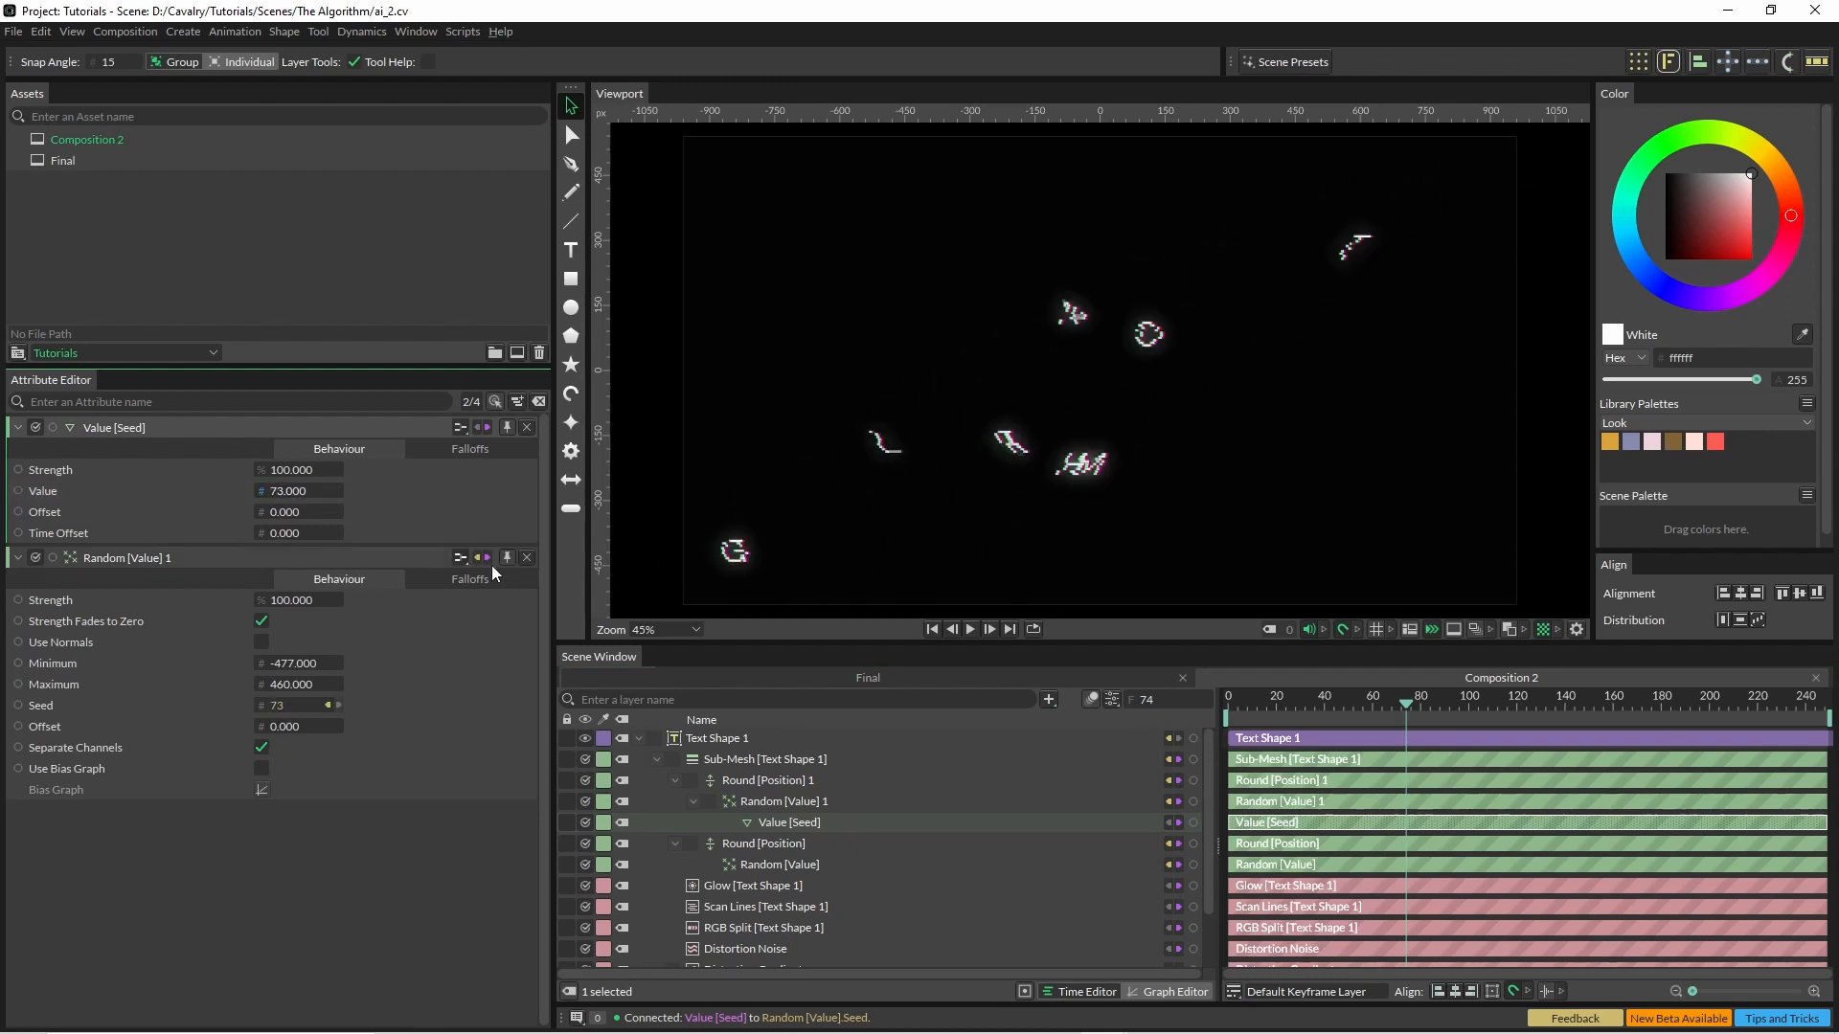
{"action": "left_click", "coordinate": [781, 864]}
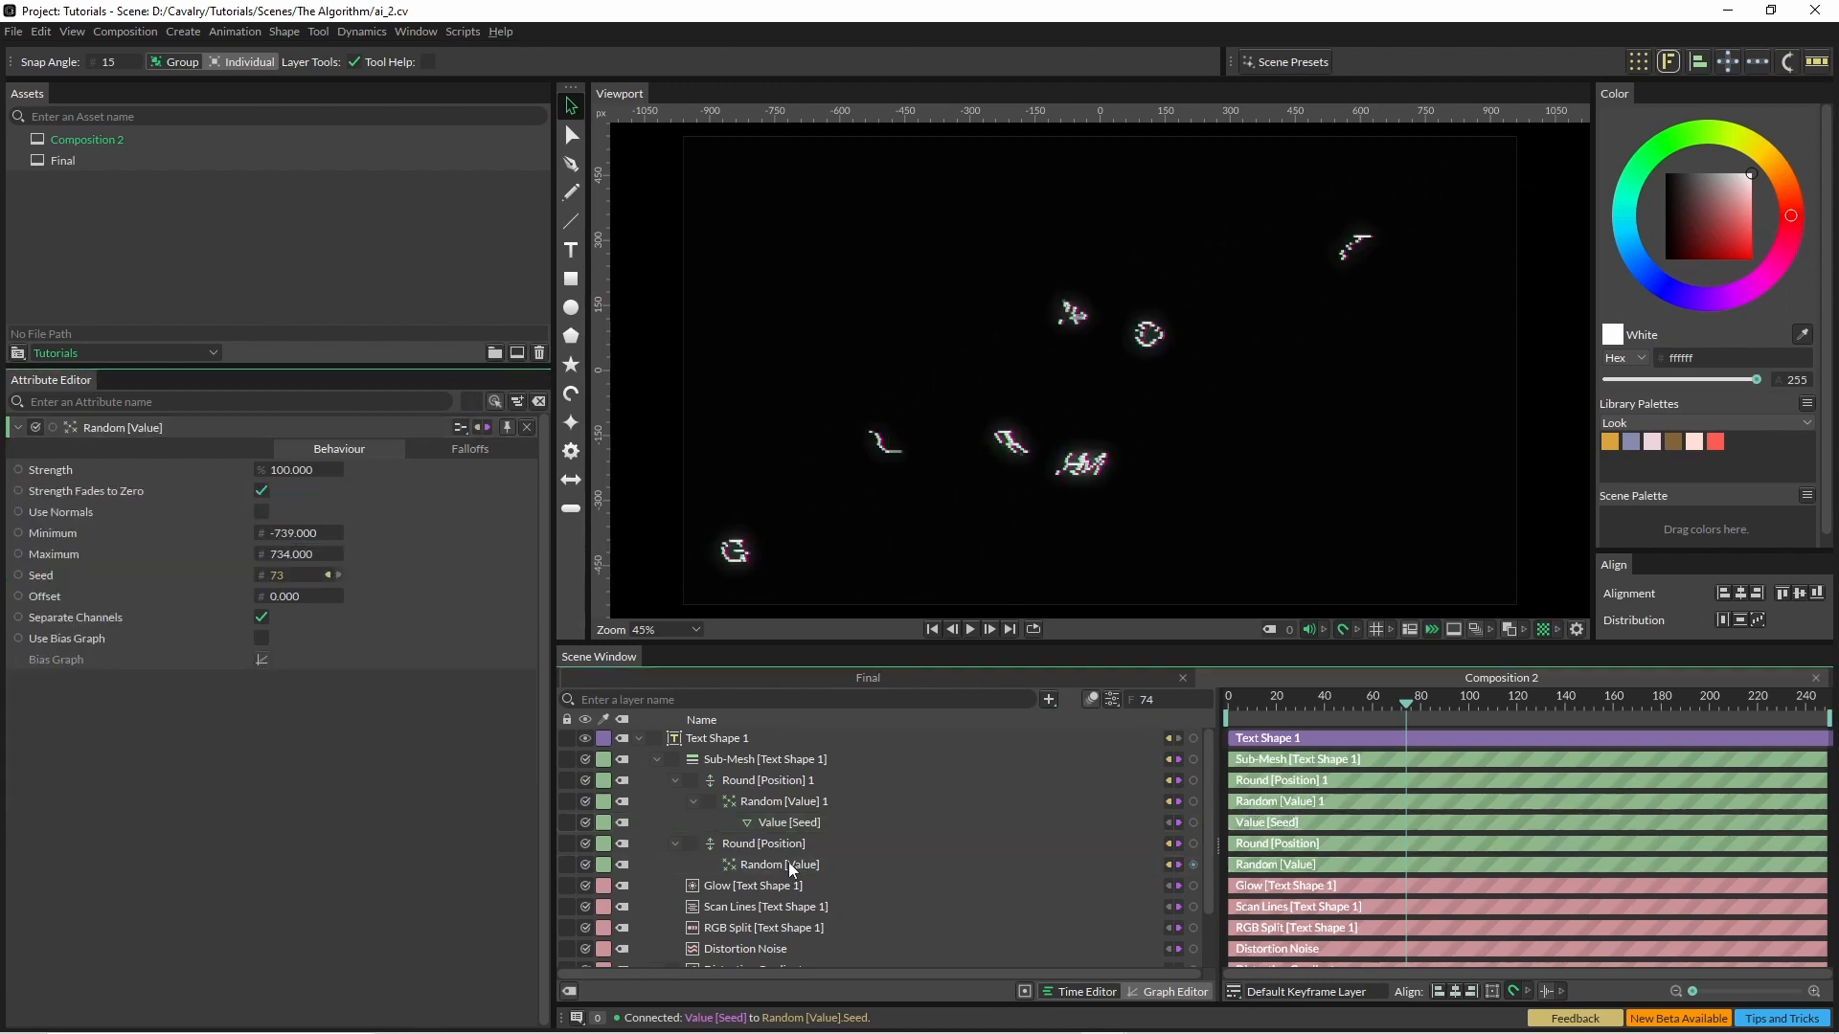
{"action": "right_click", "coordinate": [780, 863]}
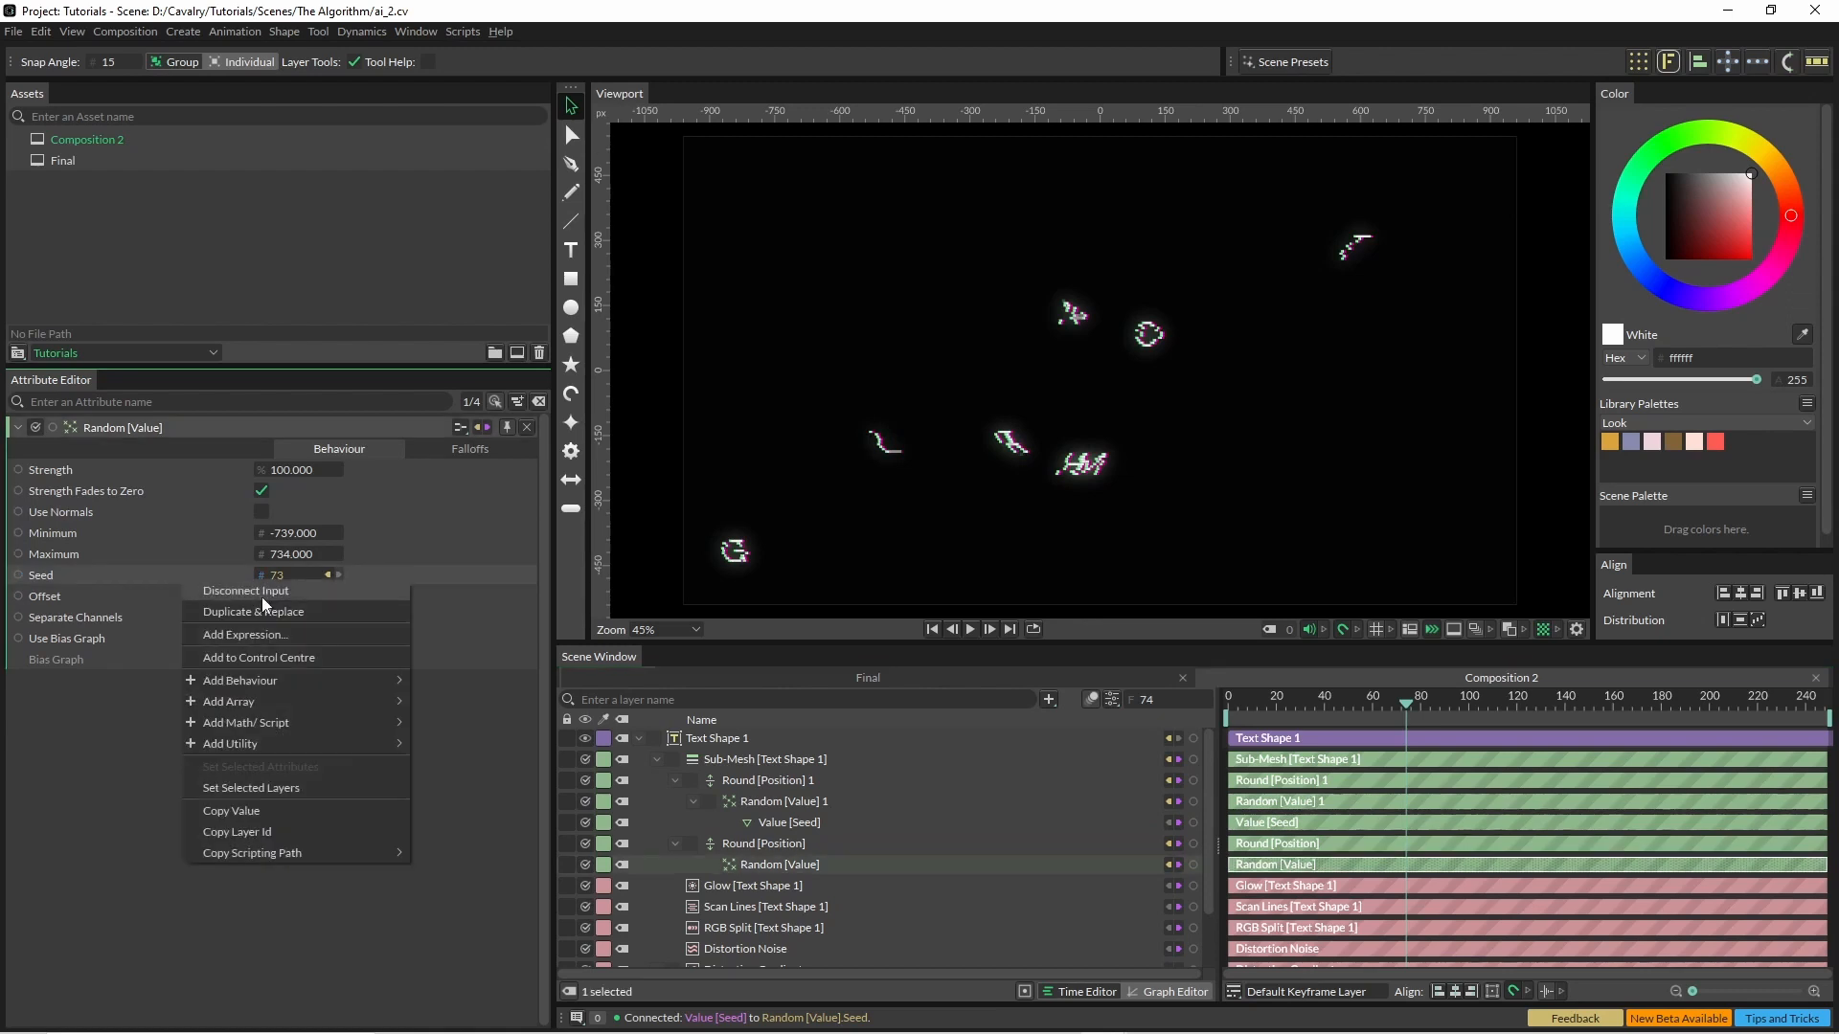
{"action": "left_click", "coordinate": [243, 634]}
{"action": "type", "text": "value+2"}
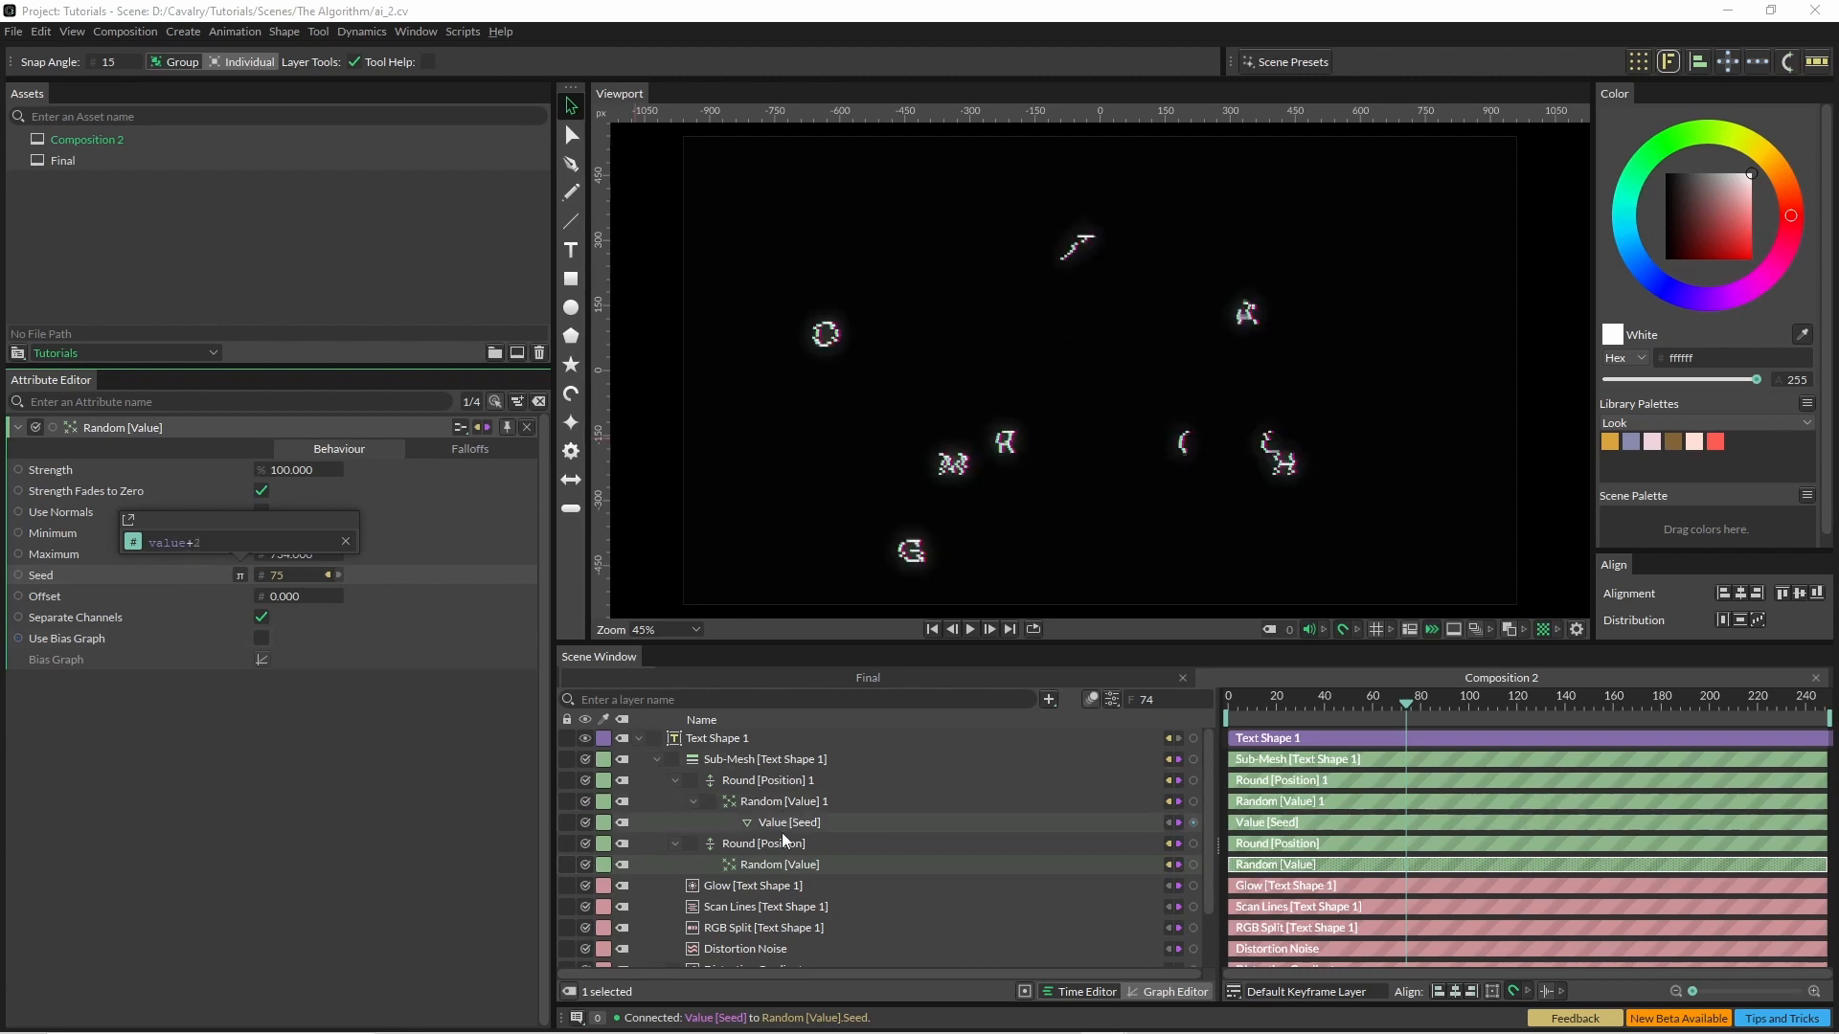
{"action": "left_click", "coordinate": [787, 821]}
{"action": "type", "text": "20.000"}
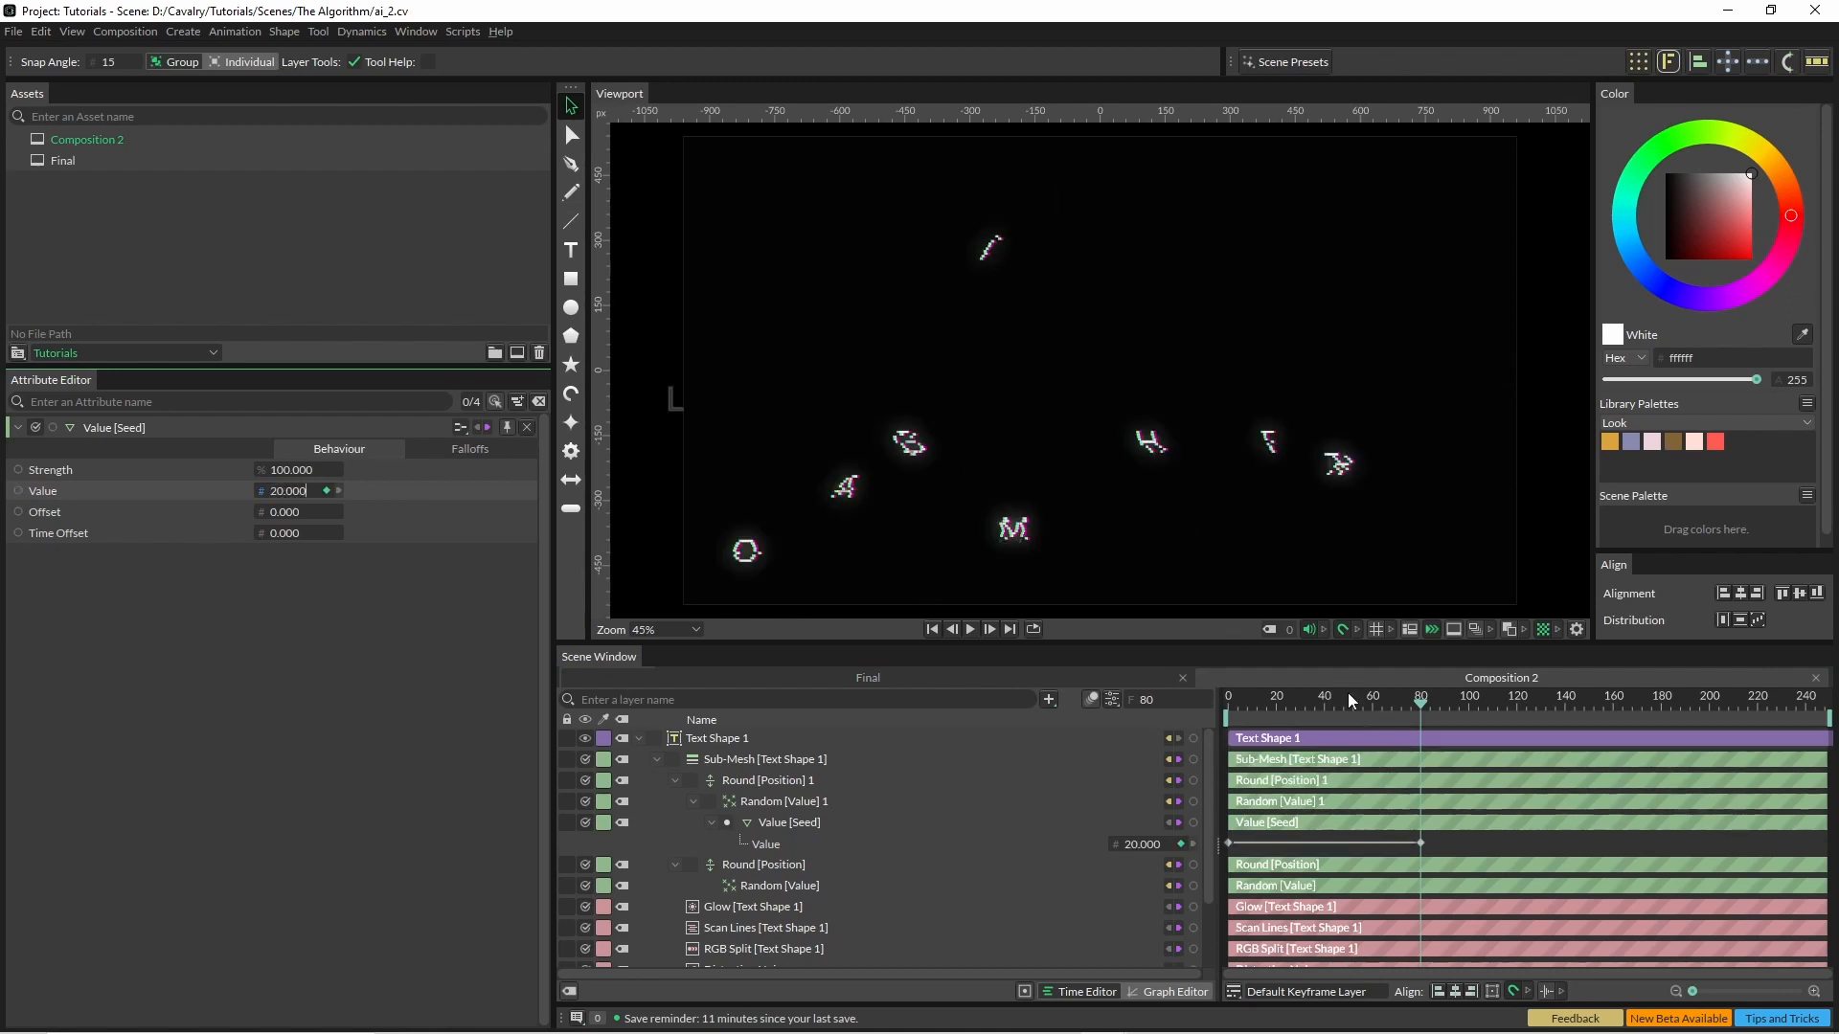
Keyframe the seed Value so the scatter can be animated back to 0.
{"action": "left_click", "coordinate": [969, 630]}
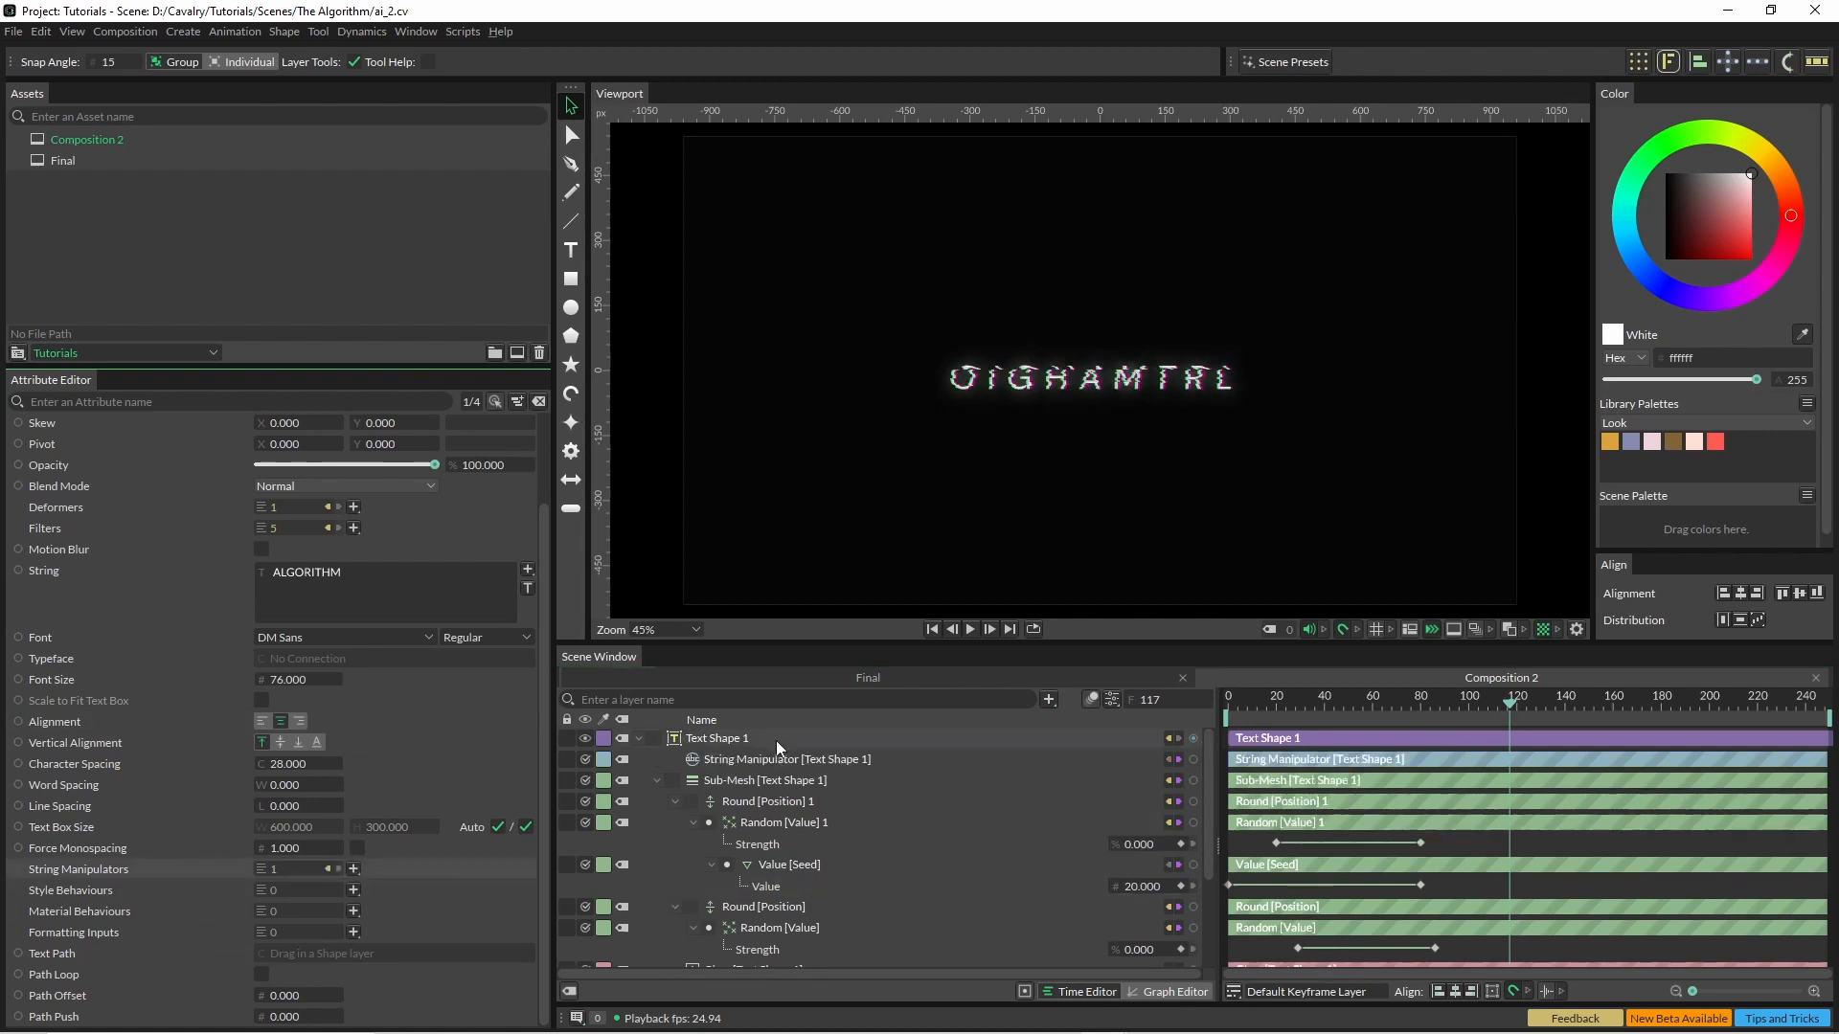
Set the String Manipulator to Transition String with Final String 'A tutorial'.
{"action": "left_click", "coordinate": [785, 759]}
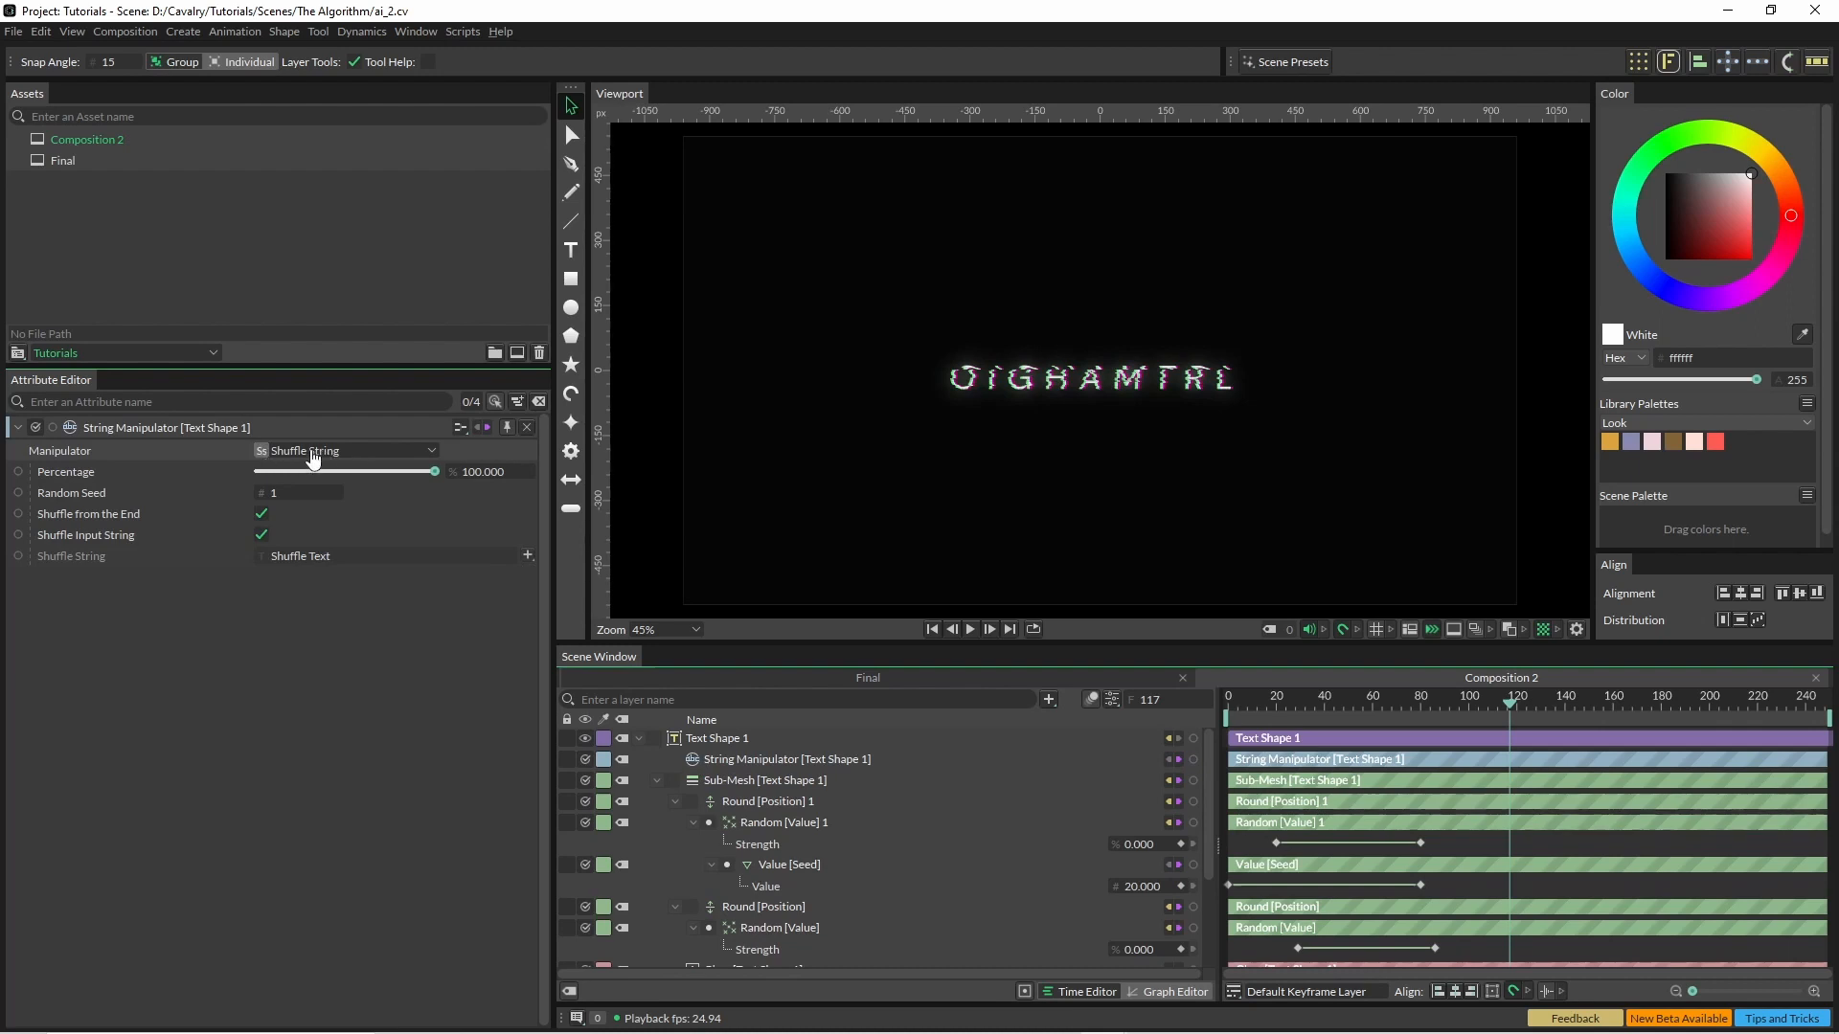
{"action": "left_click", "coordinate": [346, 450]}
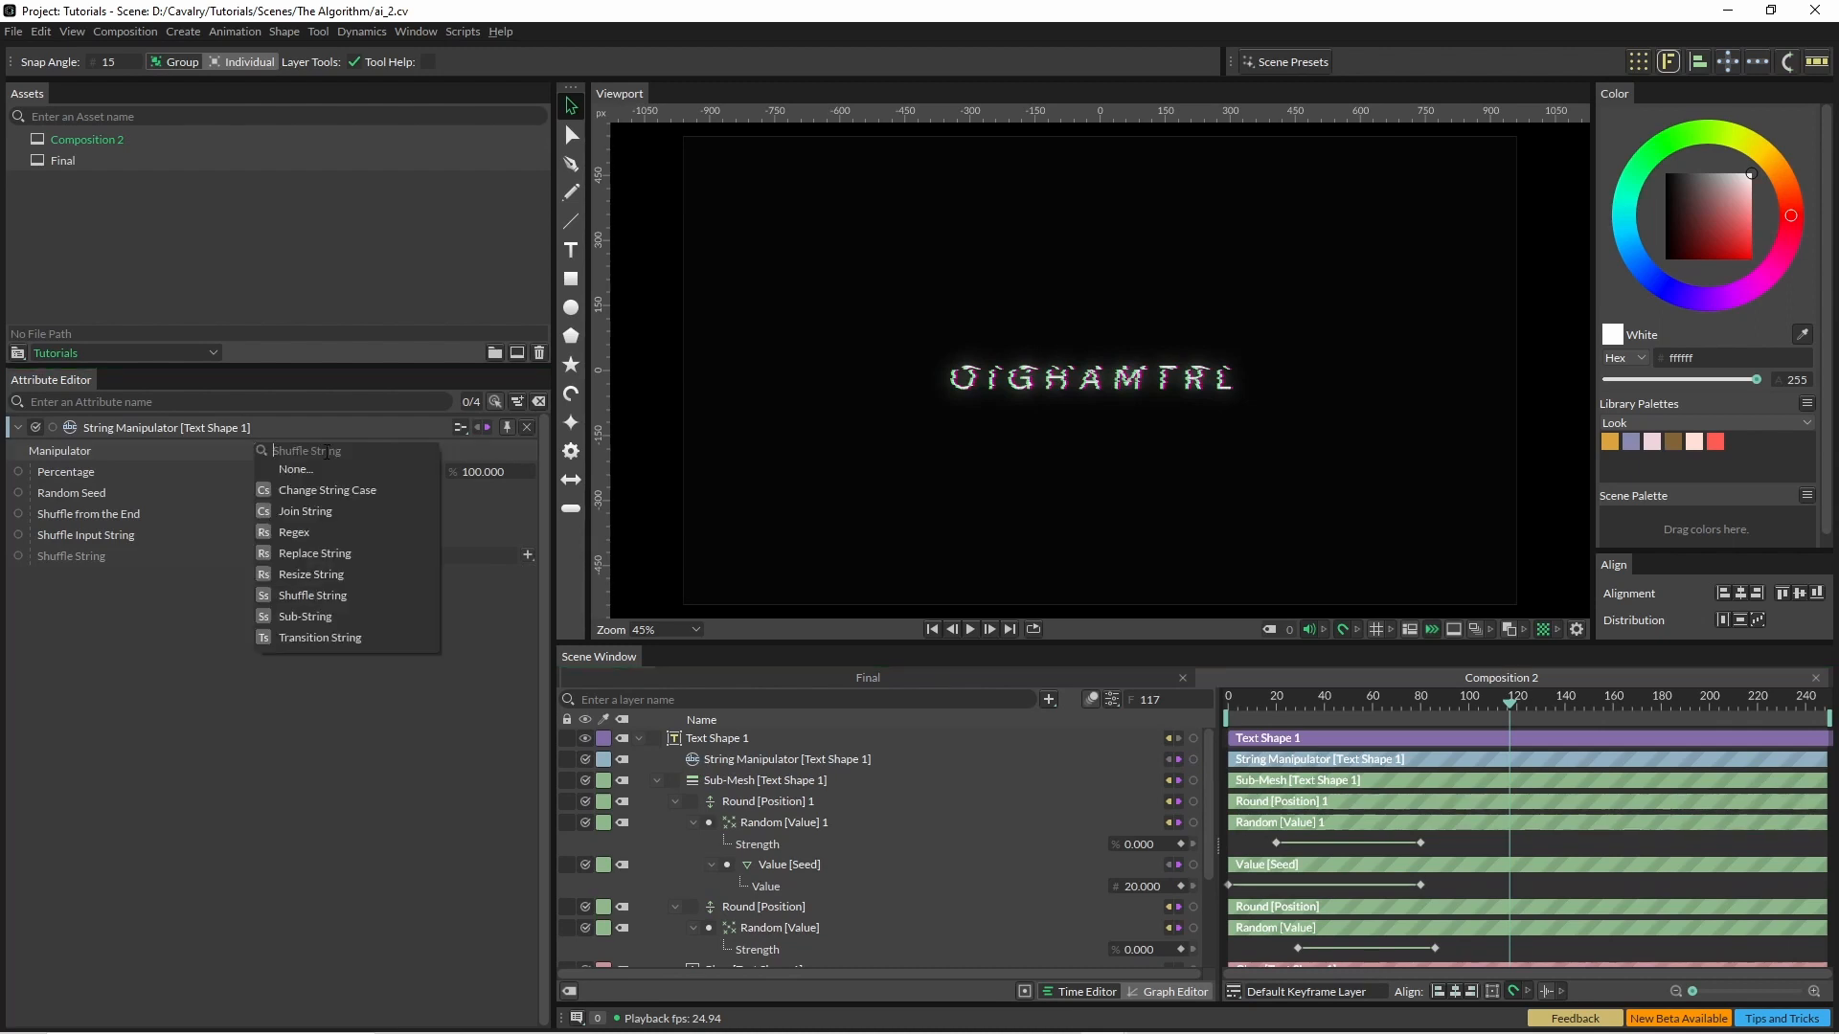
{"action": "mouse_move", "coordinate": [320, 636]}
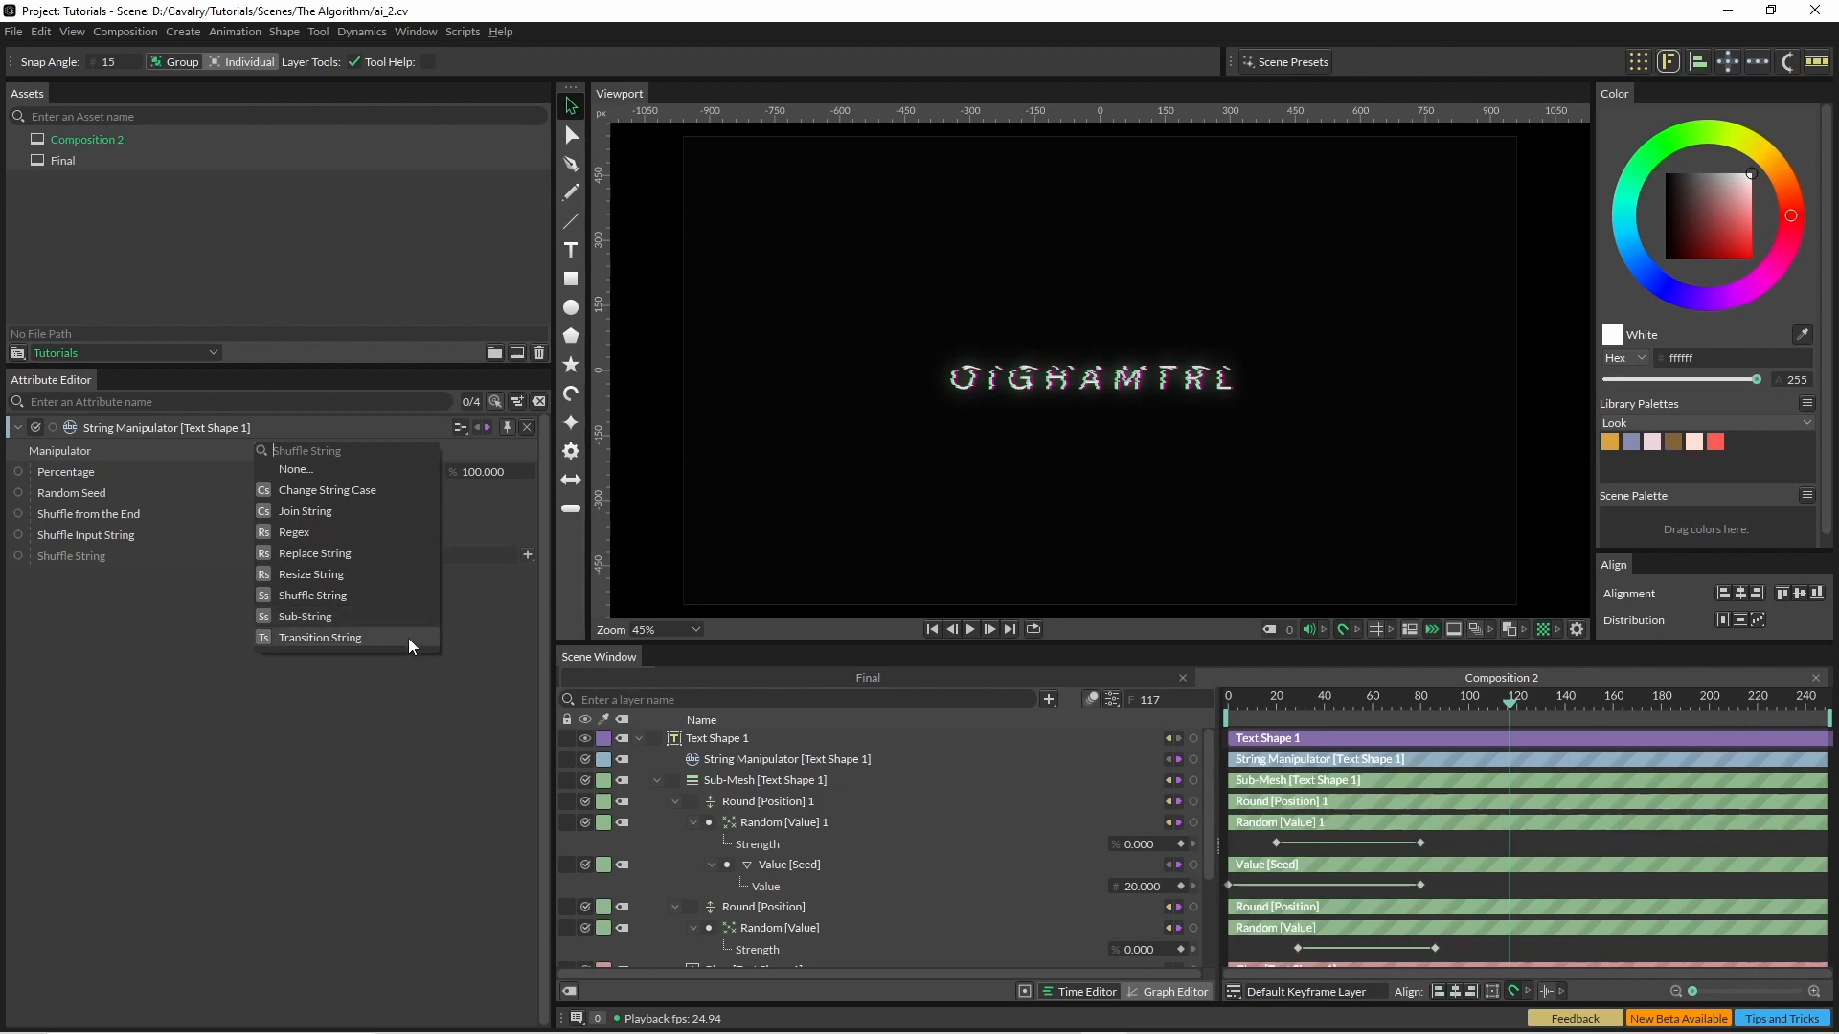
{"action": "left_click", "coordinate": [320, 636]}
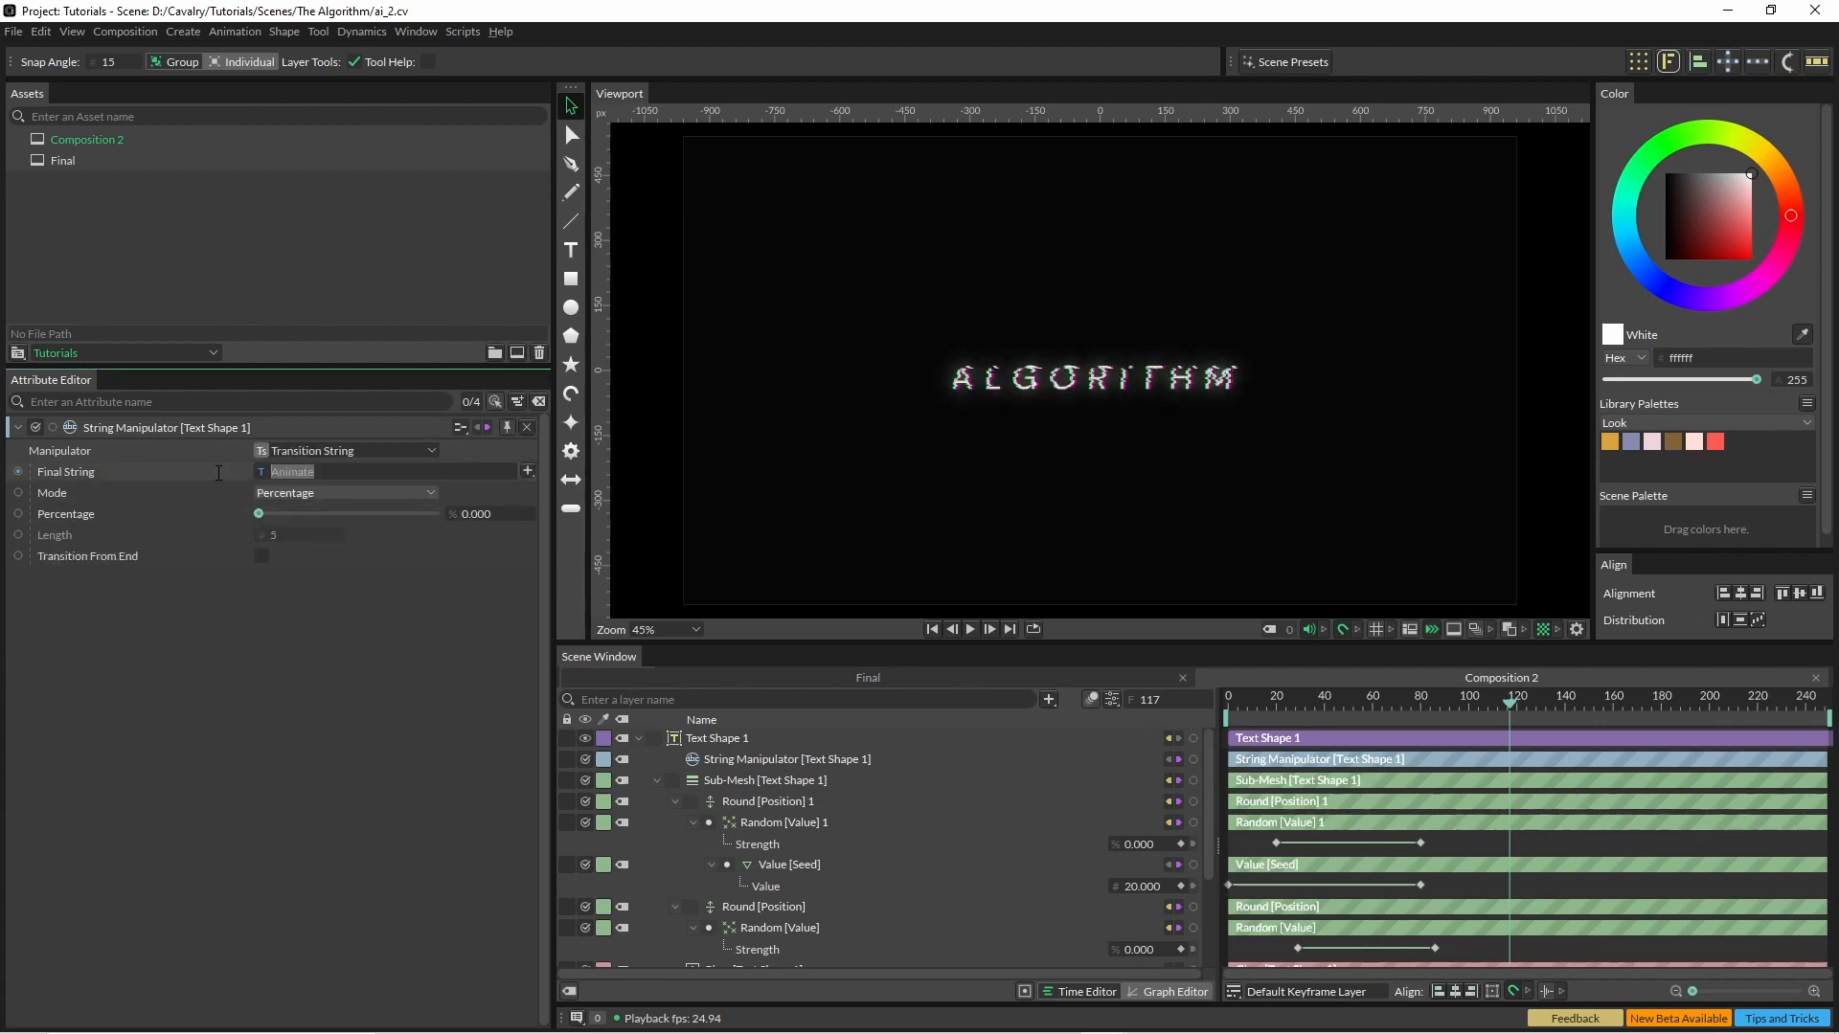
{"action": "mouse_move", "coordinate": [238, 473]}
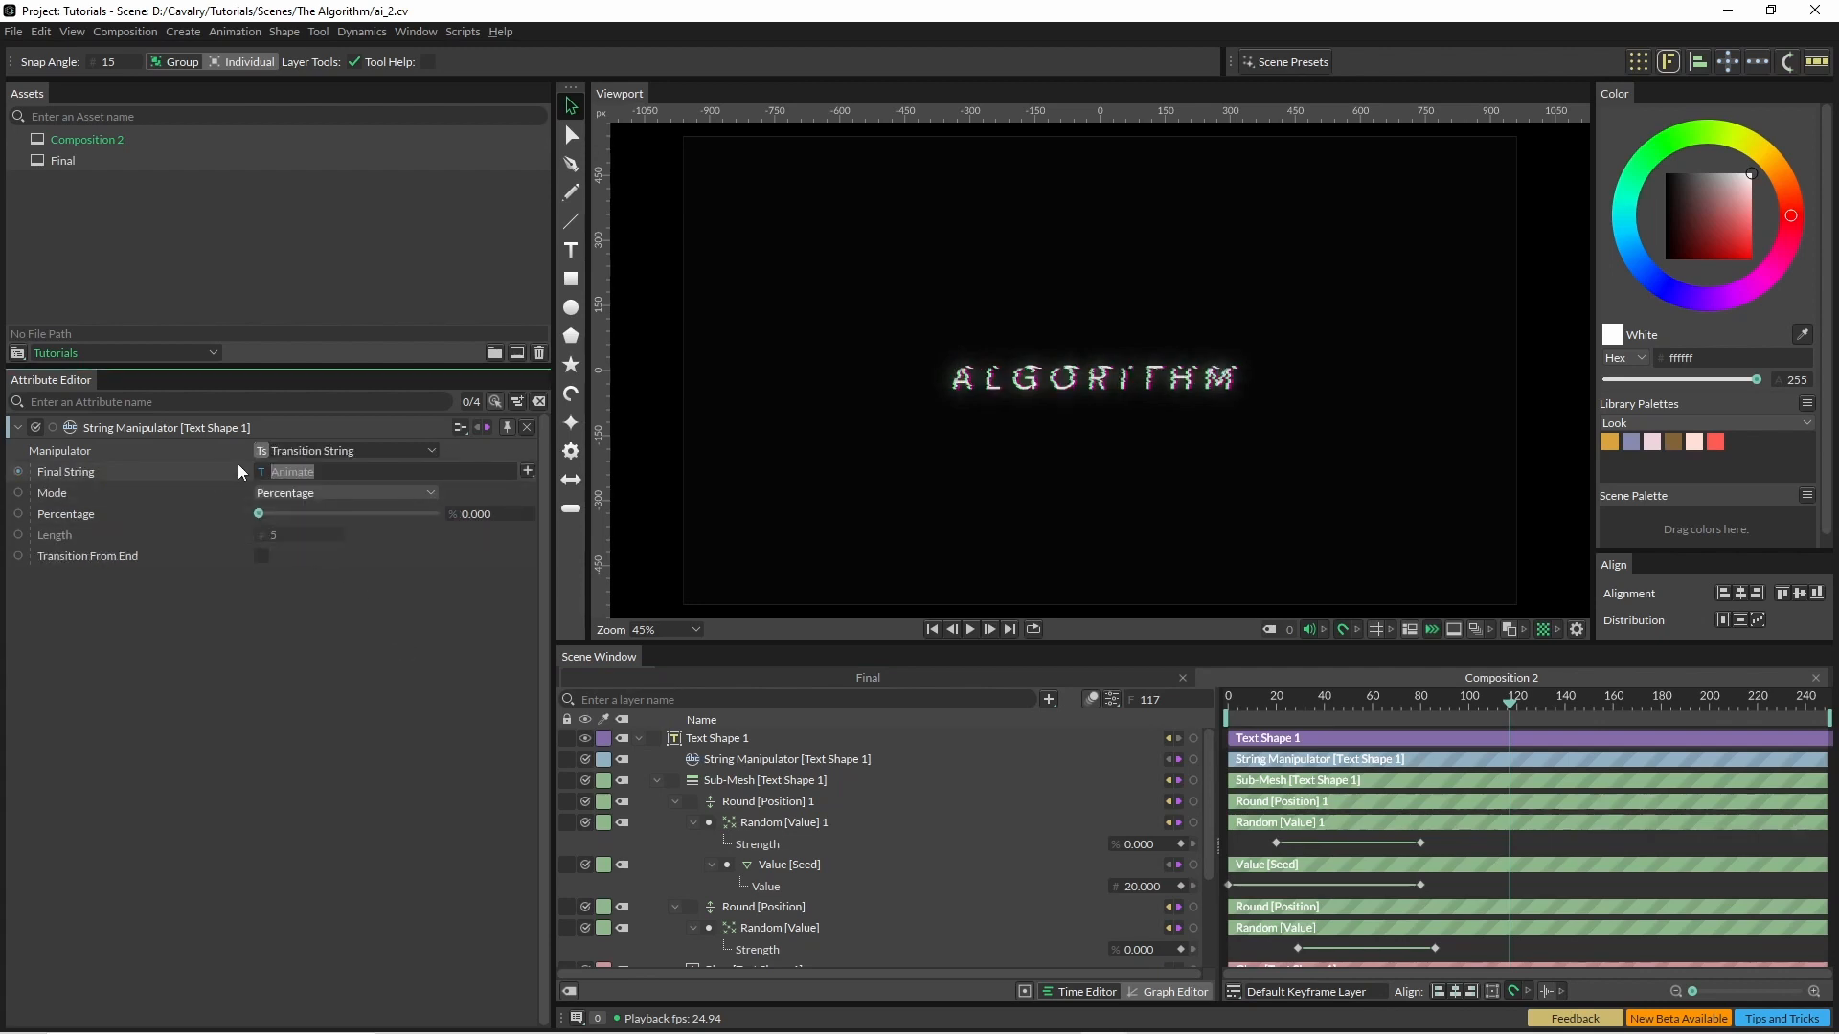
{"action": "type", "text": "A tutorial"}
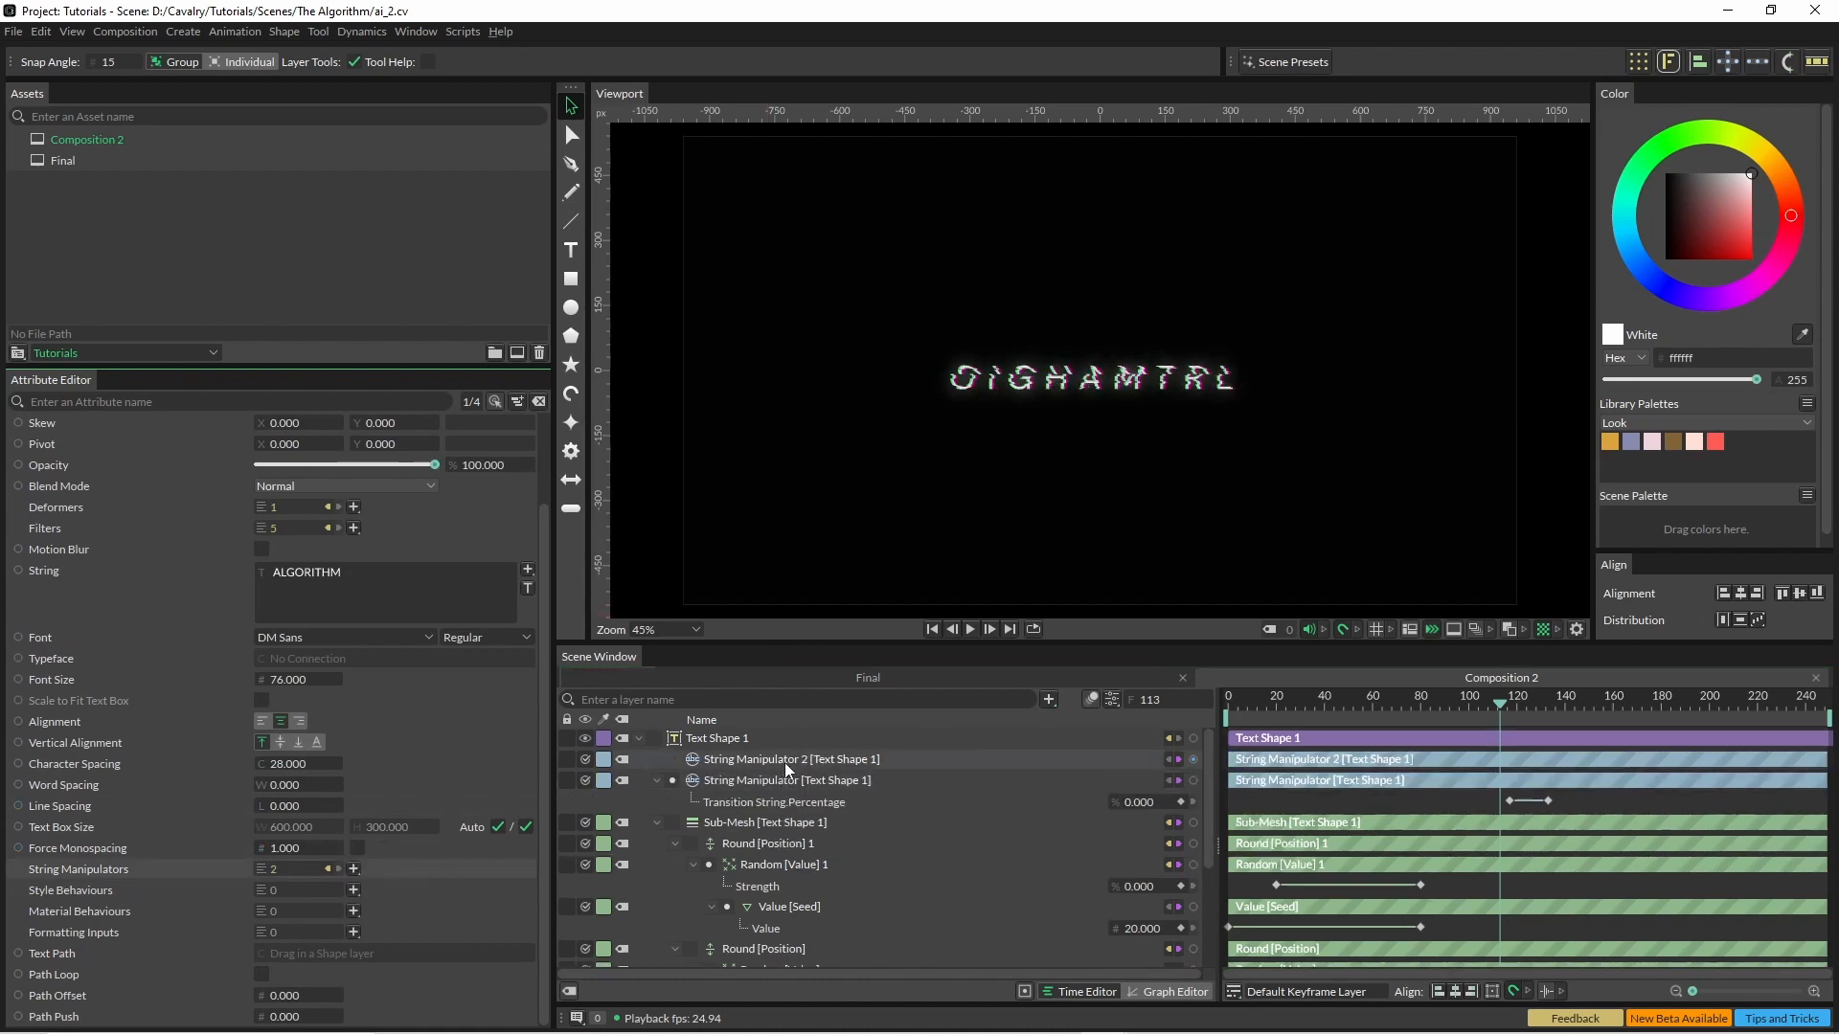
Set String Manipulator 2 to Change String Case, Upper Case, and scrub to preview 'A TUTORIAL'.
{"action": "left_click", "coordinate": [785, 758]}
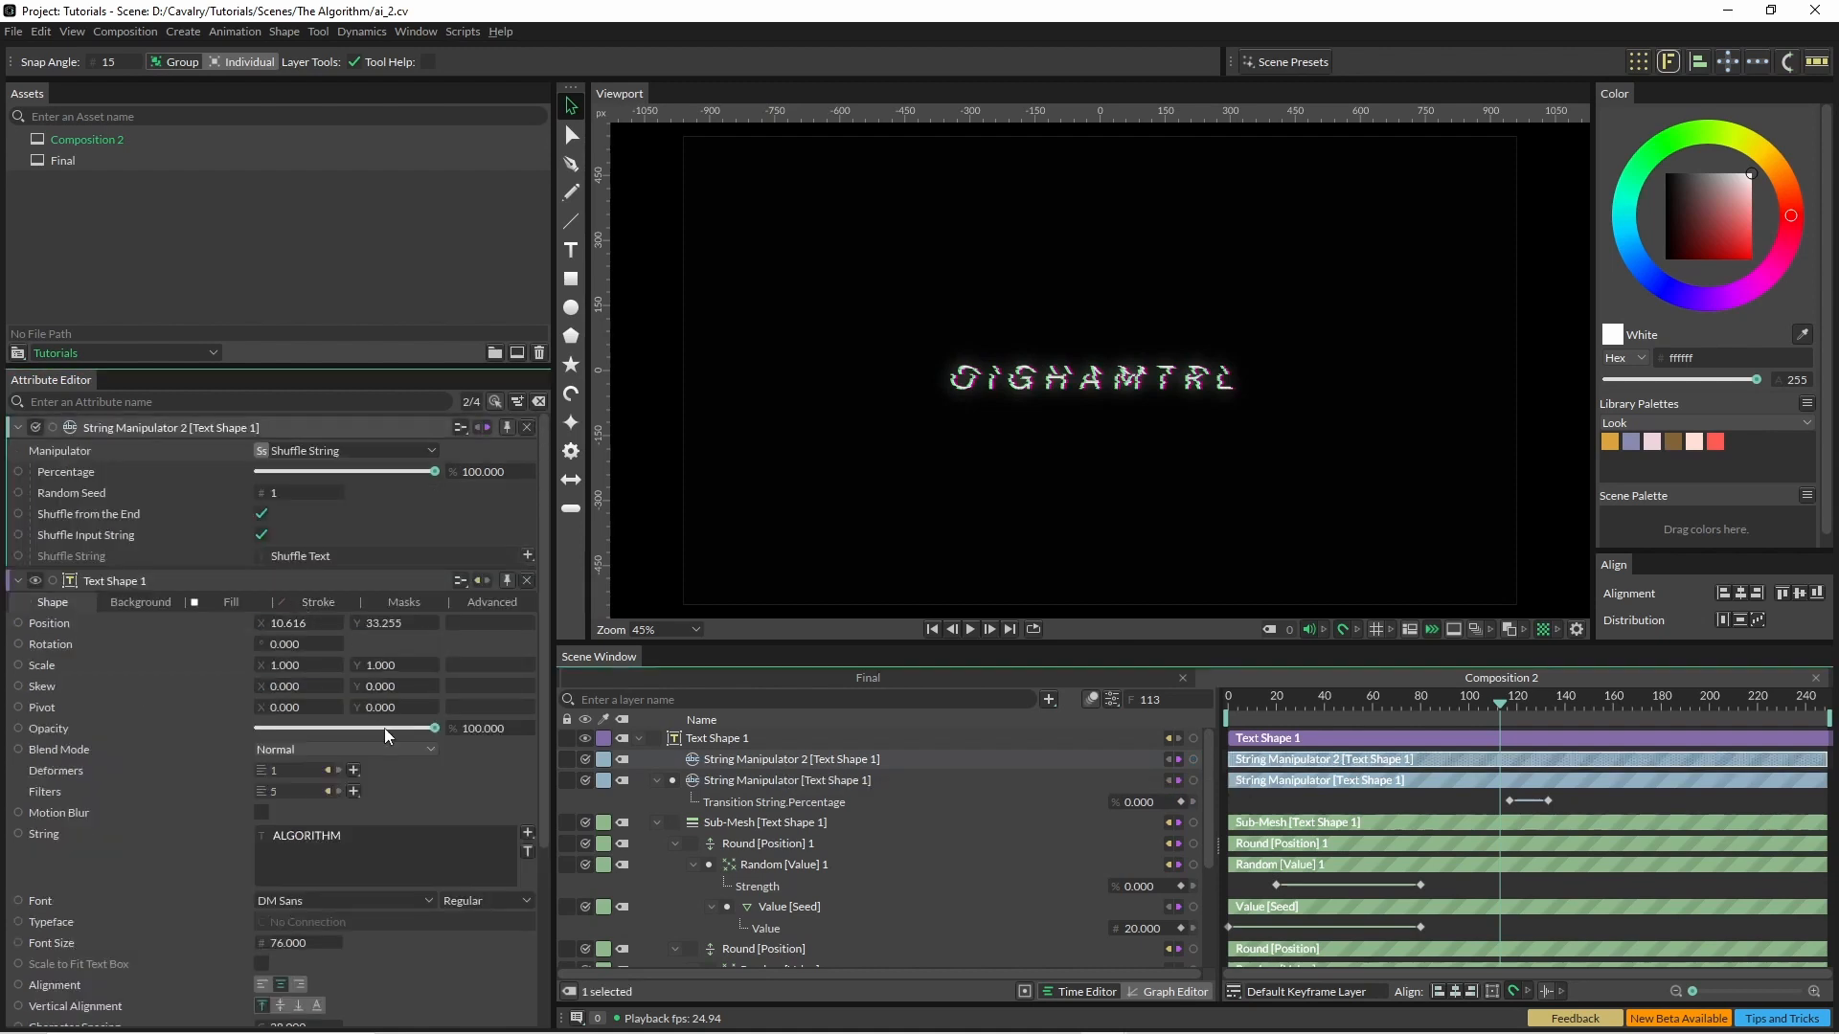
{"action": "left_click", "coordinate": [345, 450]}
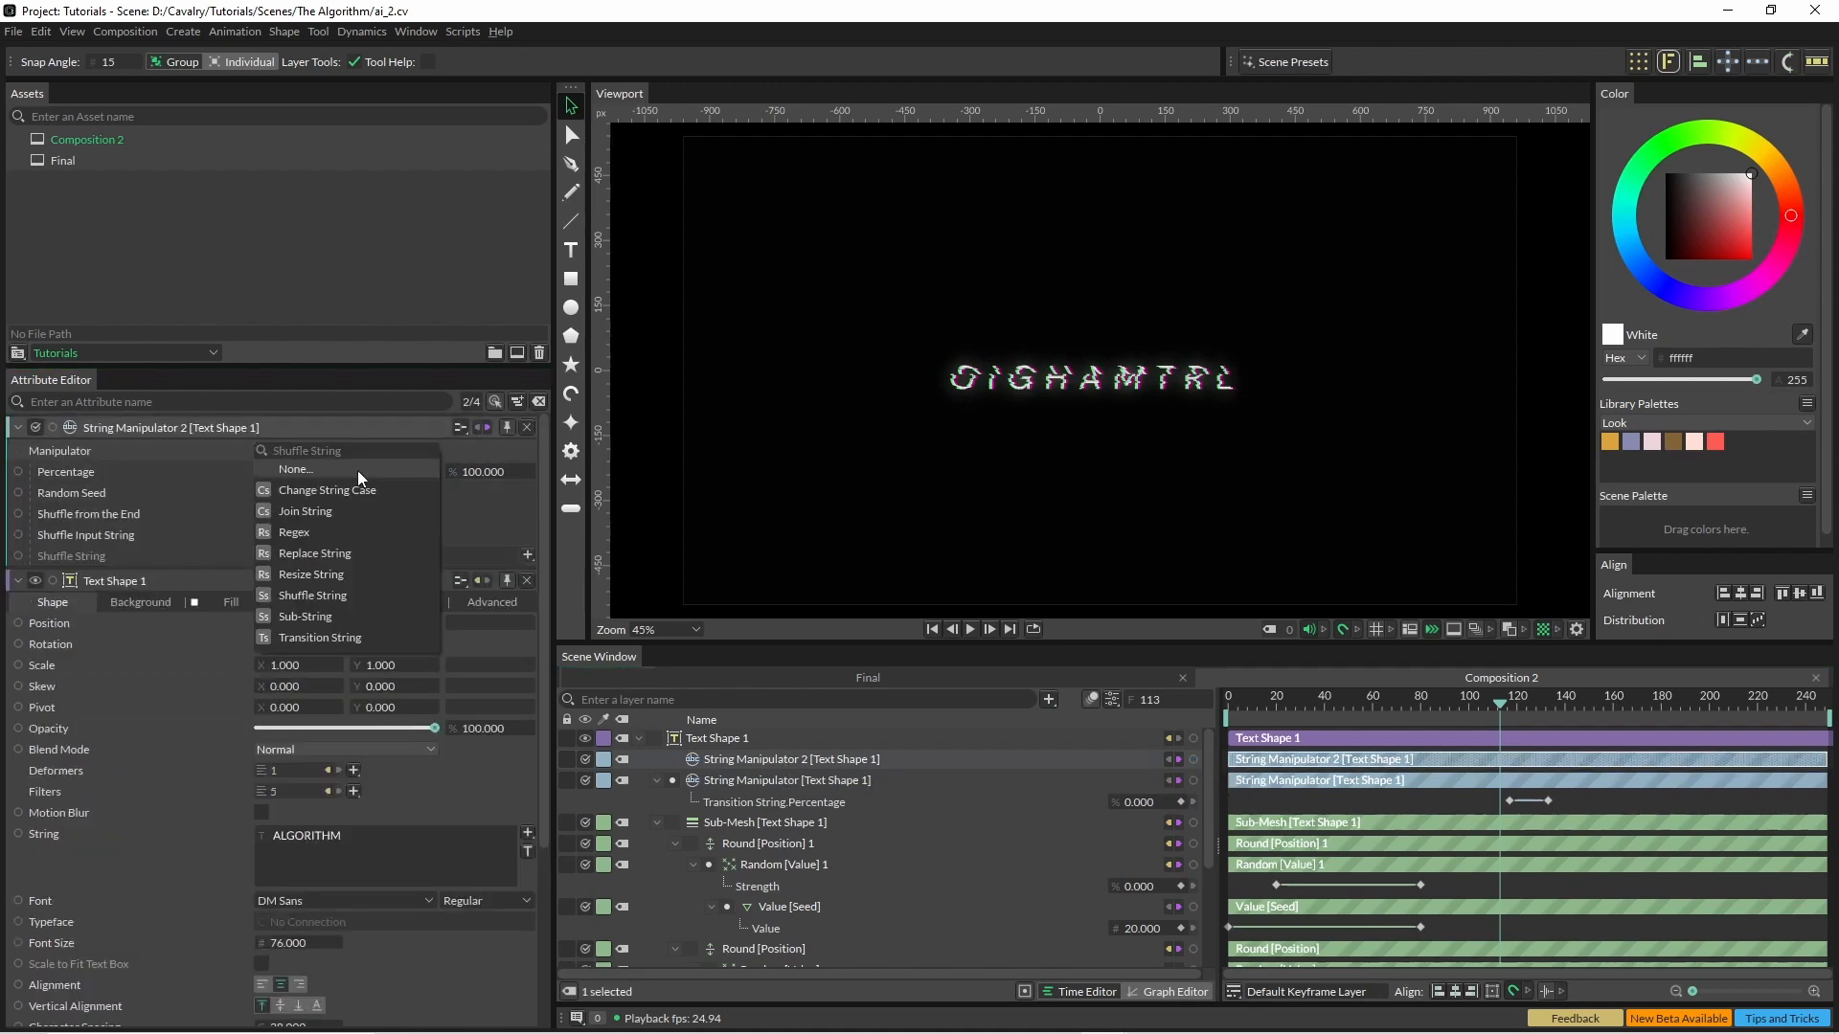
{"action": "left_click", "coordinate": [328, 489]}
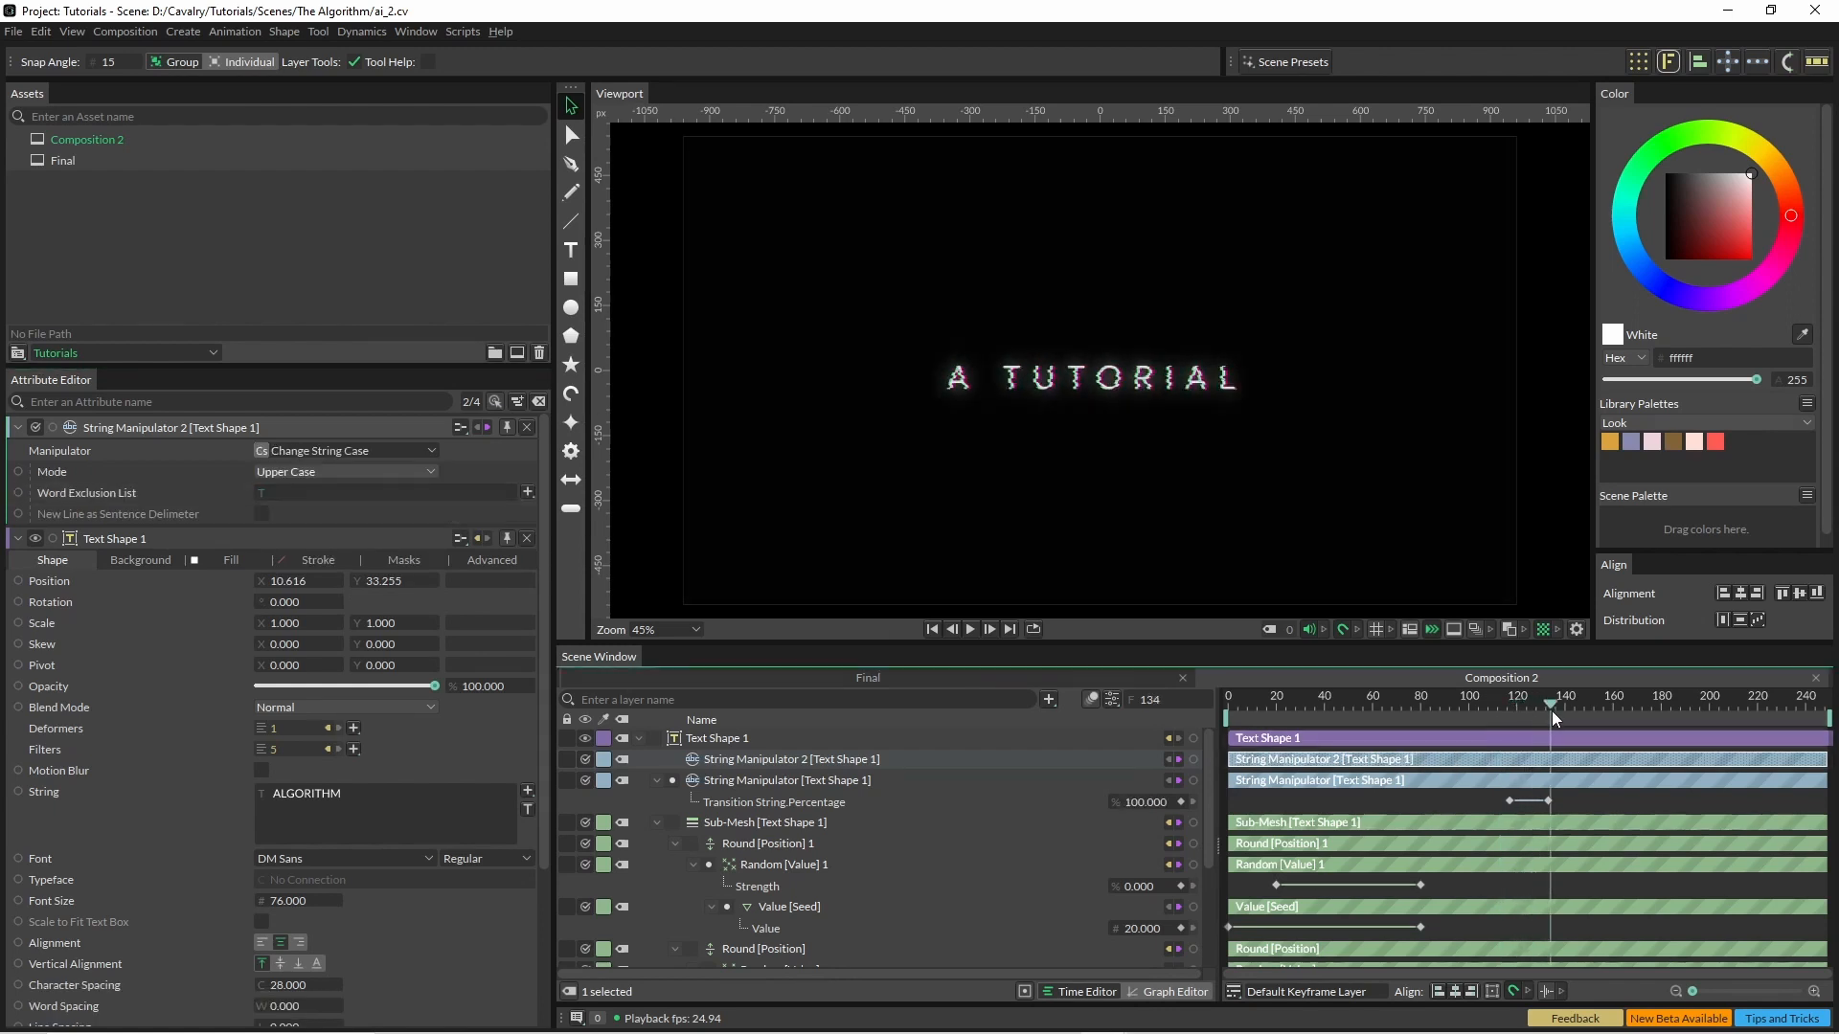
{"action": "left_click_drag", "start_coordinate": [1550, 702], "coordinate": [1592, 703]}
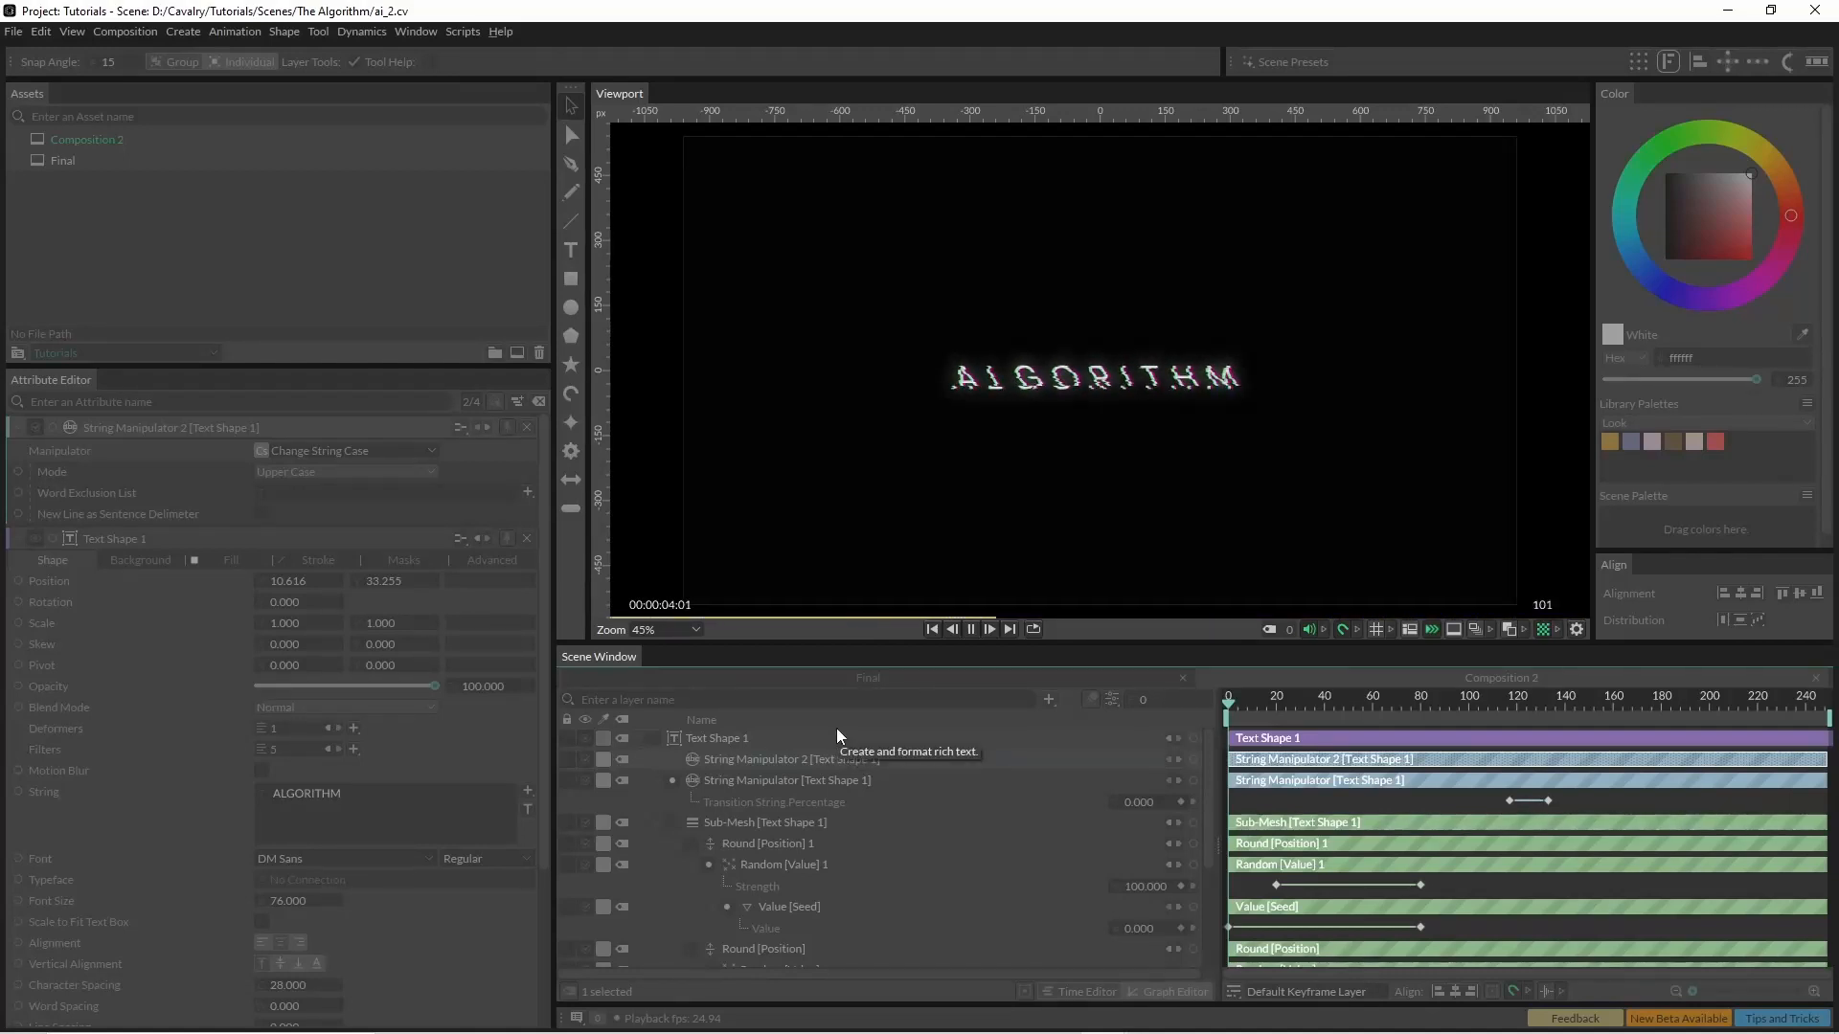
{"action": "left_click", "coordinate": [988, 628]}
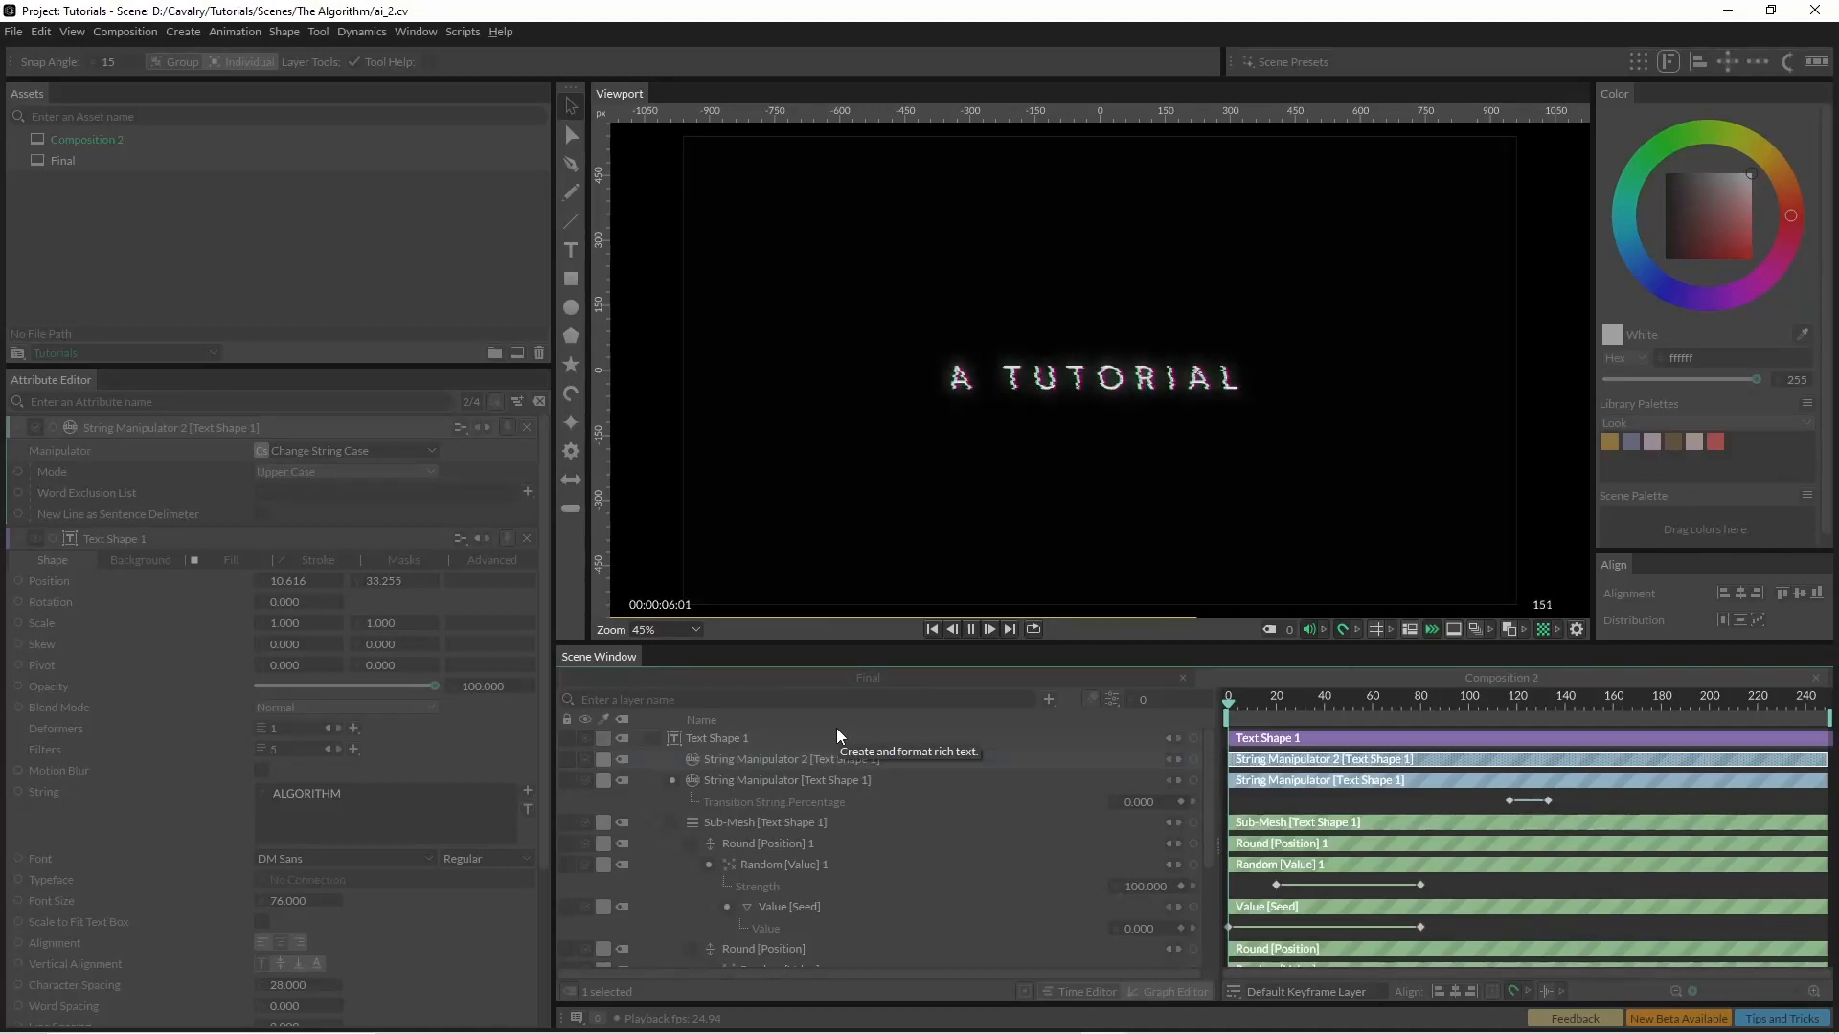